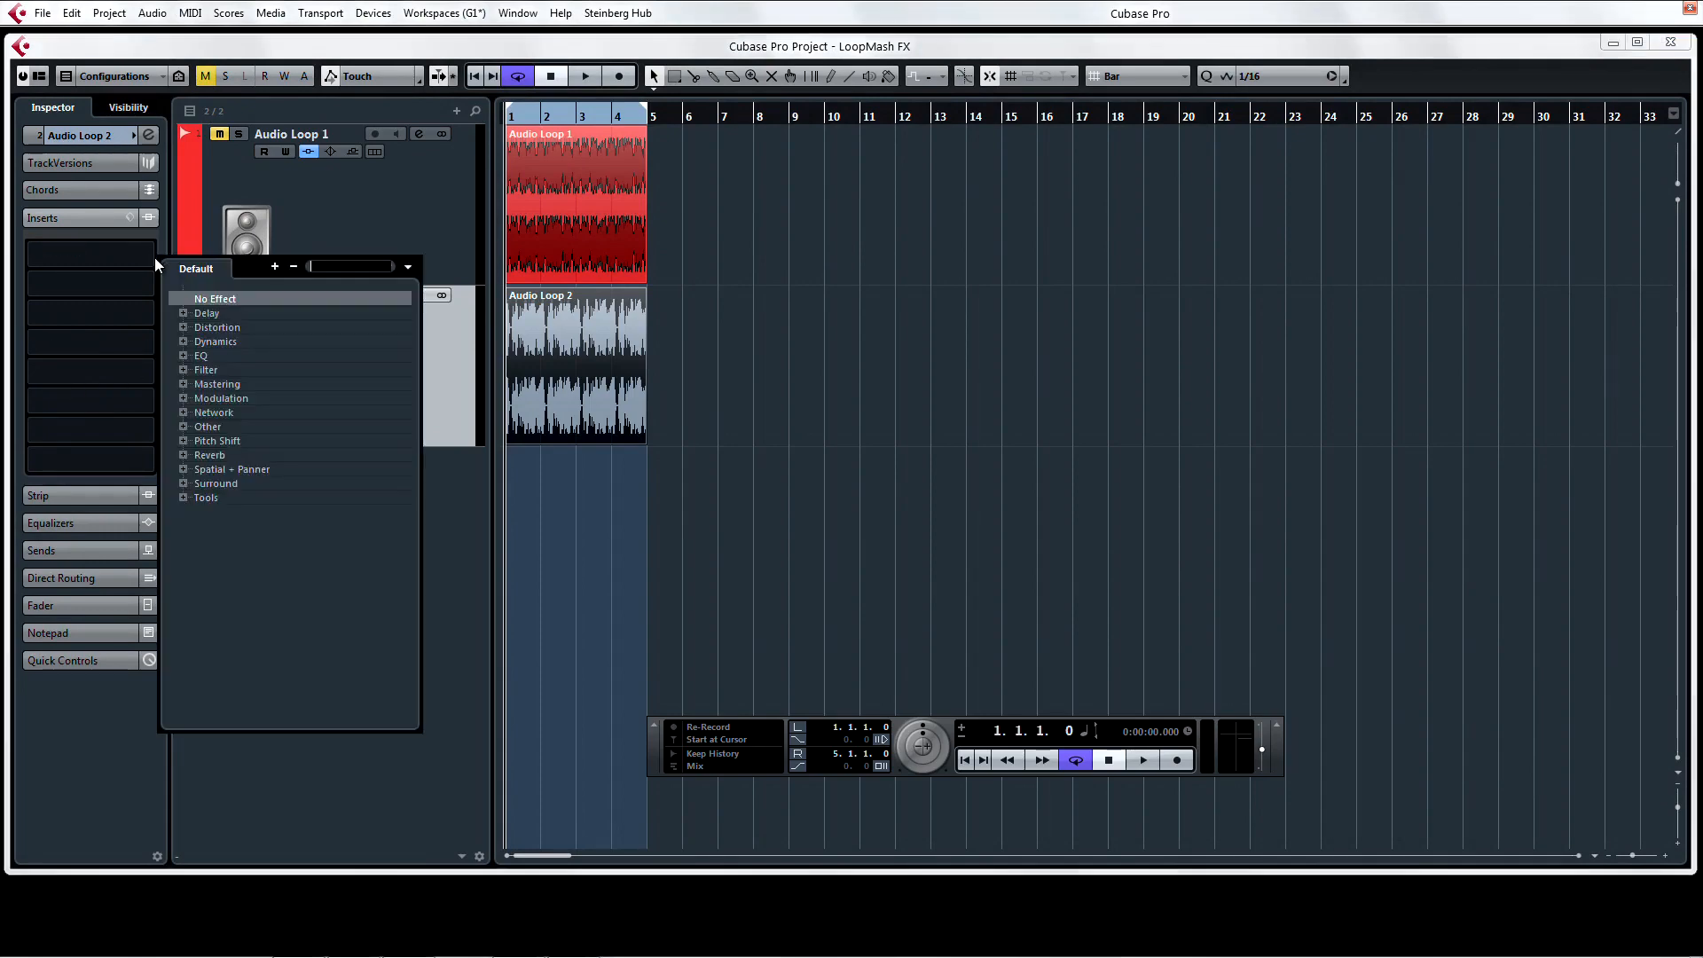
Insert LoopMash FX on Audio Loop 2, move its panel aside and audition a slice effect during playback.
{"action": "left_click", "coordinate": [208, 426]}
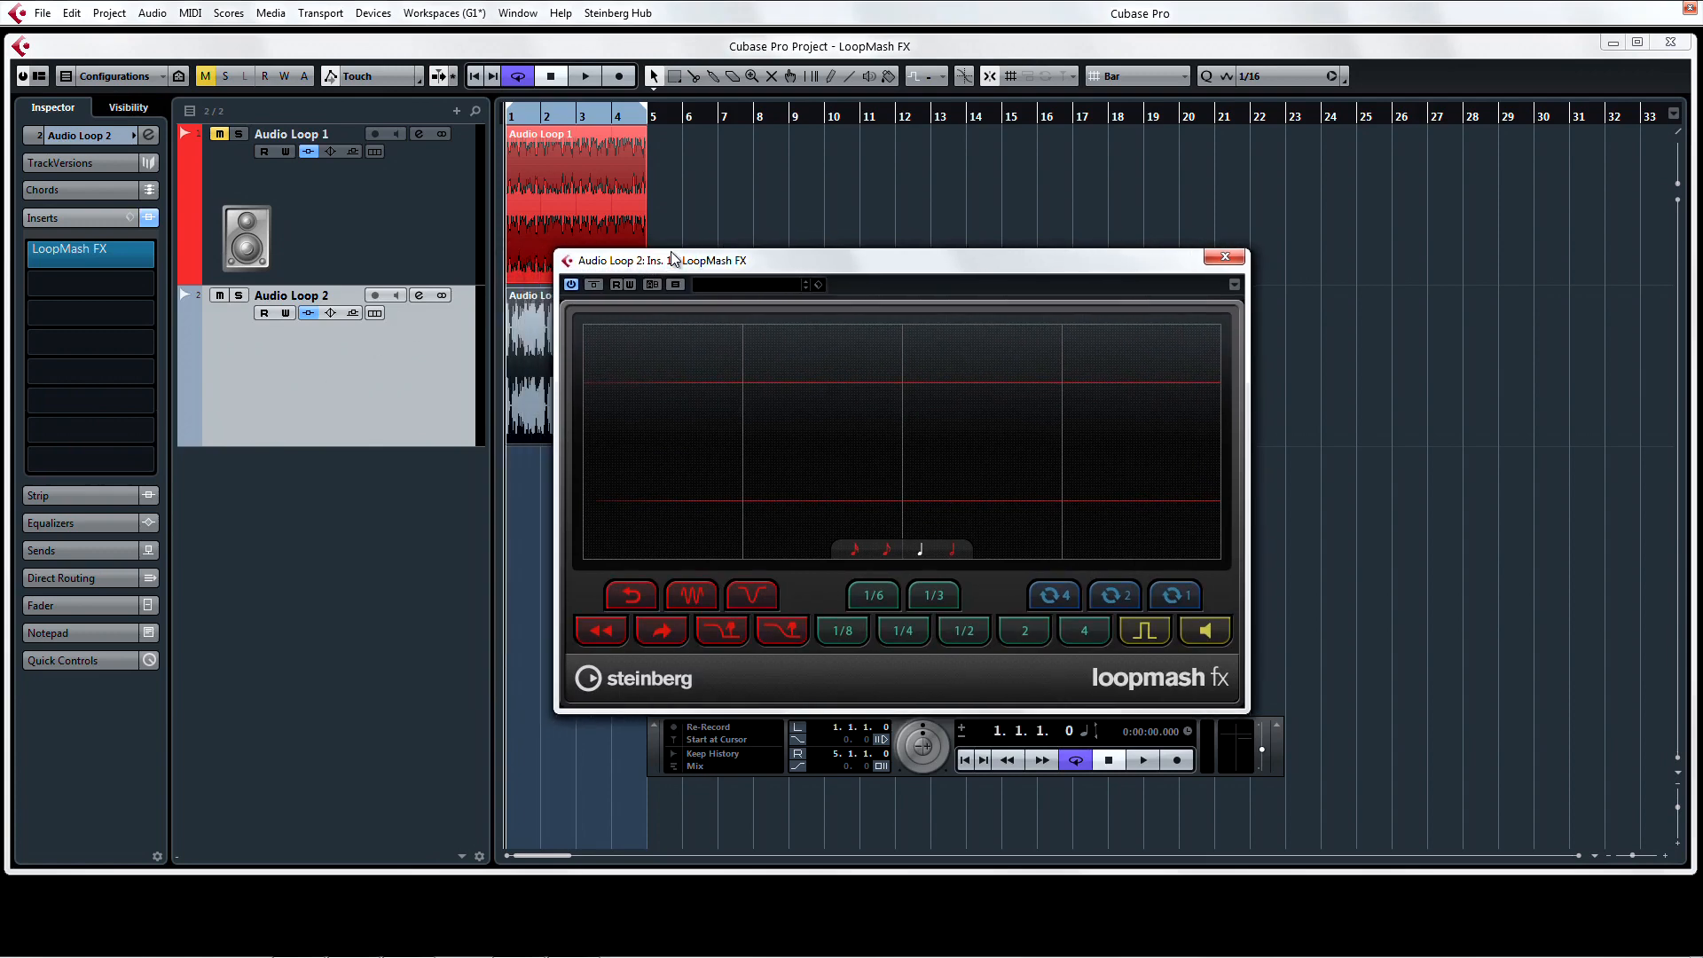
{"action": "left_click_drag", "start_coordinate": [670, 259], "coordinate": [896, 197]}
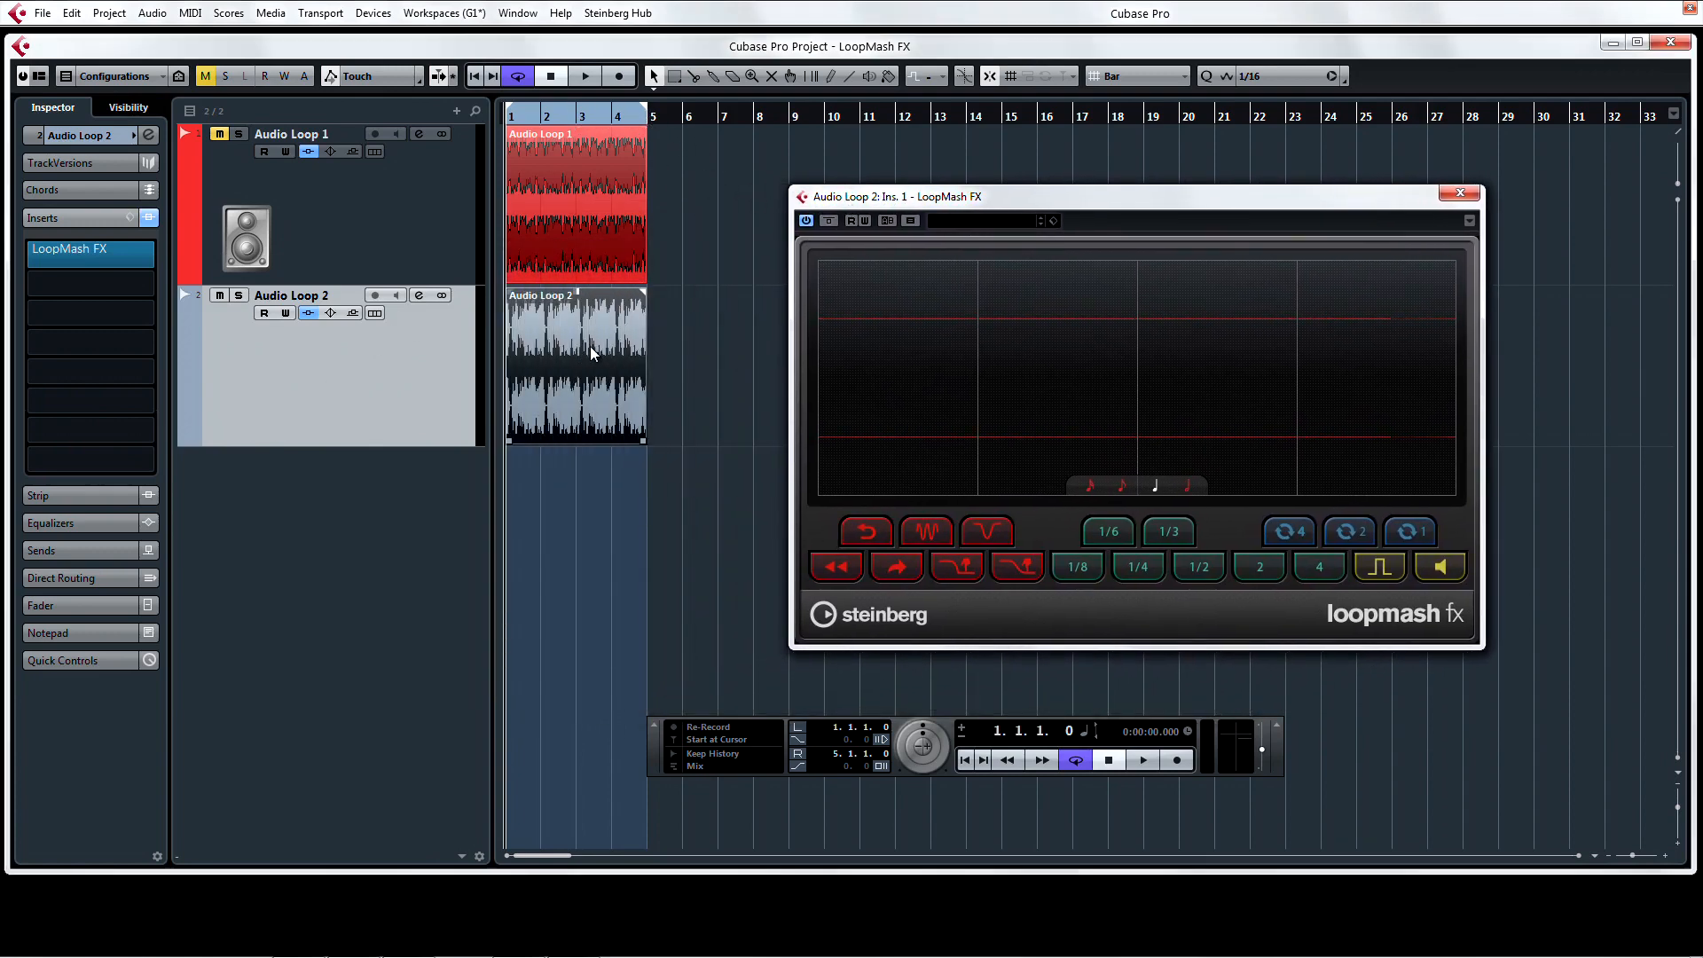
{"action": "left_click", "coordinate": [1075, 759]}
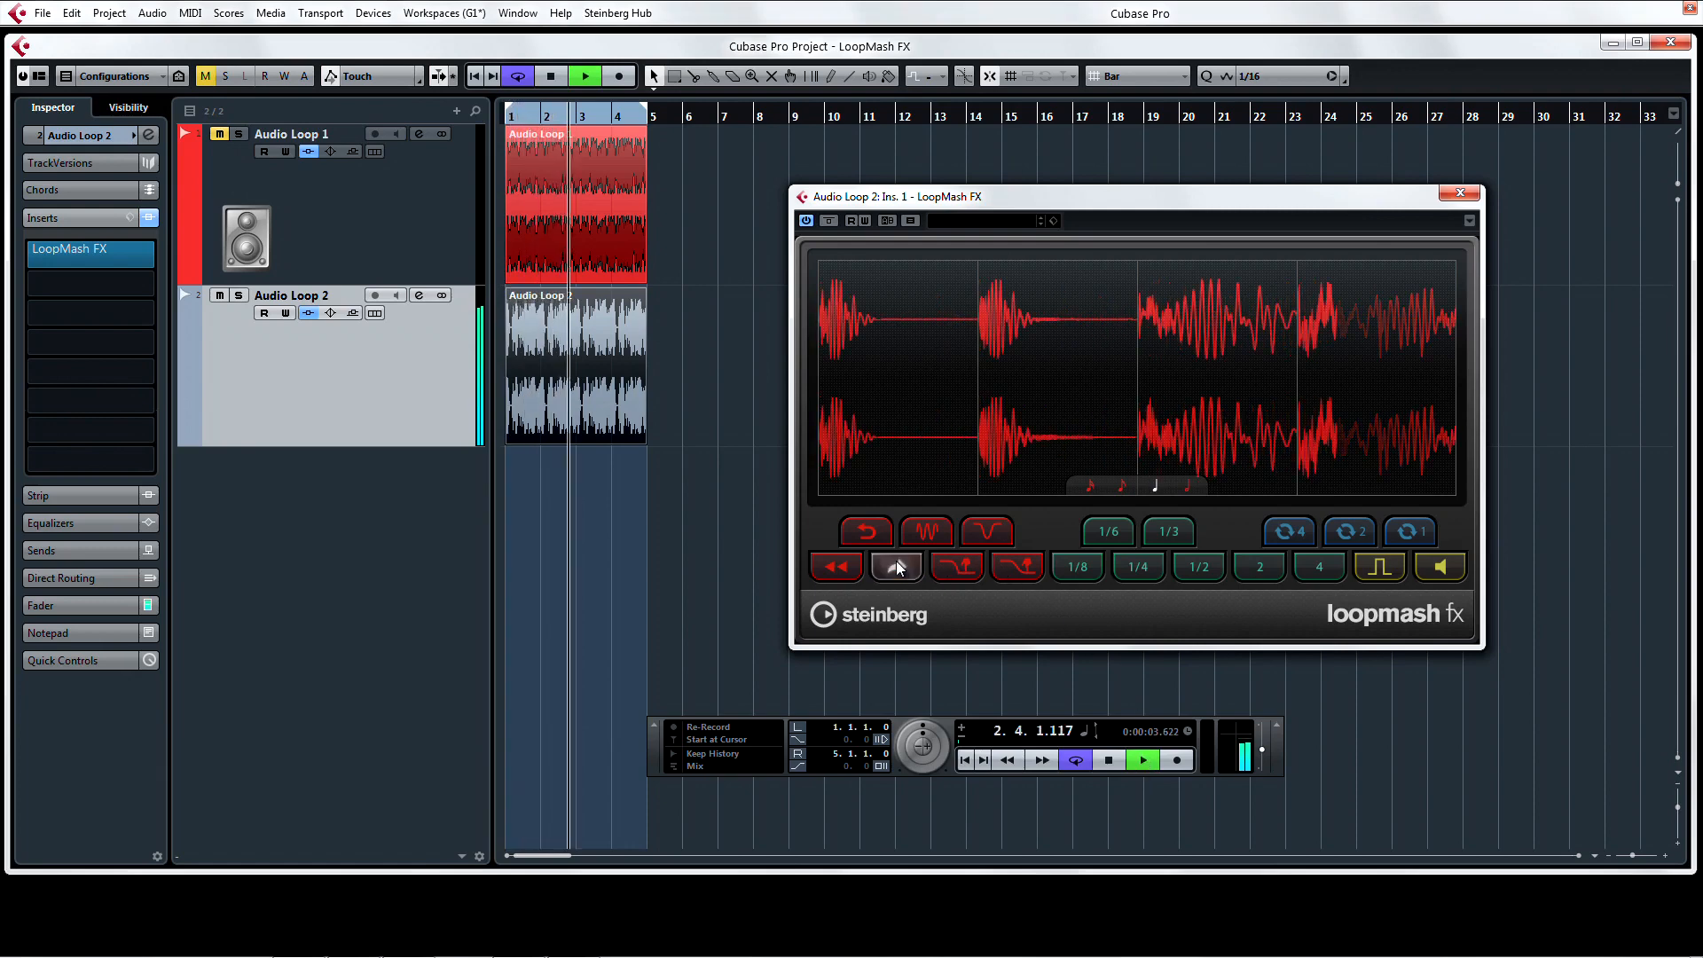
{"action": "left_click", "coordinate": [894, 566]}
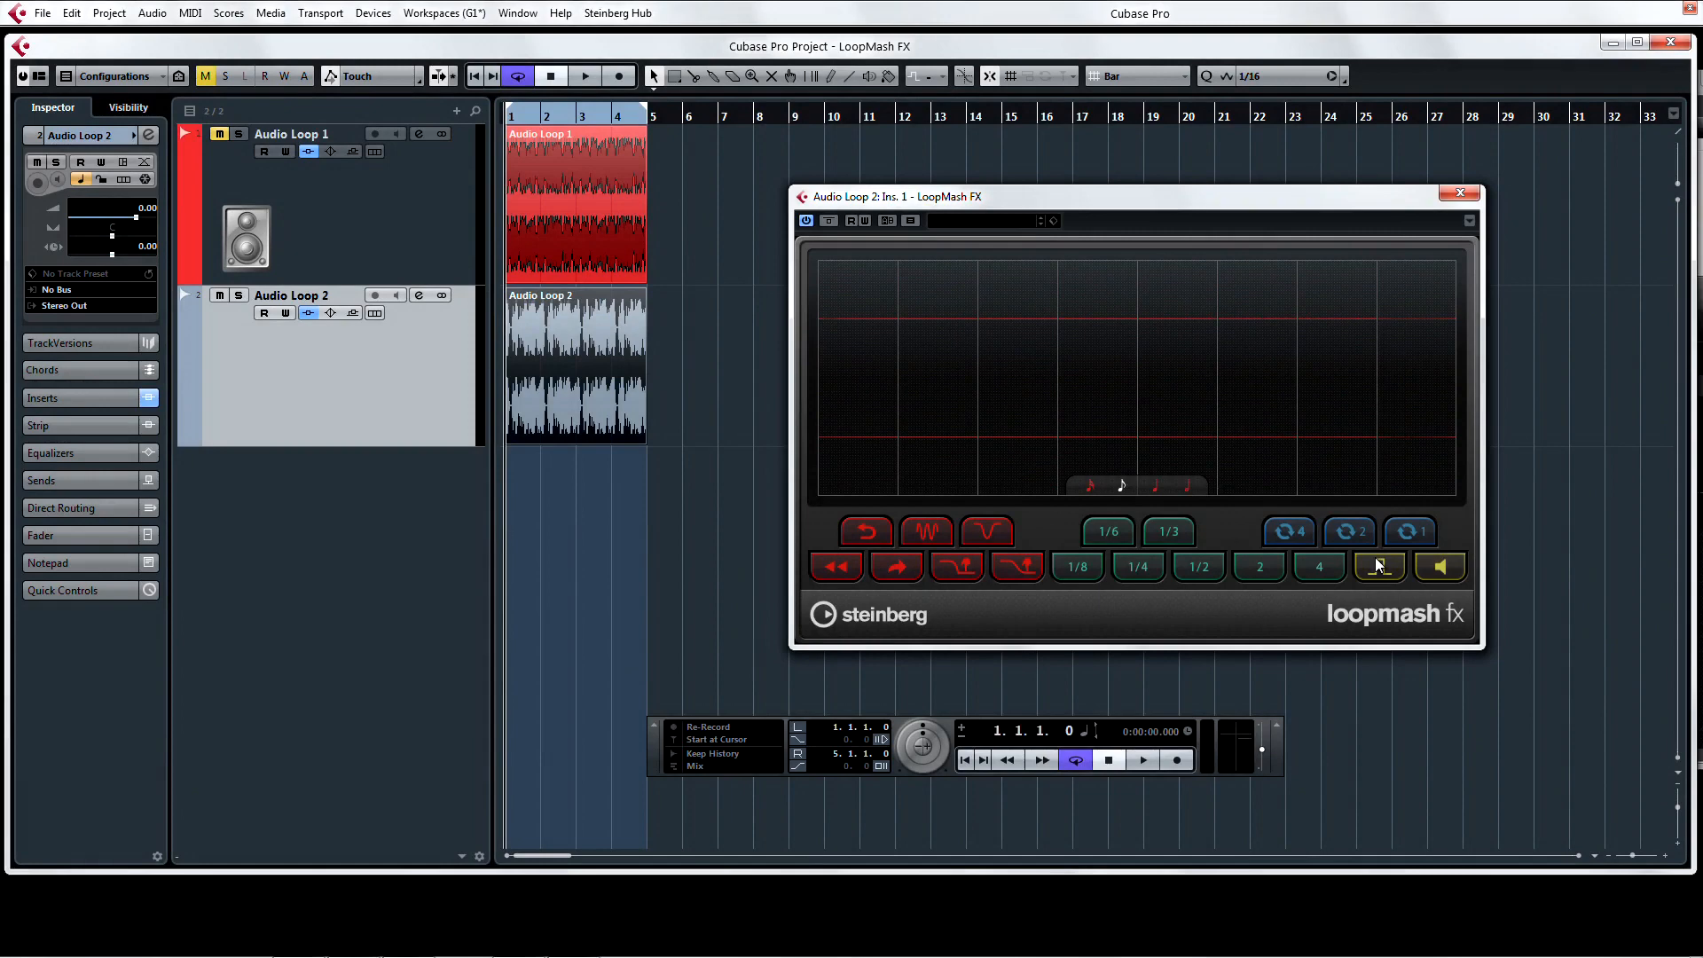
Add MIDI track MIDI 01 and route its output to LoopMash FX - Midi In on Audio Loop 2.
{"action": "left_click", "coordinate": [854, 220]}
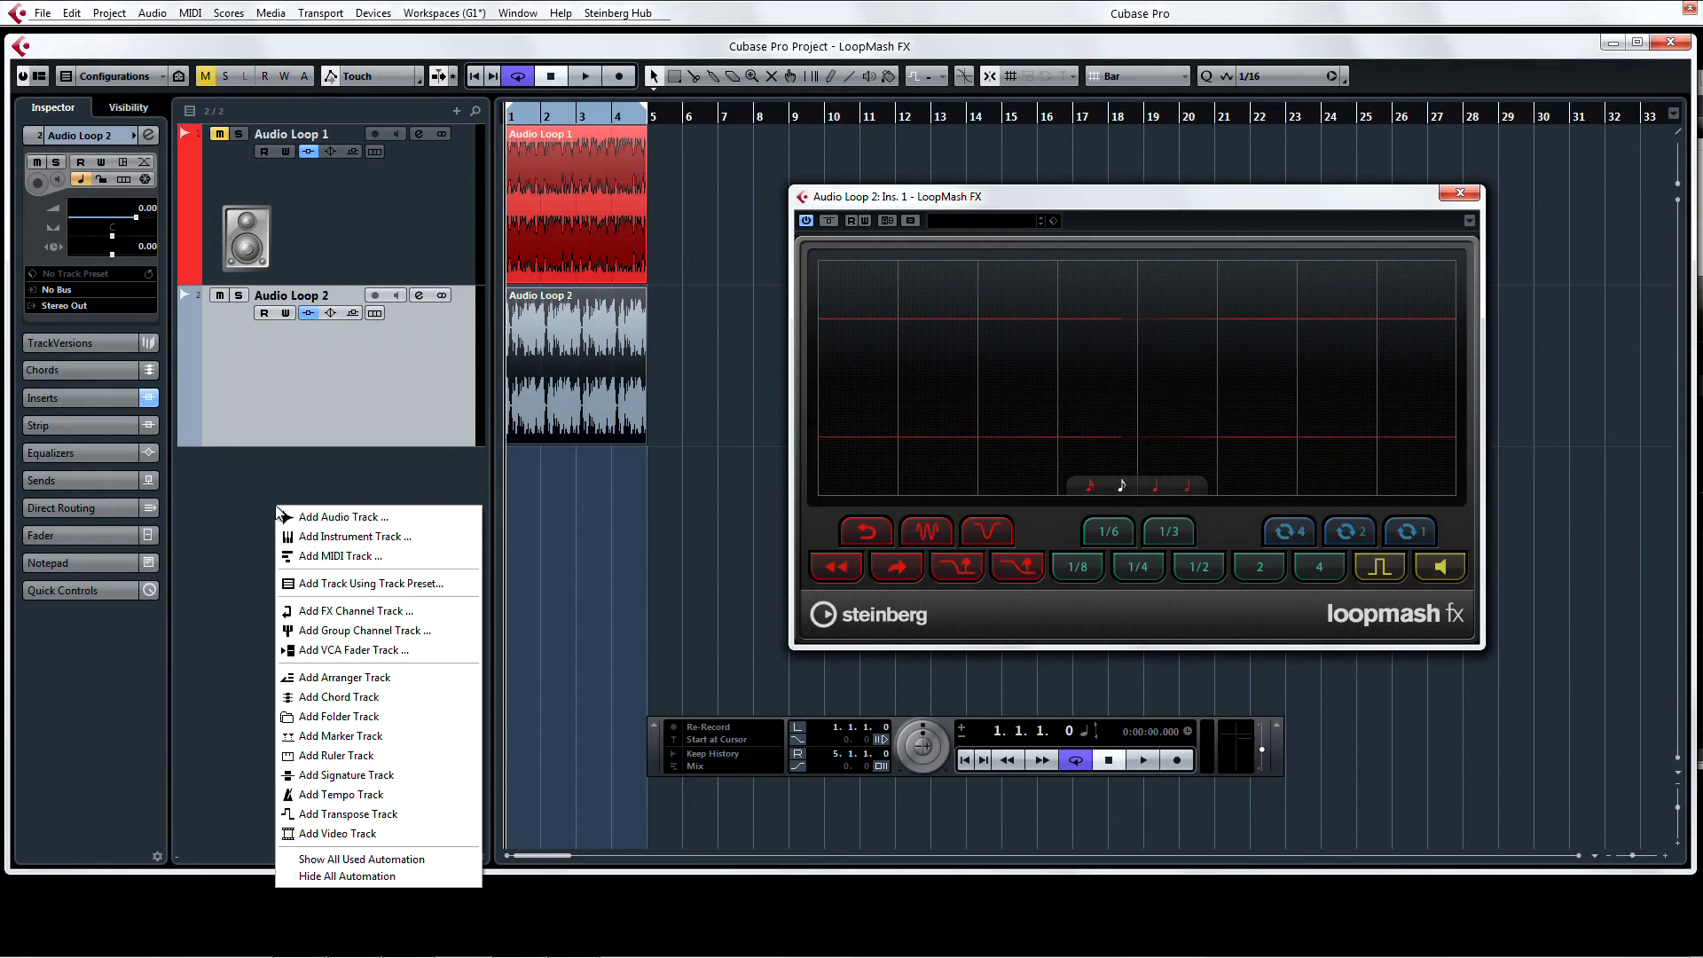
{"action": "left_click", "coordinate": [344, 555]}
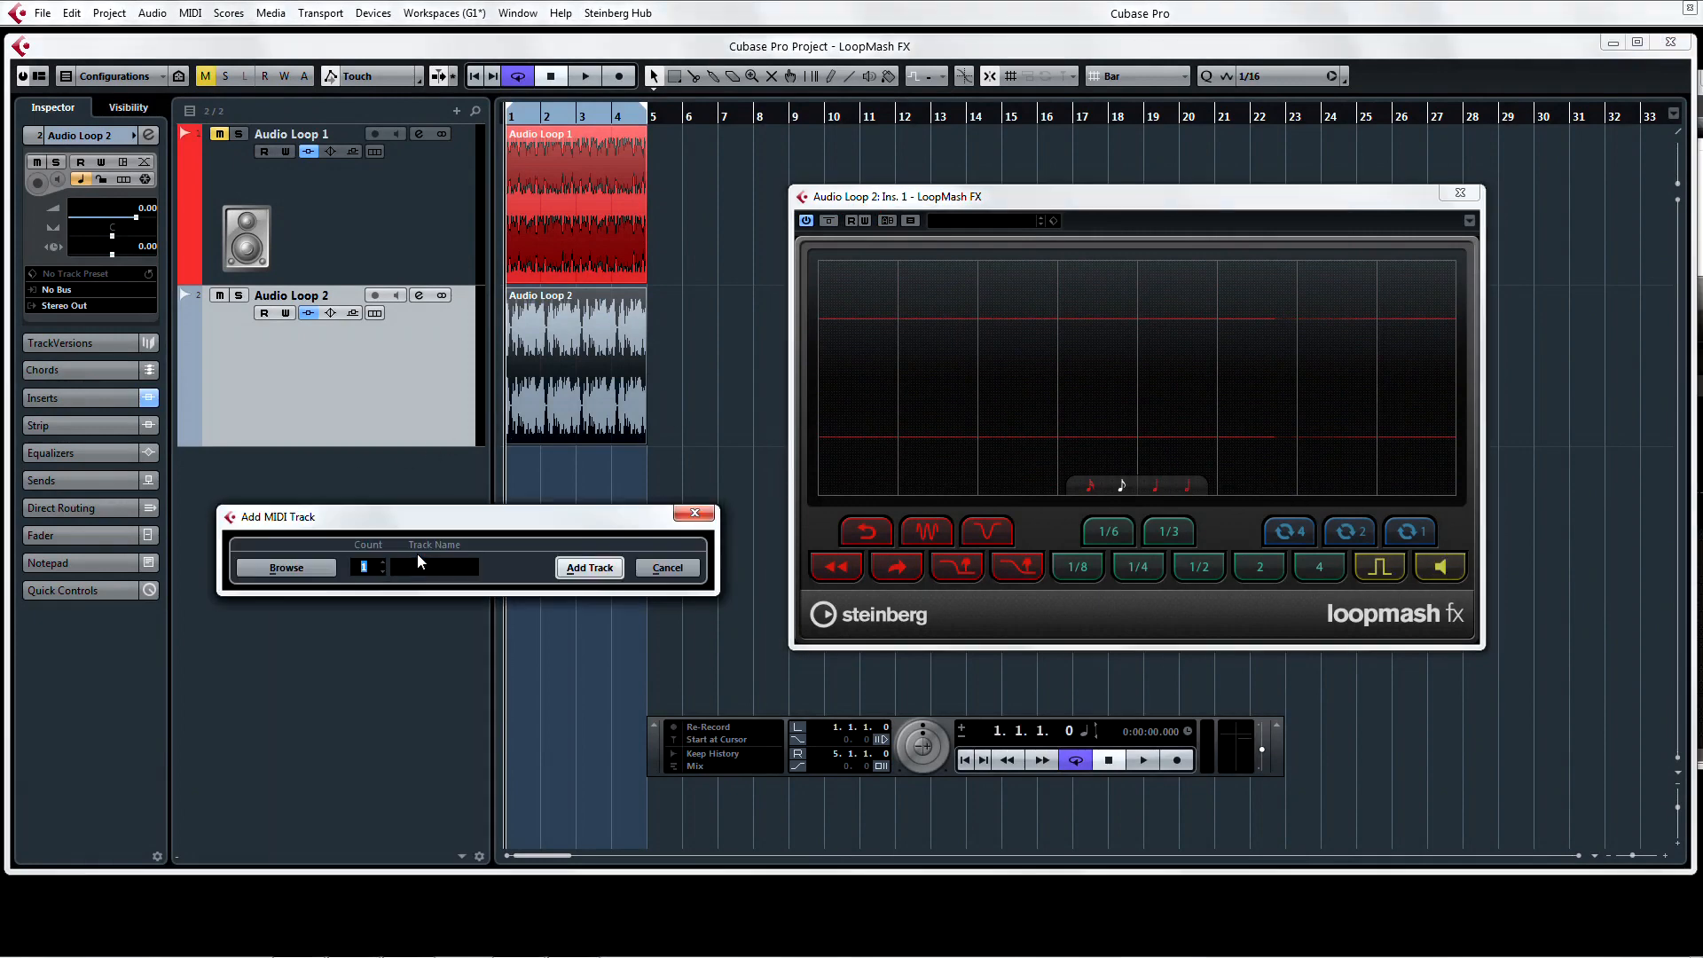
{"action": "left_click", "coordinate": [589, 567]}
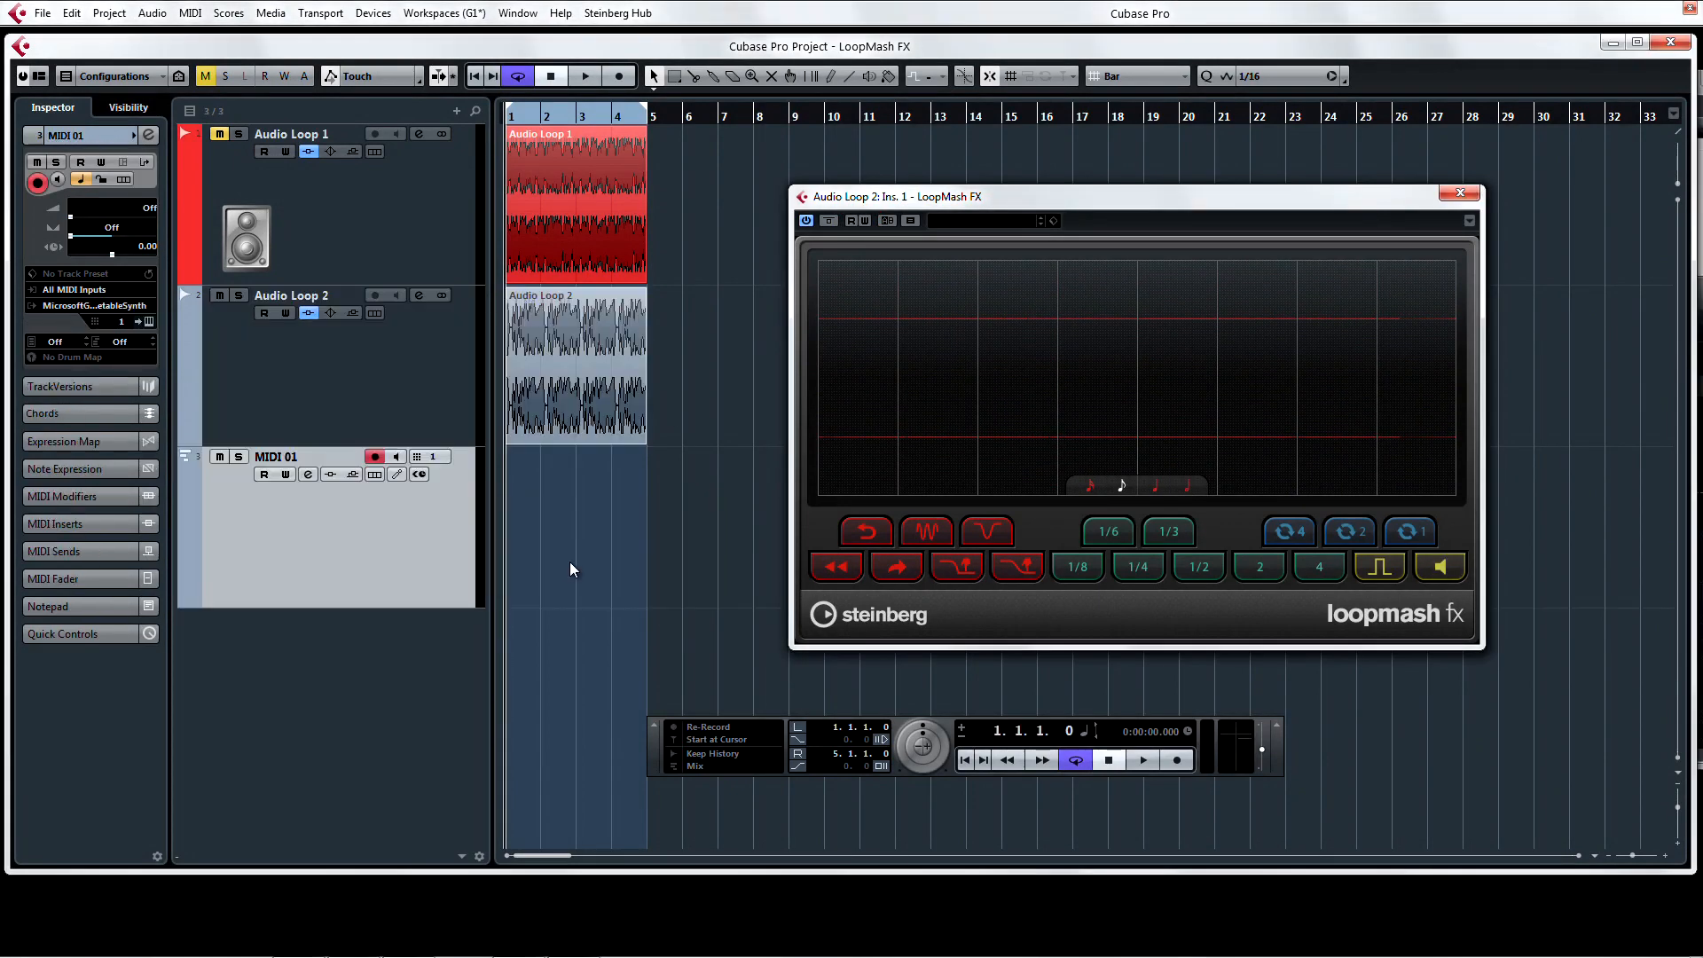
{"action": "left_click", "coordinate": [87, 305]}
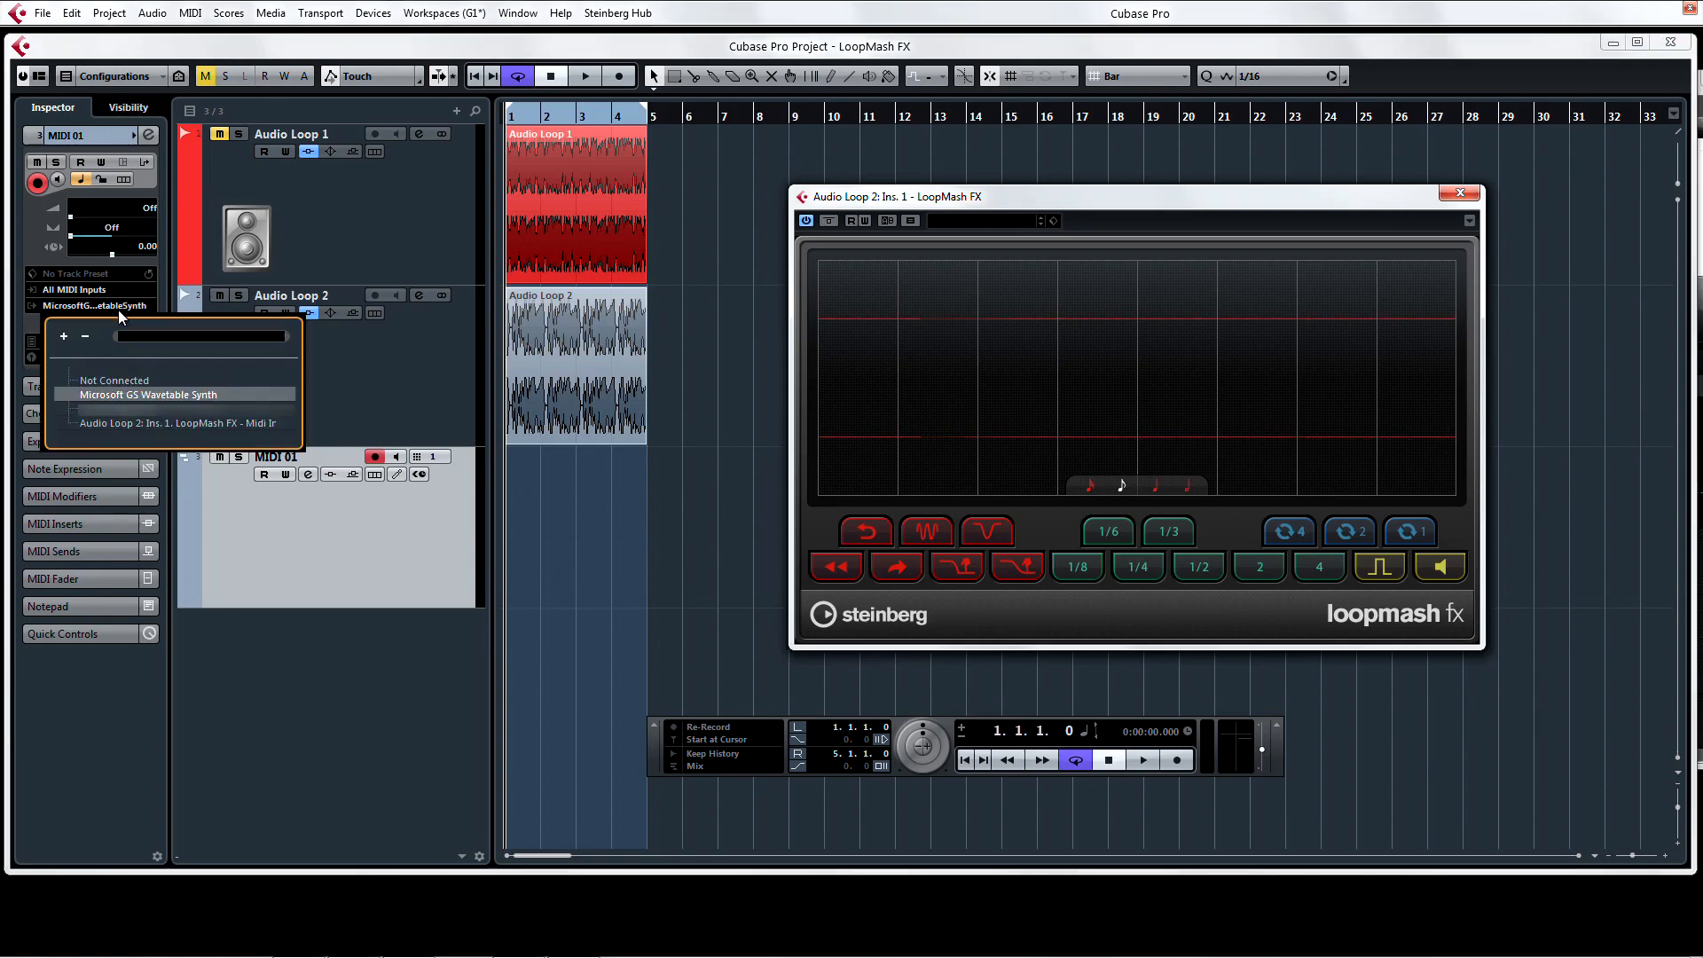
{"action": "left_click", "coordinate": [179, 423]}
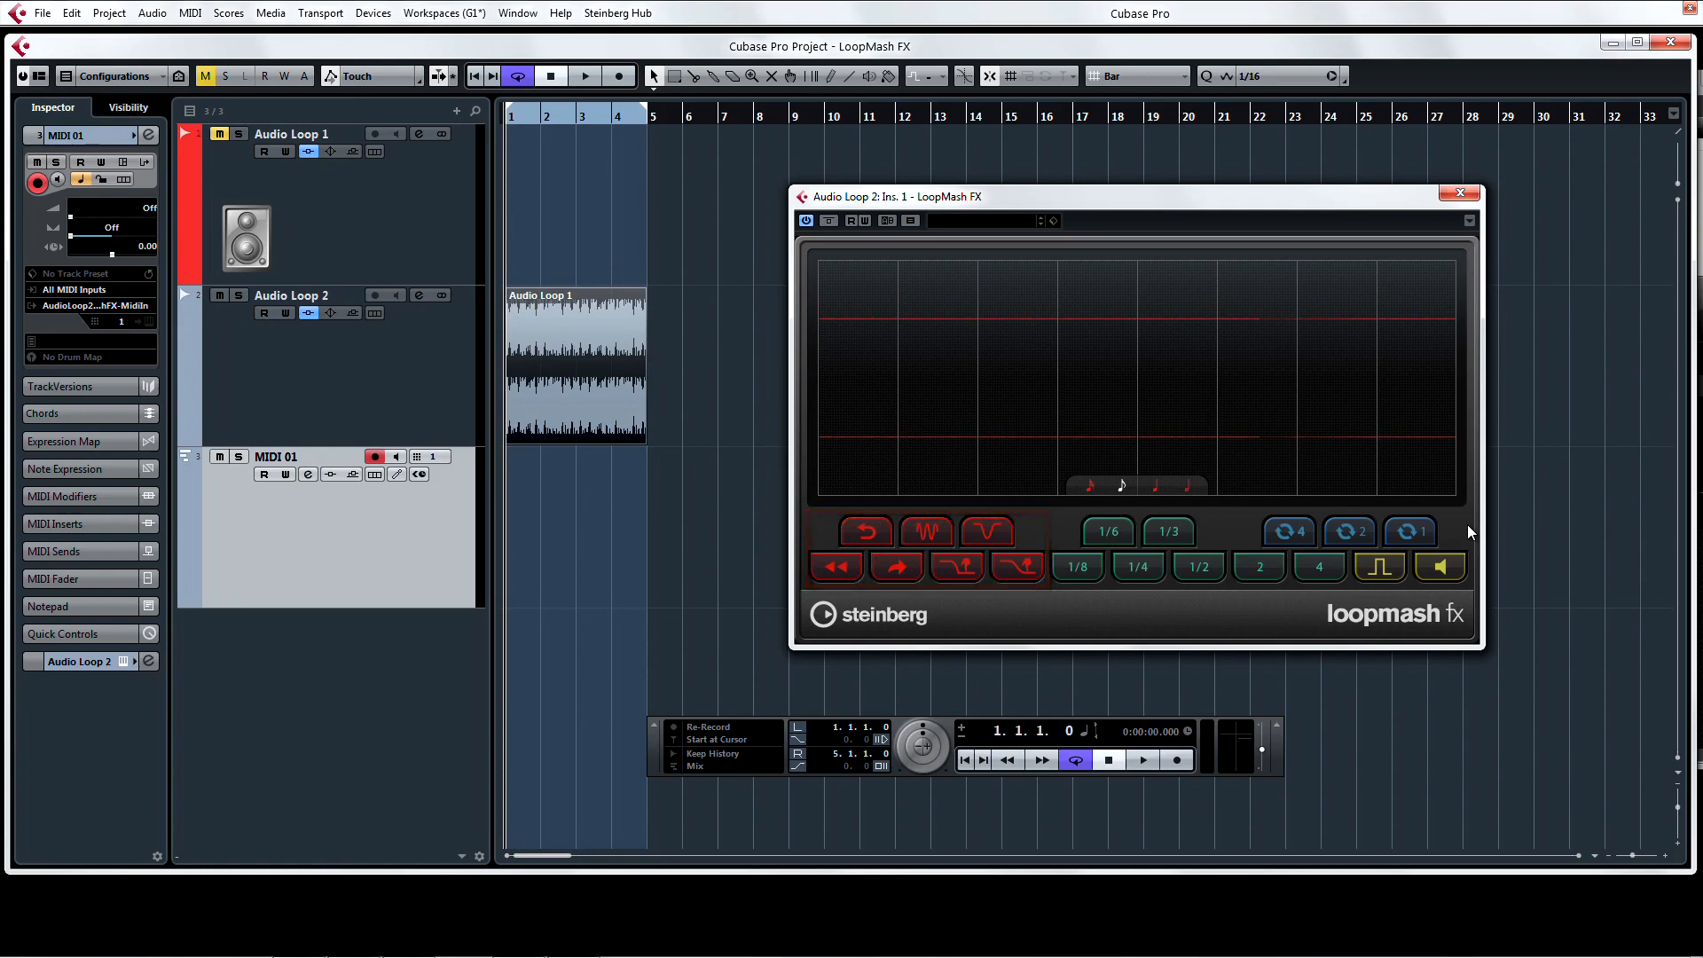
{"action": "left_click", "coordinate": [1075, 548]}
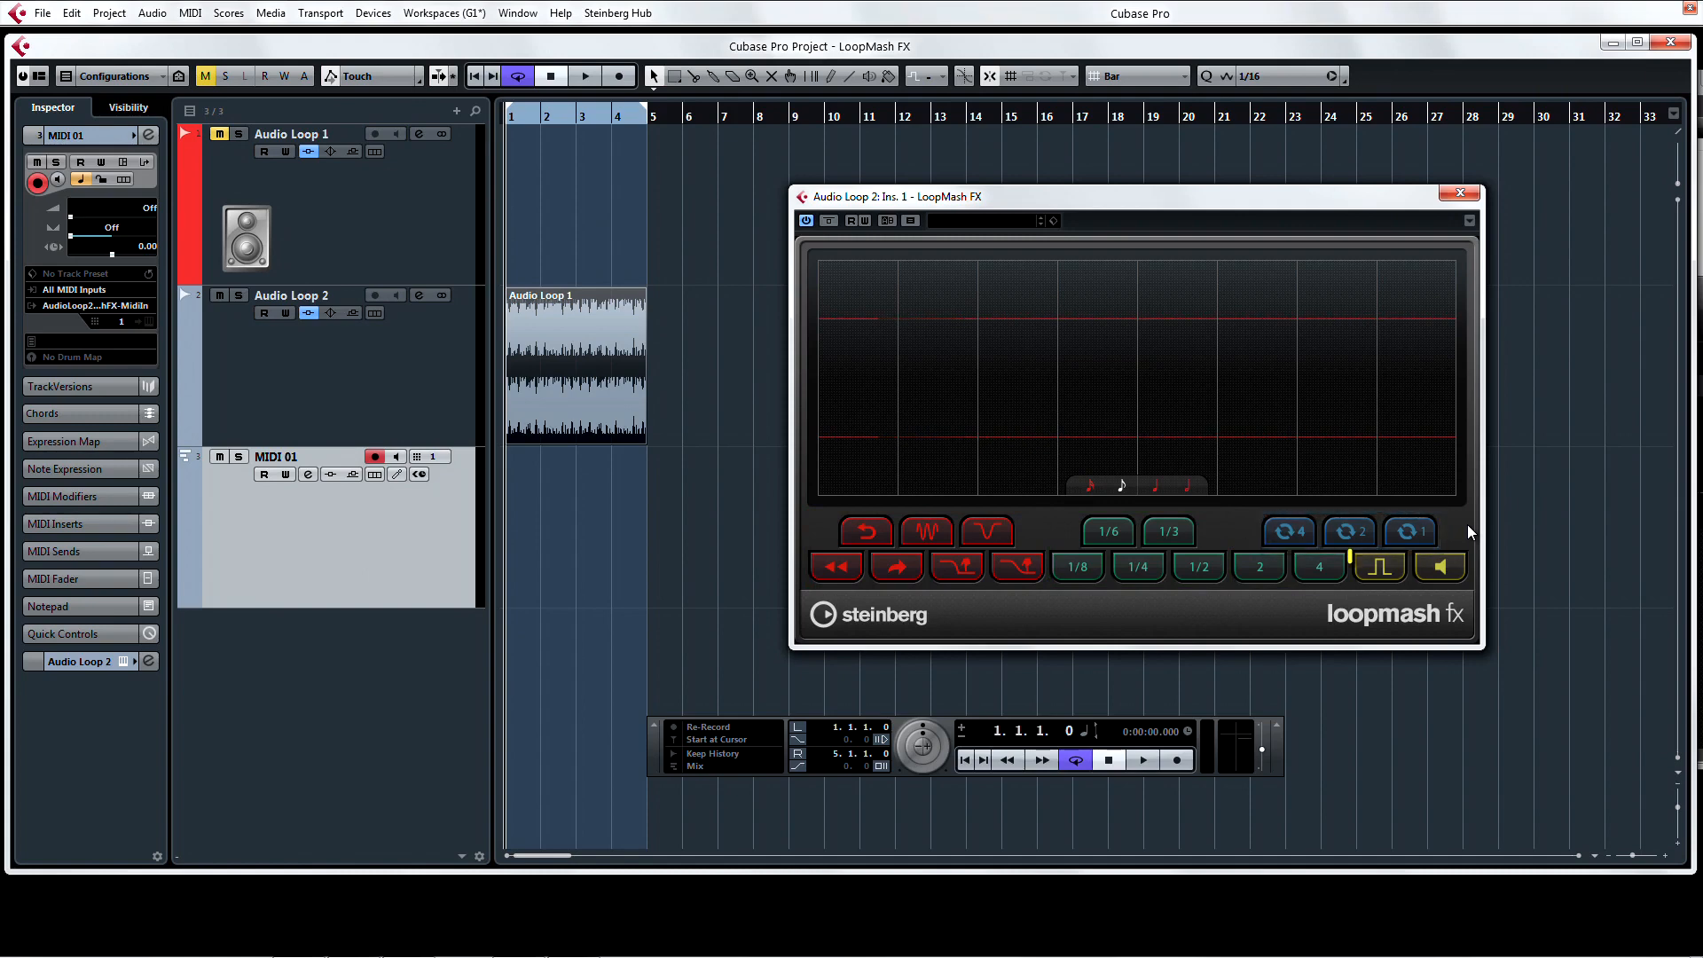
{"action": "left_click", "coordinate": [1409, 568]}
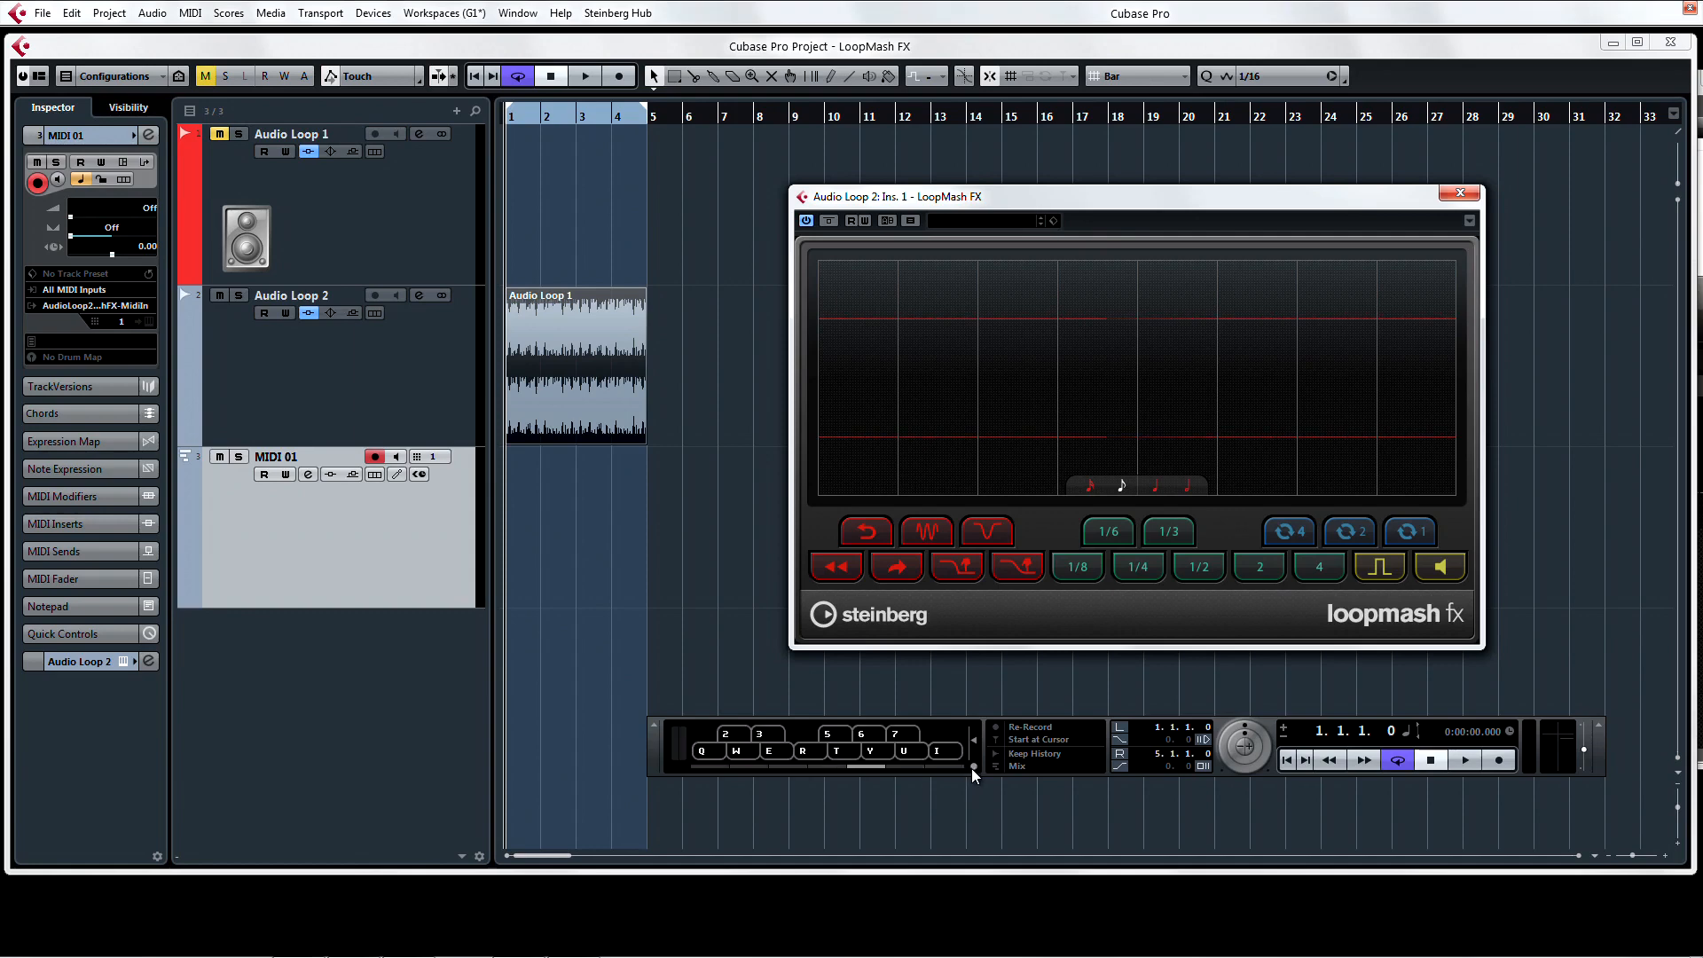
{"action": "mouse_move", "coordinate": [834, 564]}
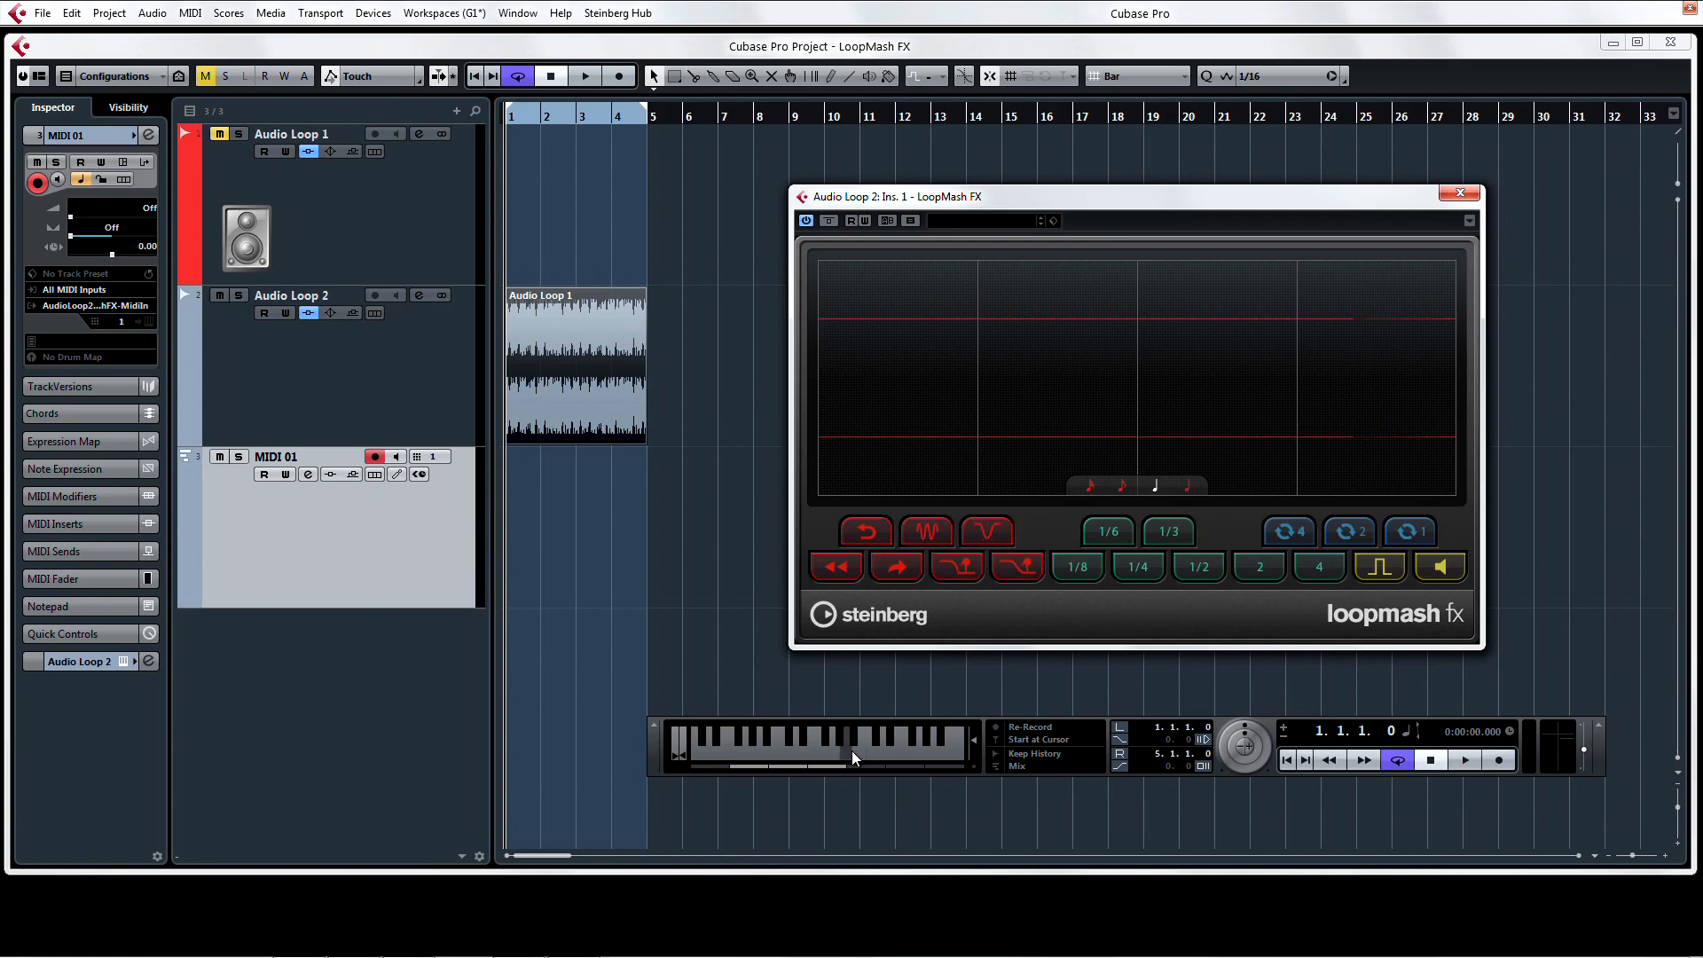
{"action": "mouse_move", "coordinate": [1082, 503]}
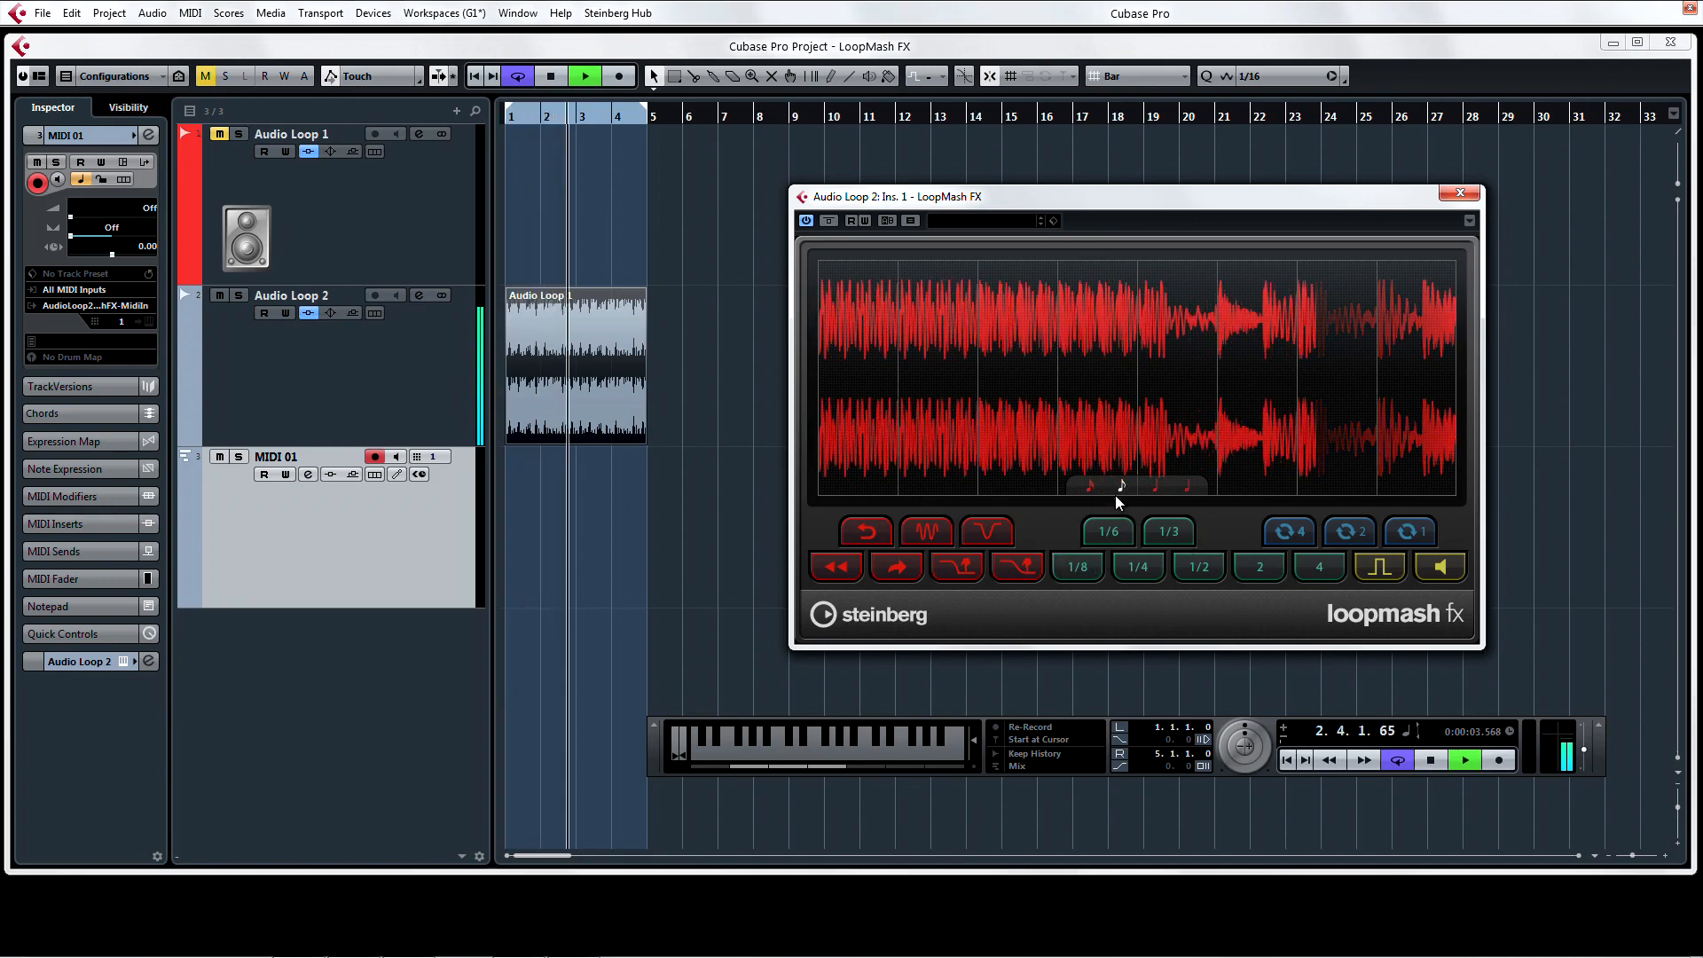
Trigger LoopMash FX slice length and repeat/stutter effects on the playing loop.
{"action": "left_click", "coordinate": [1075, 566]}
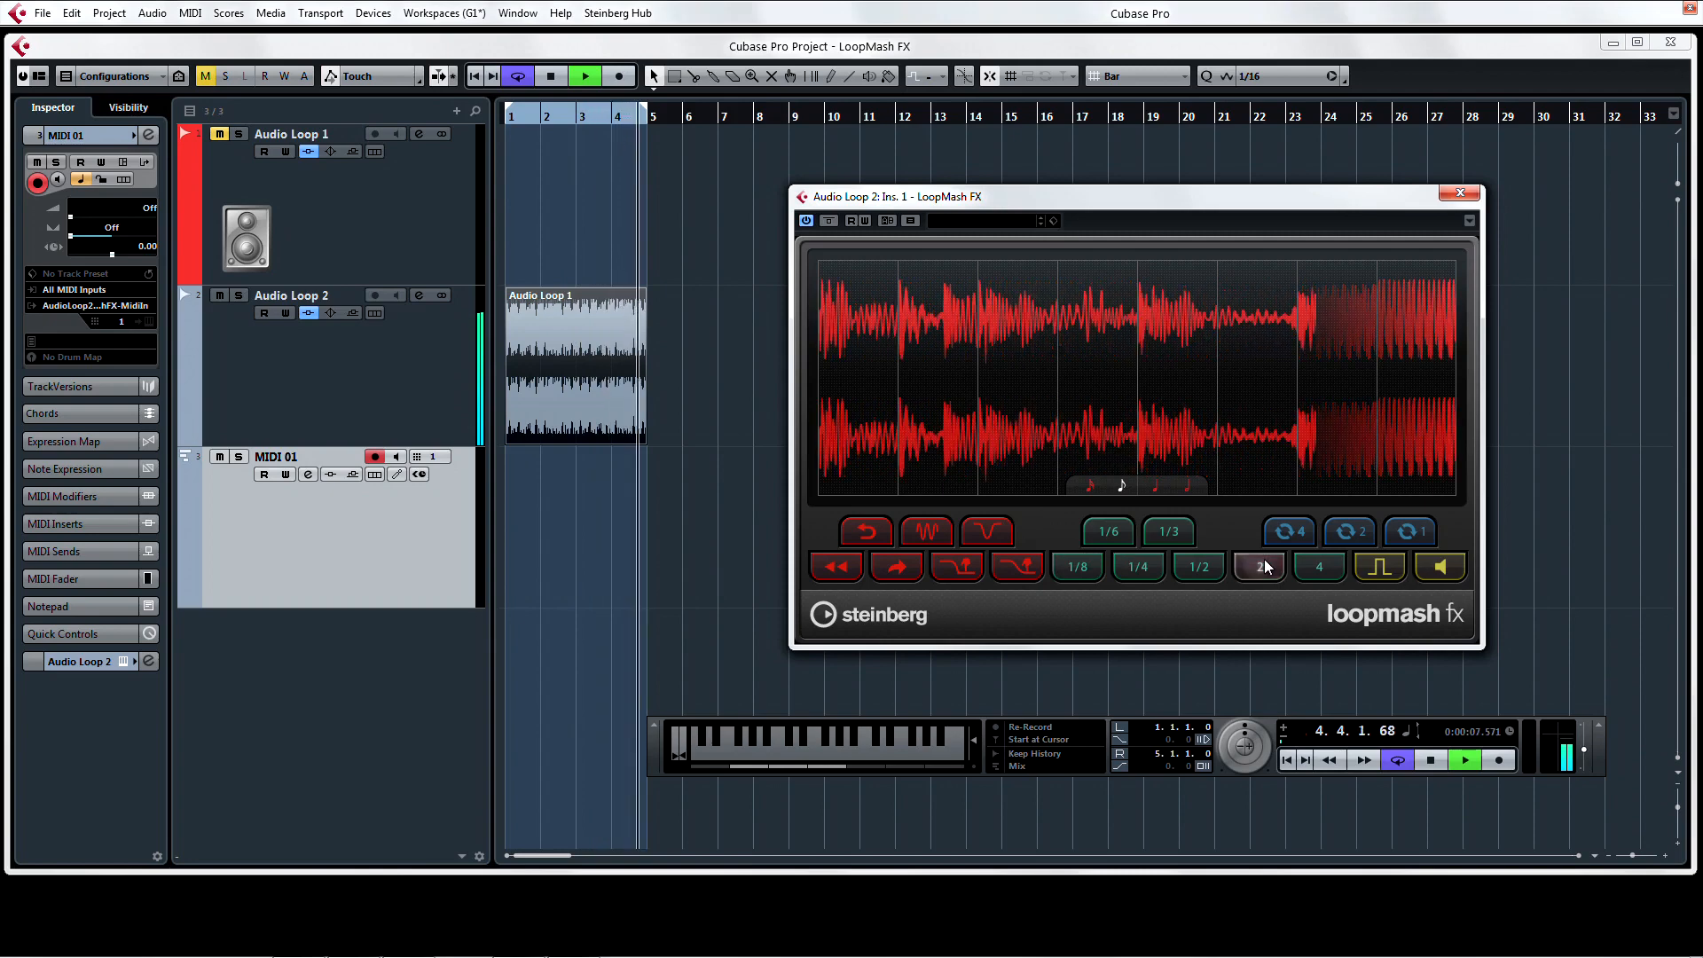
{"action": "left_click", "coordinate": [1167, 530]}
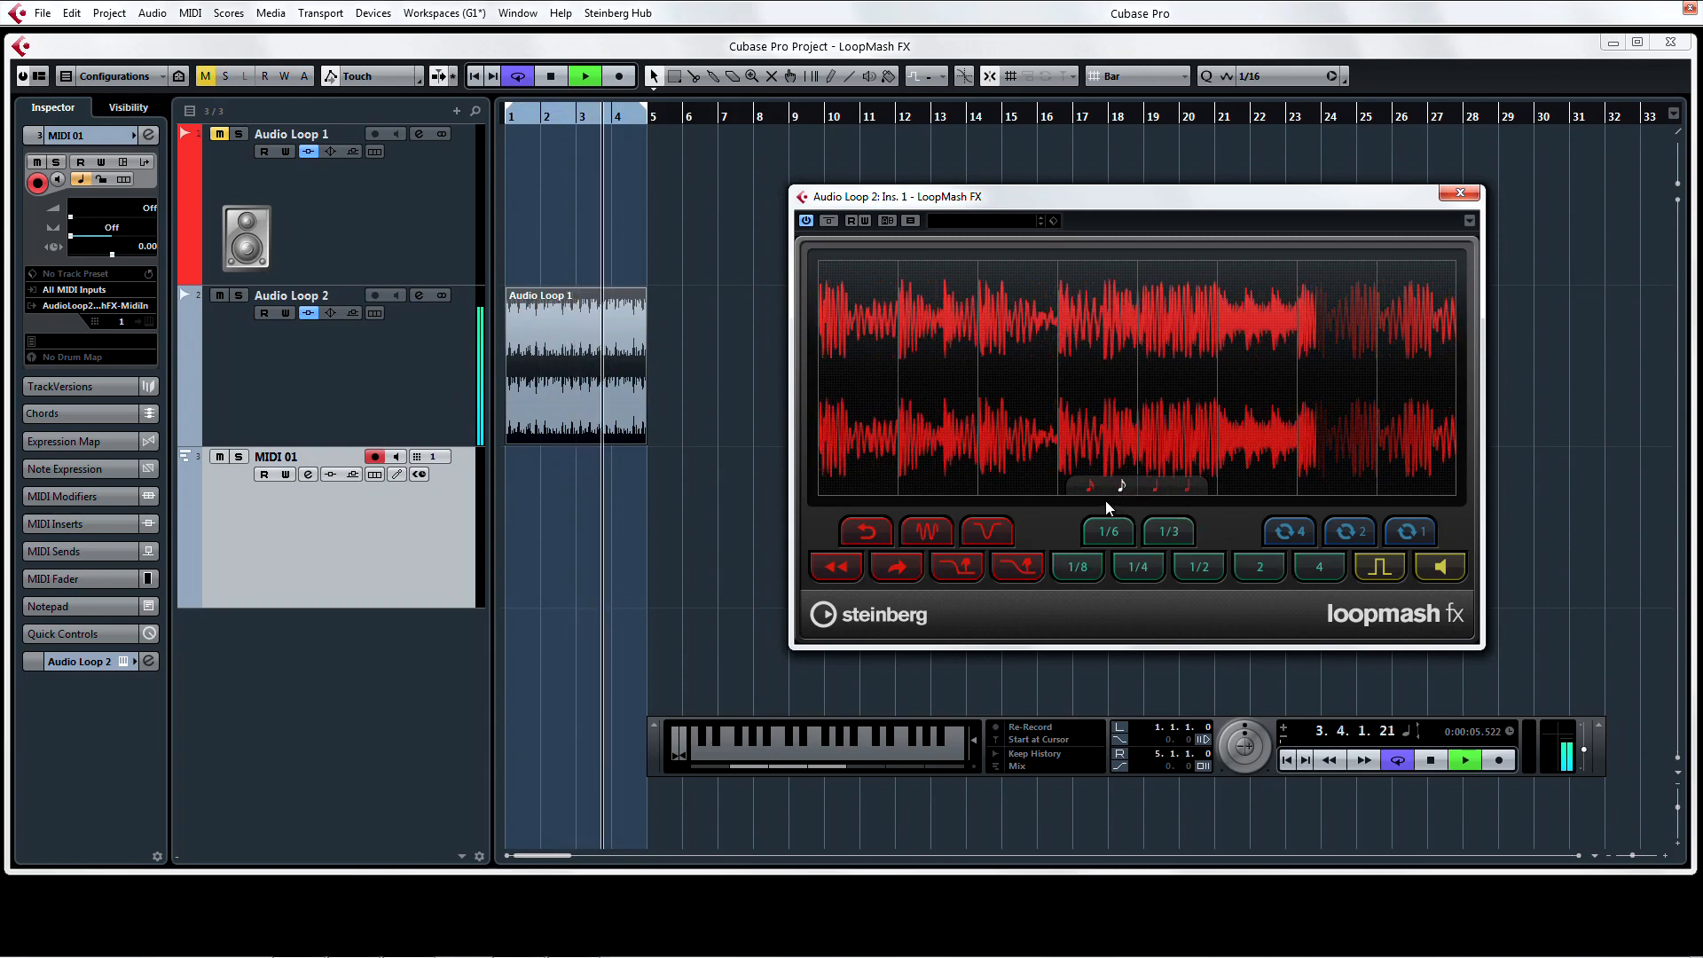
{"action": "left_click", "coordinate": [1168, 530]}
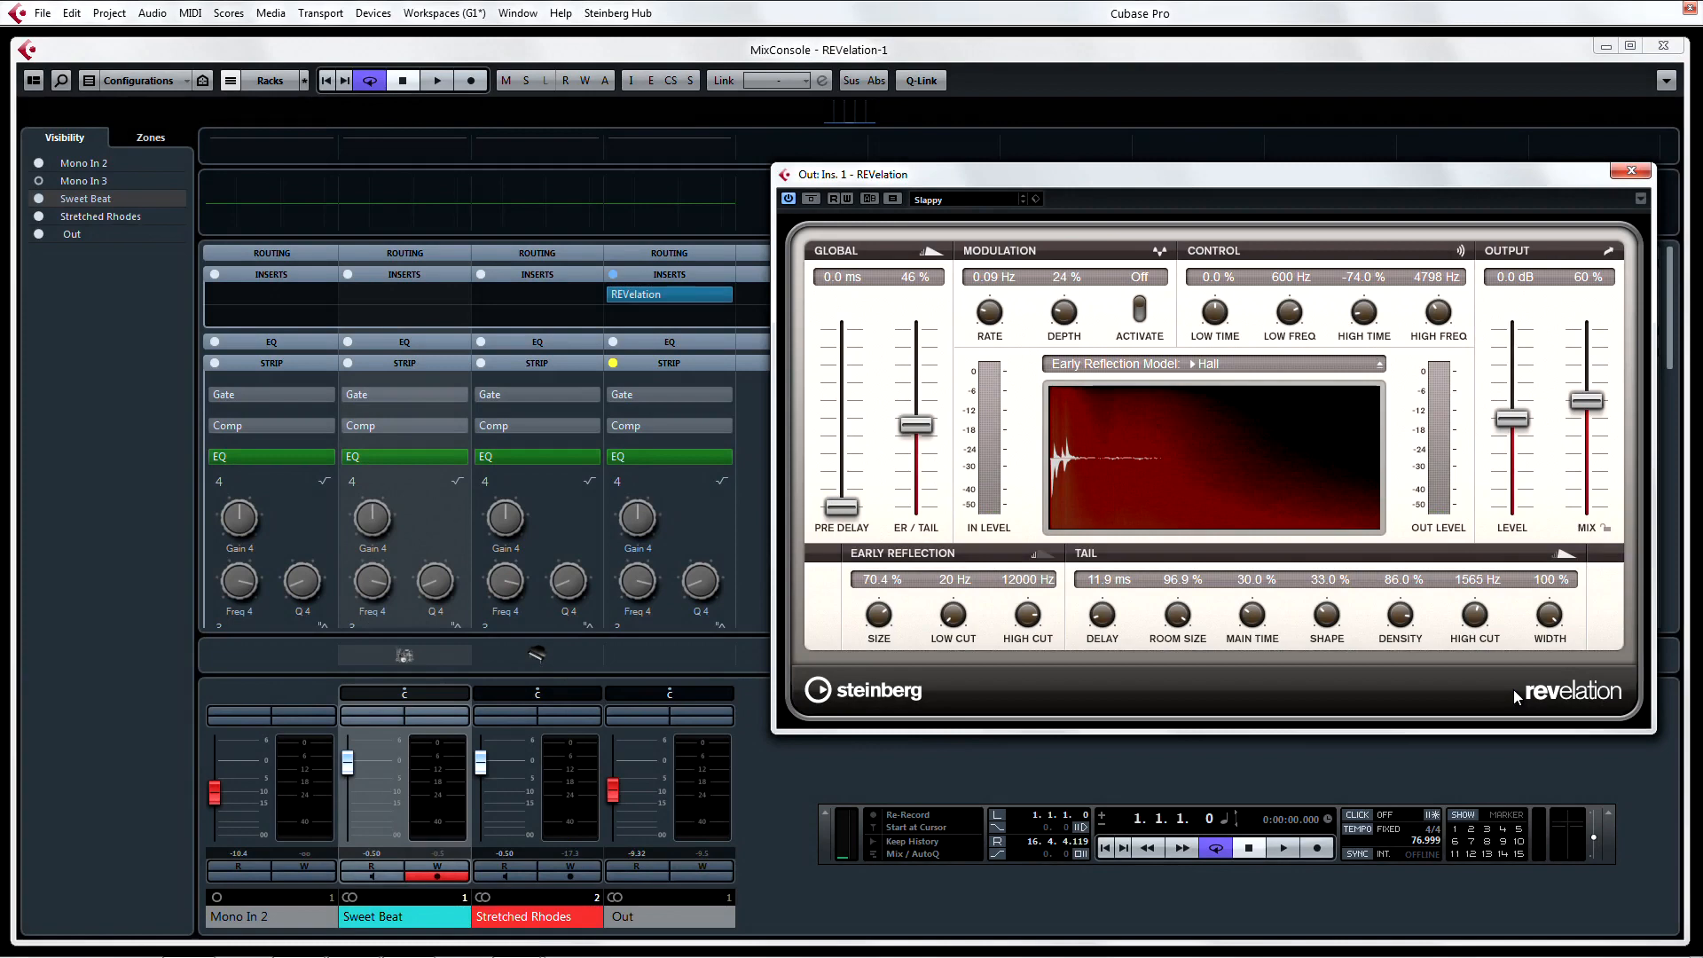
During playback, drop the REVelation Mix to 25% then settle it at 50%.
{"action": "left_click", "coordinate": [437, 80]}
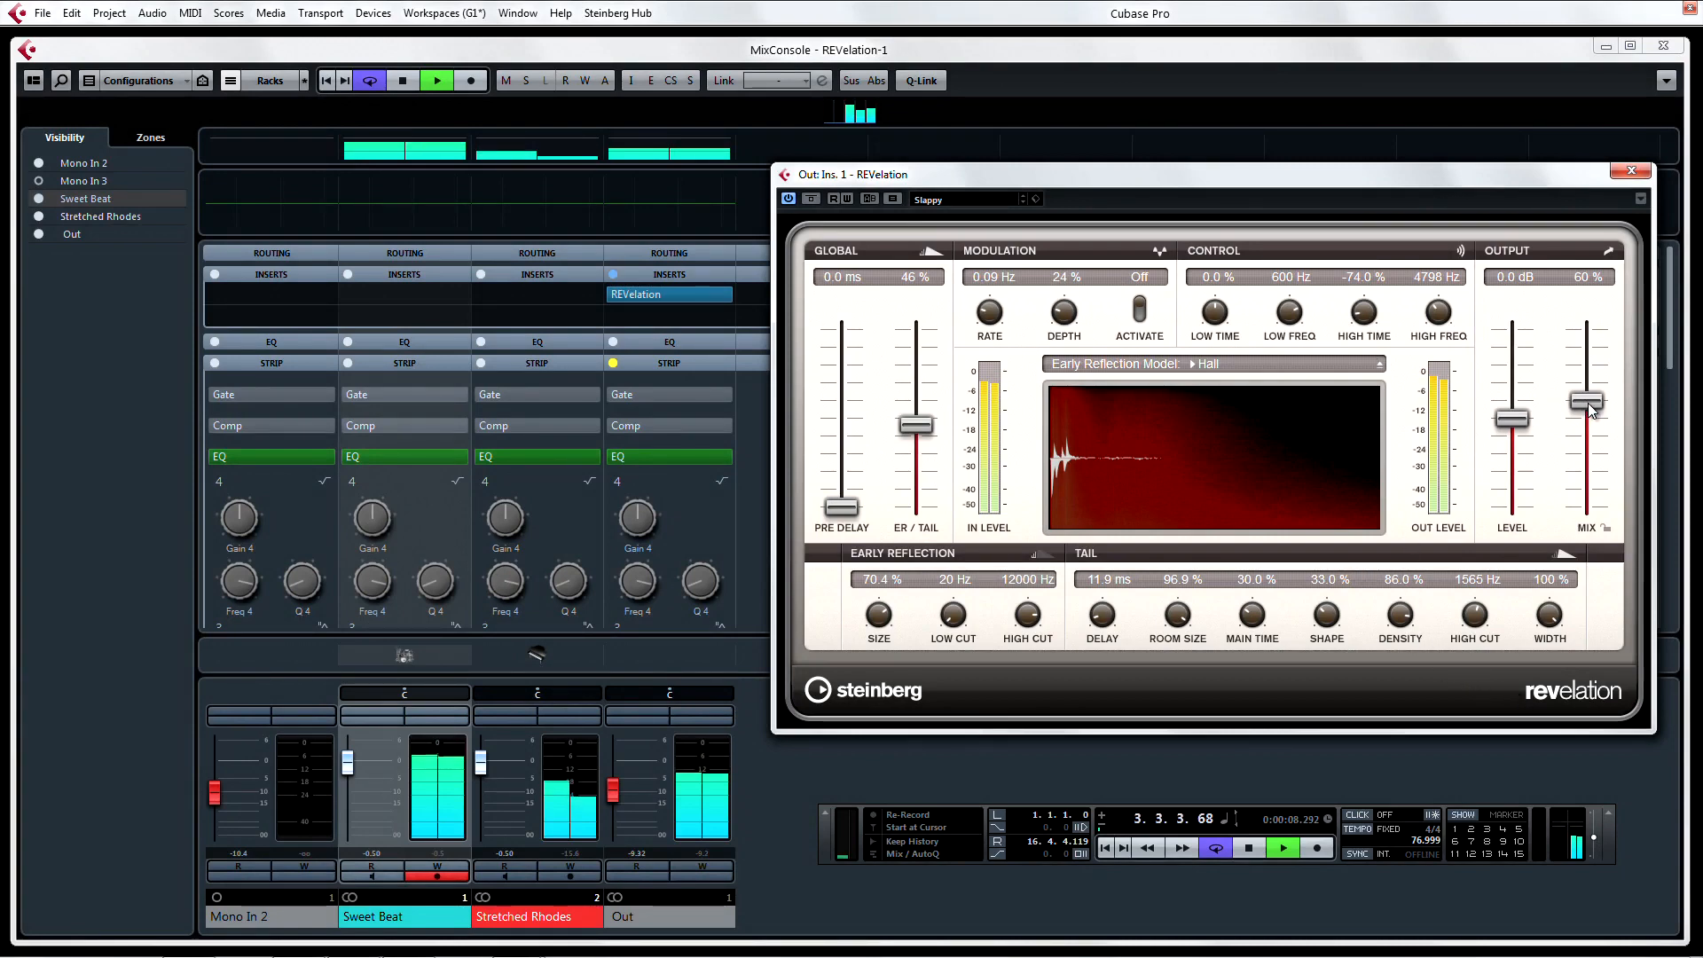
{"action": "left_click_drag", "start_coordinate": [1587, 408], "coordinate": [1586, 509]}
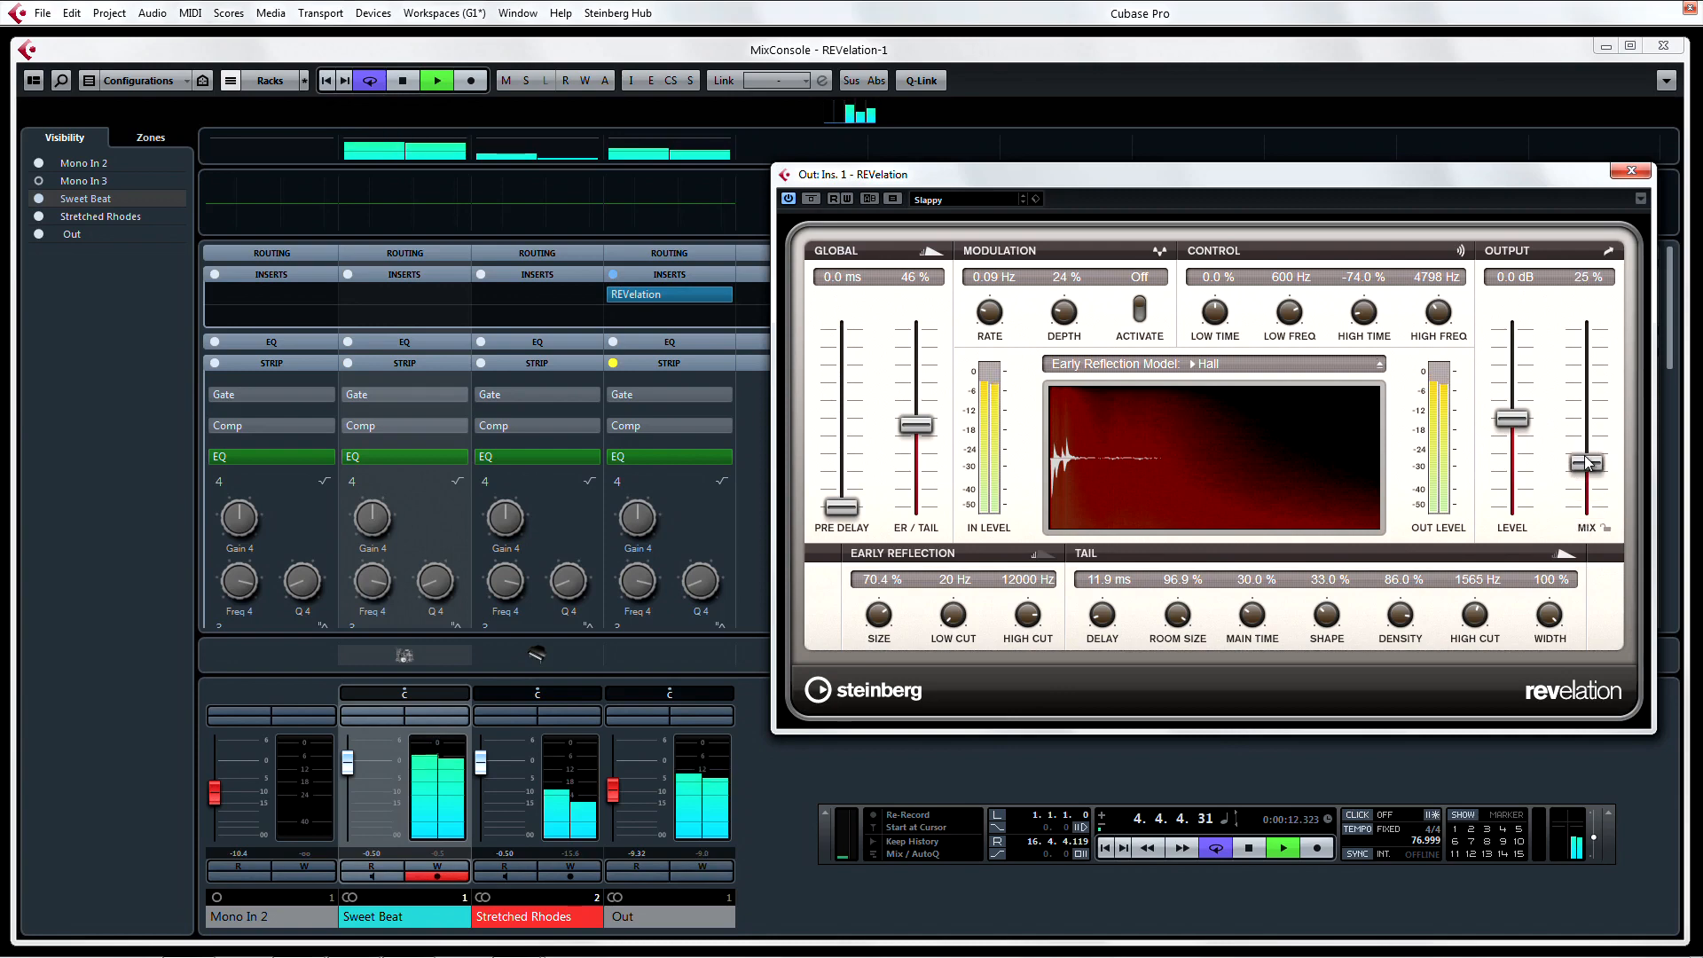
{"action": "left_click_drag", "start_coordinate": [1588, 463], "coordinate": [1588, 420]}
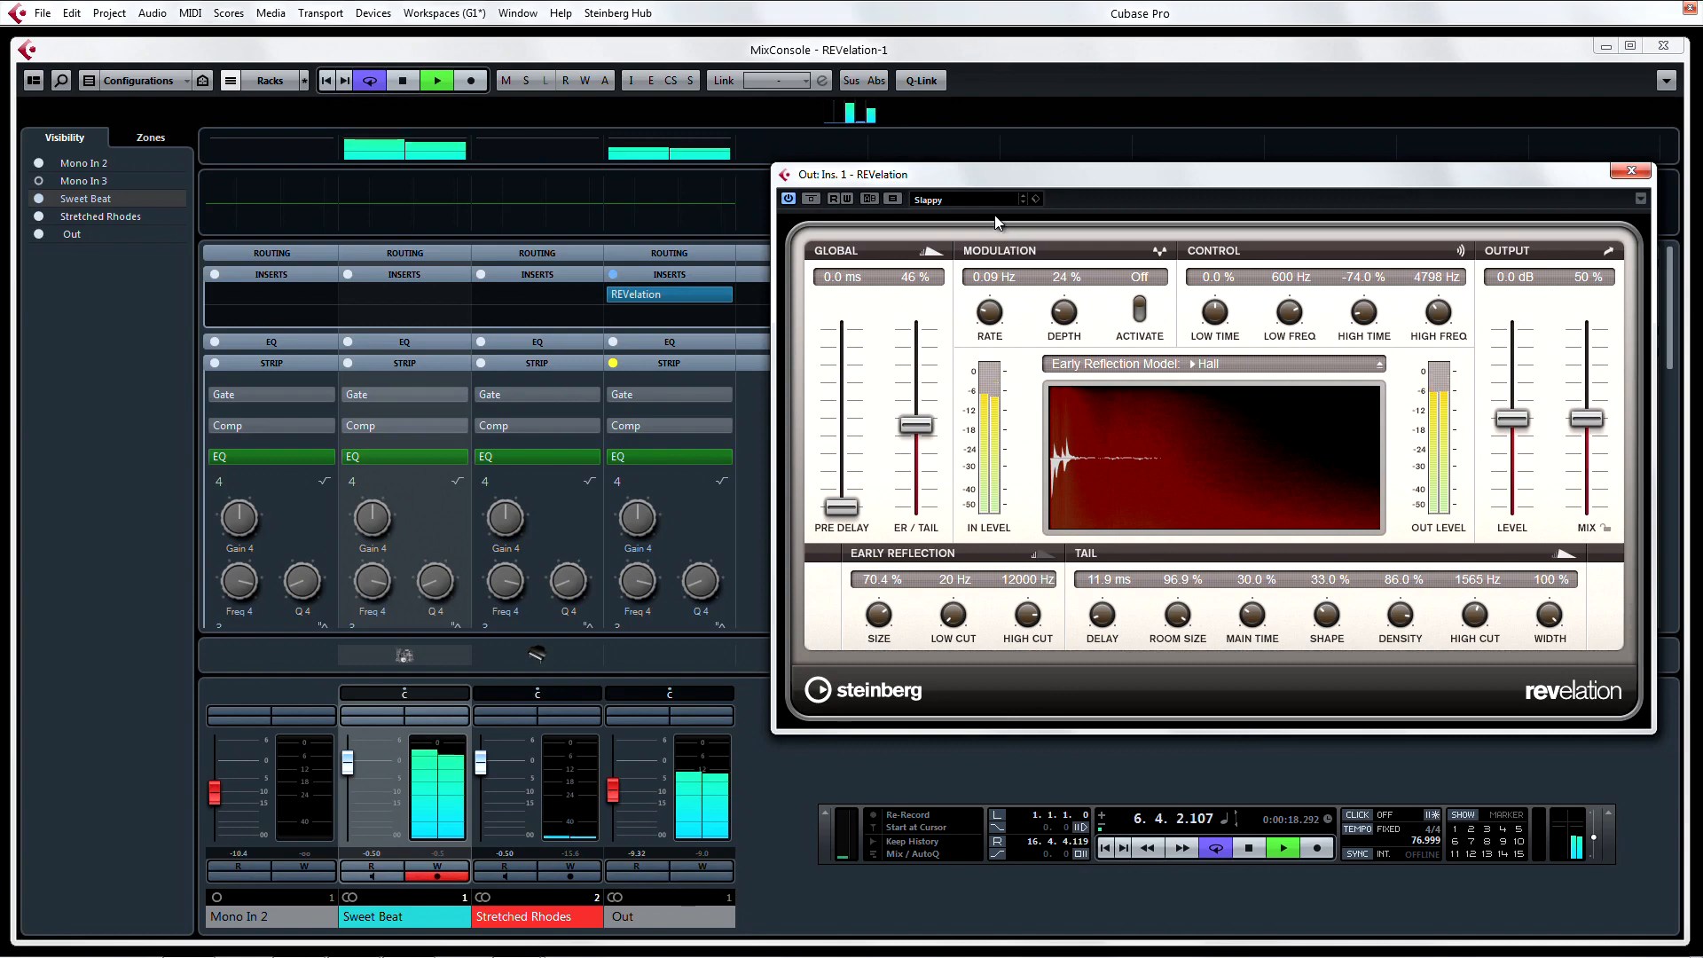
{"action": "left_click", "coordinate": [960, 199]}
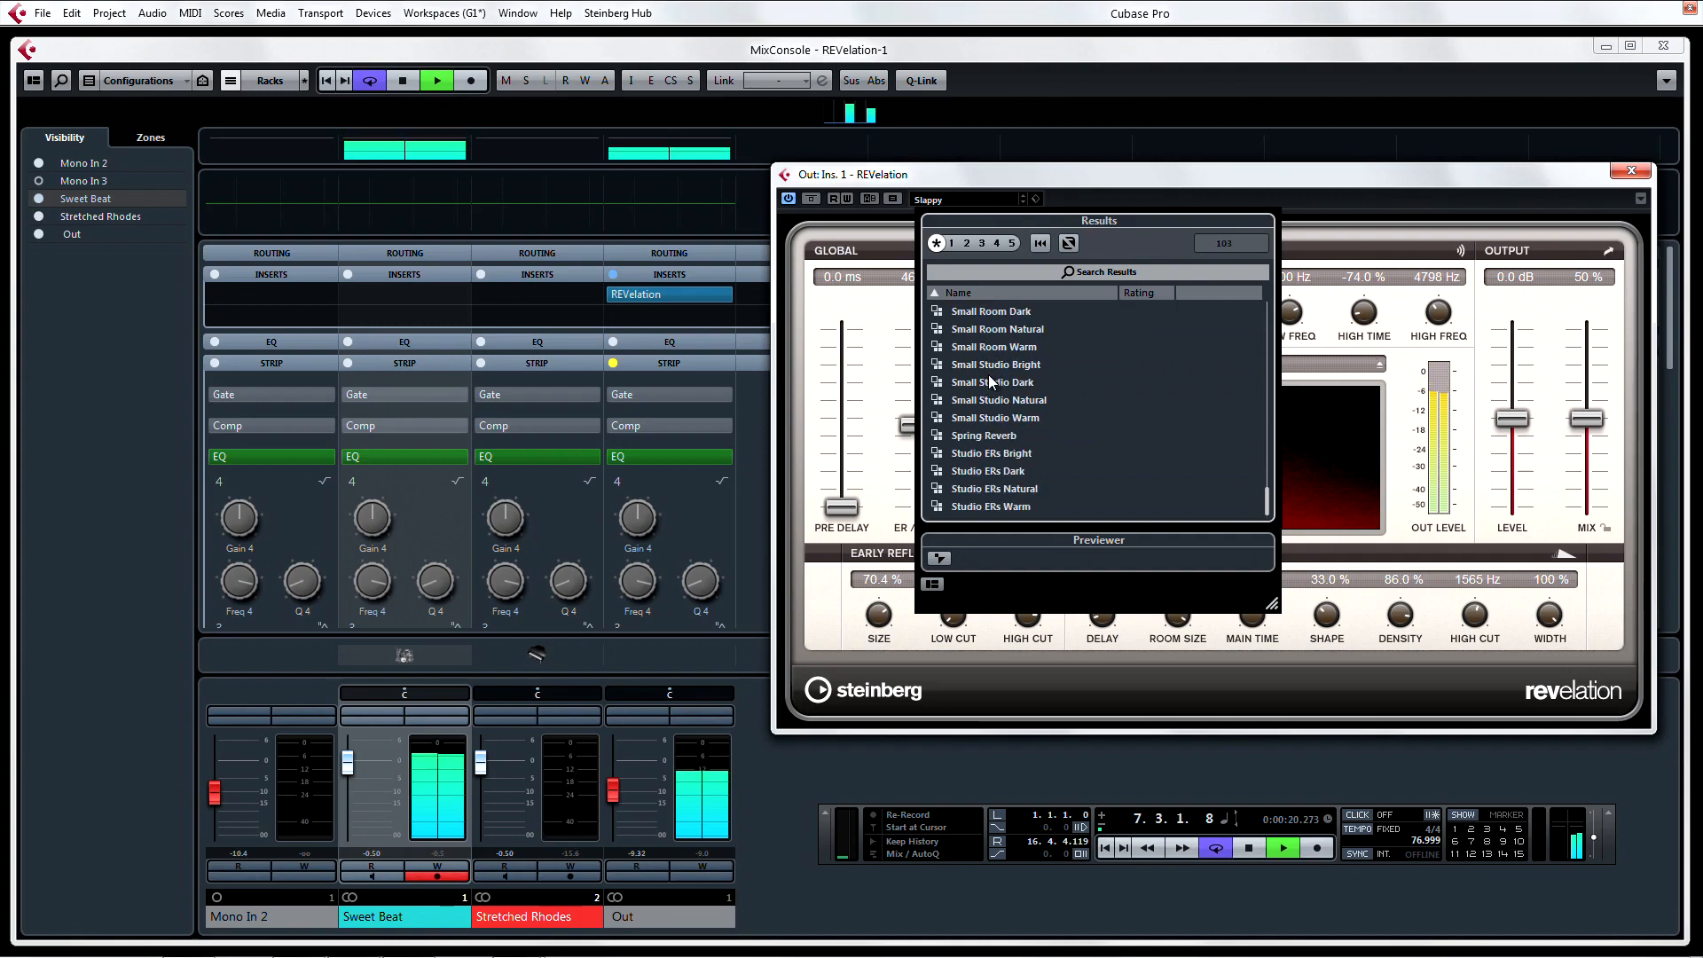
{"action": "scroll", "scroll_direction": "down", "scroll_amount": 3}
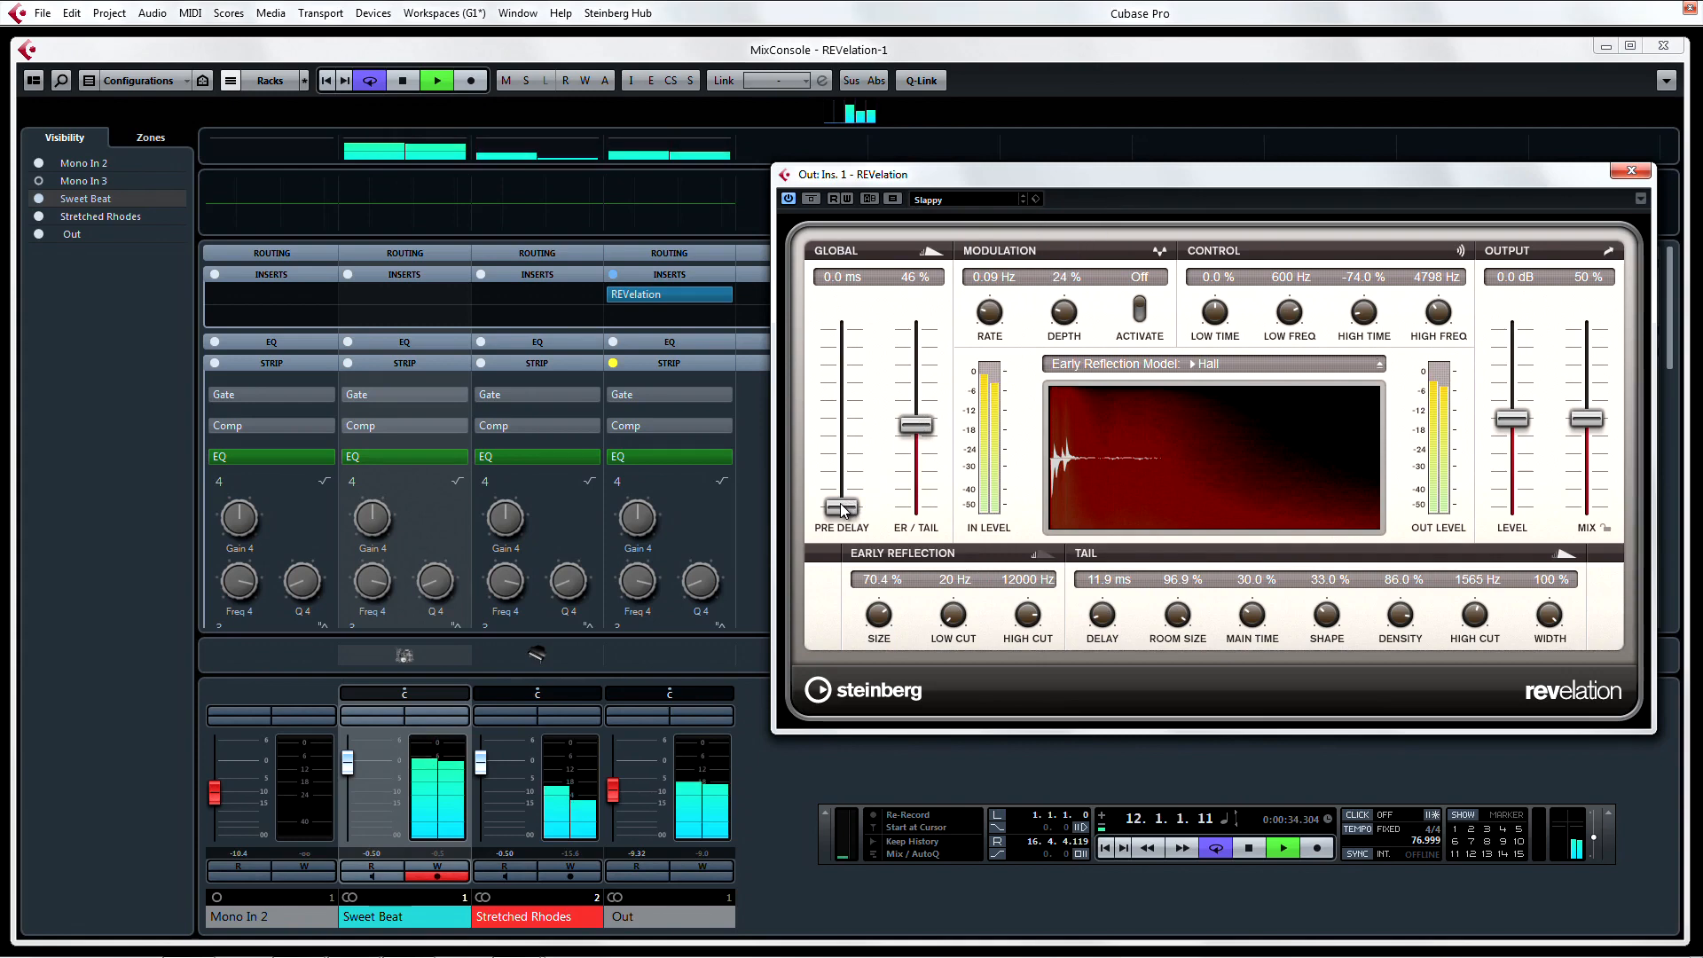
Sweep the REVelation pre-delay up to about 245 ms and back to zero, then choose the Studio reflection model.
{"action": "left_click_drag", "start_coordinate": [841, 511], "coordinate": [841, 422]}
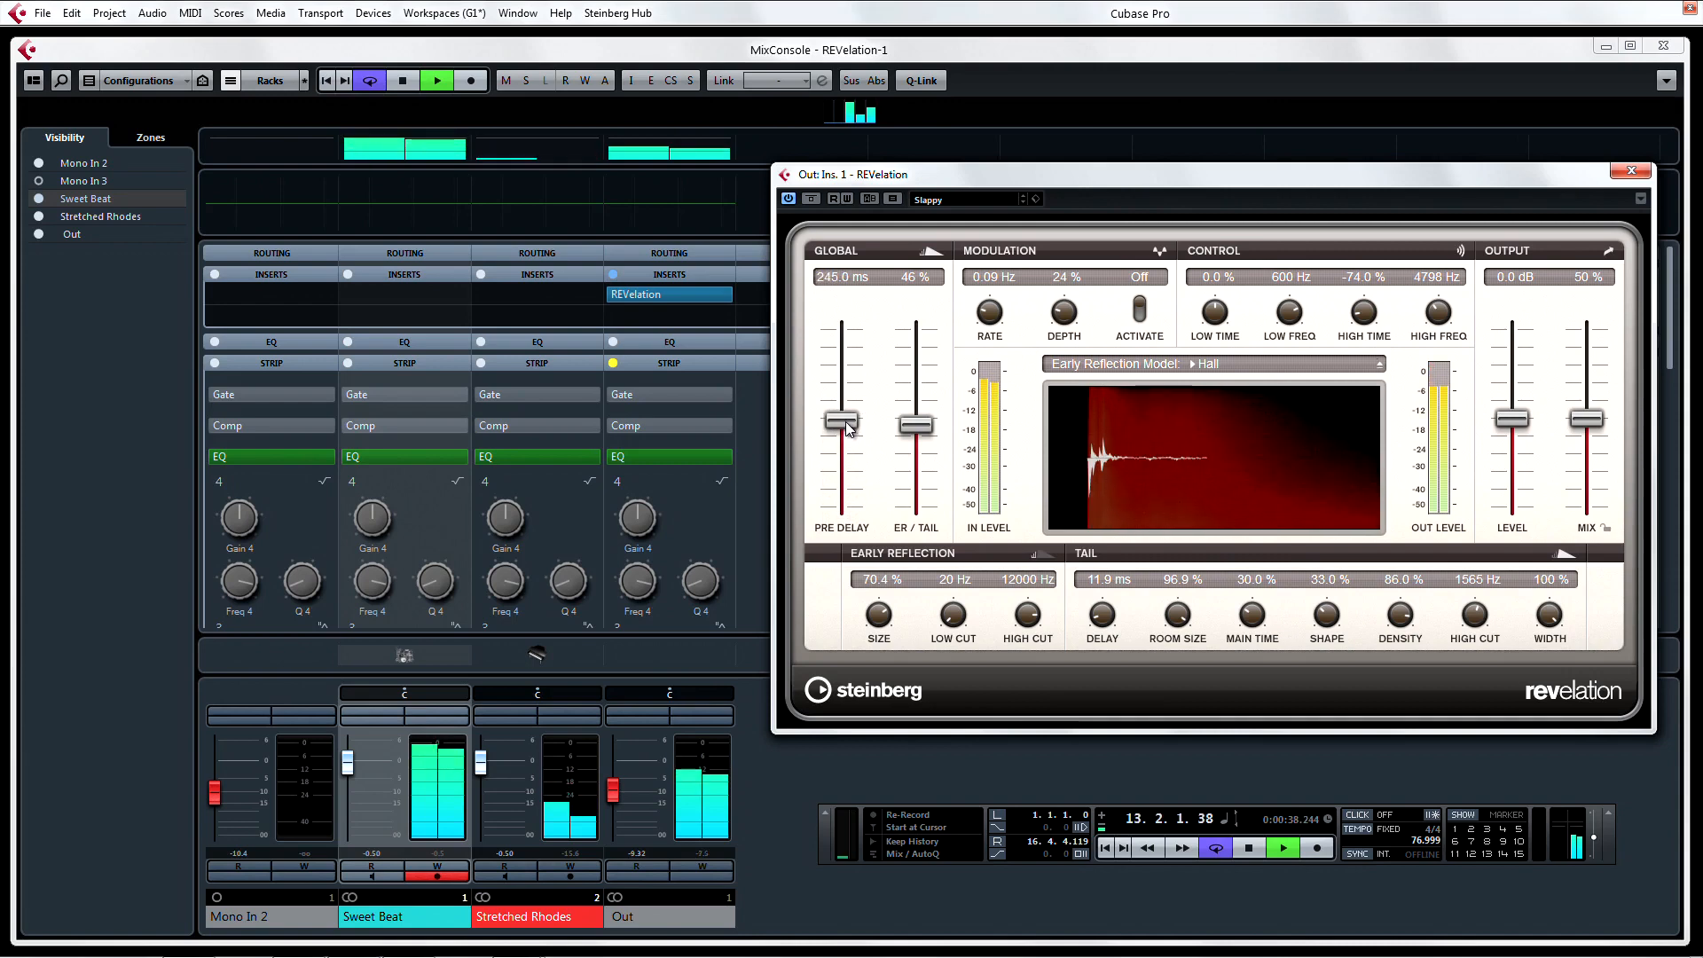
{"action": "left_click_drag", "start_coordinate": [841, 419], "coordinate": [841, 435]}
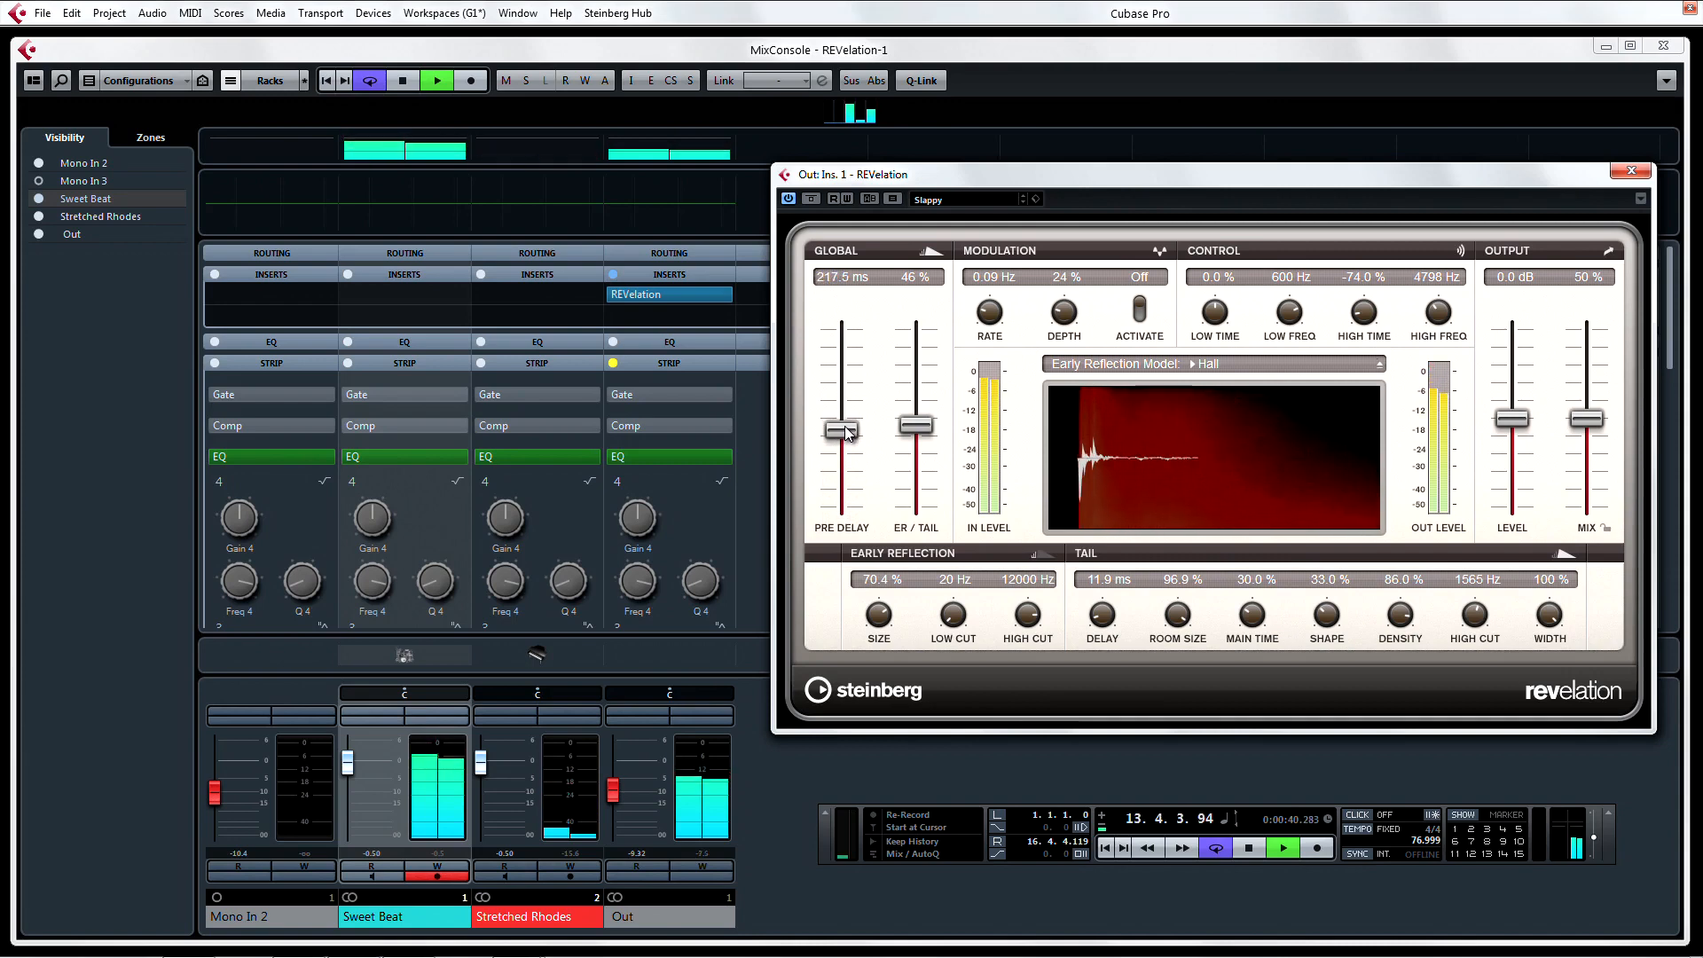
{"action": "left_click_drag", "start_coordinate": [841, 429], "coordinate": [841, 476]}
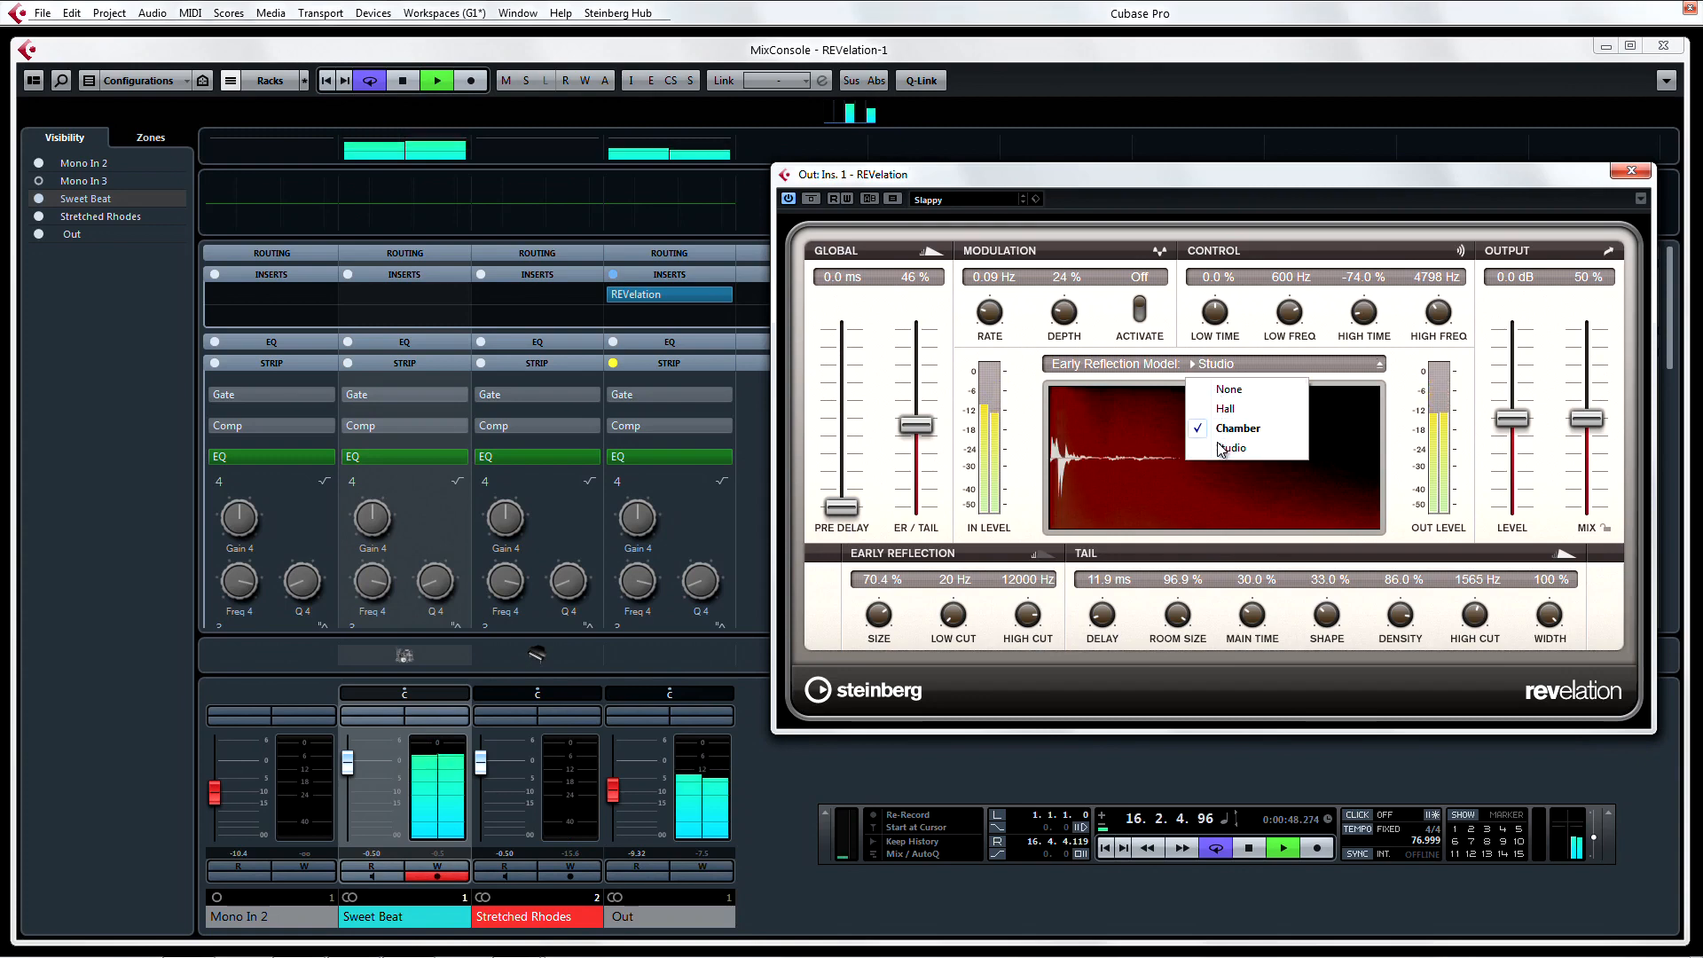
{"action": "left_click", "coordinate": [1224, 408]}
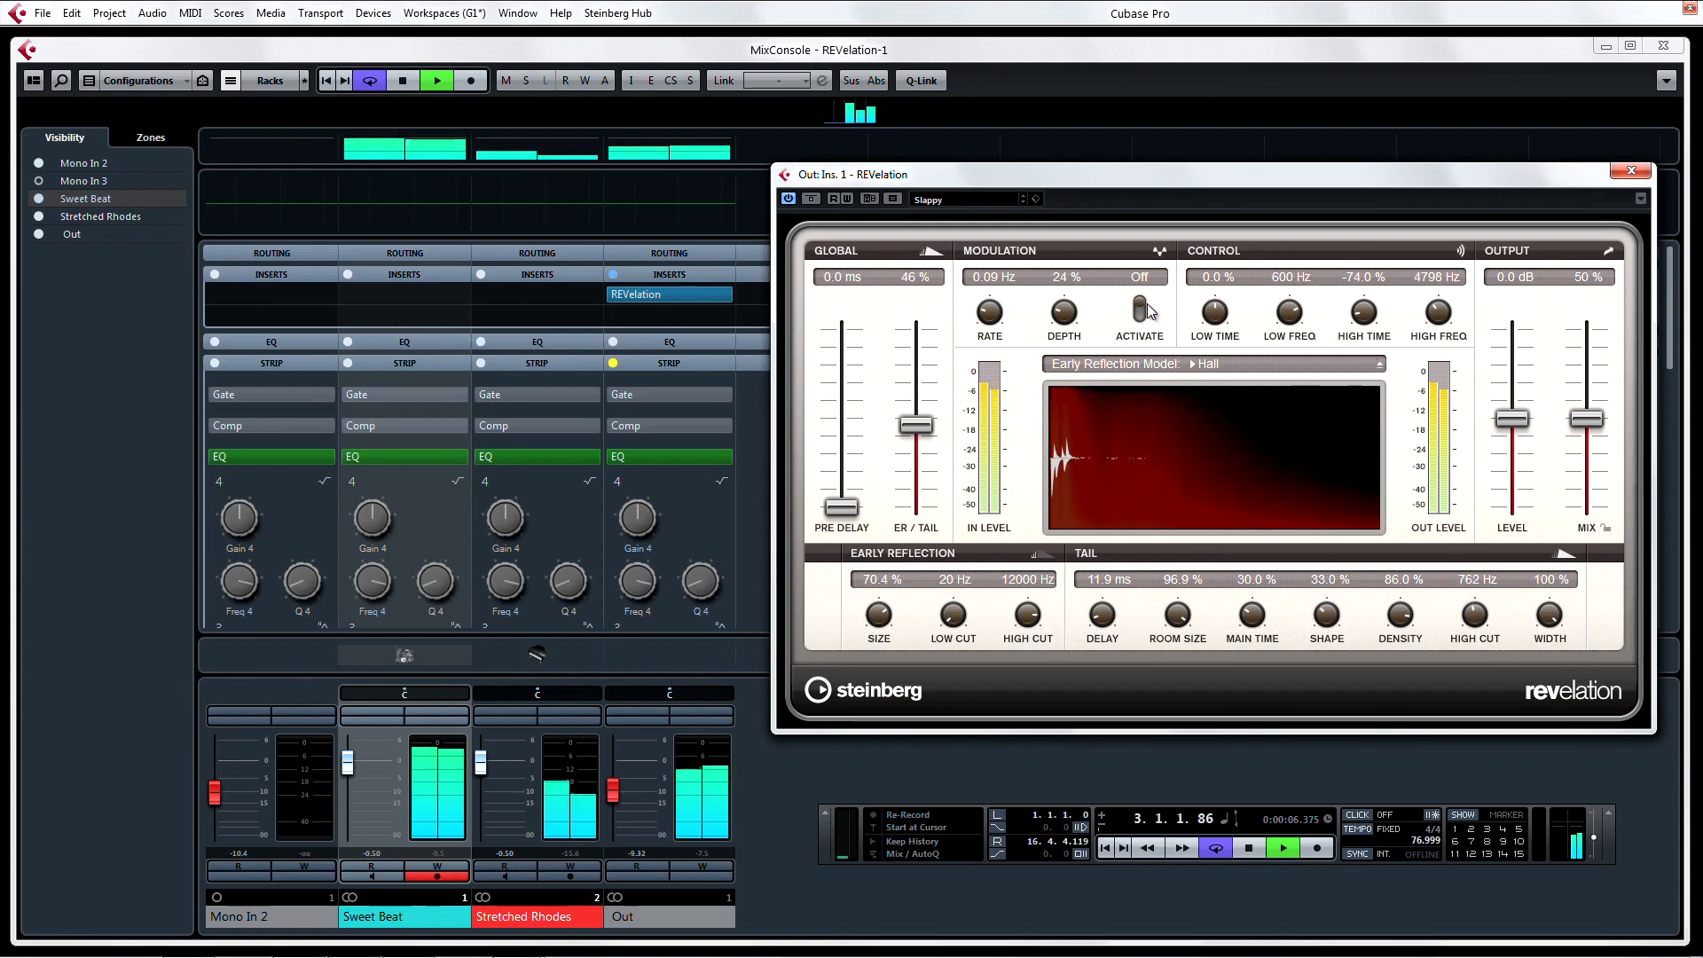
Set REVelation modulation rate to 0.18 Hz at 100% depth, switch modulation off, and adjust the Mix fader.
{"action": "left_click", "coordinate": [1139, 301]}
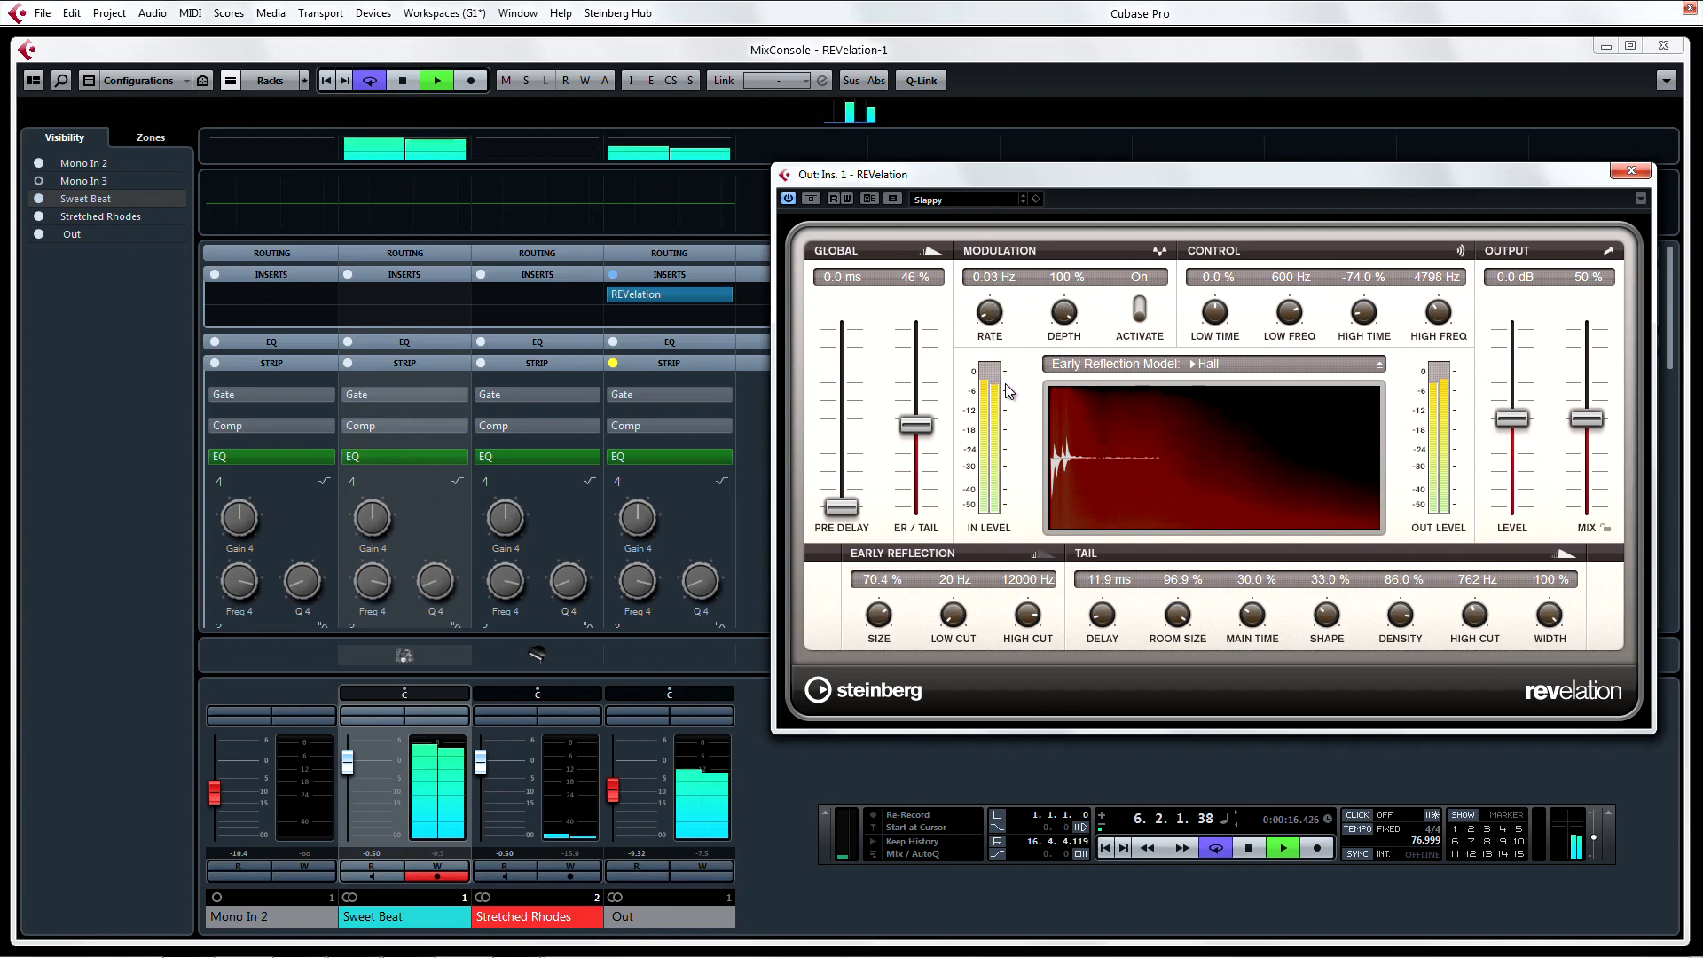
{"action": "left_click_drag", "start_coordinate": [987, 309], "coordinate": [987, 282]}
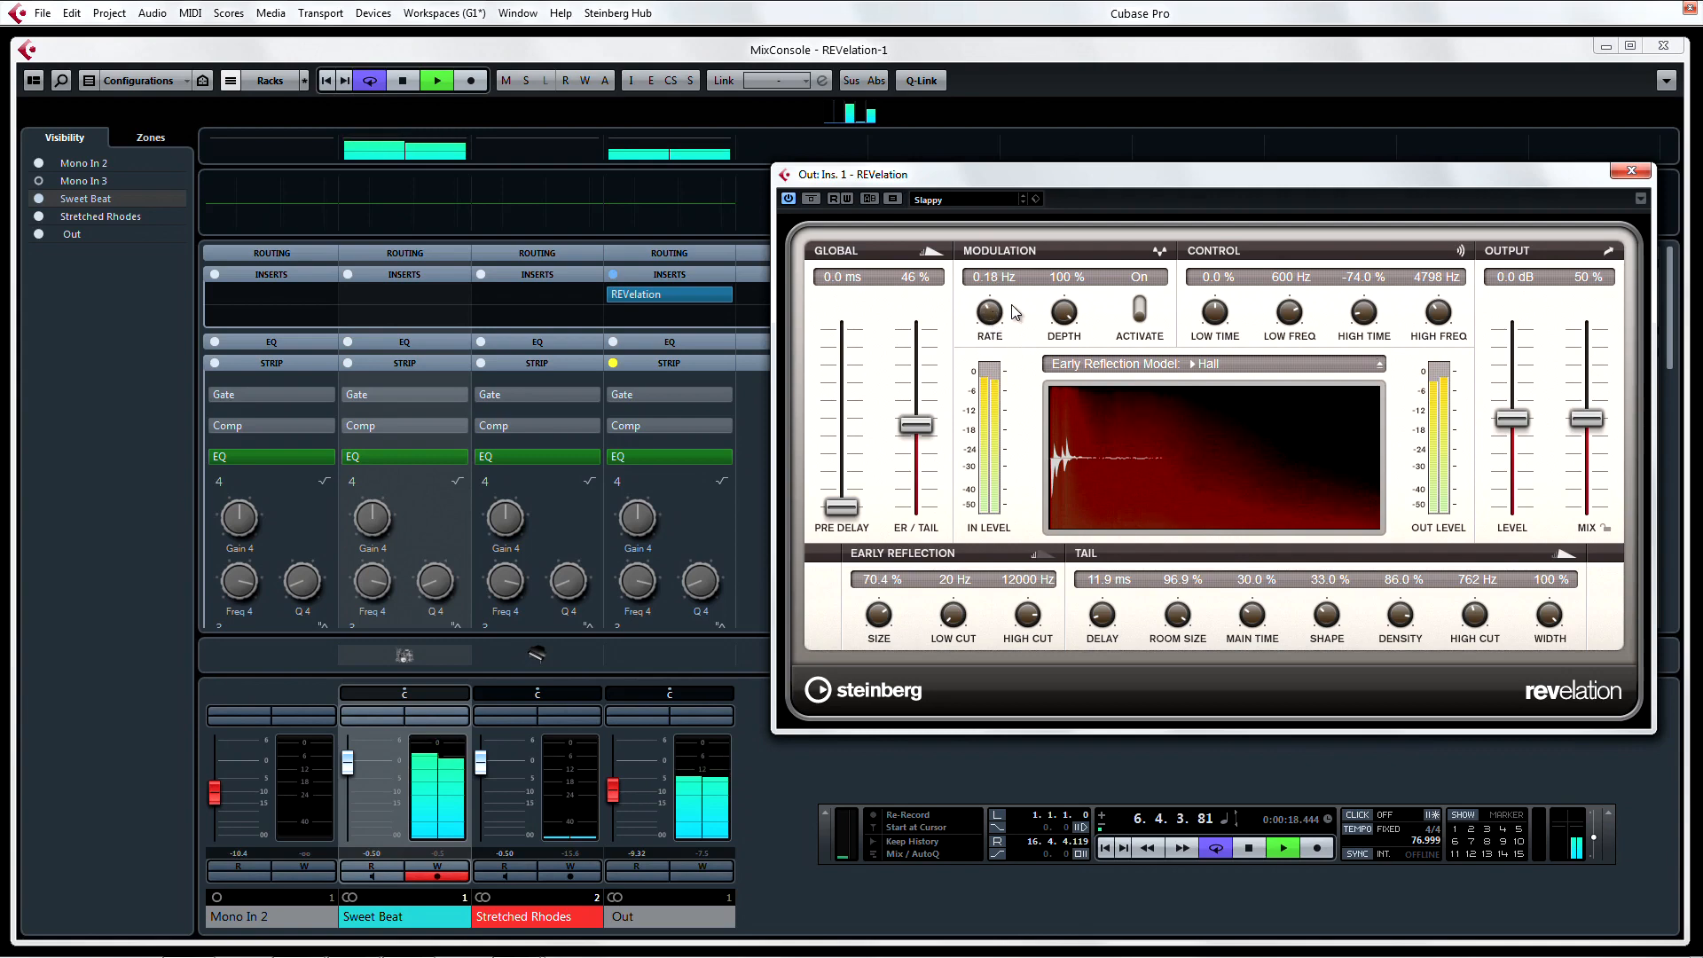
{"action": "left_click", "coordinate": [1140, 295]}
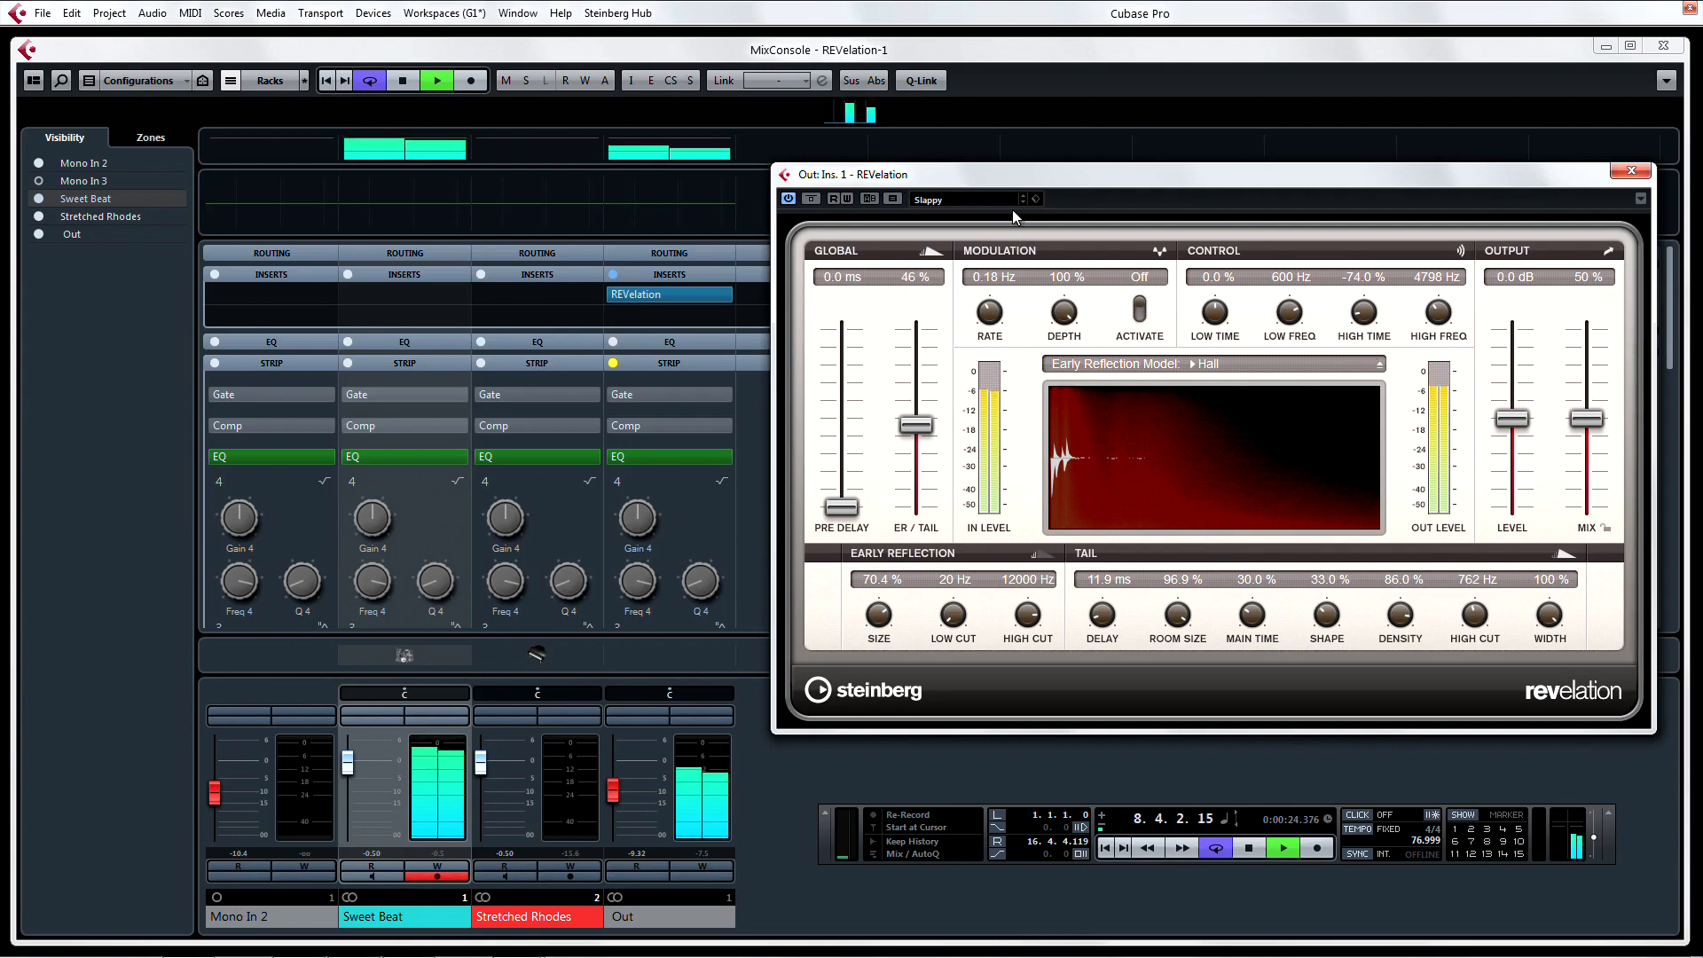
{"action": "left_click", "coordinate": [1022, 199]}
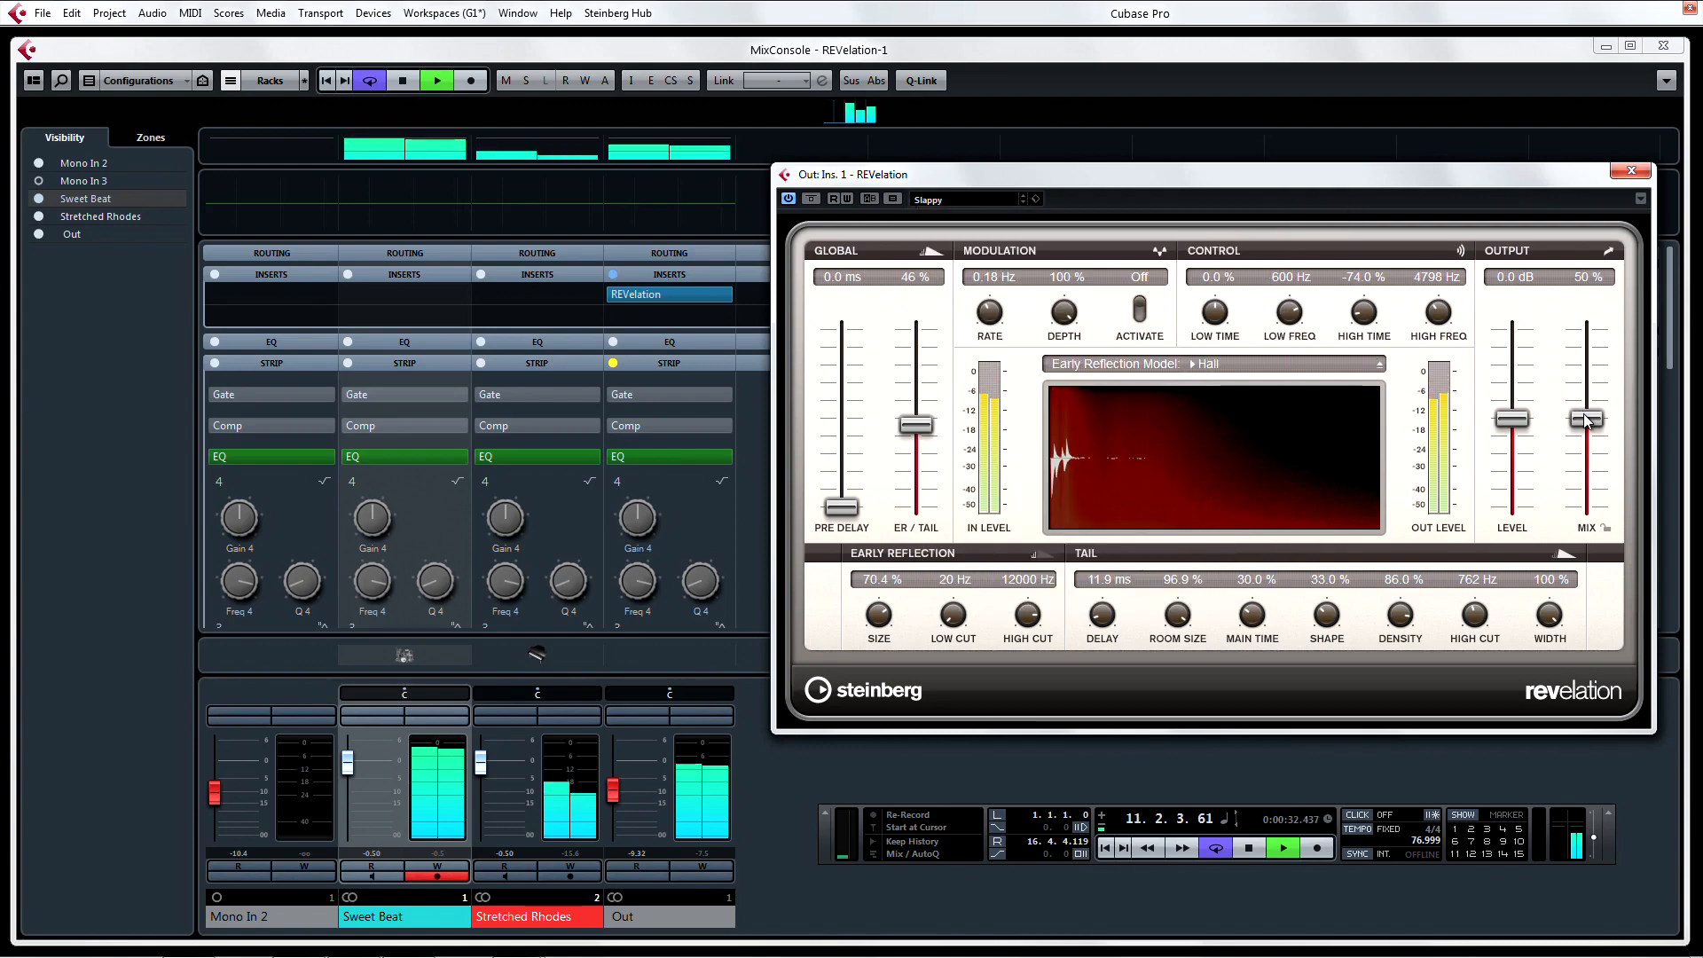
{"action": "left_click_drag", "start_coordinate": [1586, 423], "coordinate": [1587, 390]}
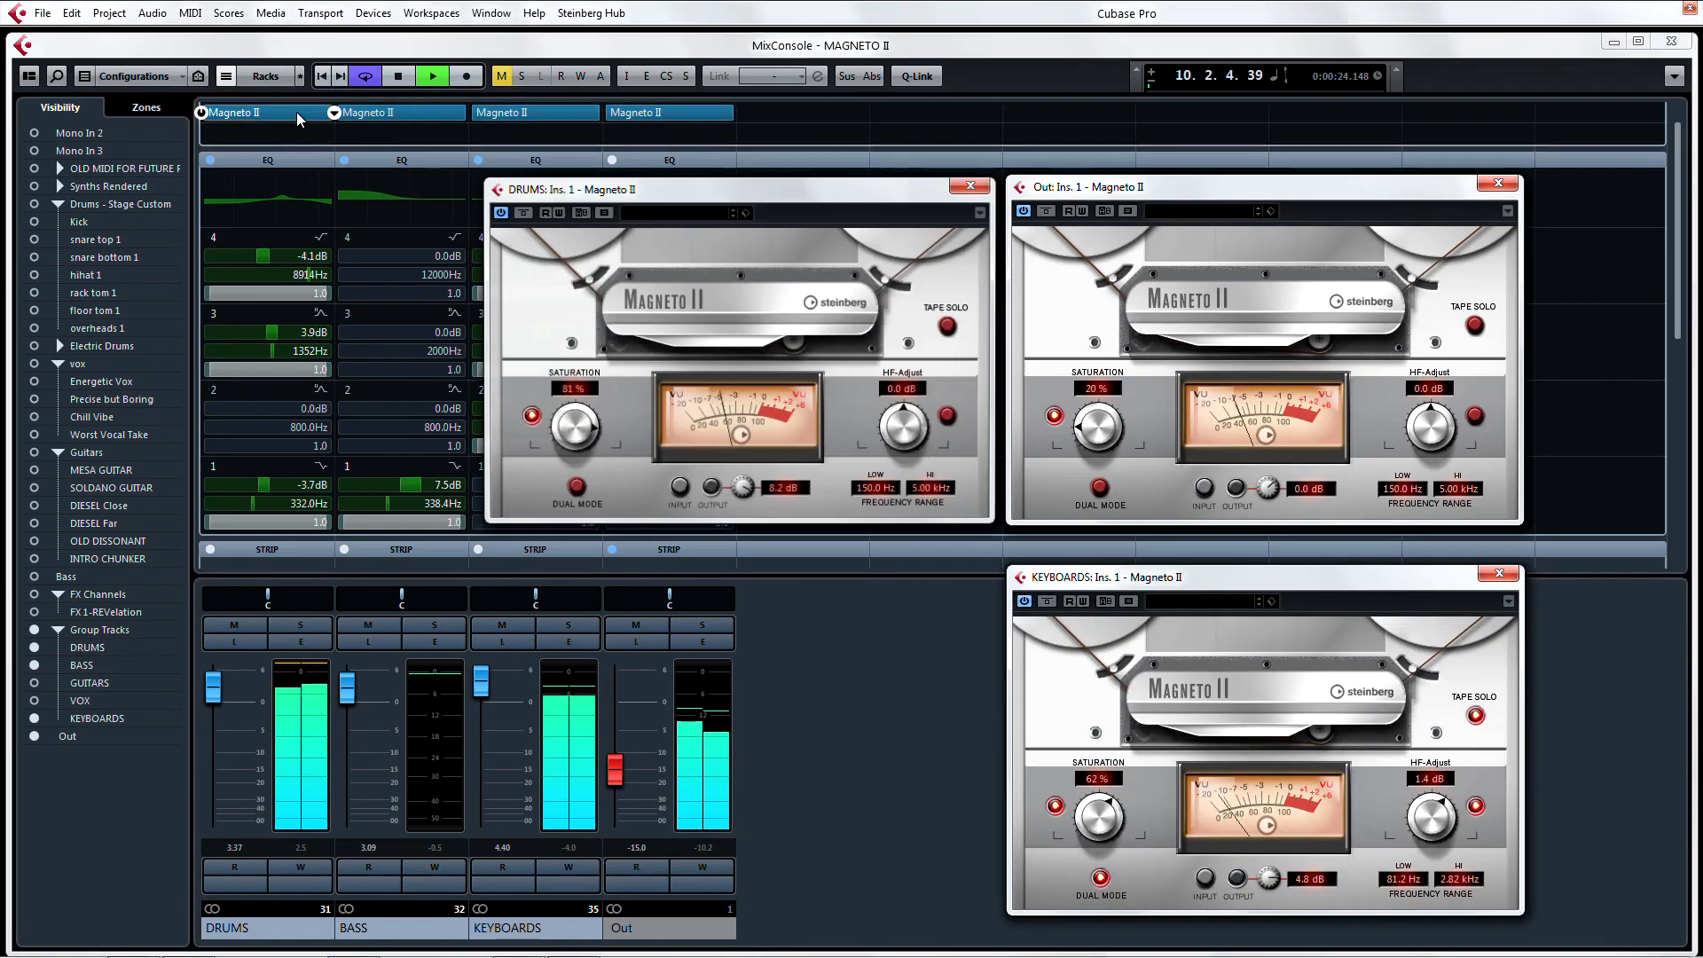
On the Out channel's Magneto II, work the saturation around 50% and boost HF-Adjust to 1.6 dB.
{"action": "left_click", "coordinate": [967, 184]}
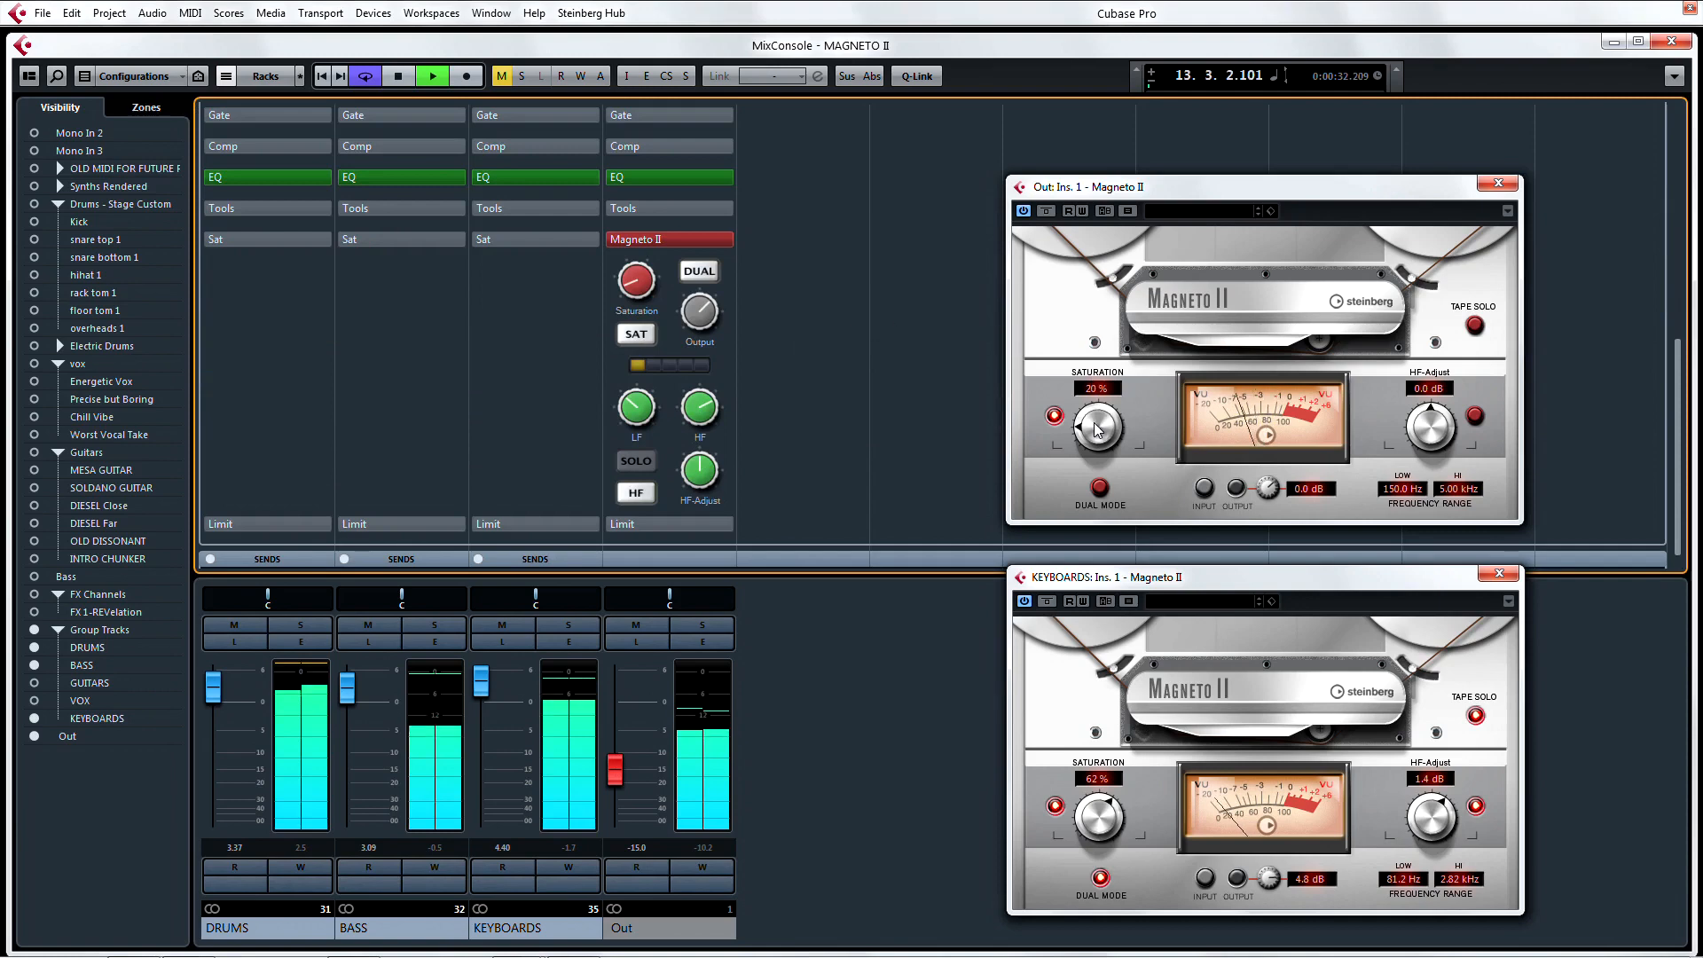
{"action": "left_click_drag", "start_coordinate": [1095, 427], "coordinate": [1096, 413]}
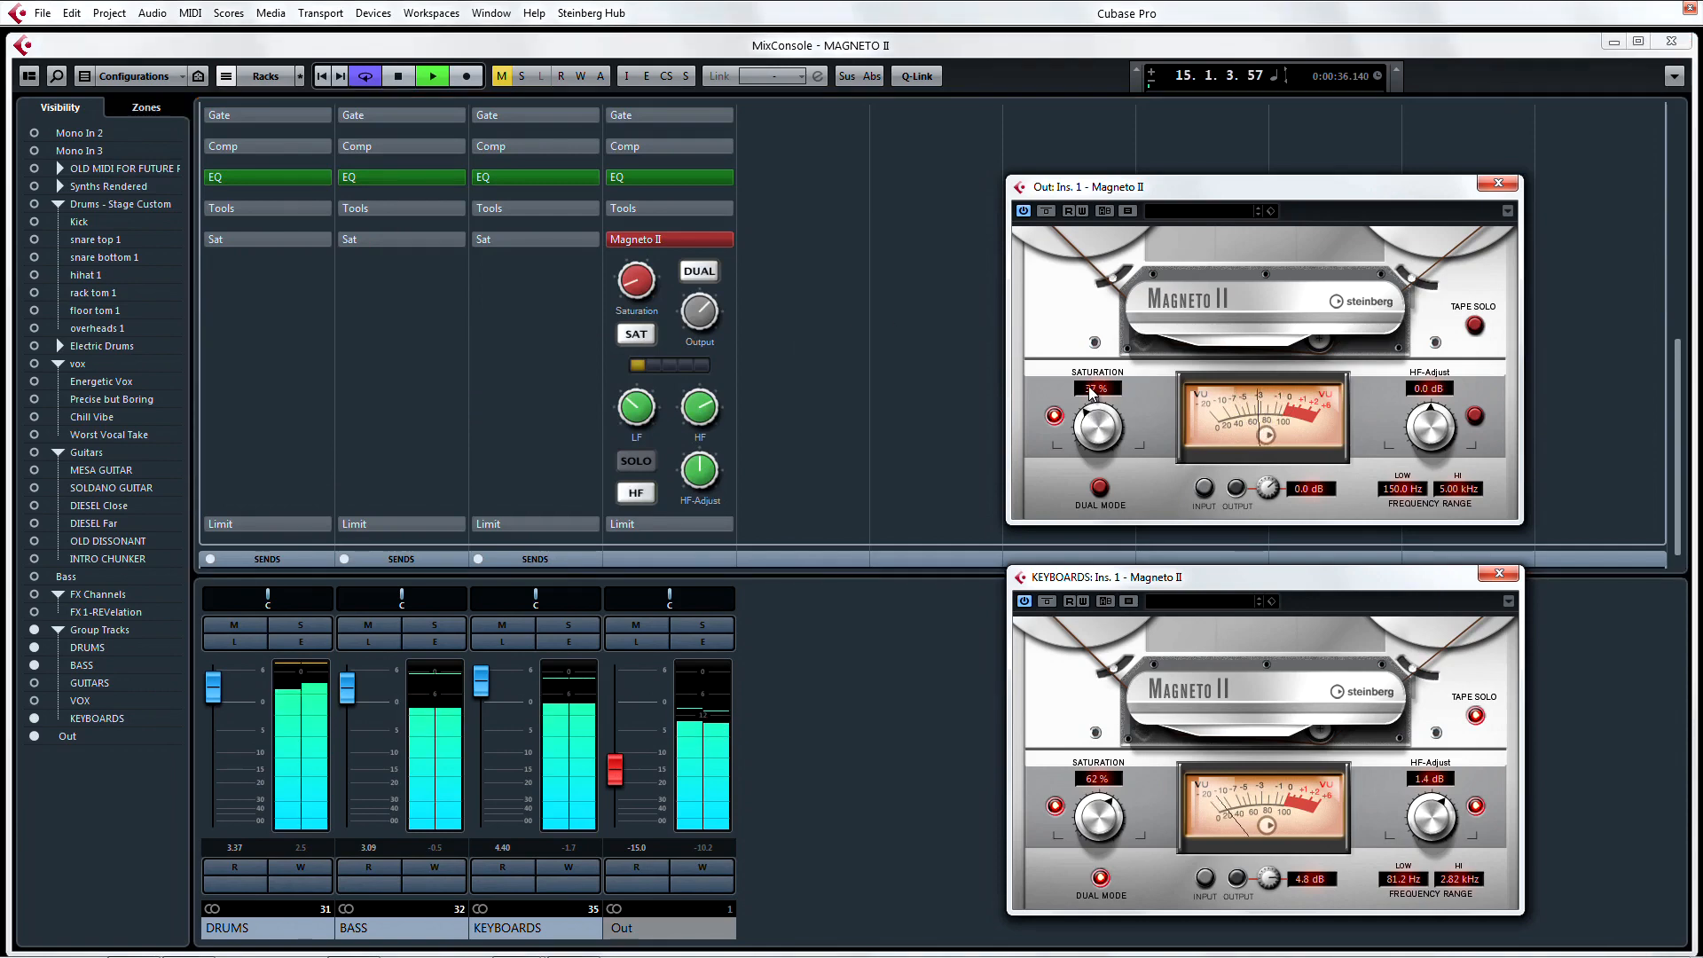
{"action": "left_click_drag", "start_coordinate": [1097, 424], "coordinate": [1096, 391]}
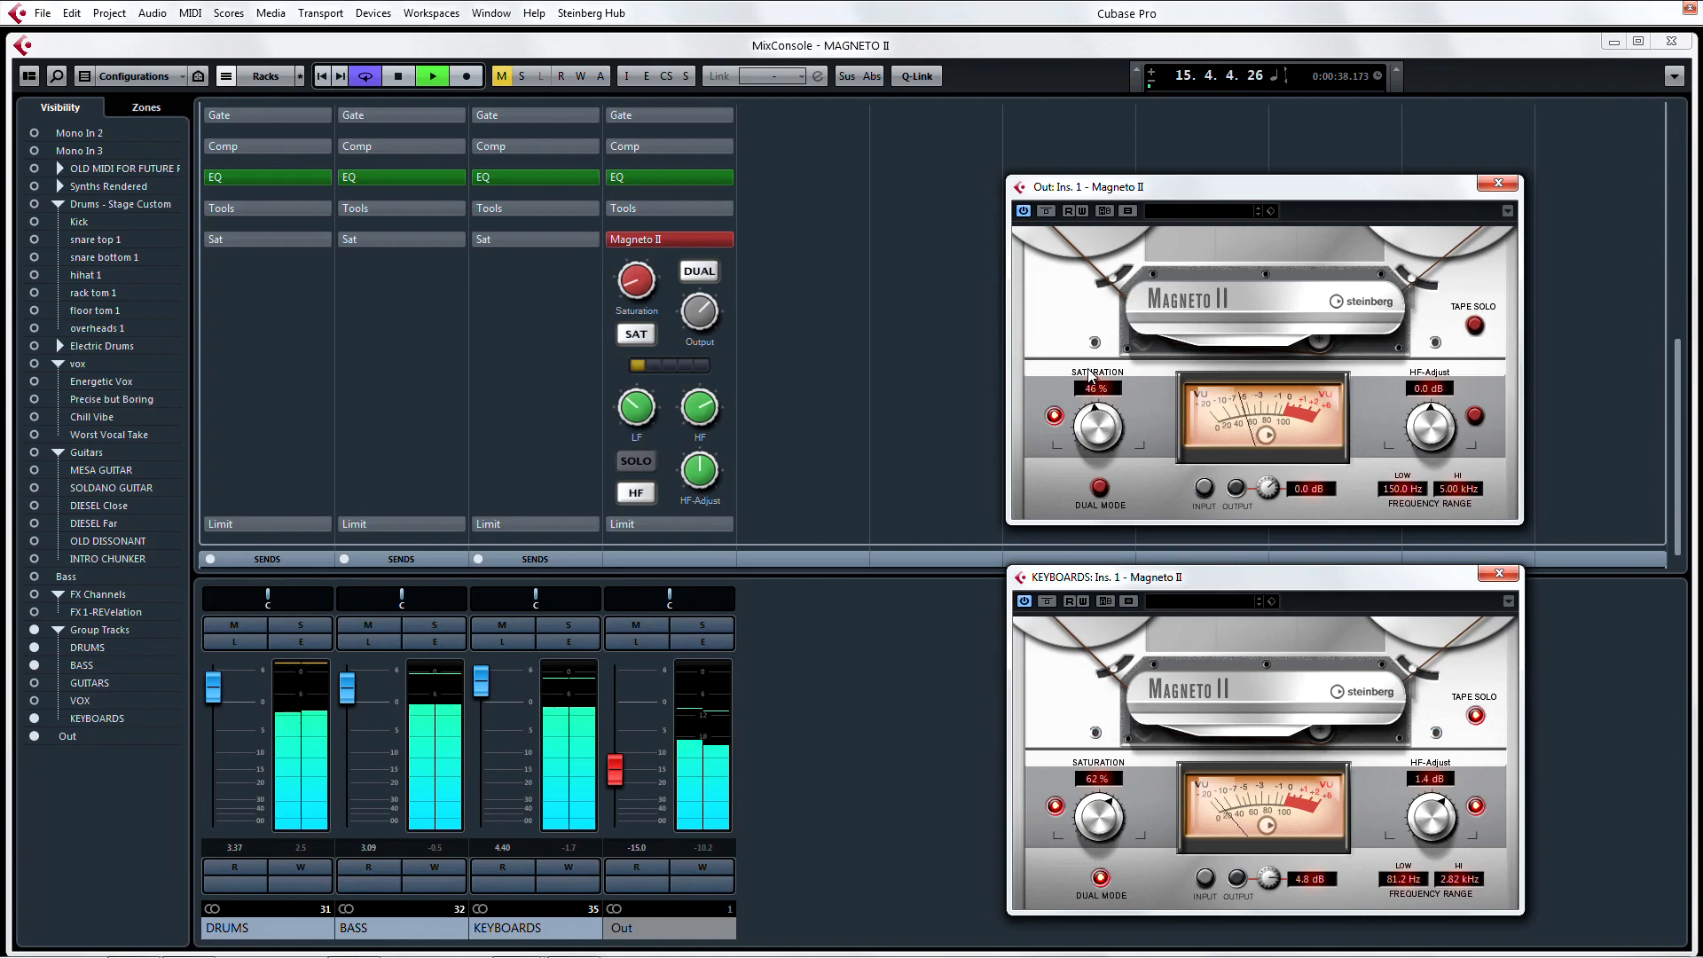
{"action": "left_click_drag", "start_coordinate": [1097, 424], "coordinate": [1106, 403]}
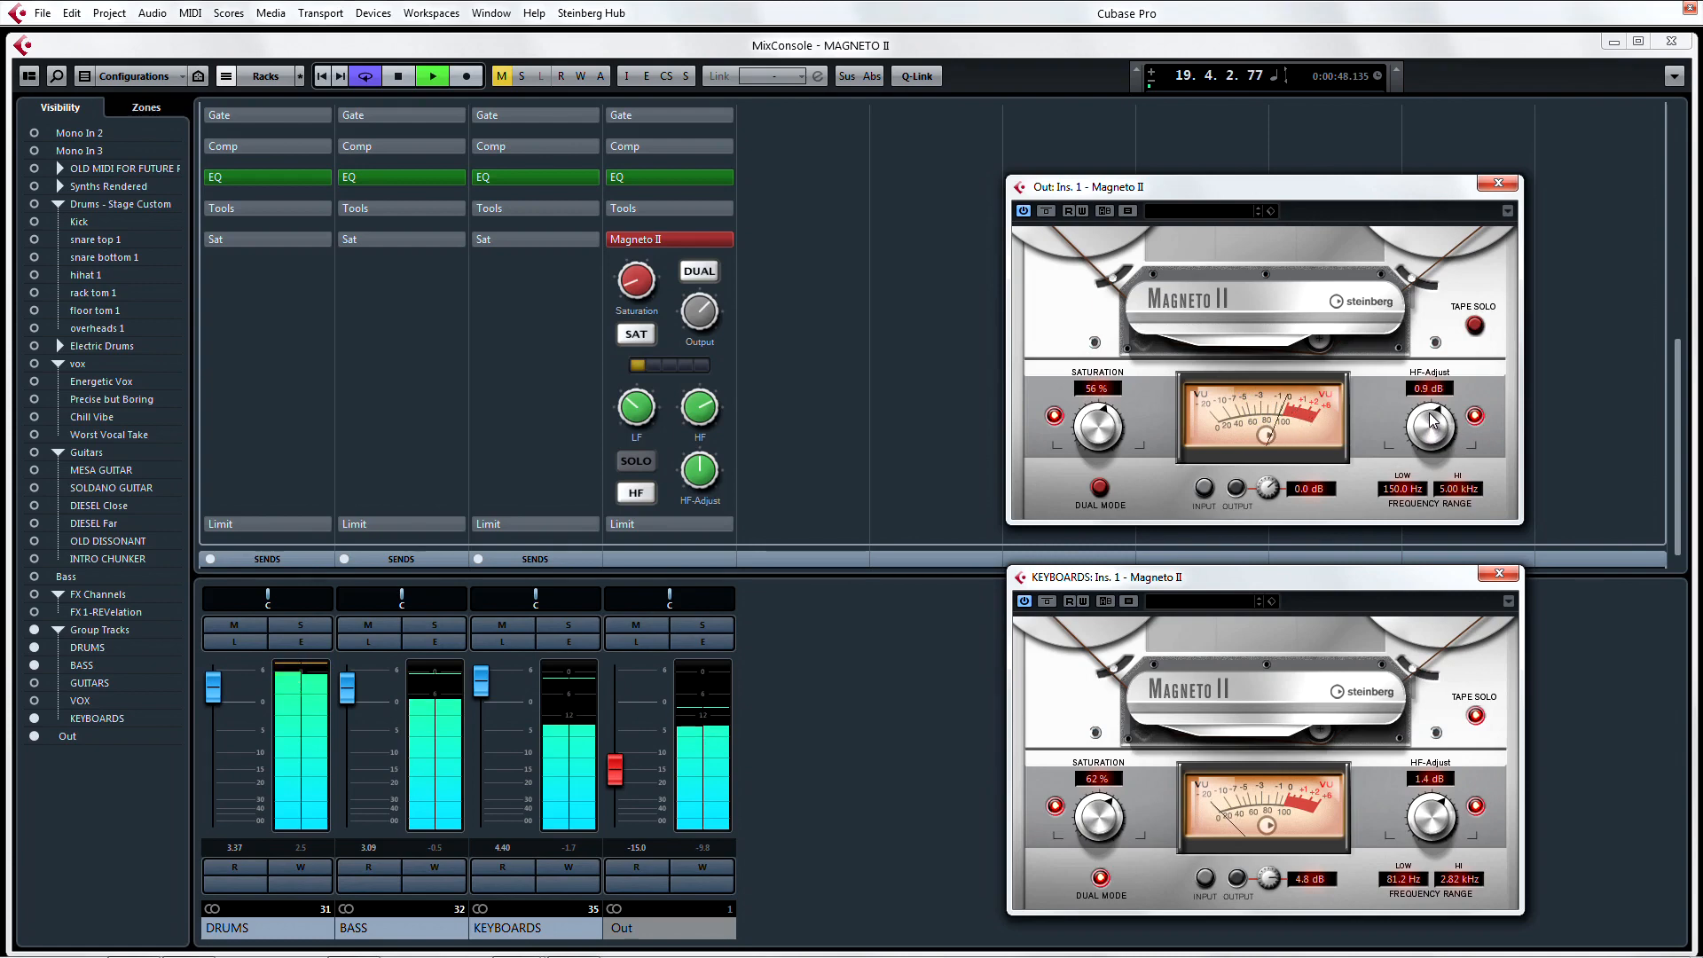
{"action": "left_click_drag", "start_coordinate": [1432, 430], "coordinate": [1439, 408]}
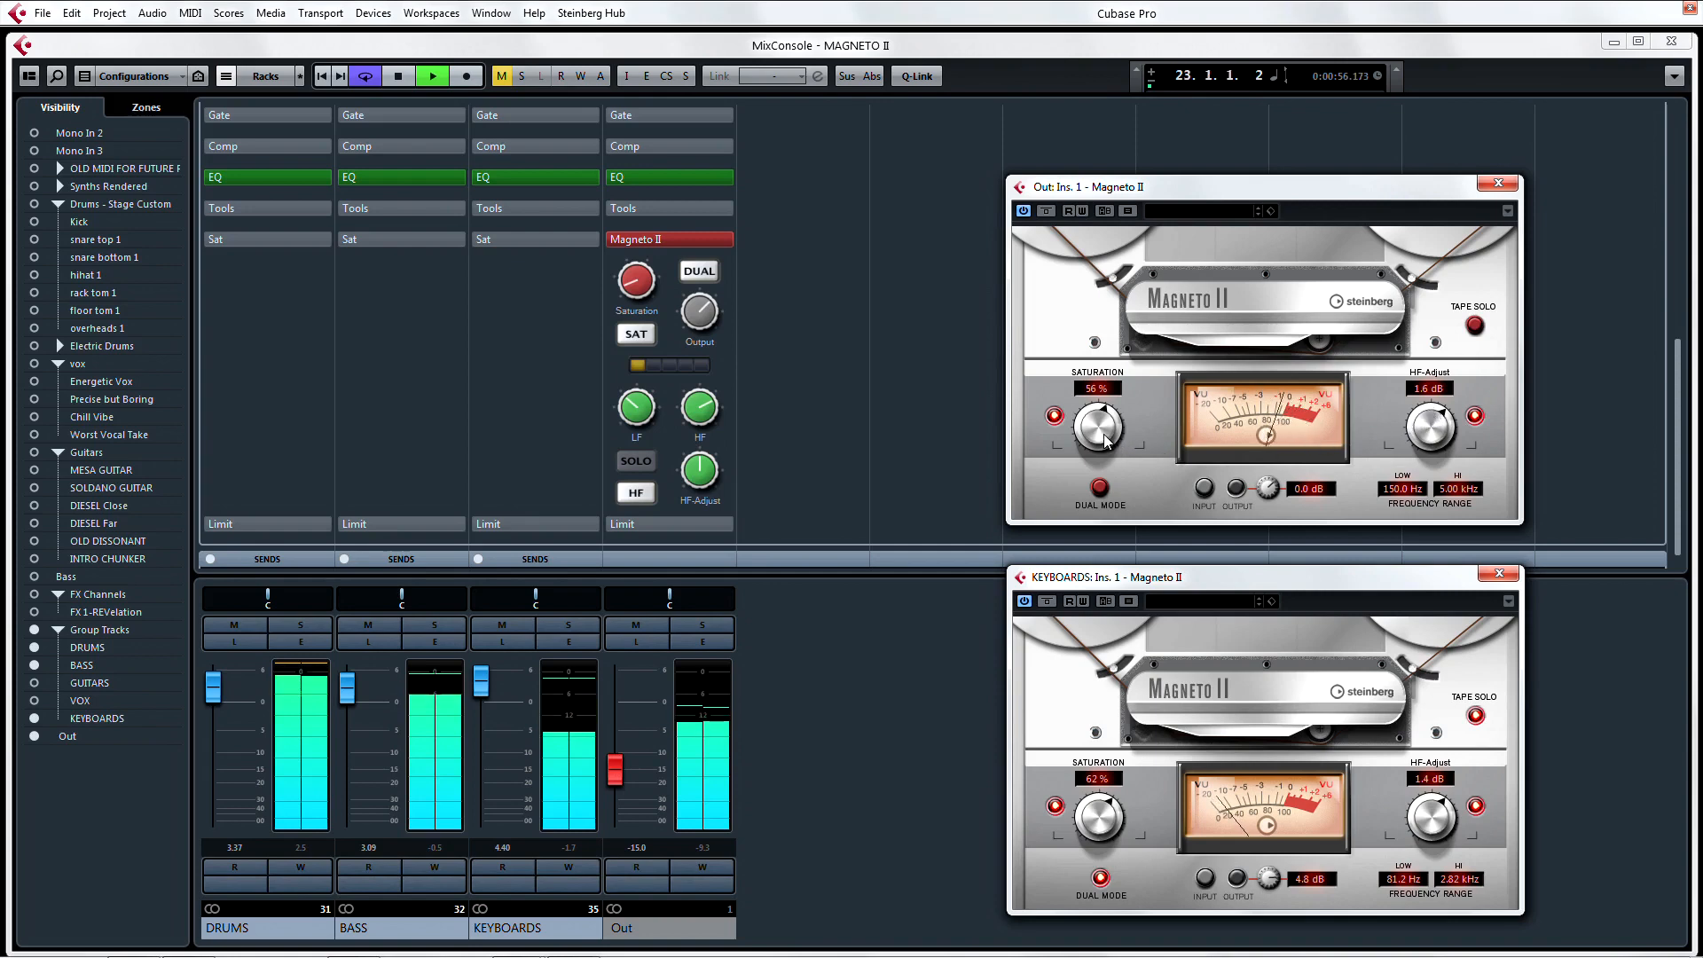
{"action": "left_click_drag", "start_coordinate": [1100, 424], "coordinate": [1100, 440]}
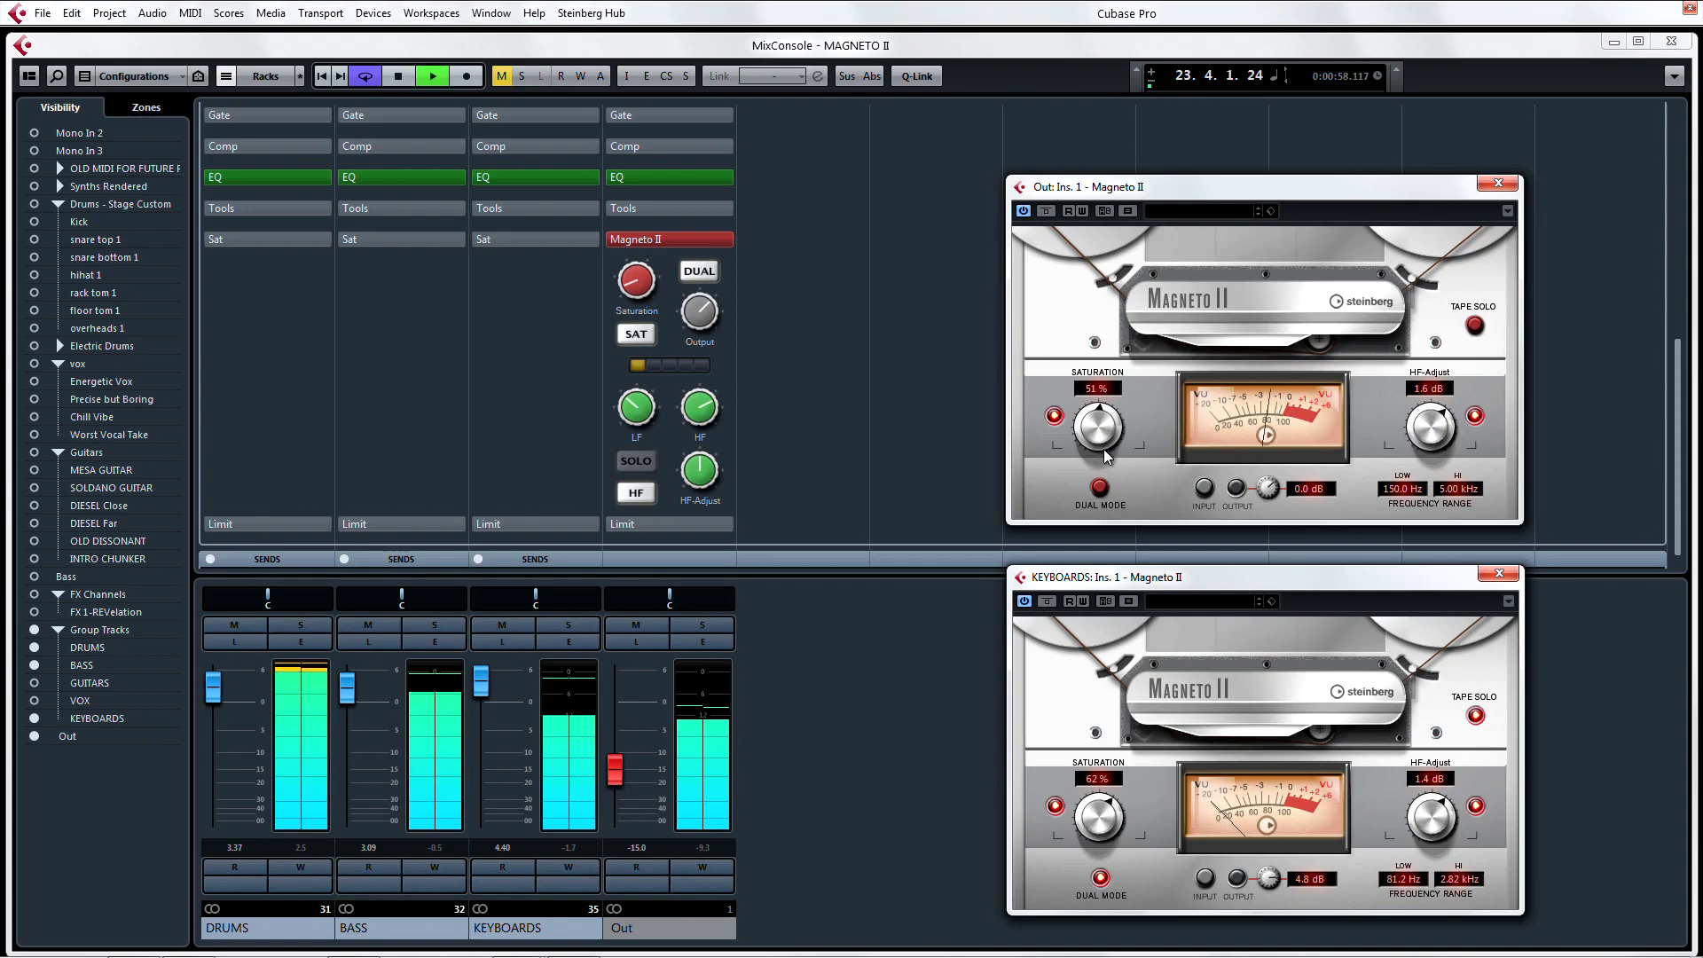
{"action": "left_click_drag", "start_coordinate": [1099, 424], "coordinate": [1099, 456]}
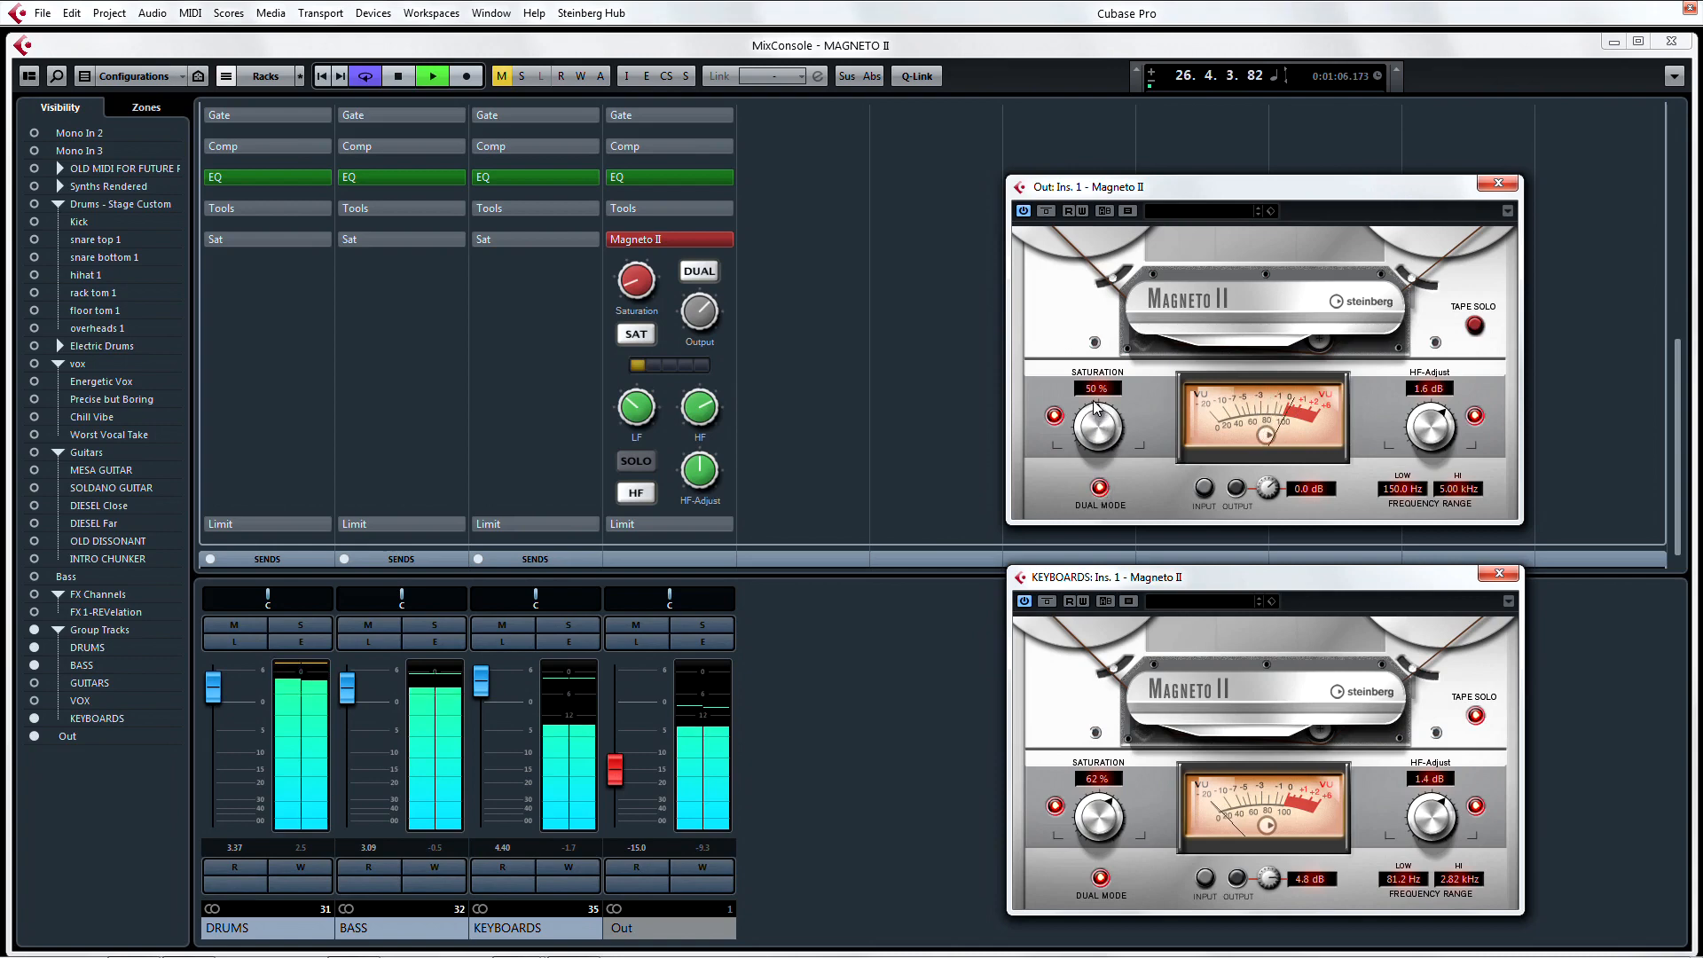
Settle Out saturation at 55%, lower the tape output to -2.3 dB and close the editor.
{"action": "left_click_drag", "start_coordinate": [1096, 428], "coordinate": [1108, 408]}
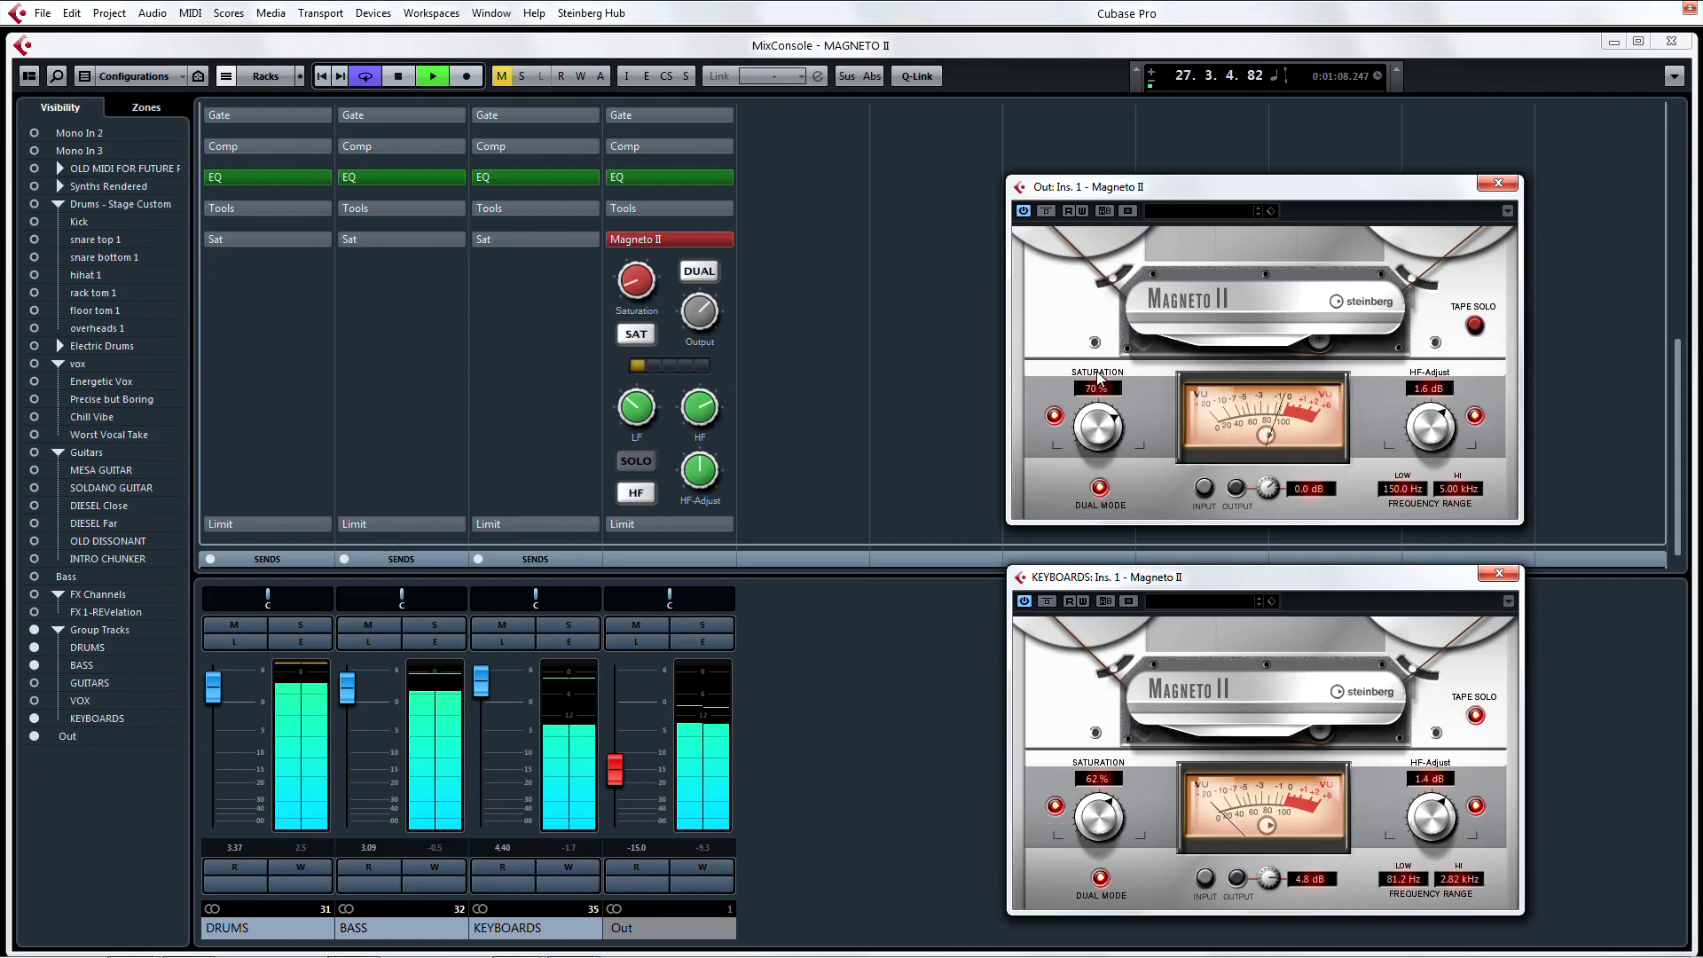
{"action": "left_click_drag", "start_coordinate": [1097, 424], "coordinate": [1096, 435]}
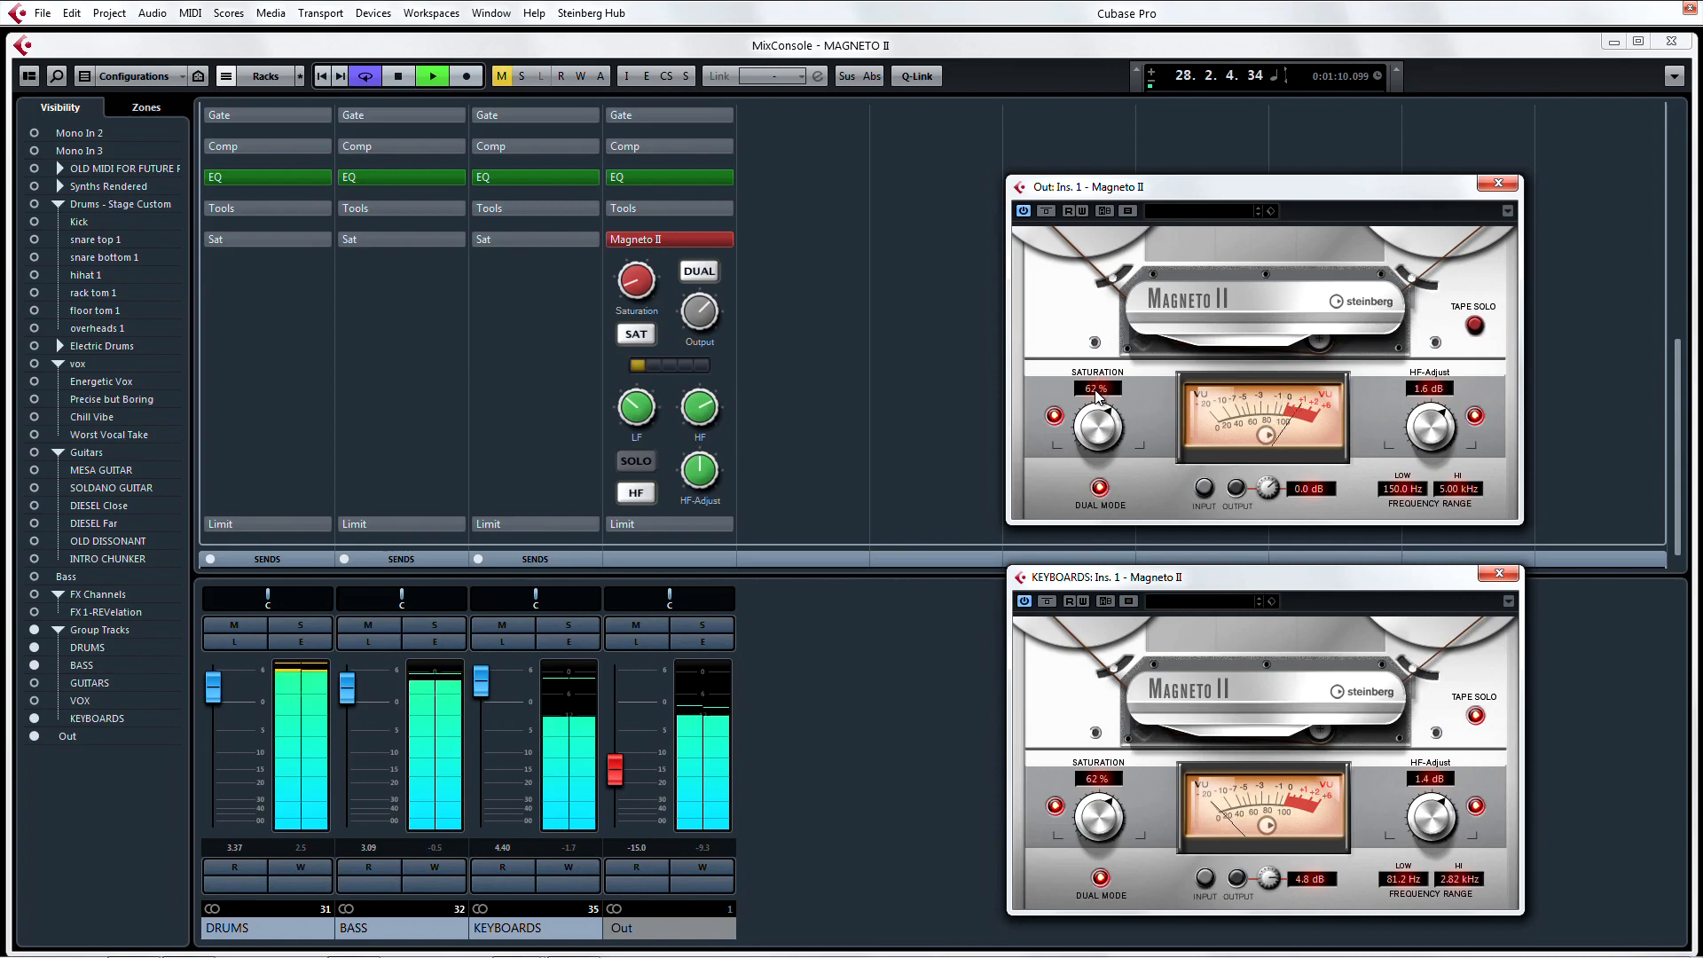
{"action": "left_click_drag", "start_coordinate": [1270, 488], "coordinate": [1276, 505]}
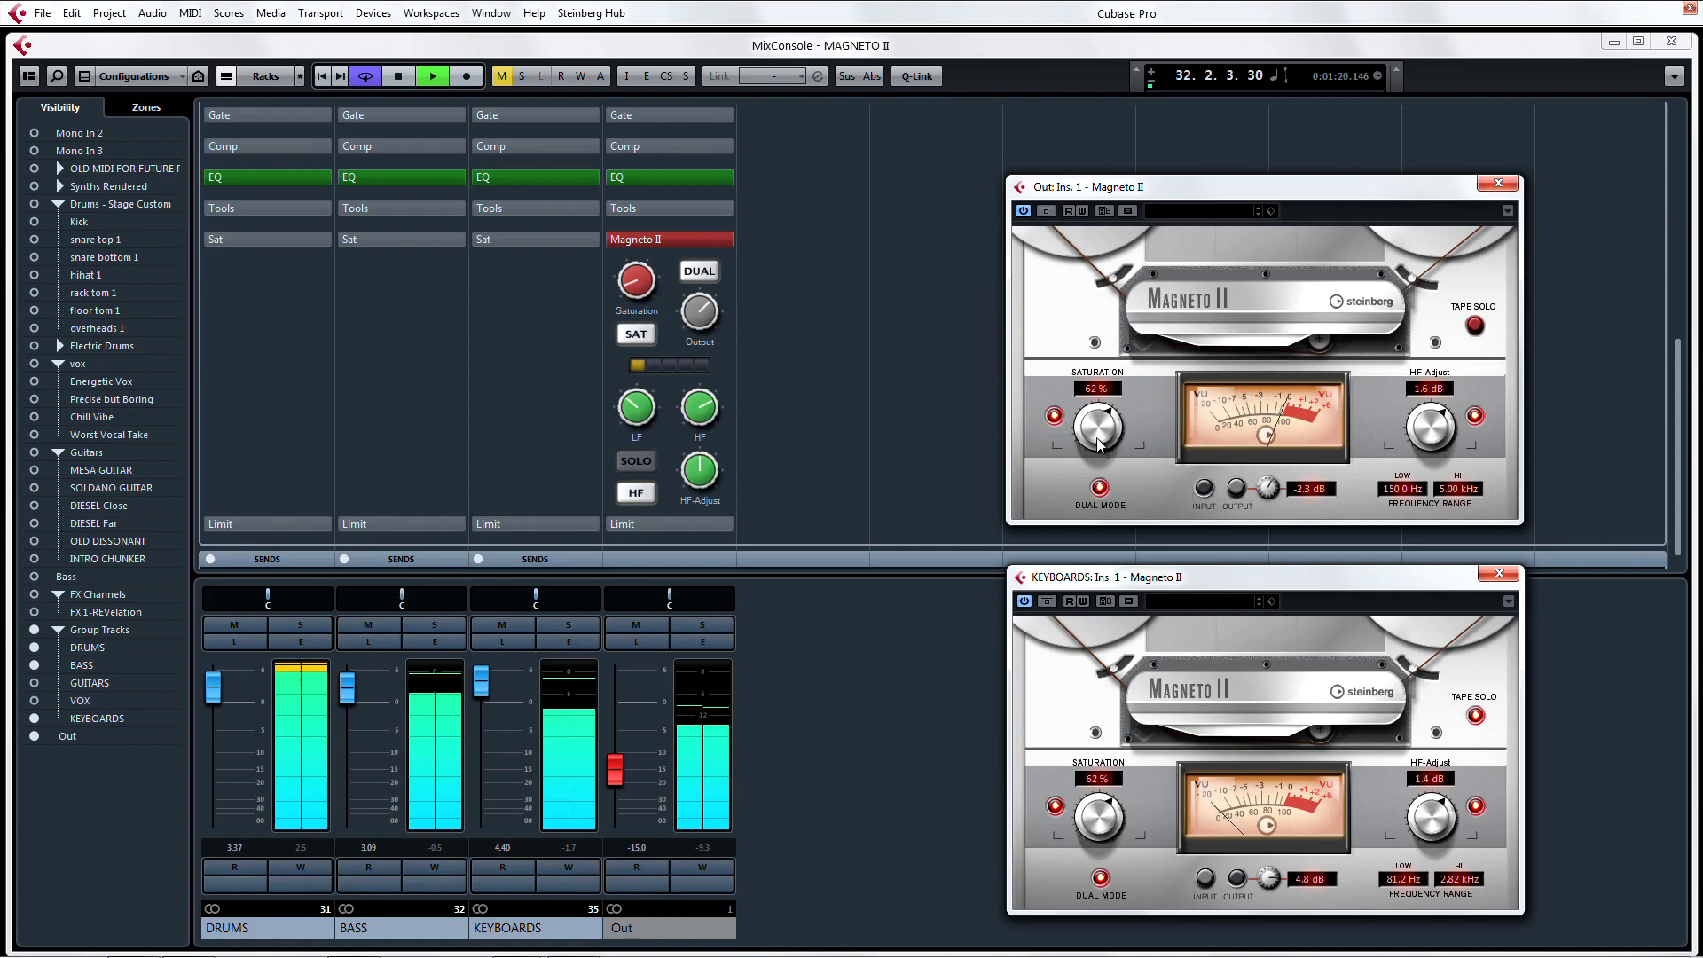
{"action": "left_click_drag", "start_coordinate": [1096, 424], "coordinate": [1097, 456]}
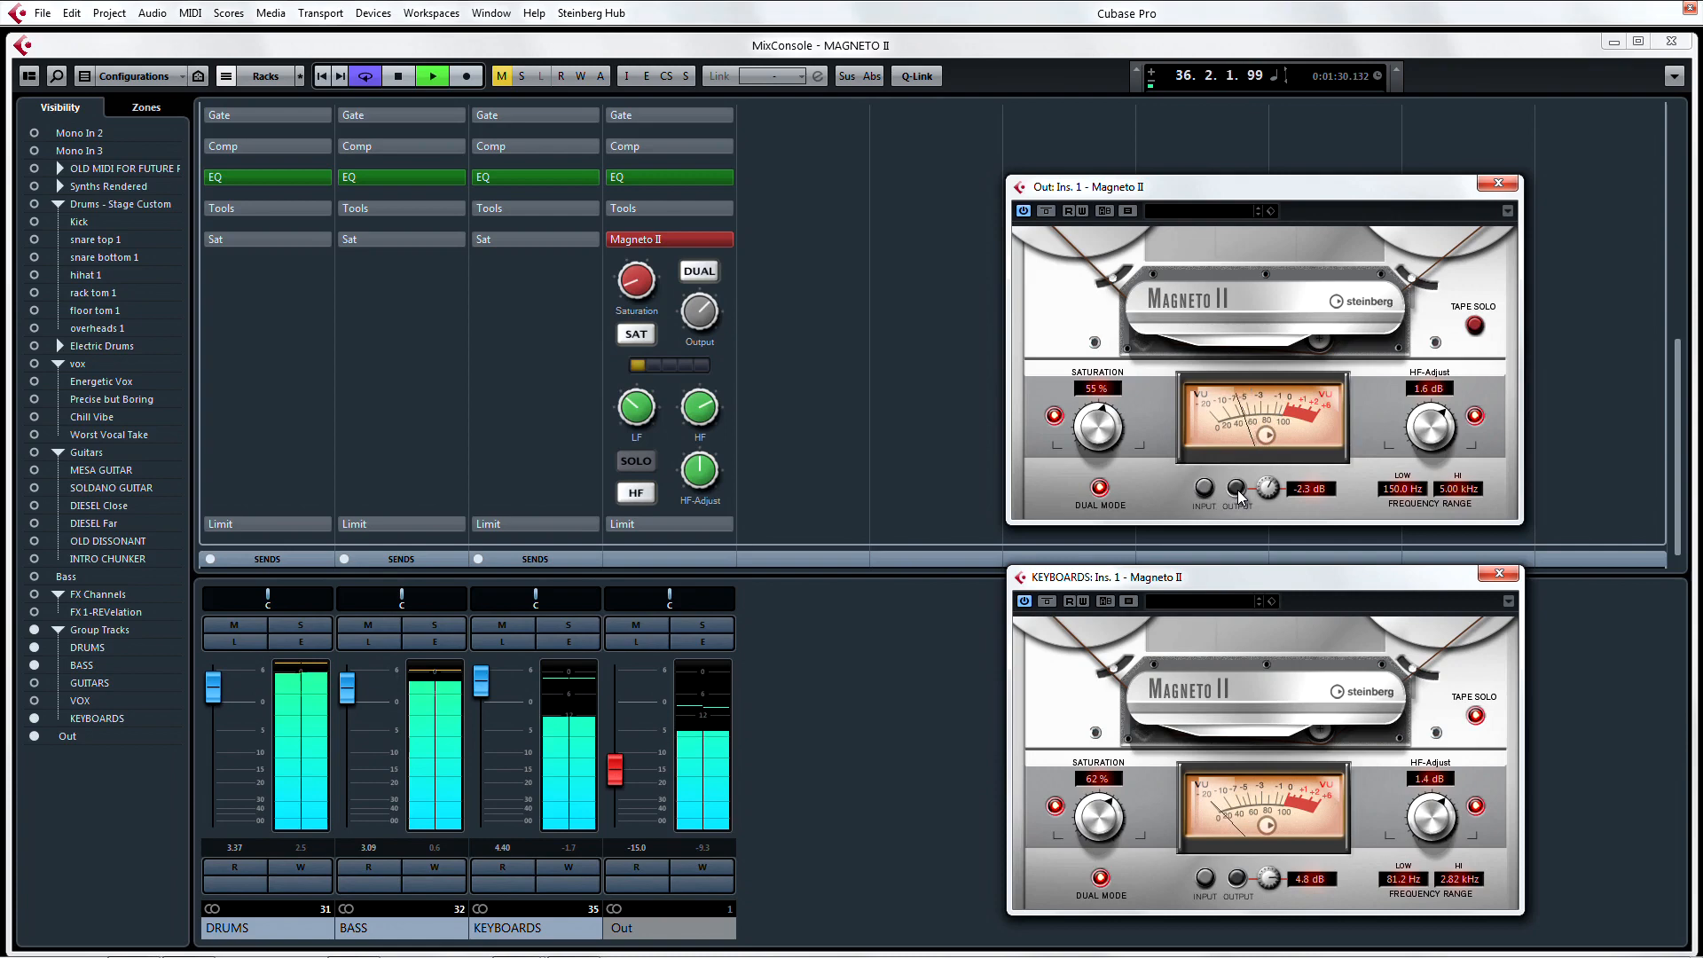
{"action": "left_click", "coordinate": [1497, 183]}
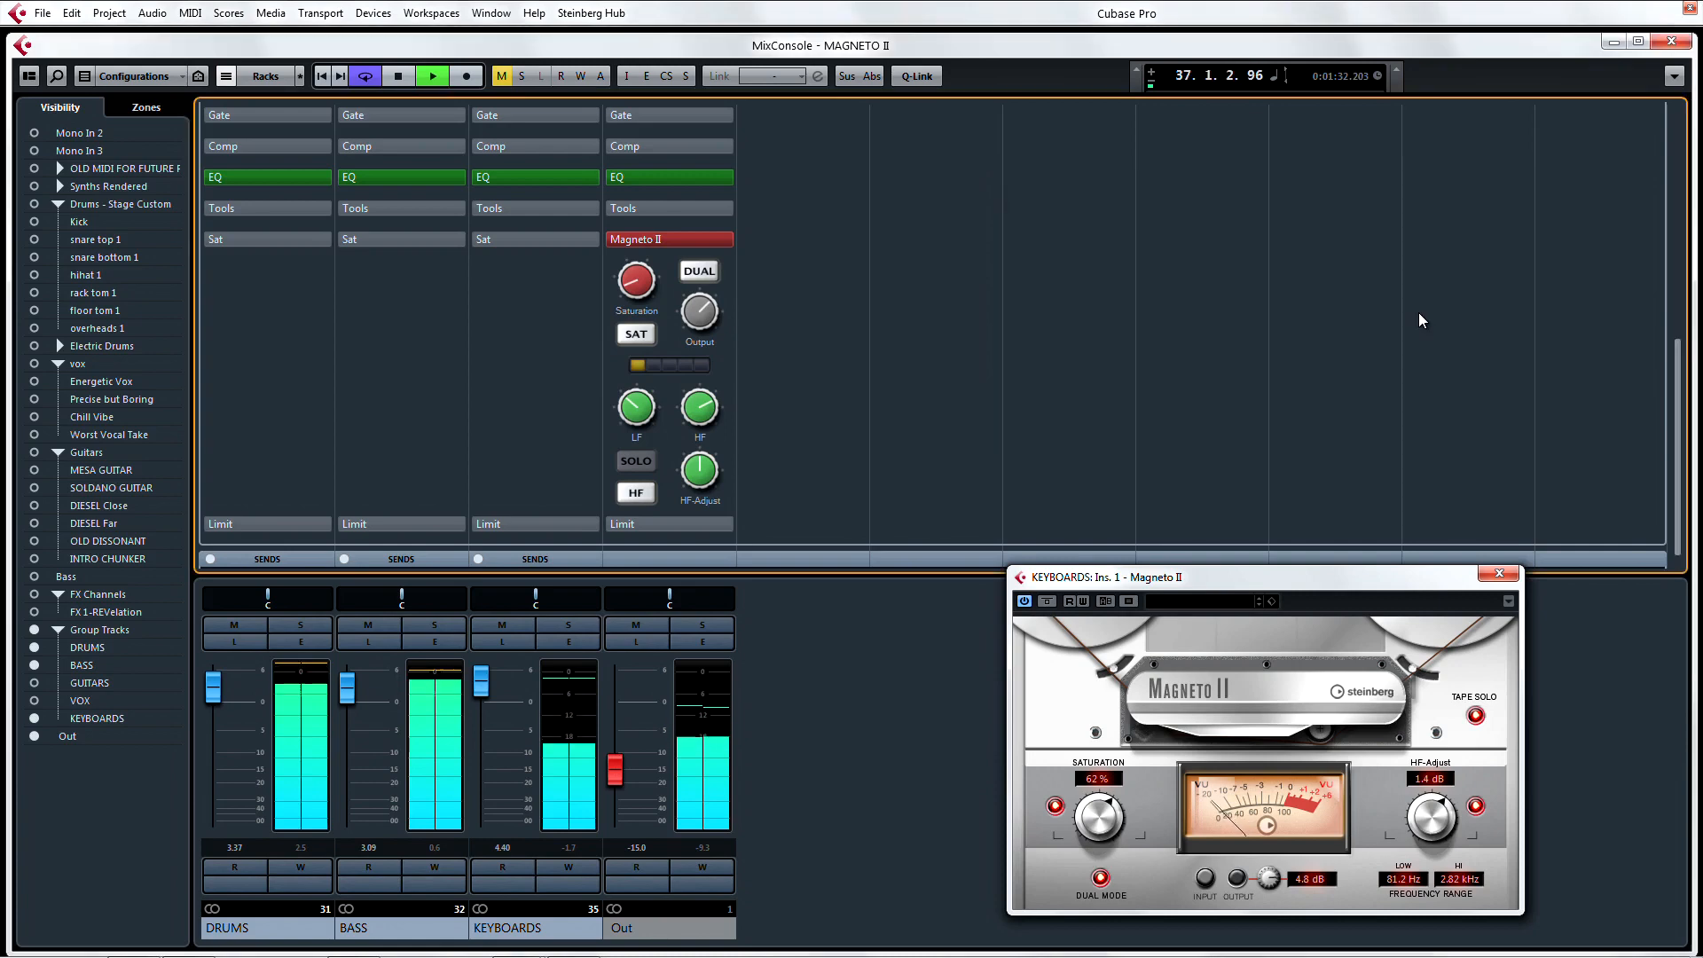
In the Bass channel's Magneto II, set saturation to 86% after clearing solo and mute states.
{"action": "left_click", "coordinate": [1501, 573]}
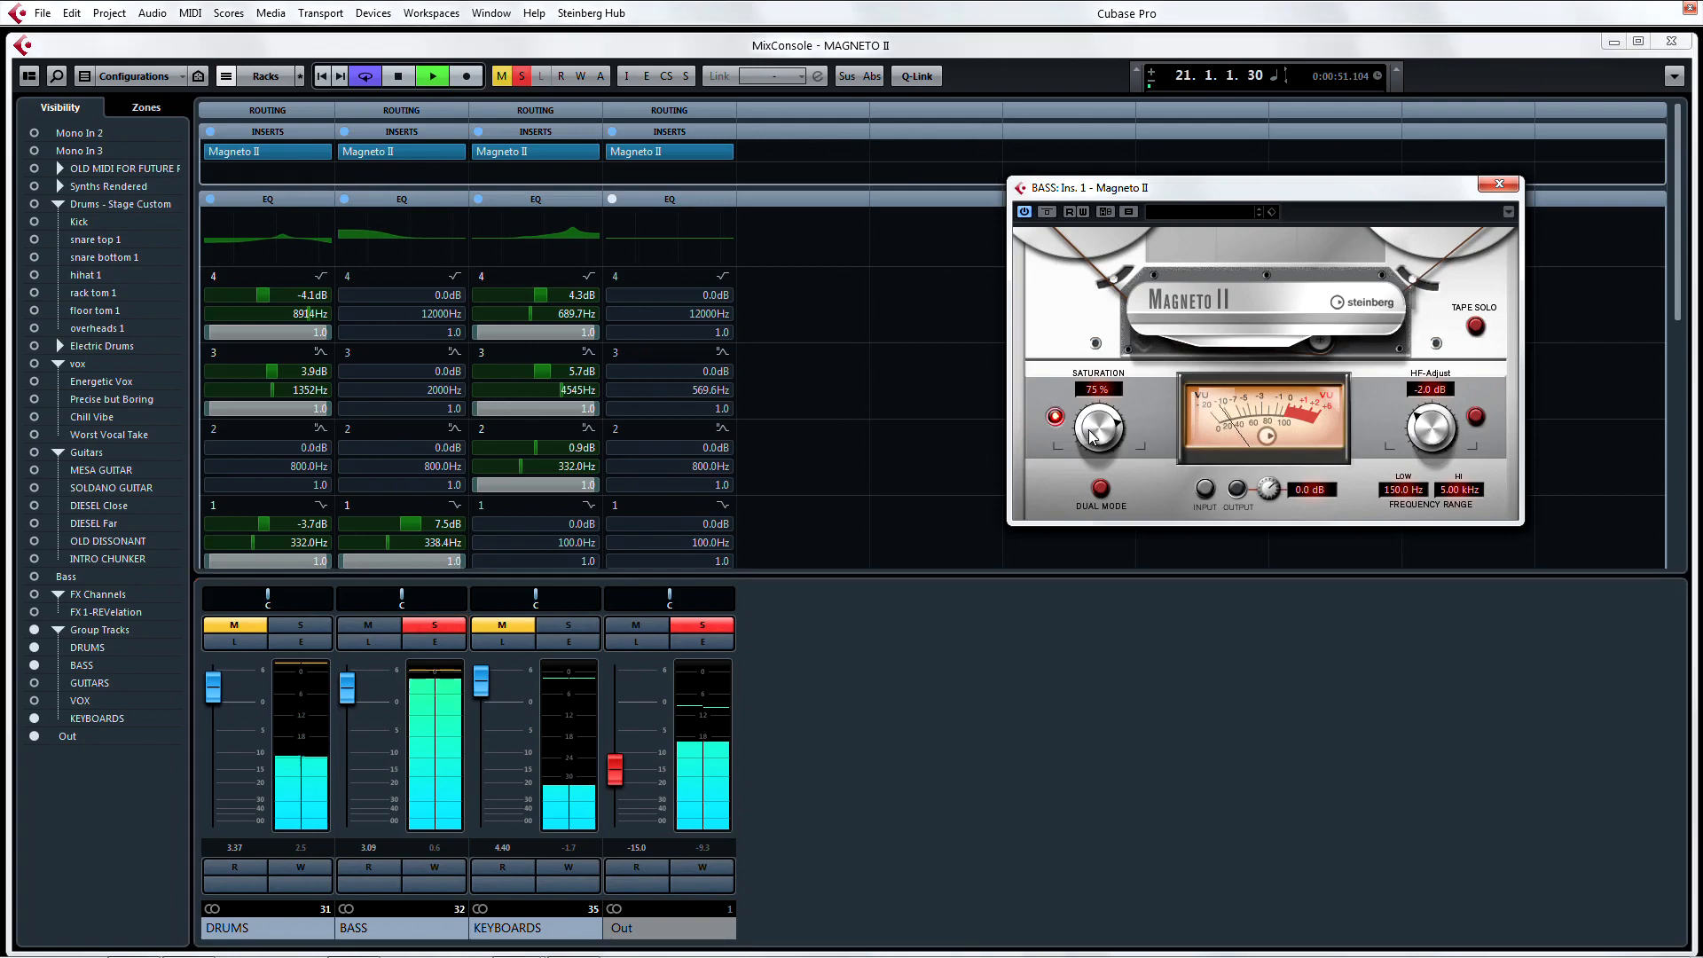
{"action": "left_click_drag", "start_coordinate": [1096, 424], "coordinate": [1097, 402]}
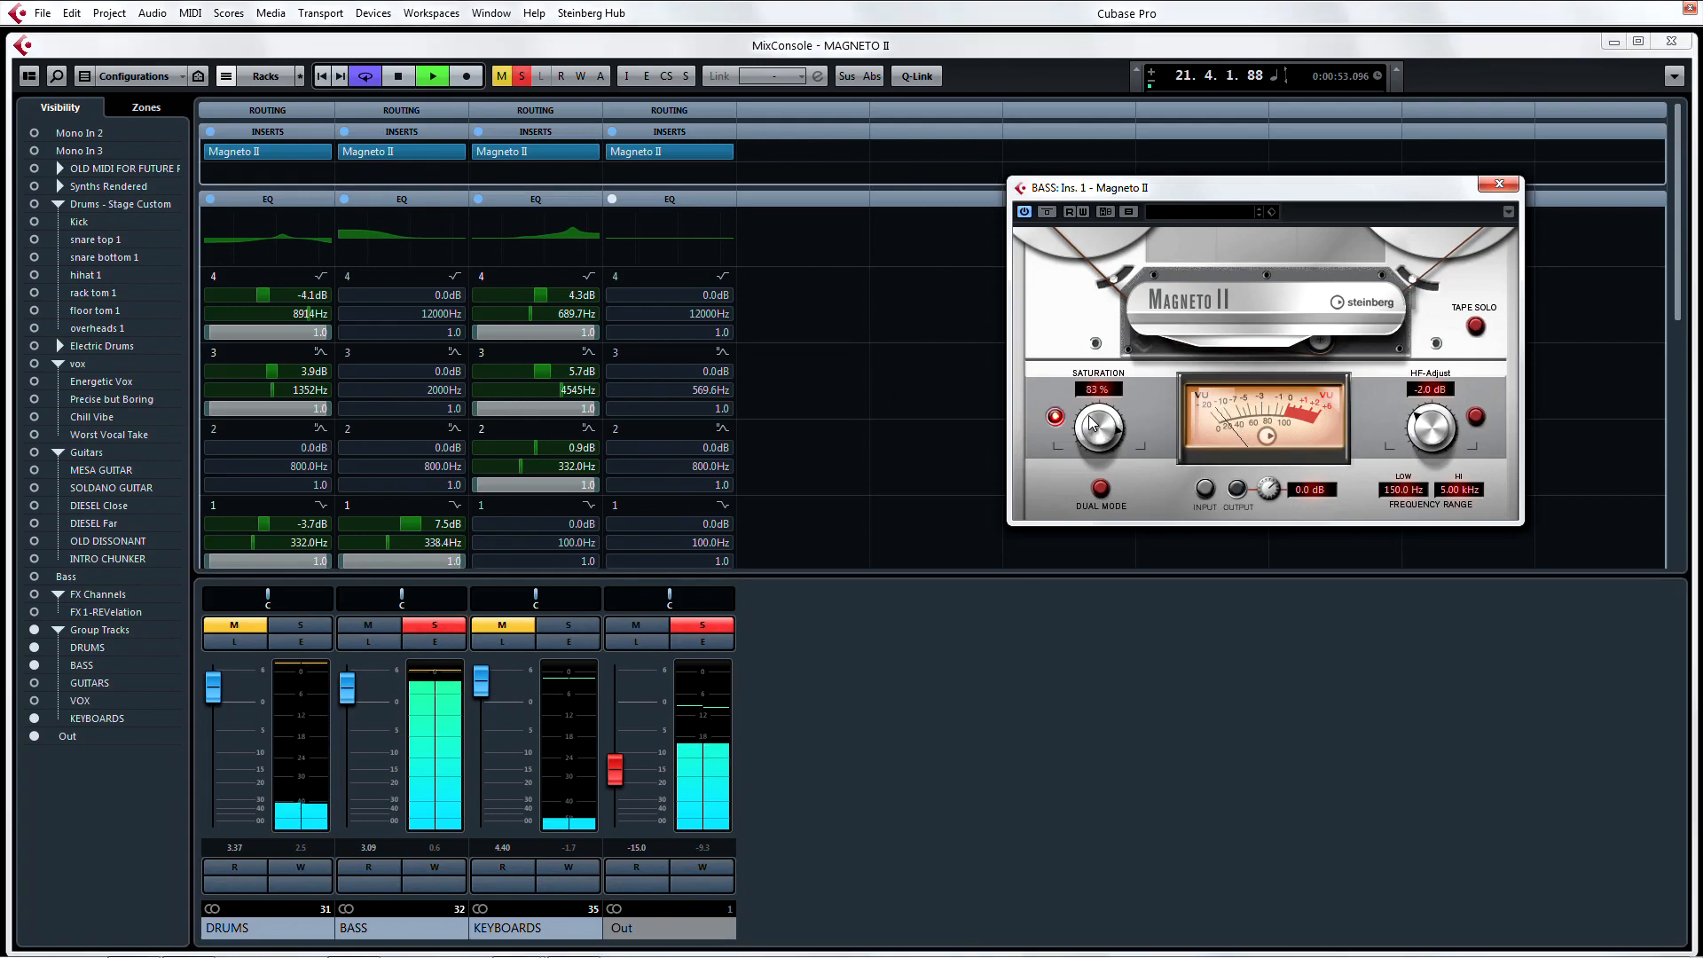
{"action": "left_click_drag", "start_coordinate": [1096, 423], "coordinate": [1092, 430]}
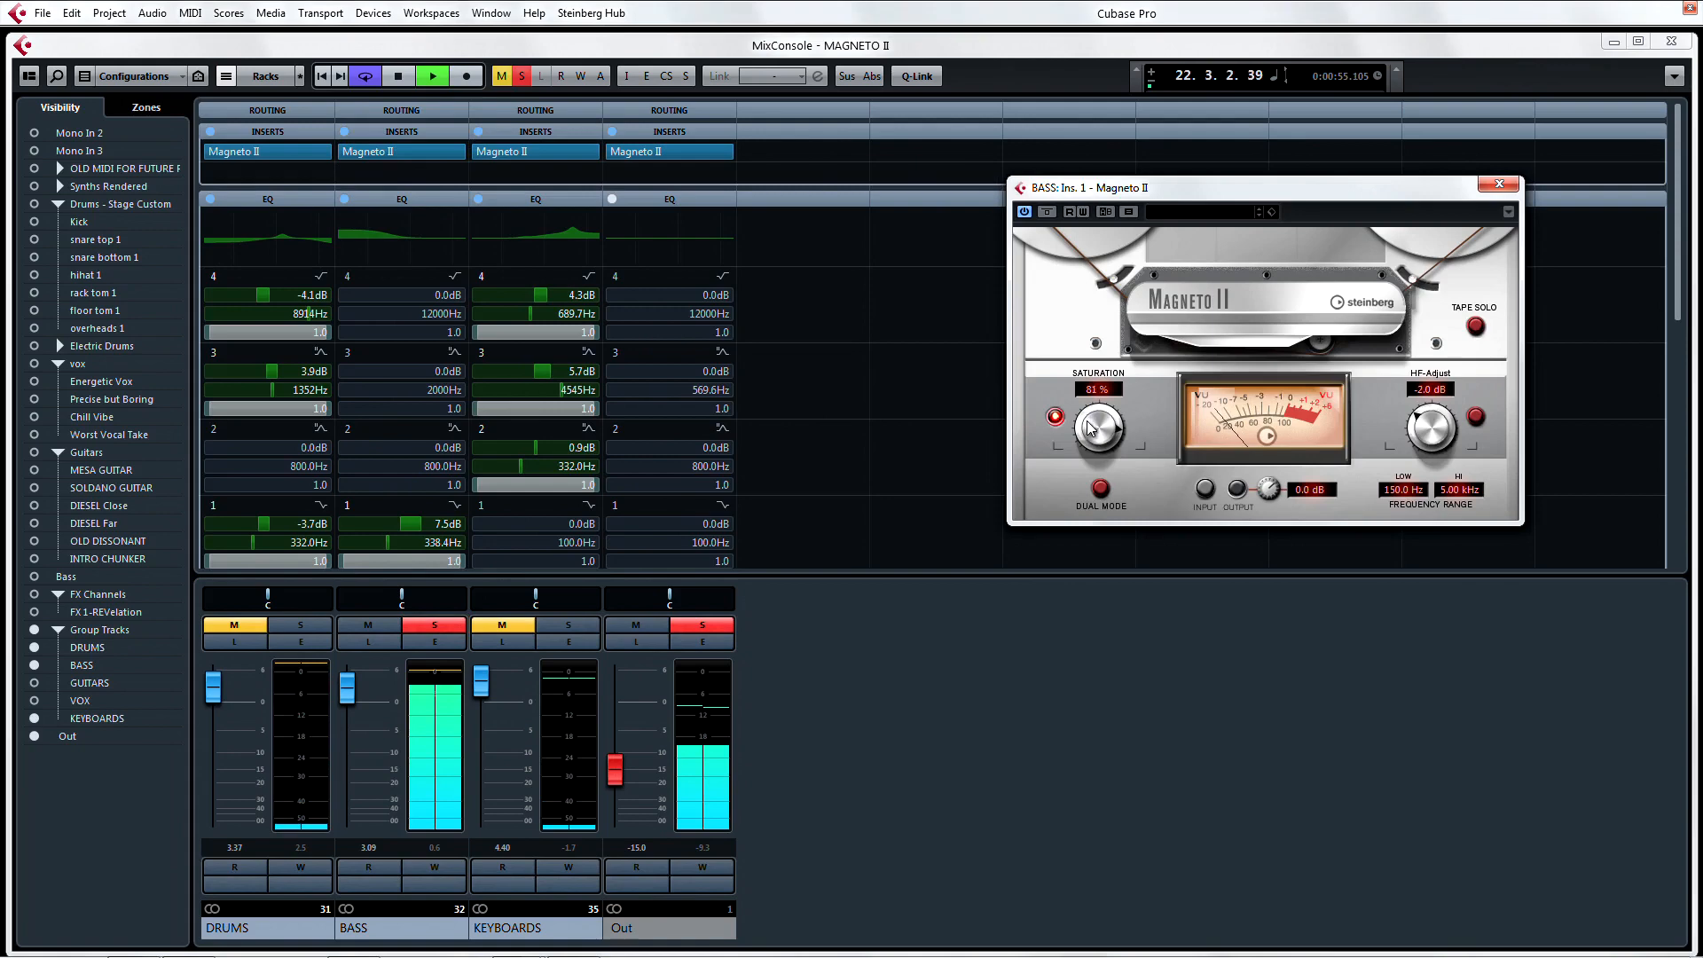
{"action": "left_click_drag", "start_coordinate": [1096, 424], "coordinate": [1096, 435]}
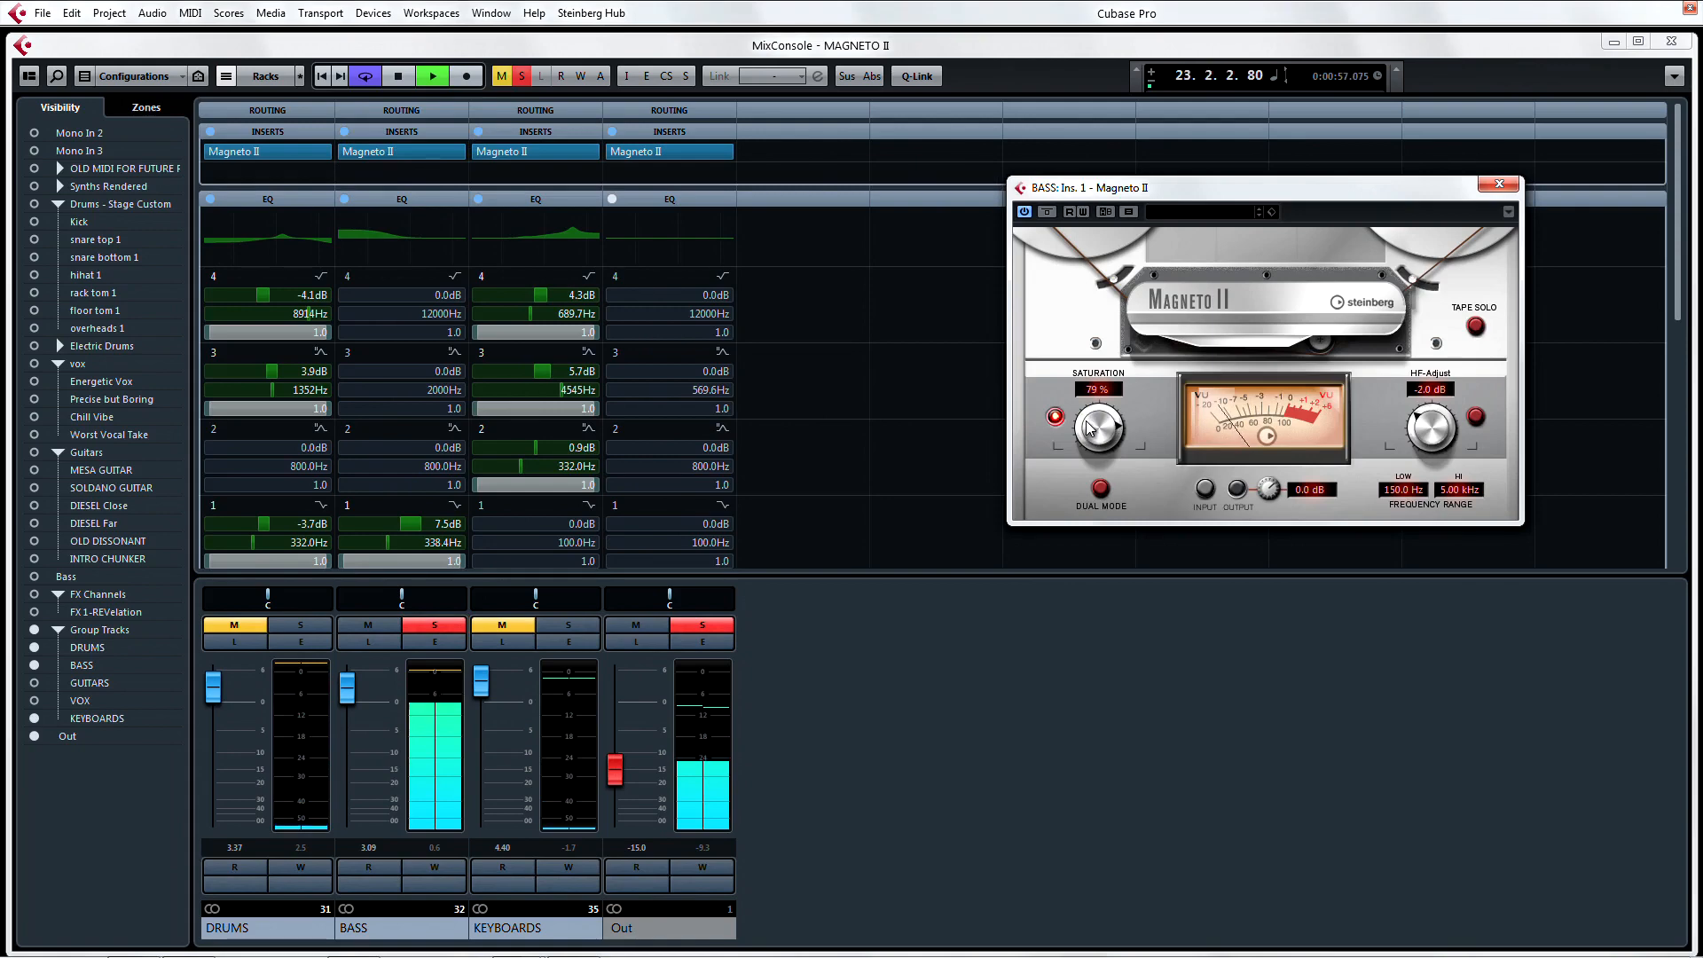
{"action": "left_click", "coordinate": [433, 624]}
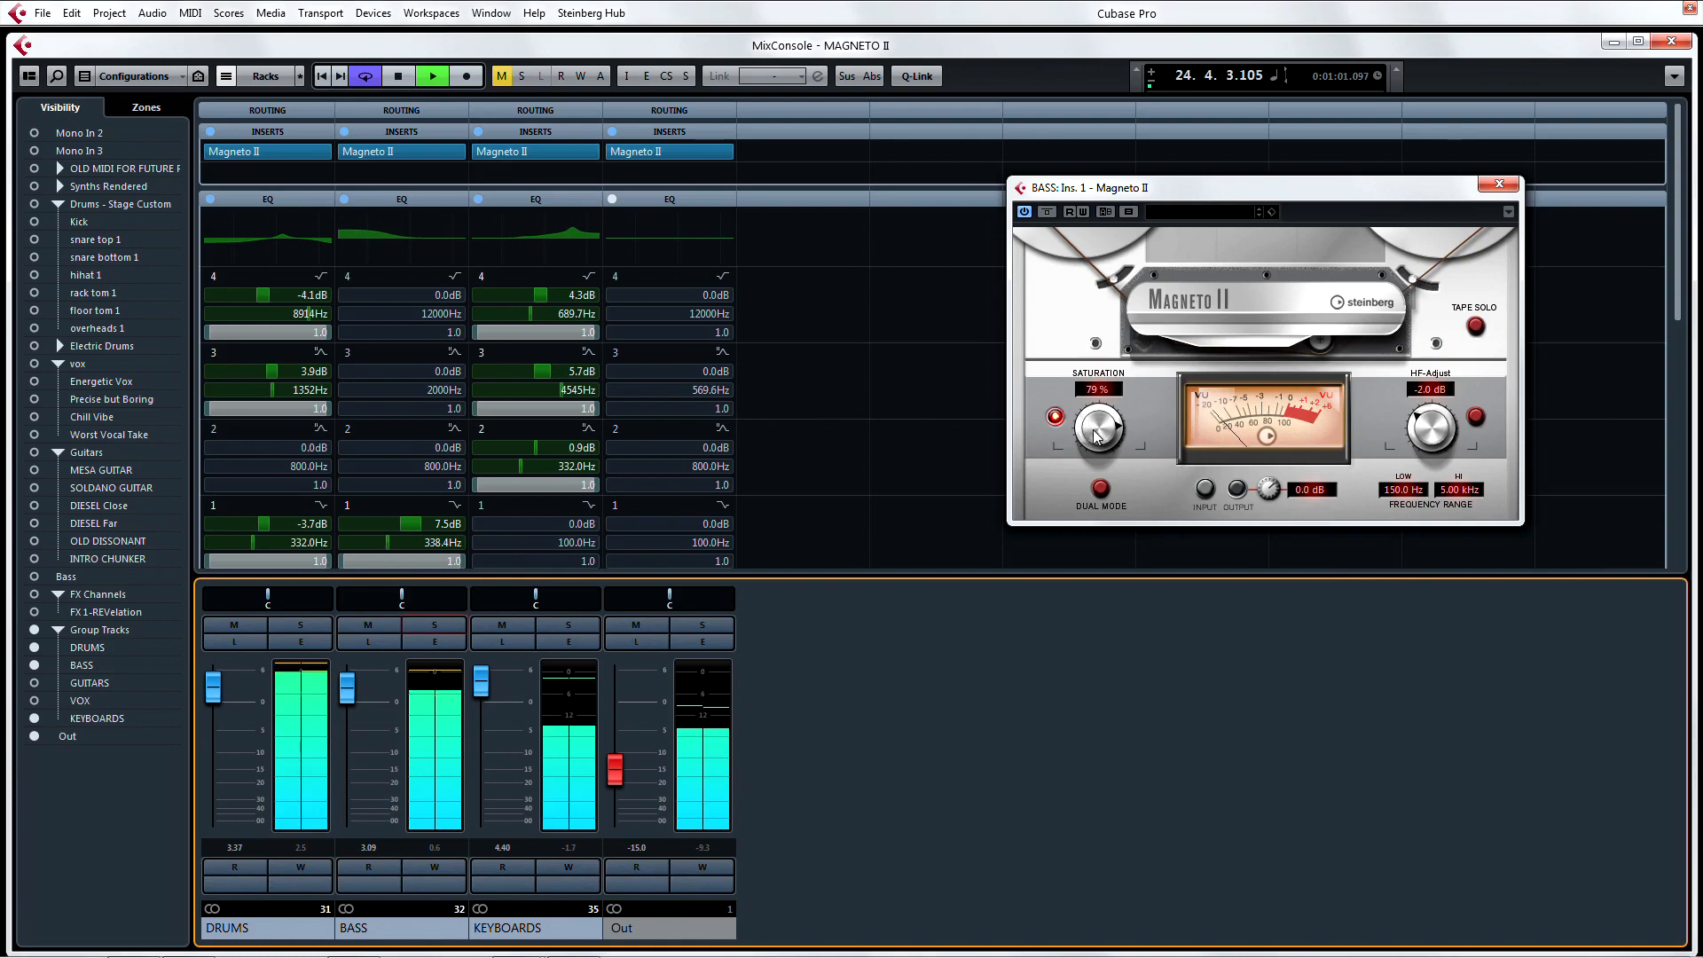
{"action": "left_click_drag", "start_coordinate": [1096, 427], "coordinate": [1102, 408]}
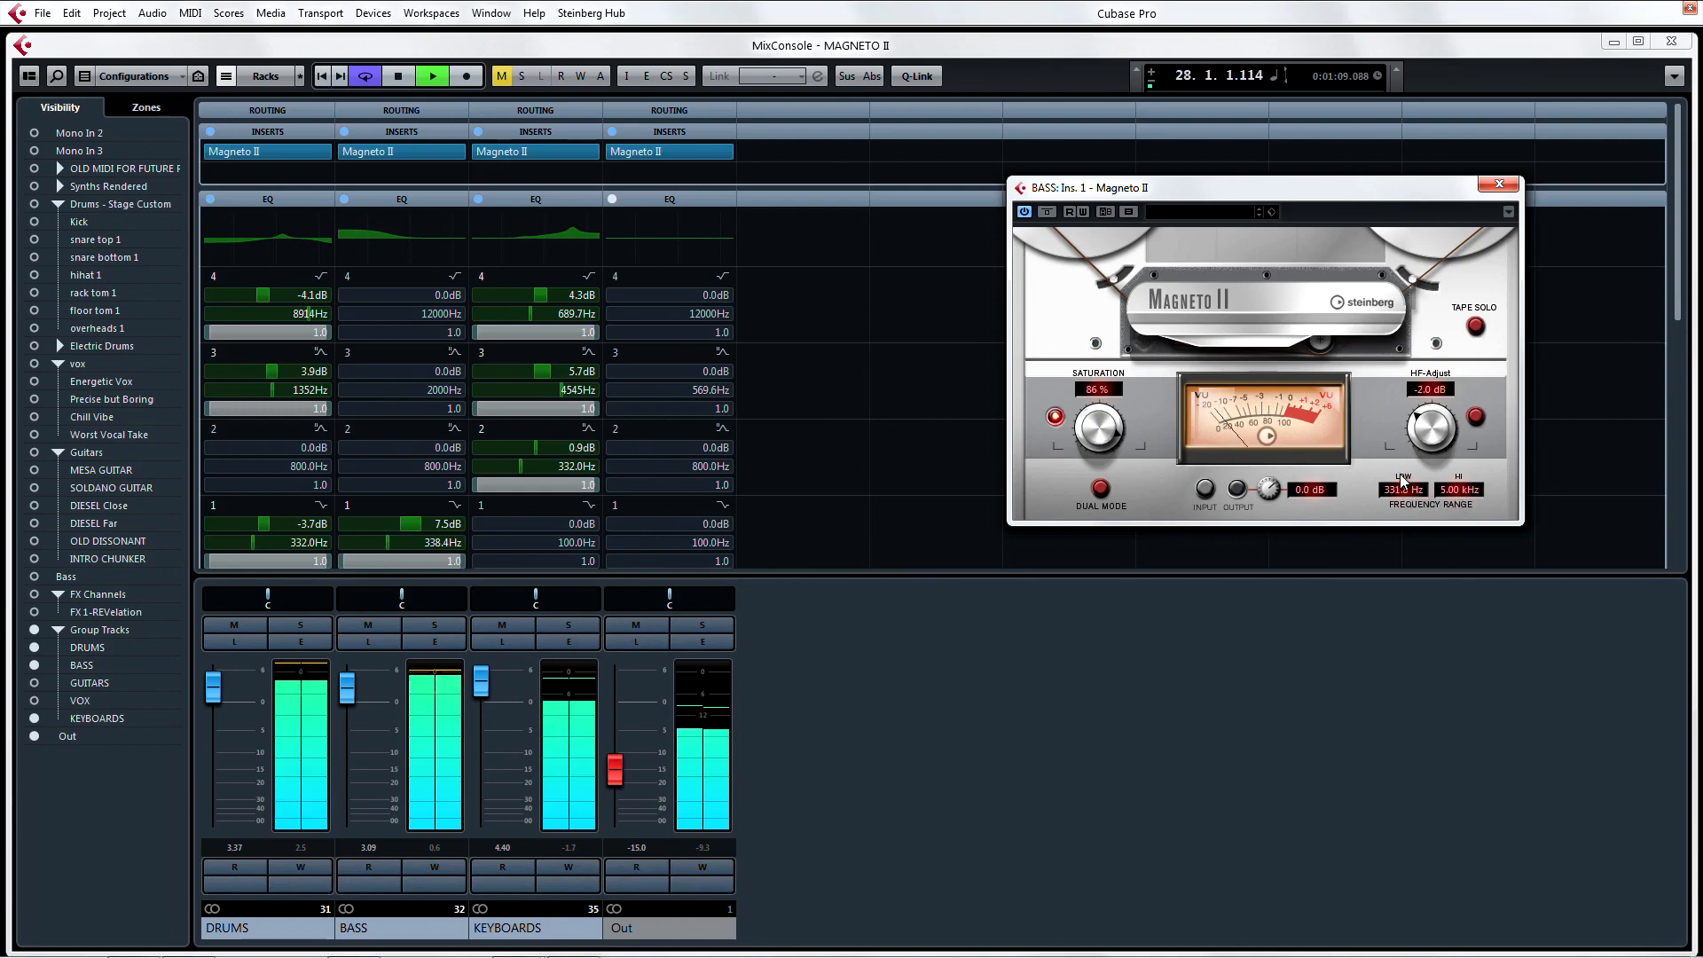
Lower the Bass low frequency range to 36 Hz and enable Tape Solo to hear only the saturation.
{"action": "left_click", "coordinate": [1472, 327]}
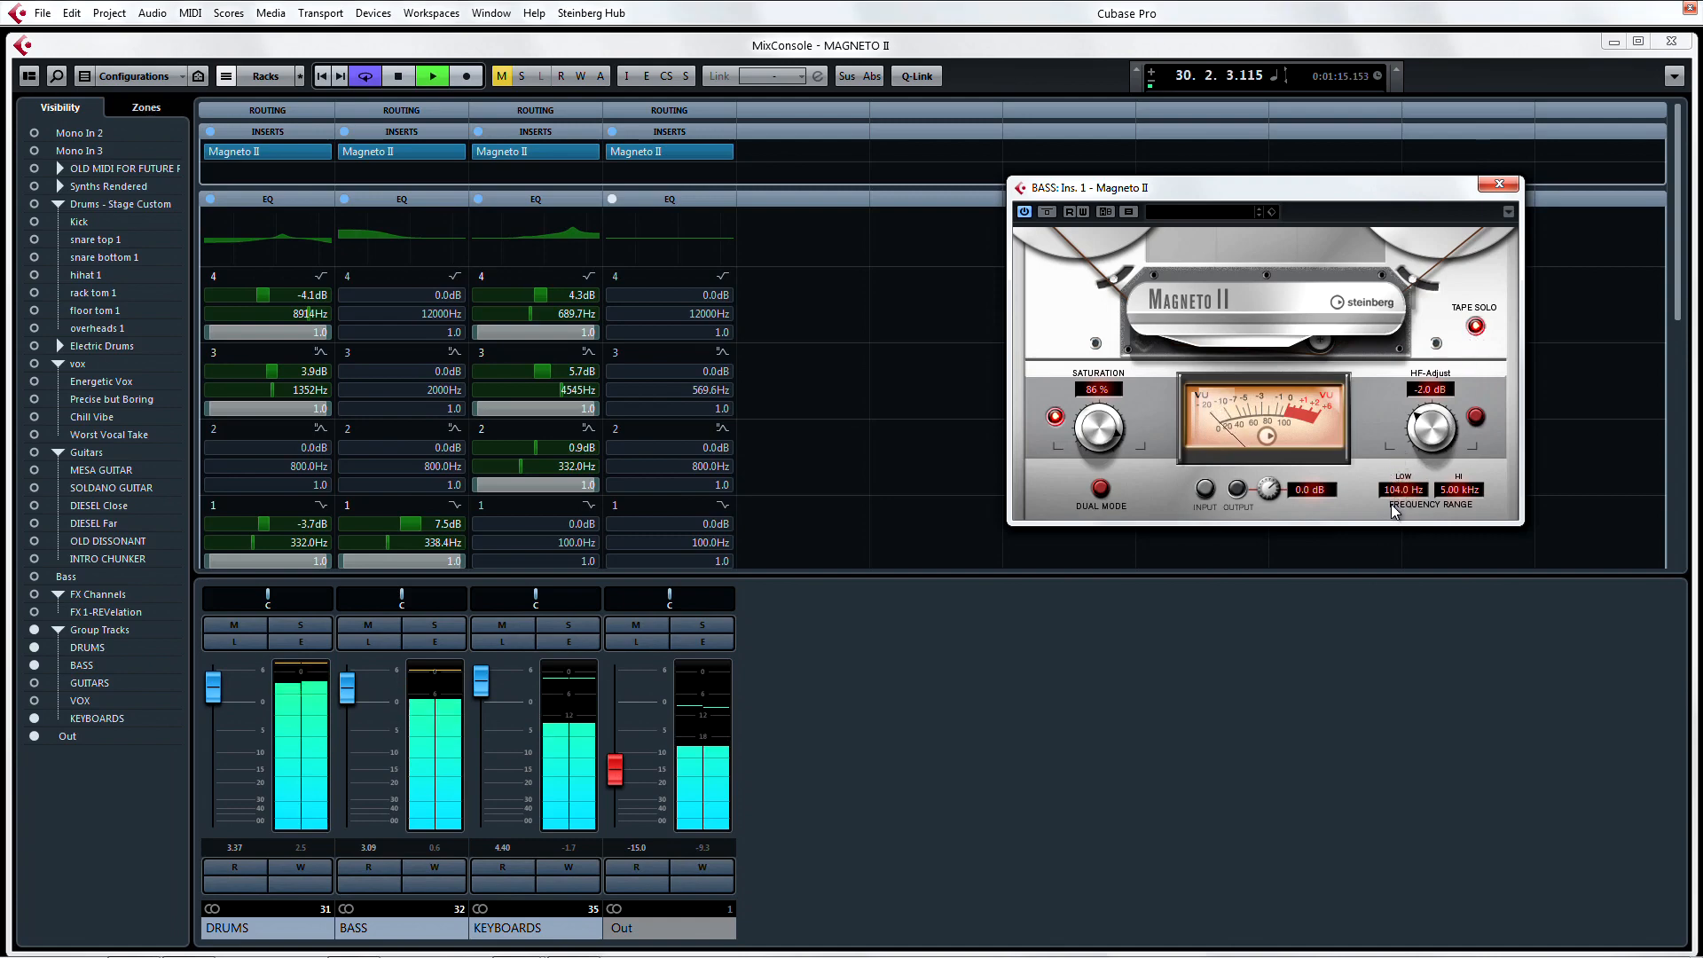
{"action": "left_click_drag", "start_coordinate": [1402, 490], "coordinate": [1402, 456]}
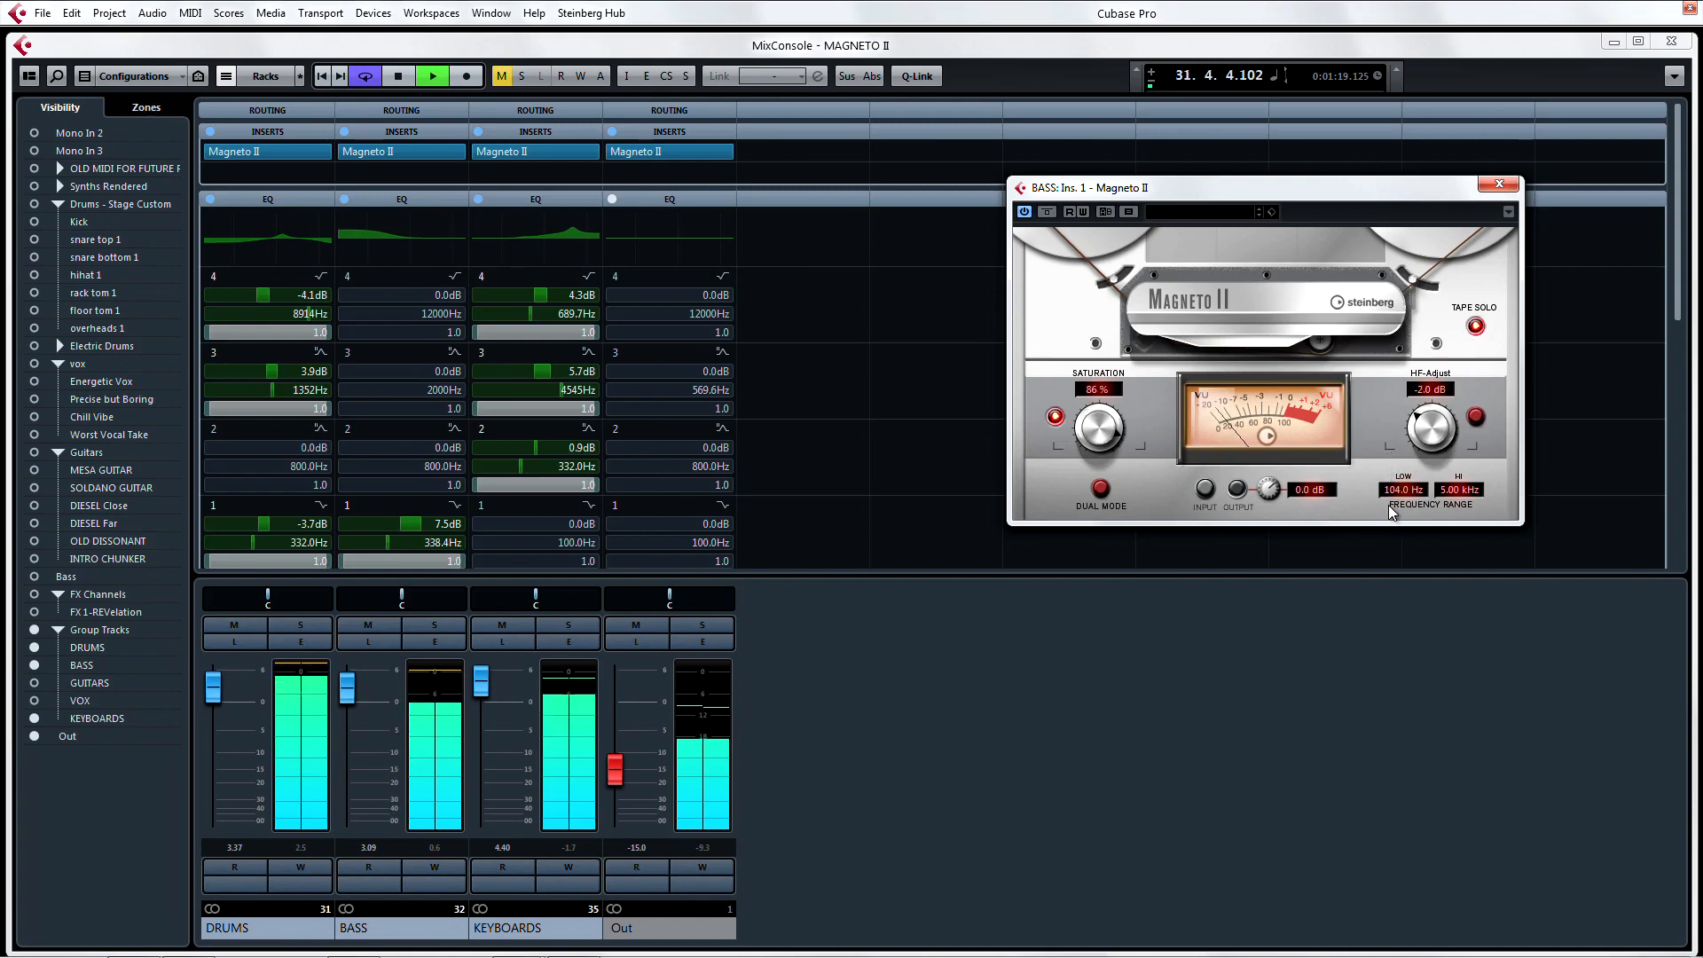
{"action": "left_click_drag", "start_coordinate": [1402, 488], "coordinate": [1402, 522]}
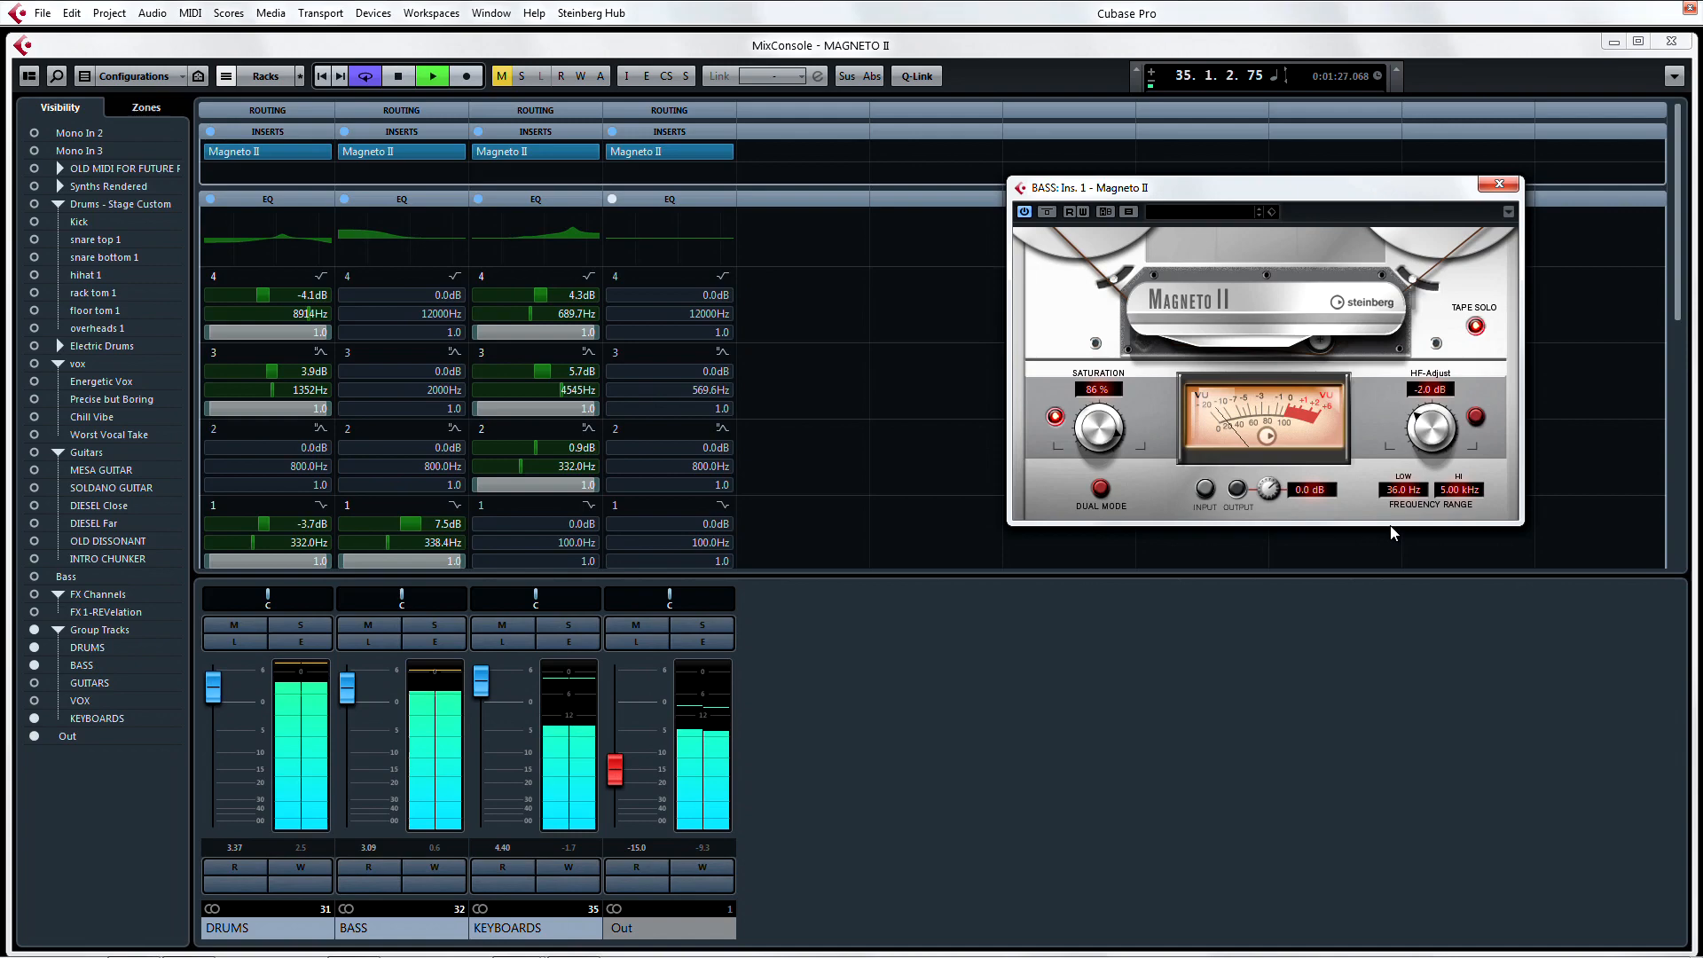
{"action": "left_click", "coordinate": [1474, 328]}
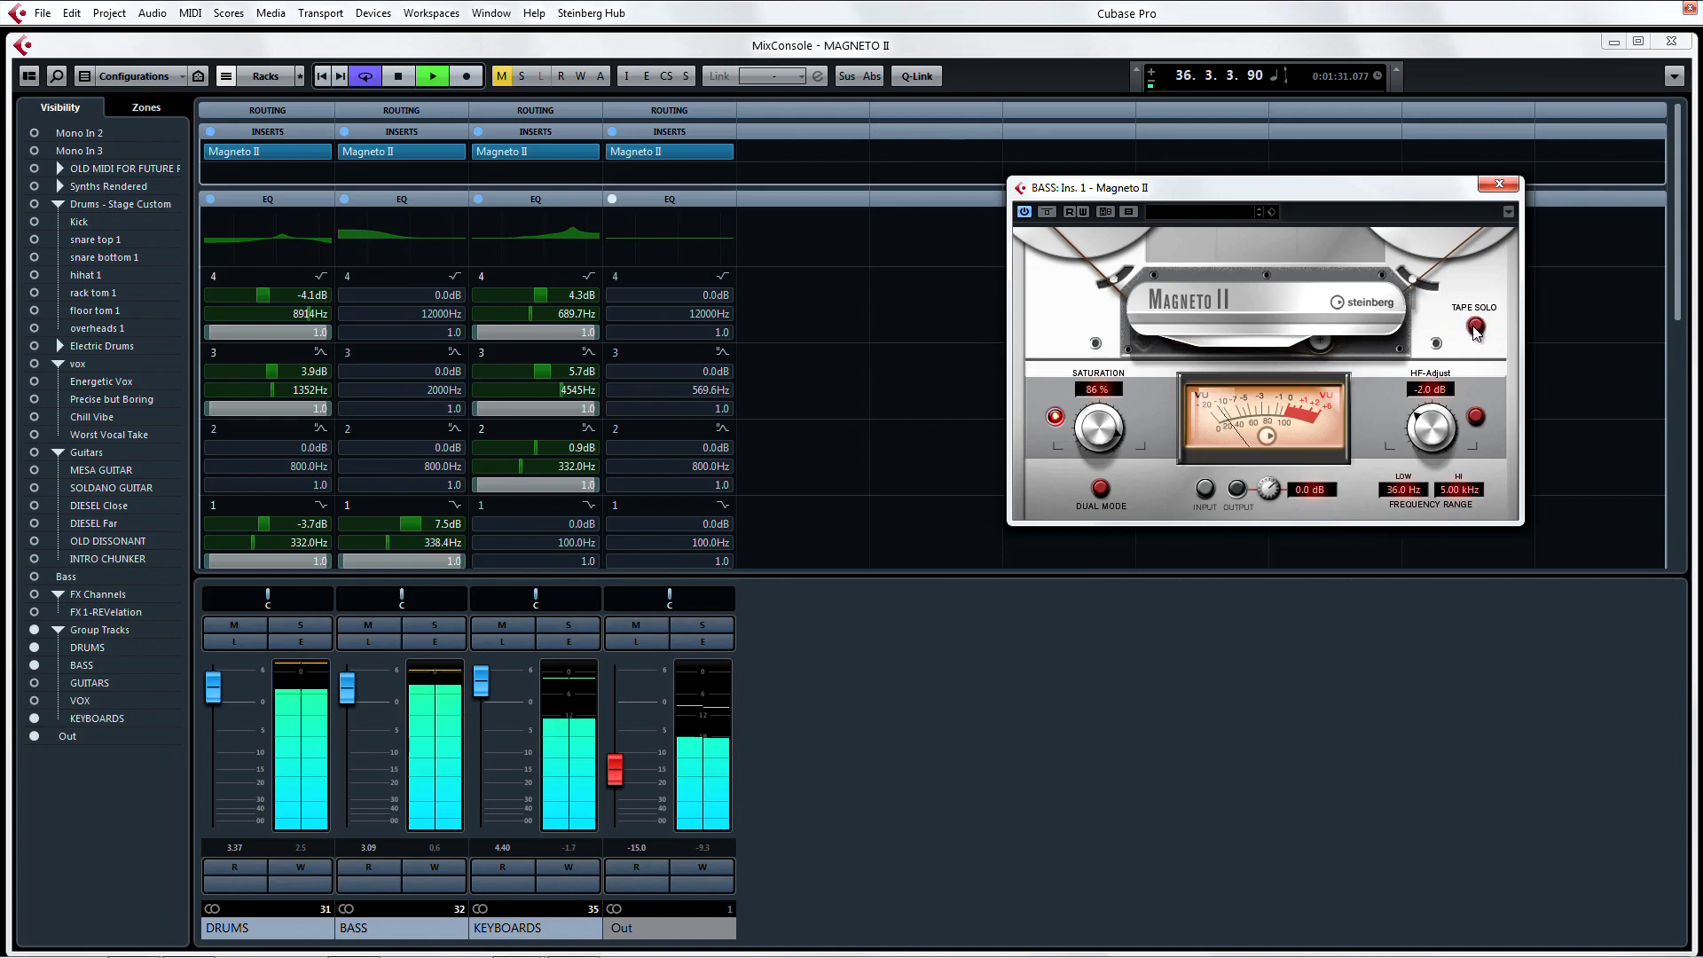
{"action": "left_click", "coordinate": [1473, 329]}
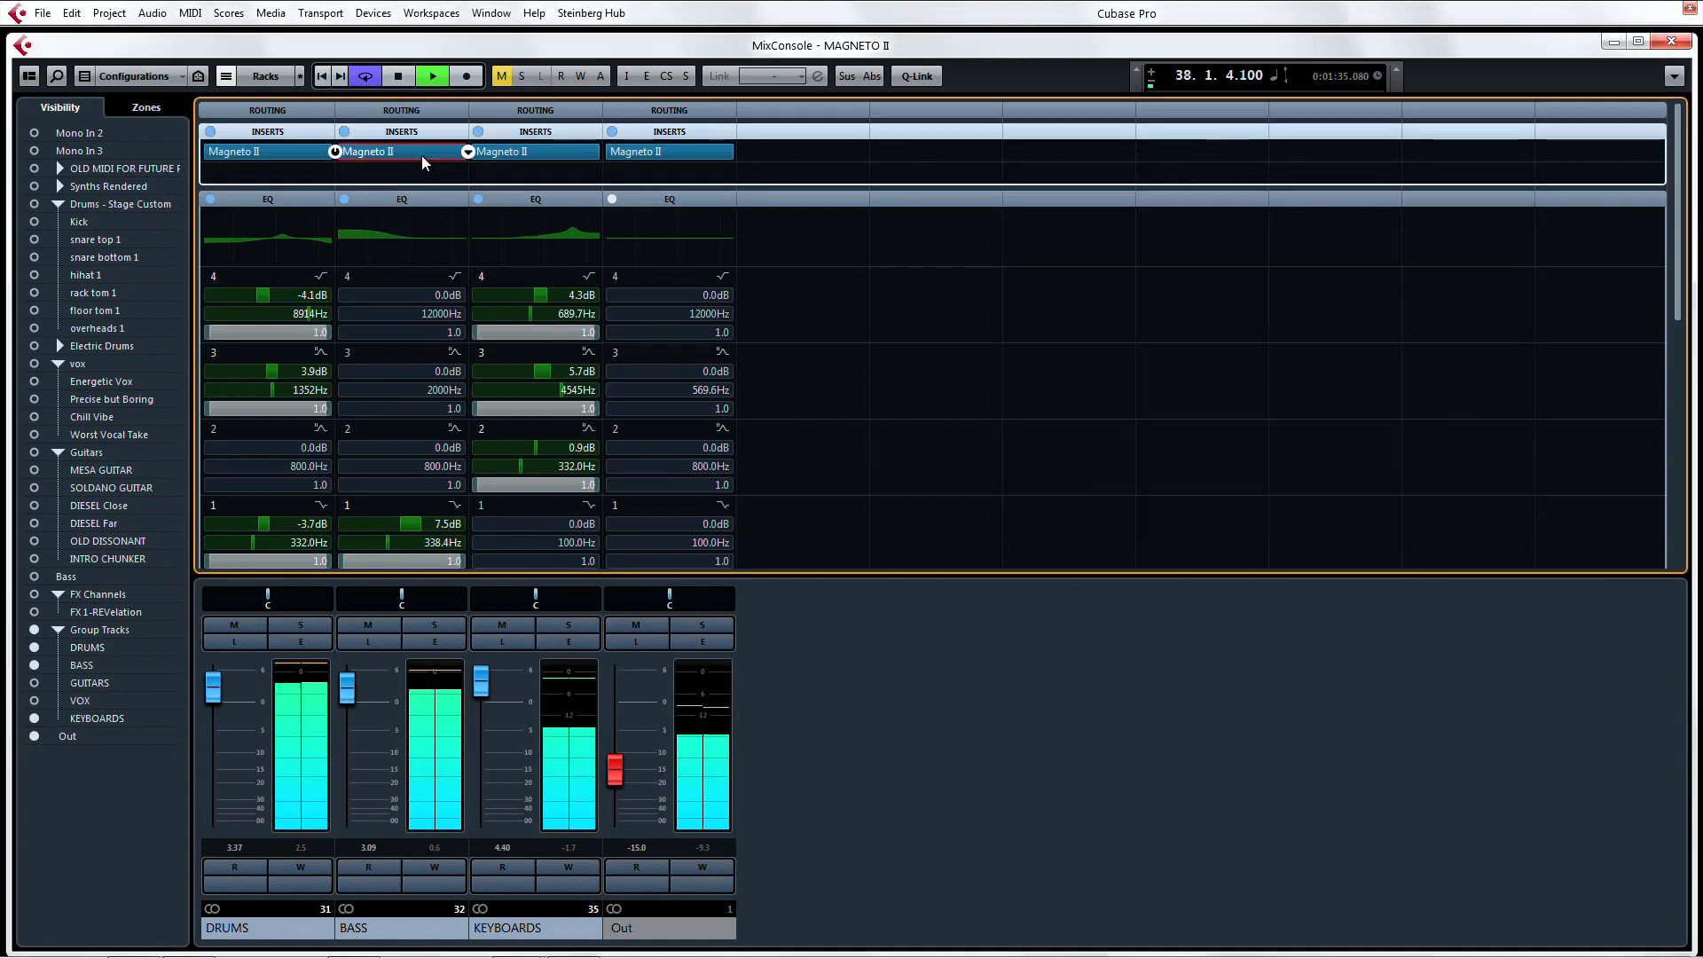
Open the Drums Magneto II beside the Bass one and raise Drums saturation to 86%.
{"action": "left_click", "coordinate": [264, 151]}
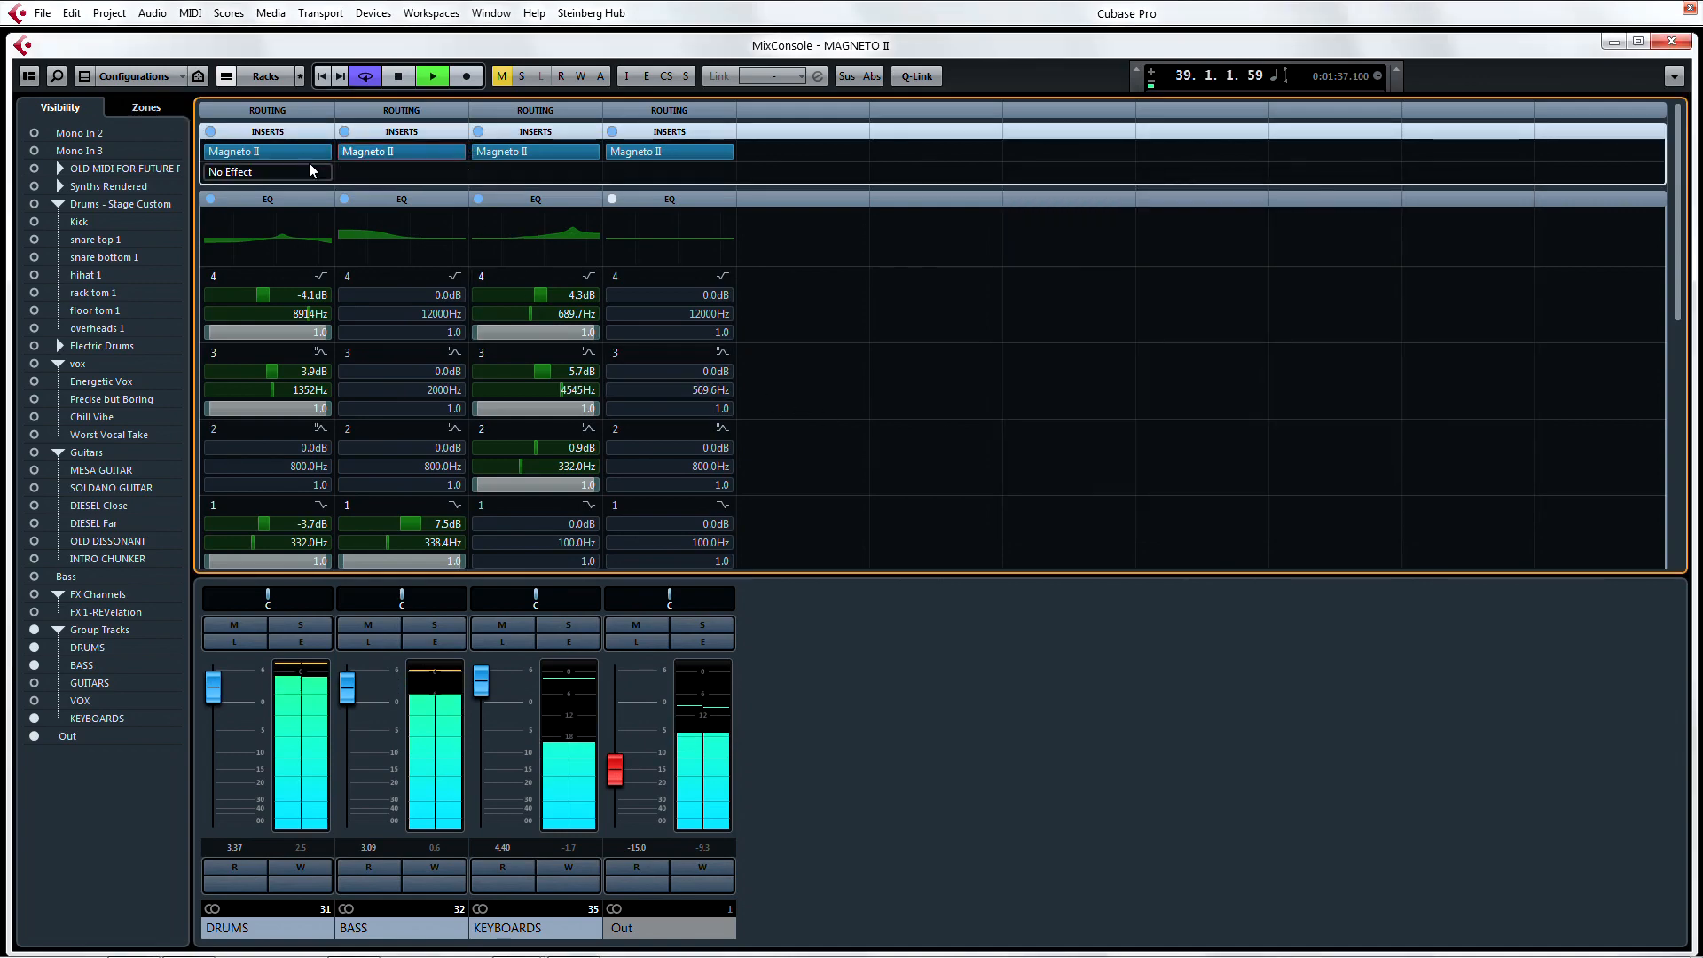
{"action": "left_click", "coordinate": [231, 151]}
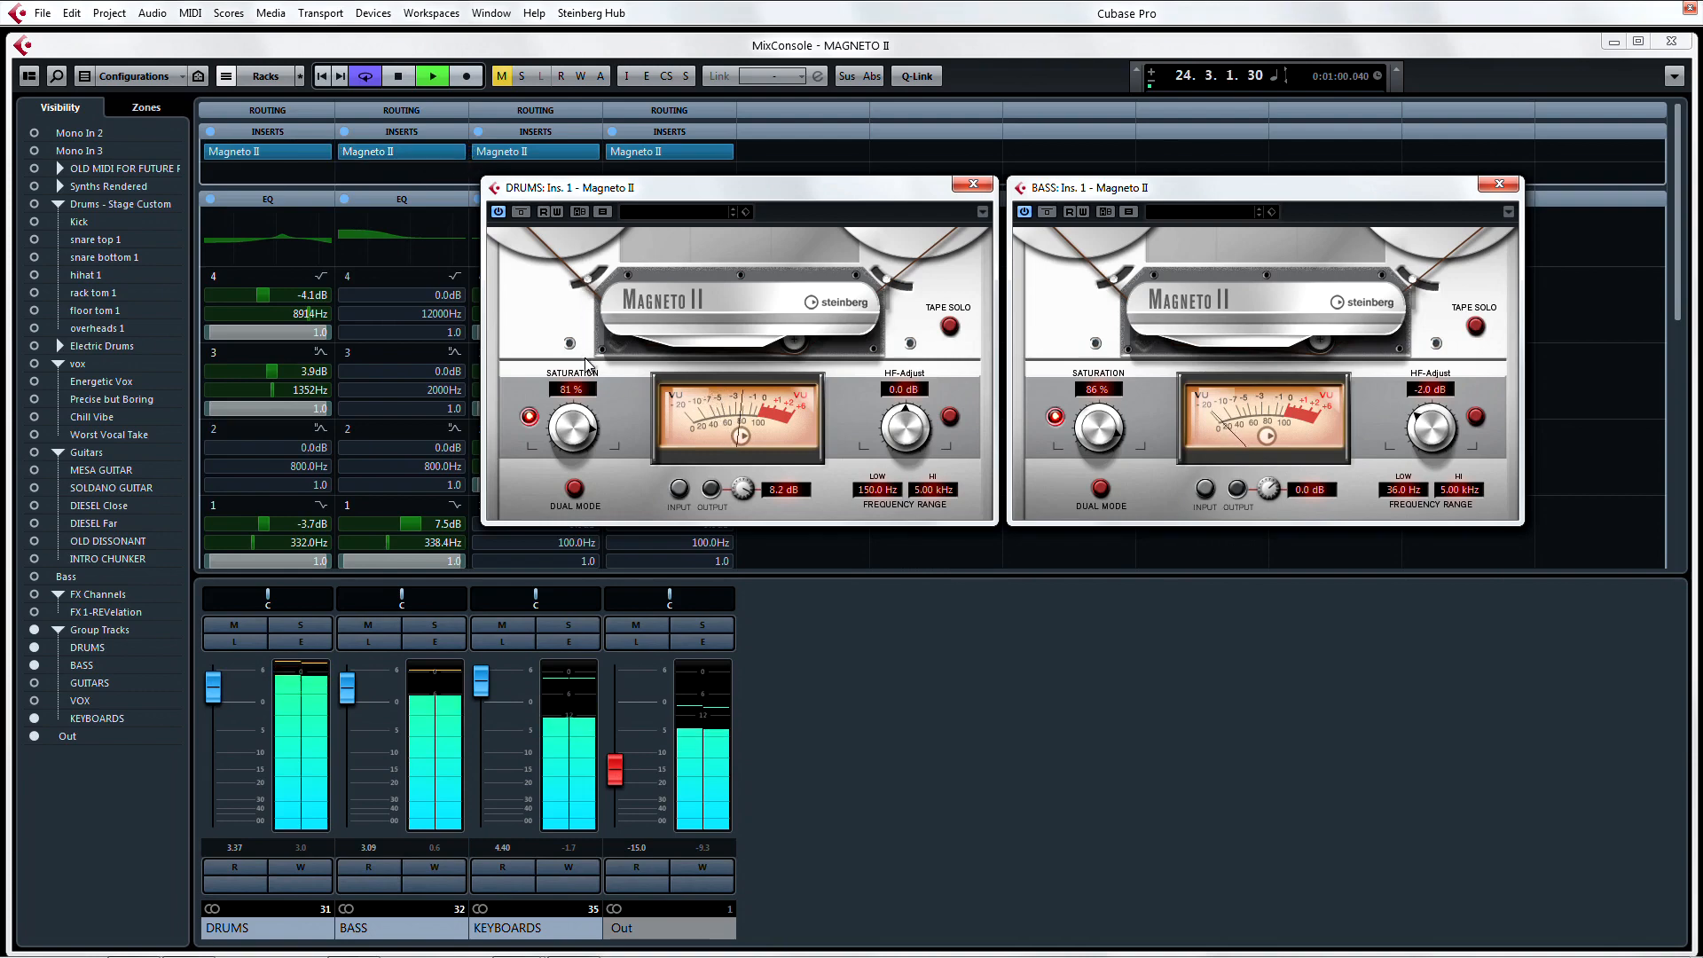
{"action": "left_click_drag", "start_coordinate": [569, 430], "coordinate": [575, 419]}
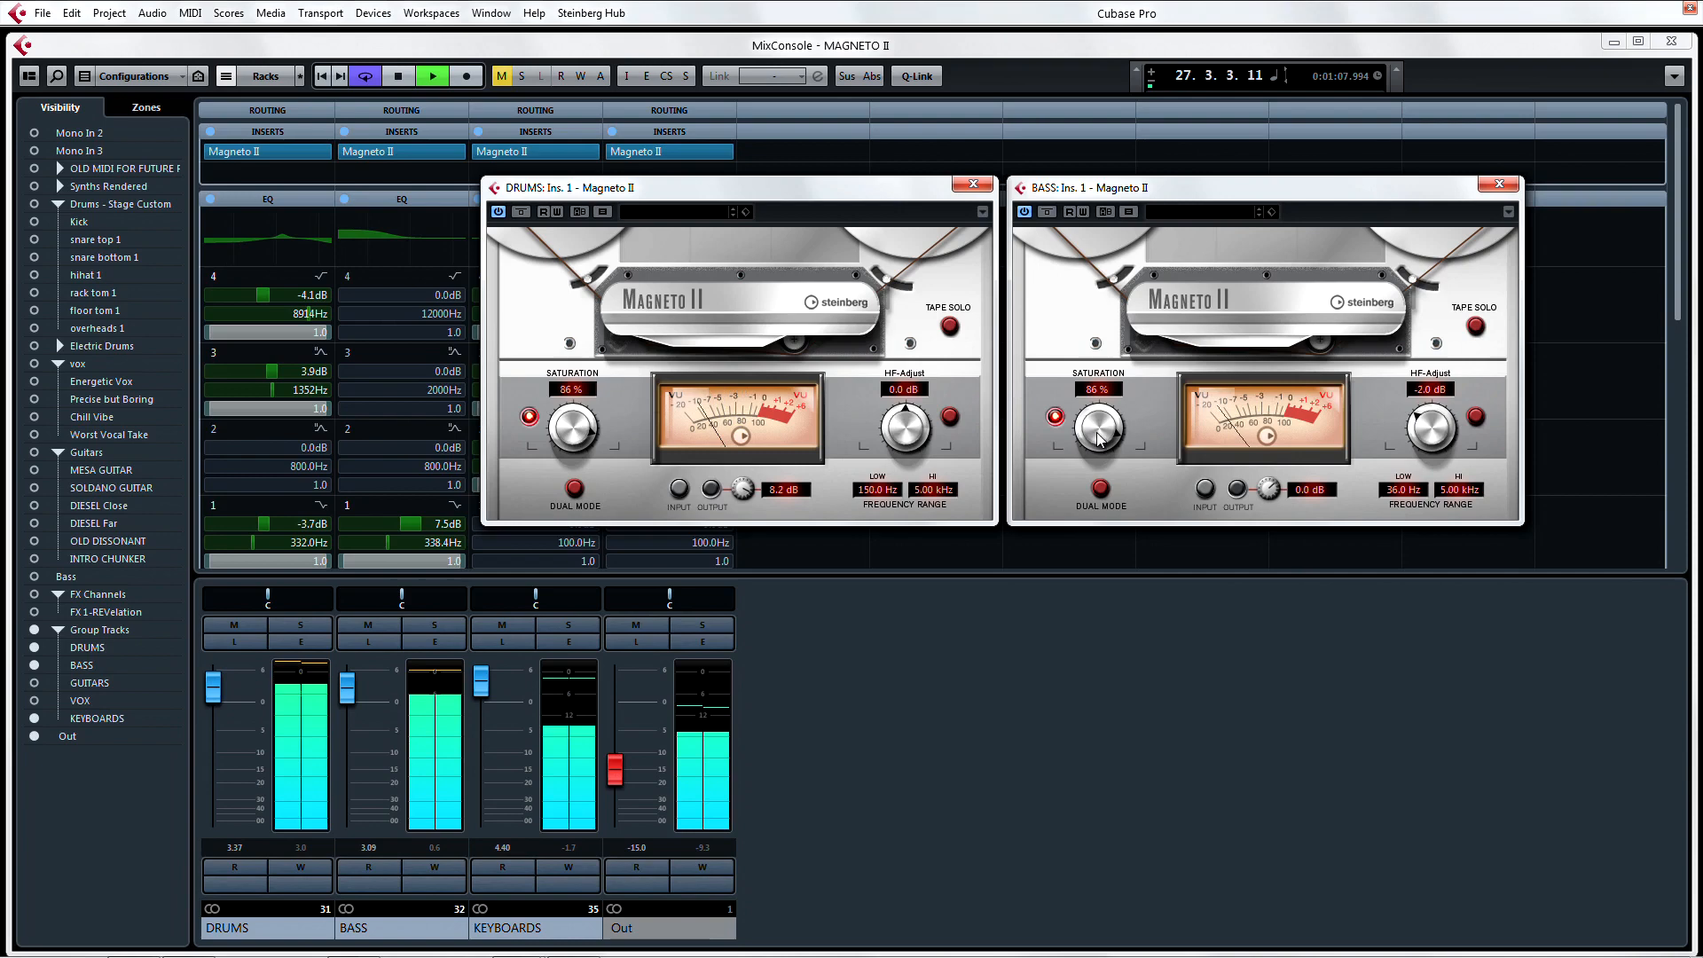
{"action": "left_click_drag", "start_coordinate": [1100, 430], "coordinate": [1100, 440]}
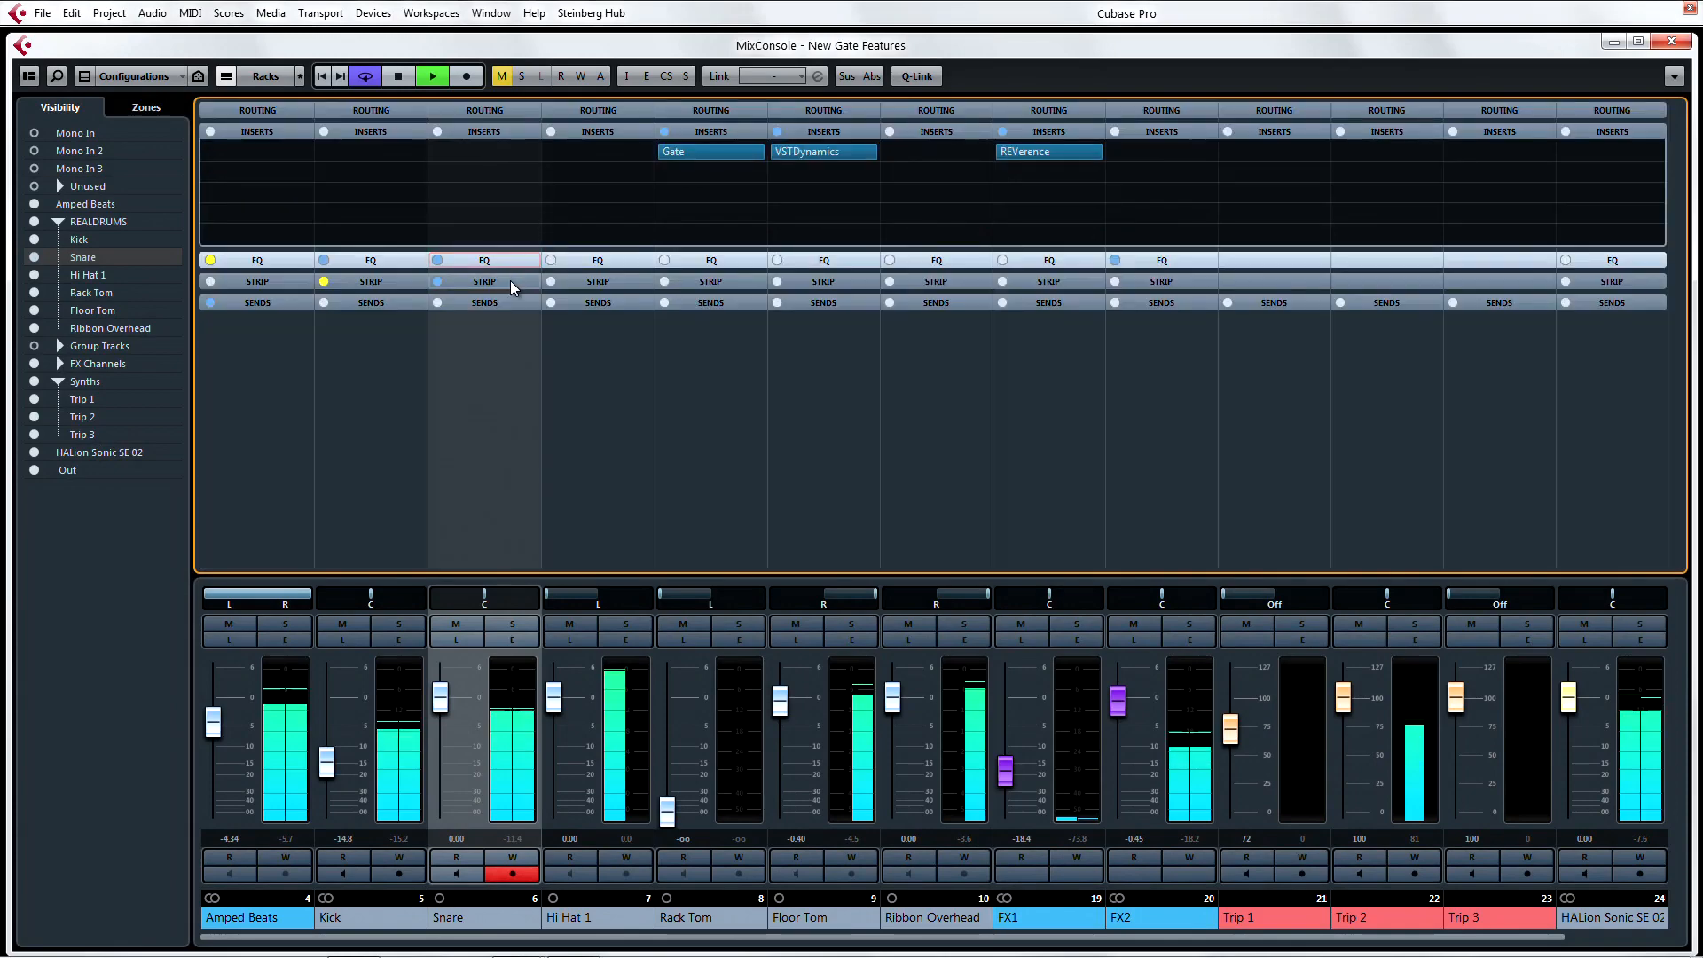
Expand the Snare's strip Noise Gate and deepen its range from -37.1 dB to about -75.5 dB.
{"action": "left_click", "coordinate": [482, 311]}
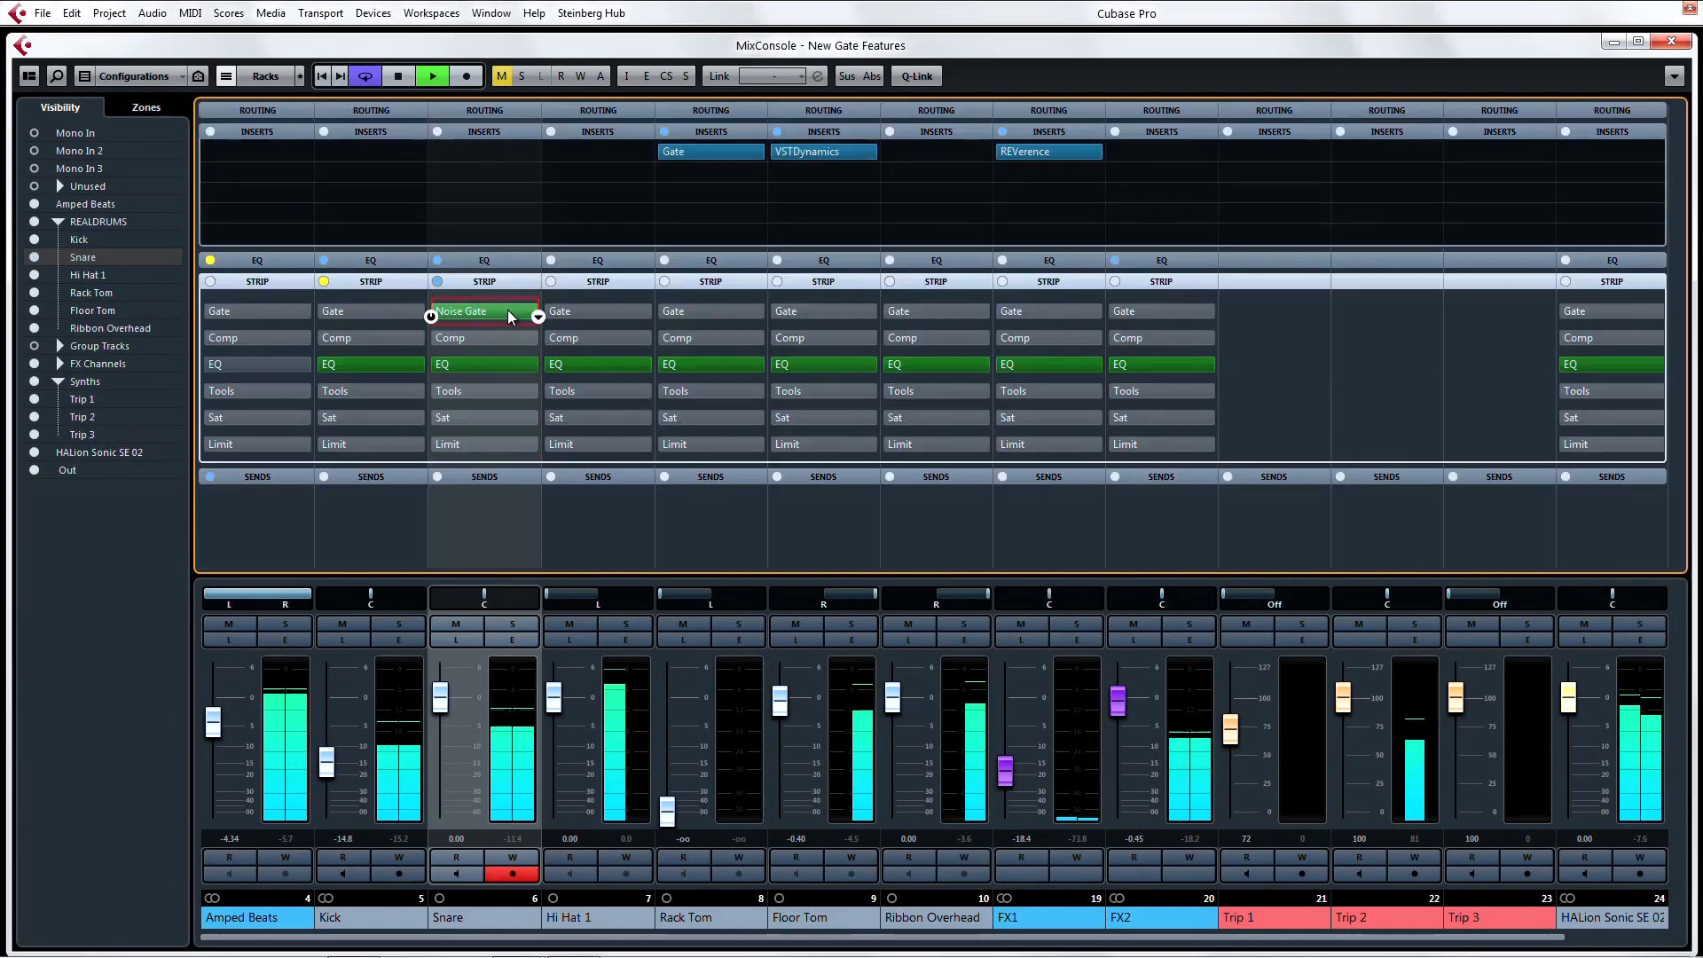
{"action": "left_click", "coordinate": [461, 310]}
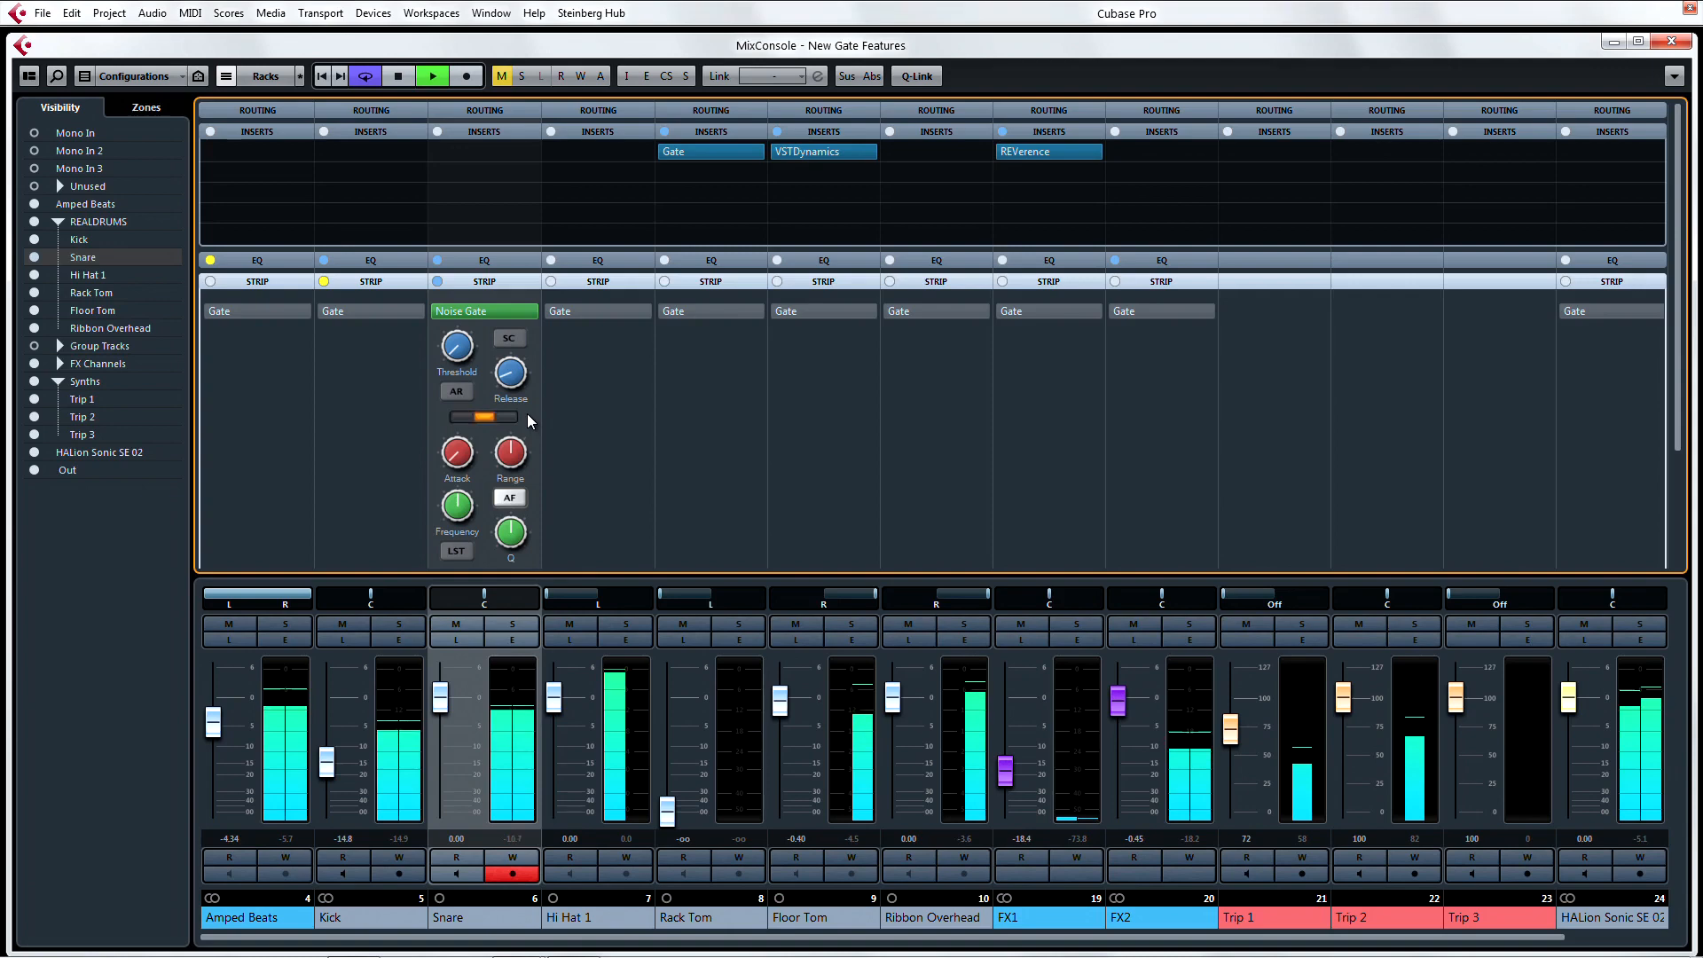
{"action": "left_click_drag", "start_coordinate": [456, 348], "coordinate": [456, 353]}
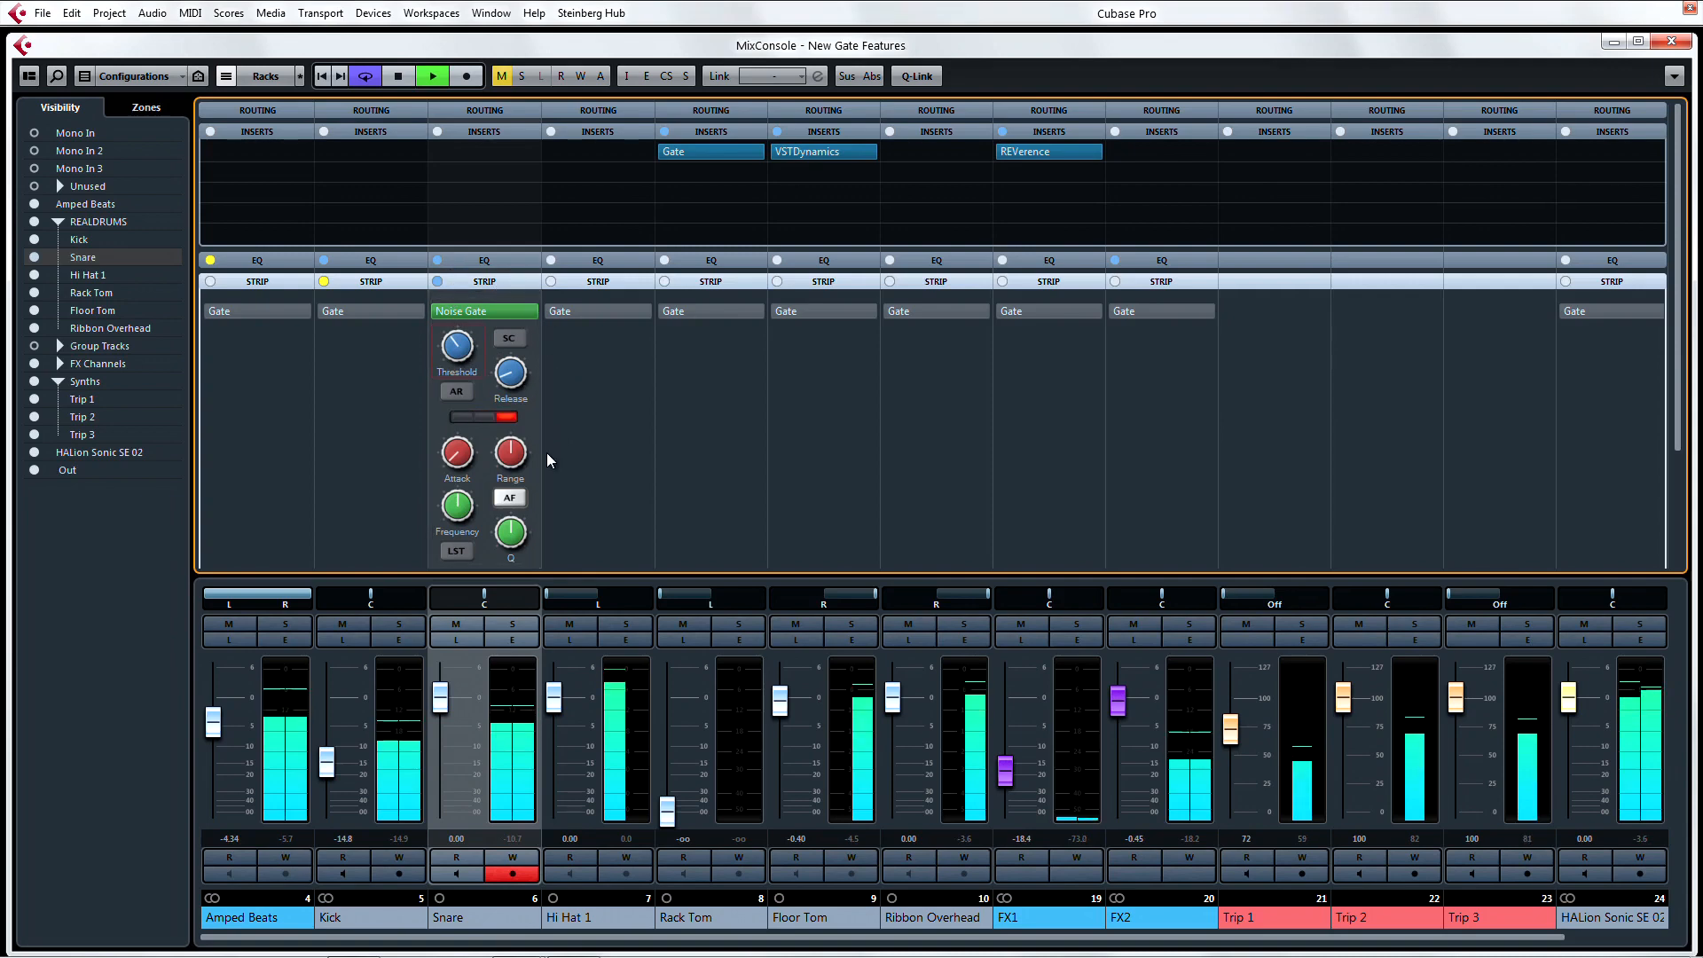
{"action": "left_click_drag", "start_coordinate": [509, 454], "coordinate": [509, 466]}
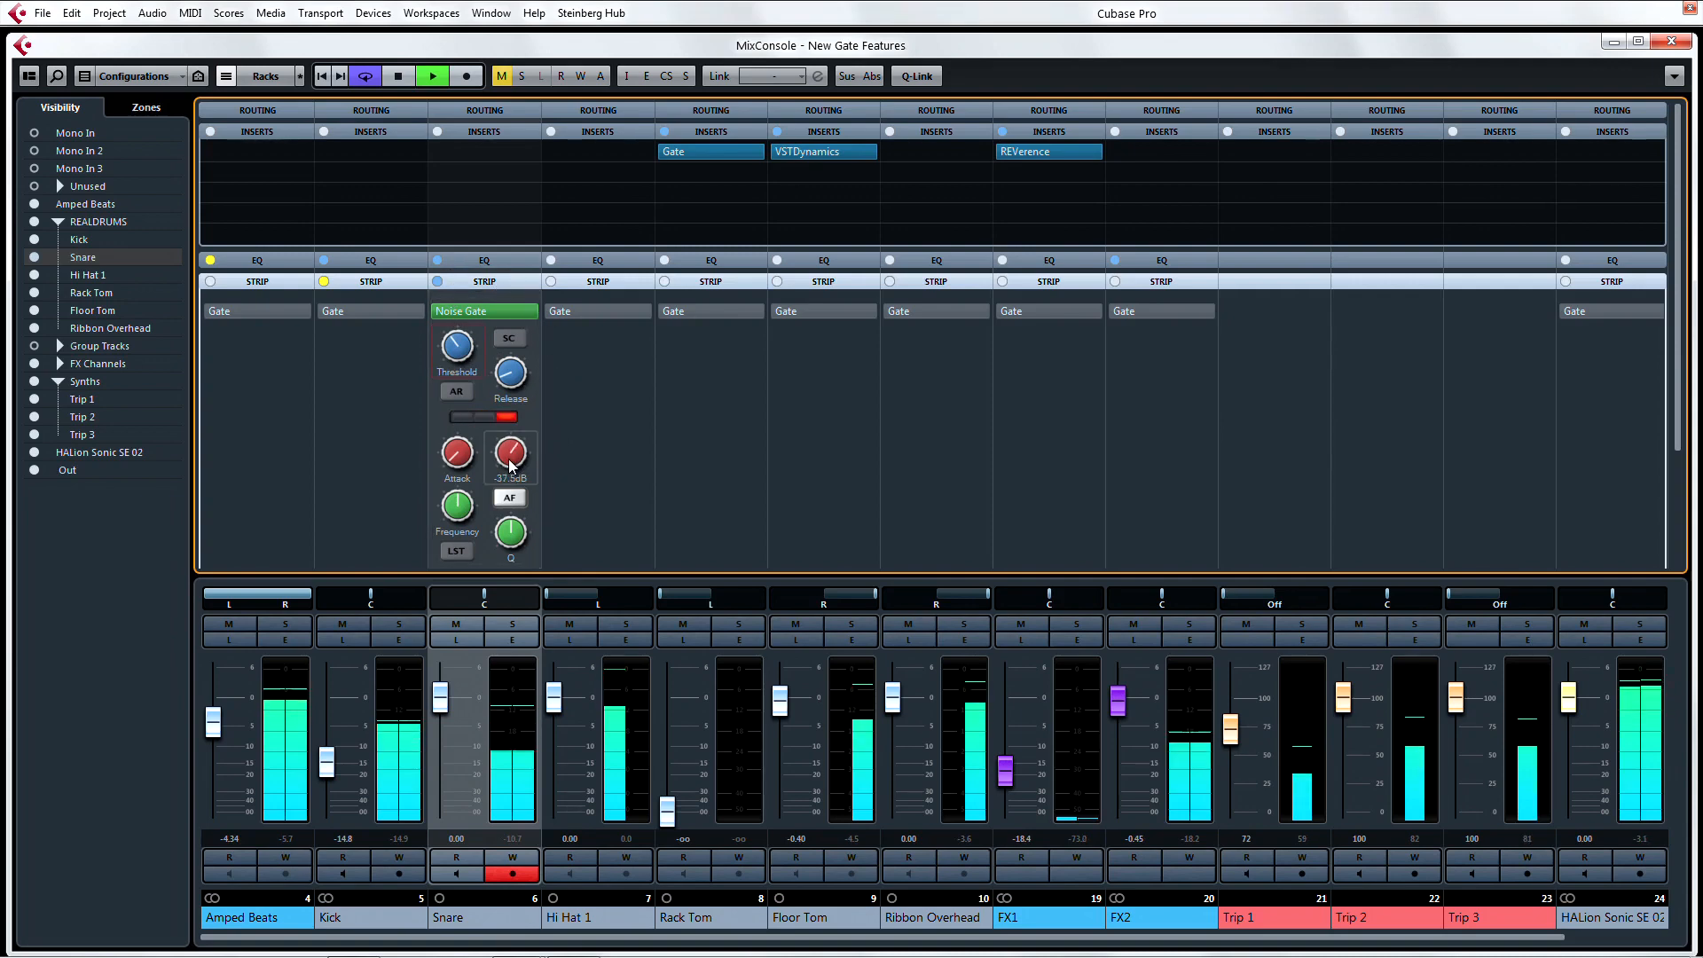
{"action": "left_click_drag", "start_coordinate": [509, 451], "coordinate": [509, 490]}
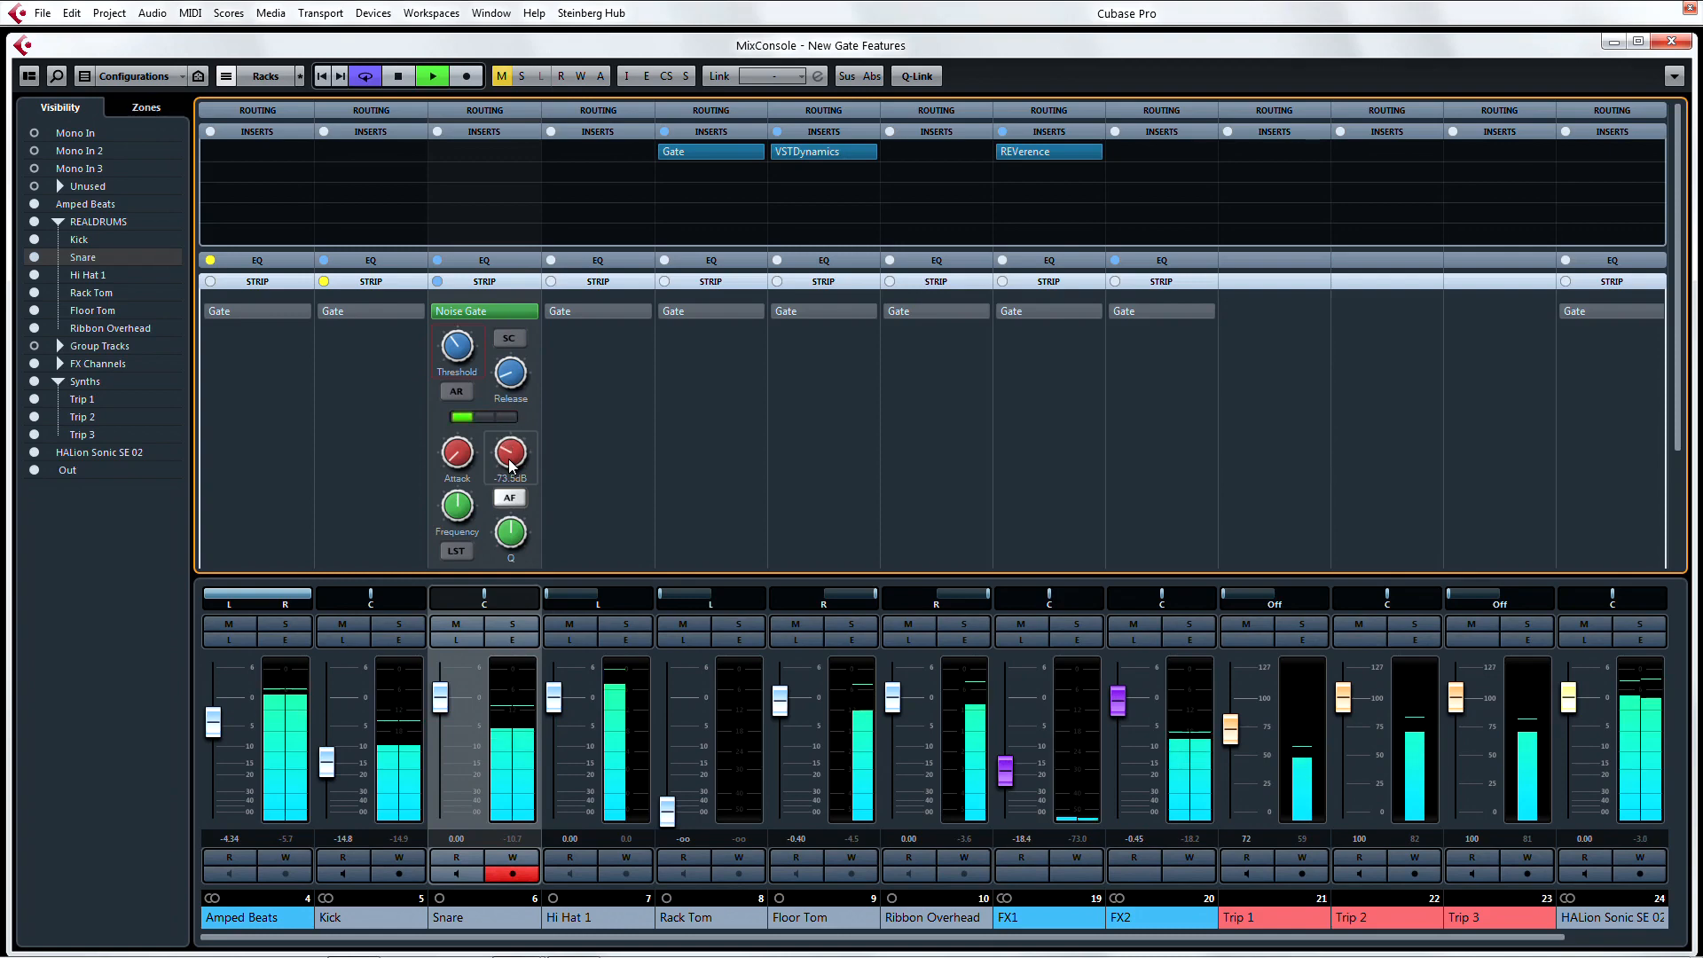
{"action": "left_click_drag", "start_coordinate": [511, 452], "coordinate": [511, 435]}
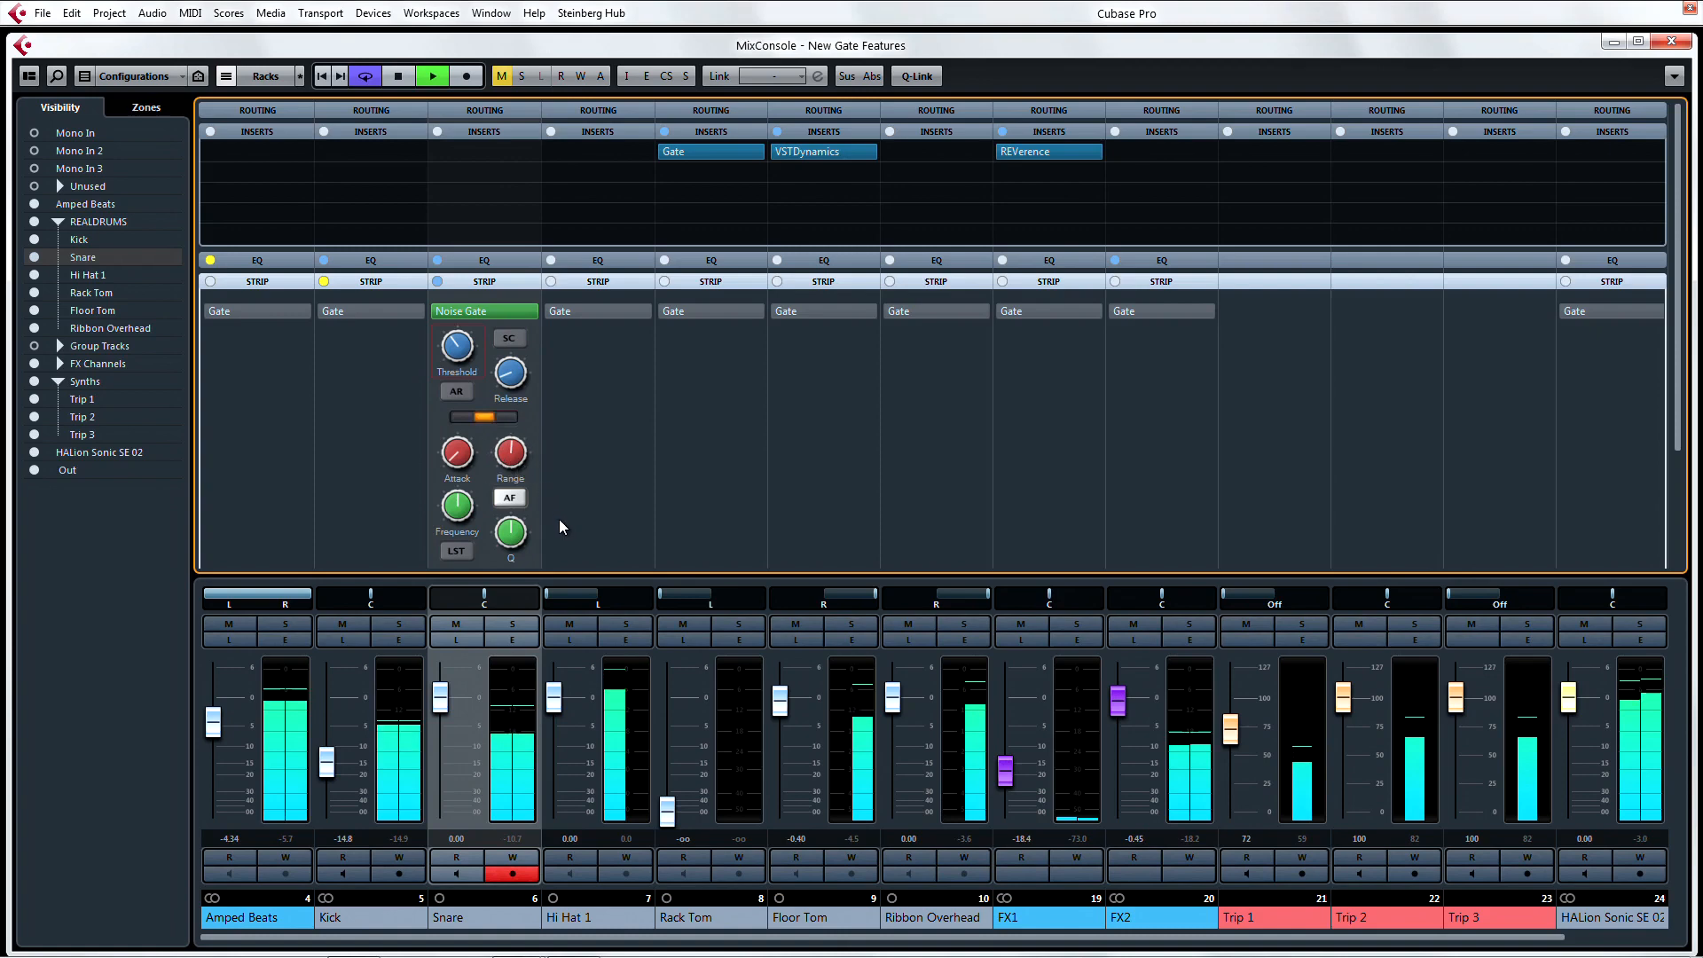
Solo the Snare channel and fine-tune the gate range around -66.5 dB.
{"action": "left_click", "coordinate": [513, 624]}
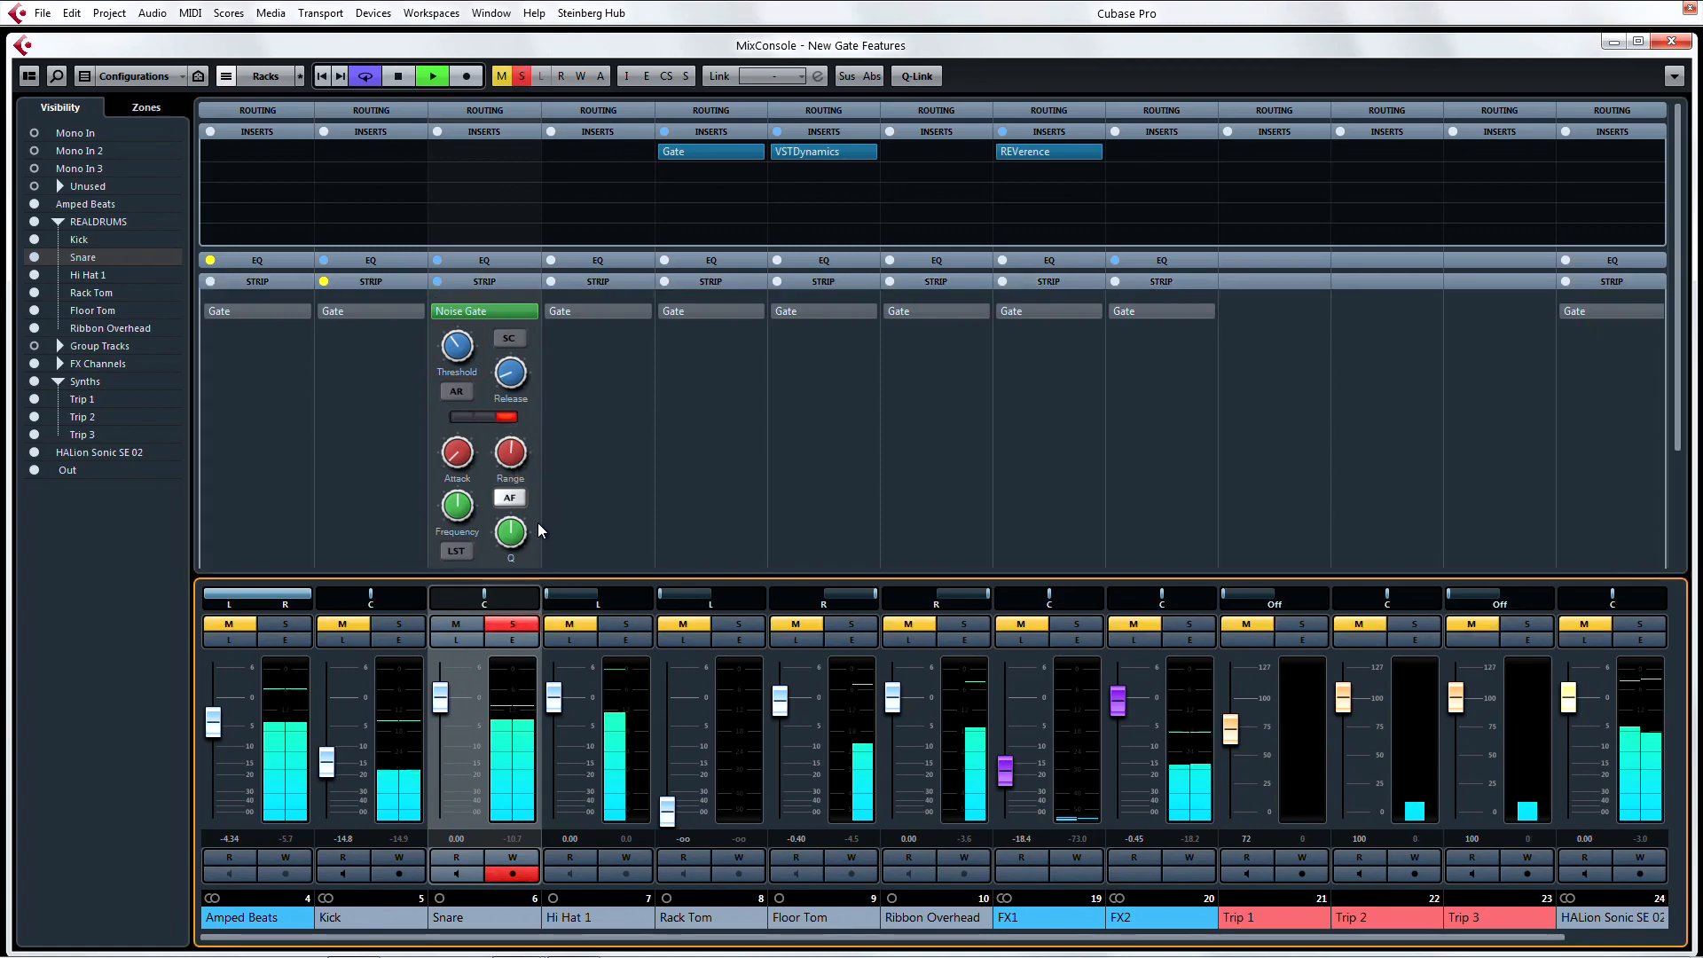
{"action": "left_click_drag", "start_coordinate": [456, 346], "coordinate": [465, 358]}
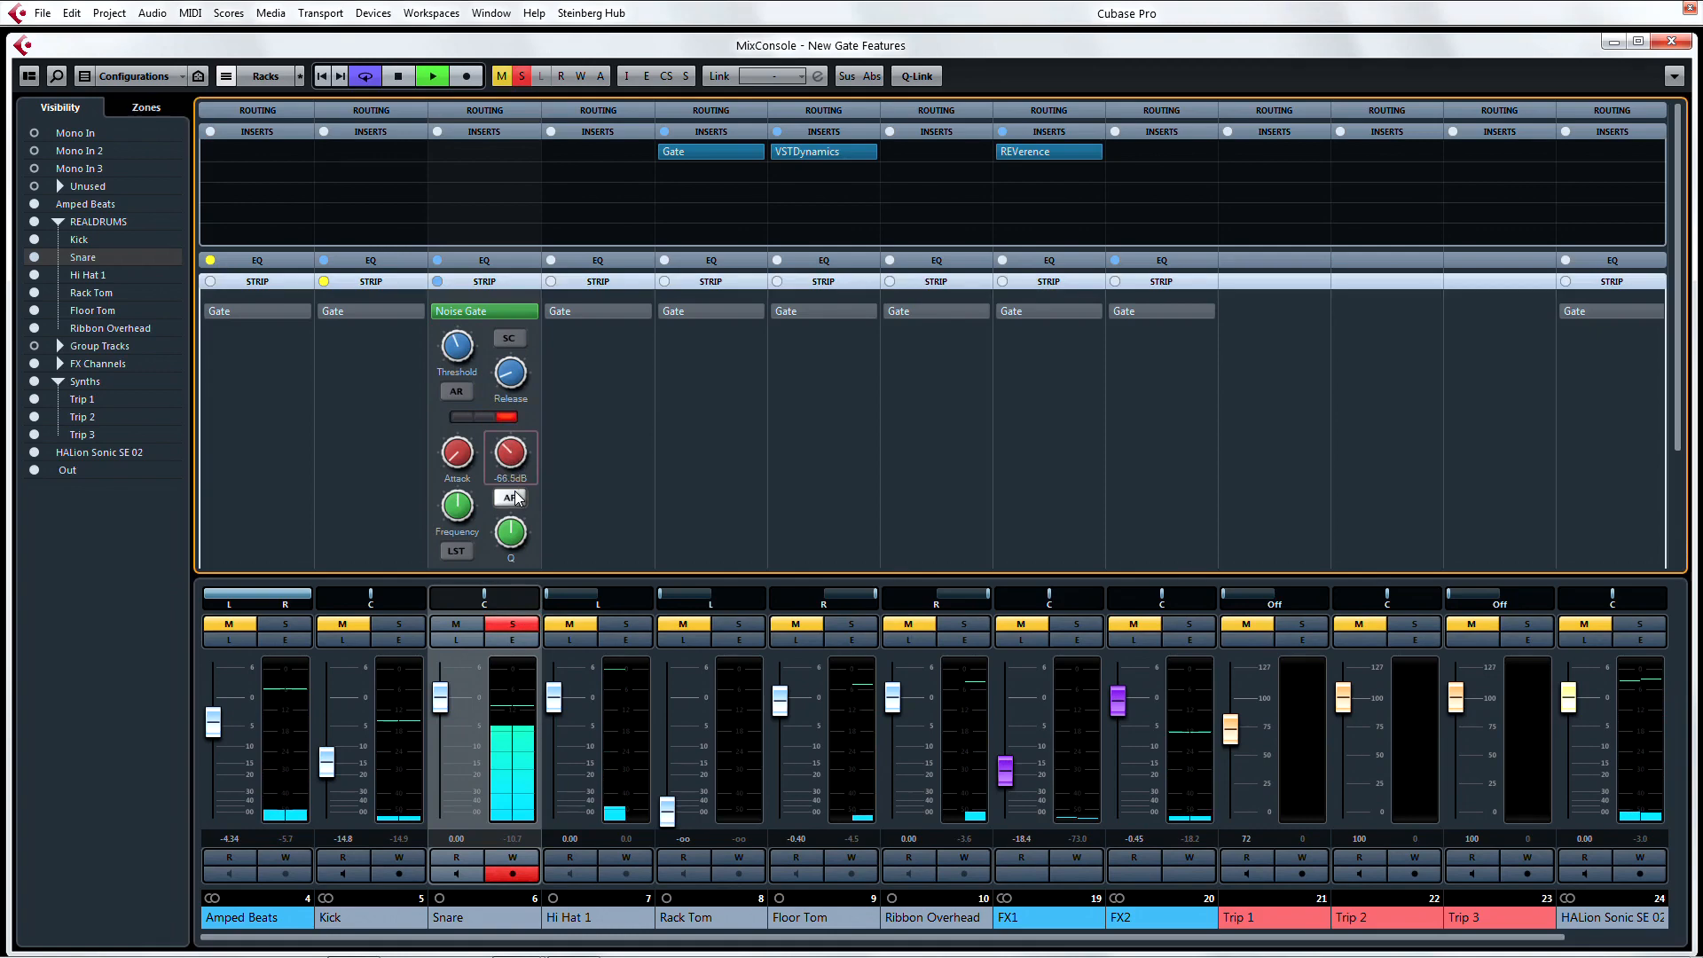
{"action": "left_click_drag", "start_coordinate": [509, 449], "coordinate": [509, 385]}
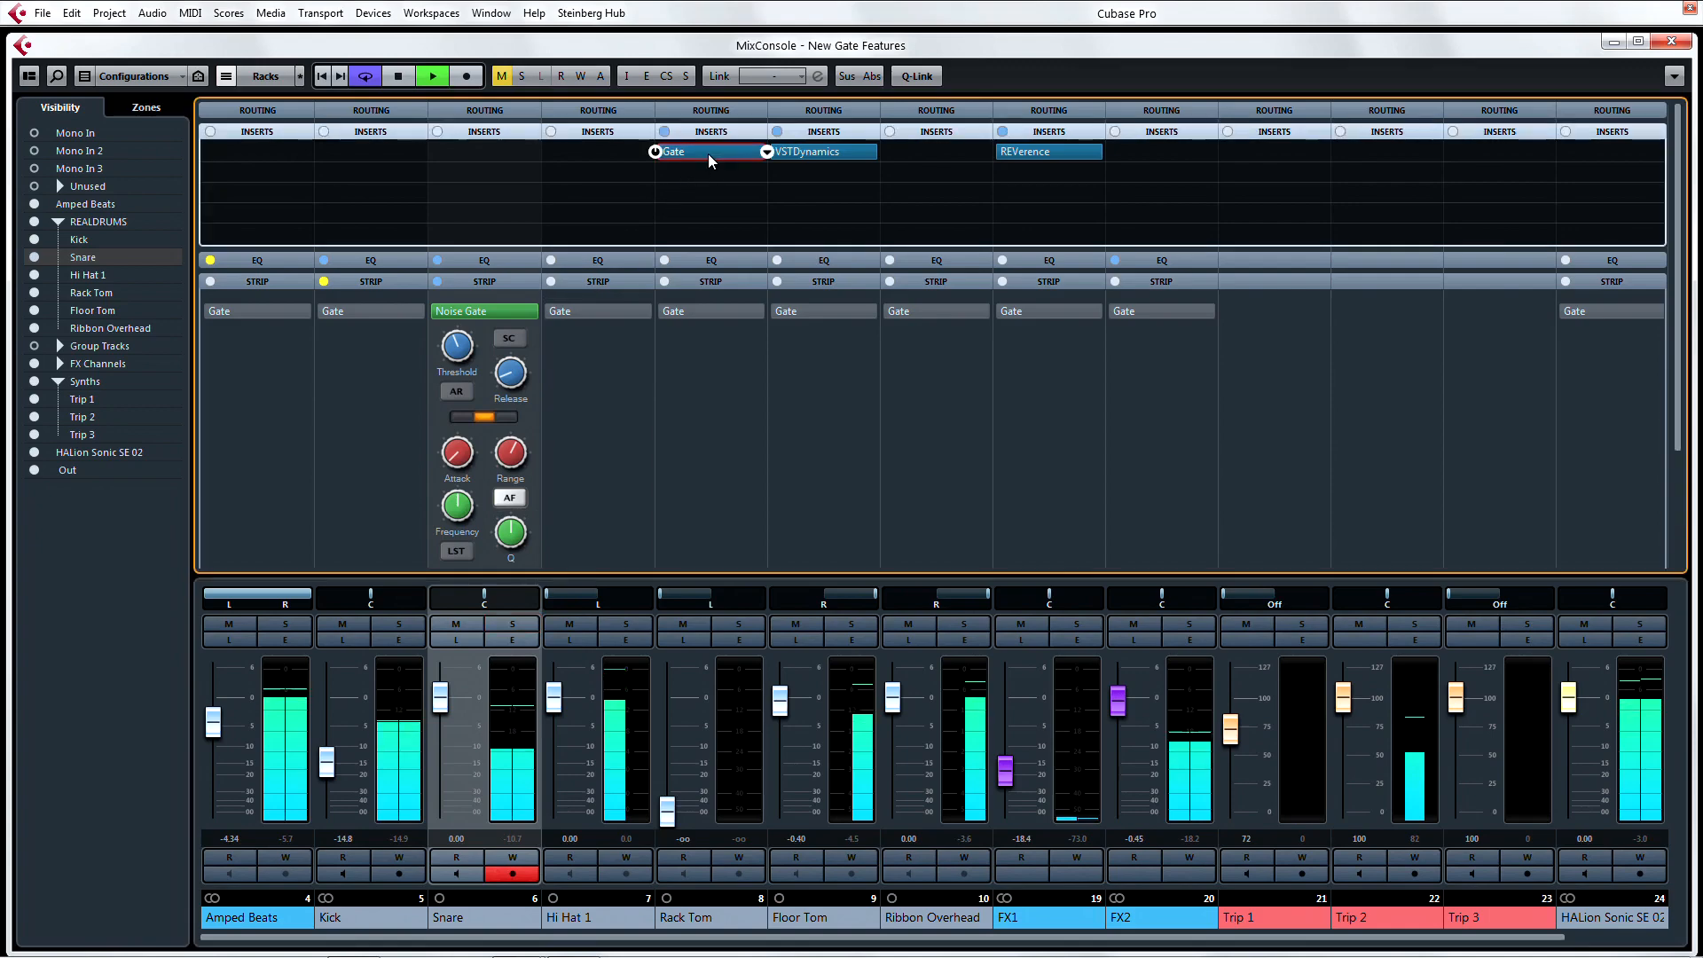
Bring up the Rack Tom Gate and Floor Tom VSTDynamics editors and adjust the gate Range.
{"action": "left_click", "coordinate": [671, 151]}
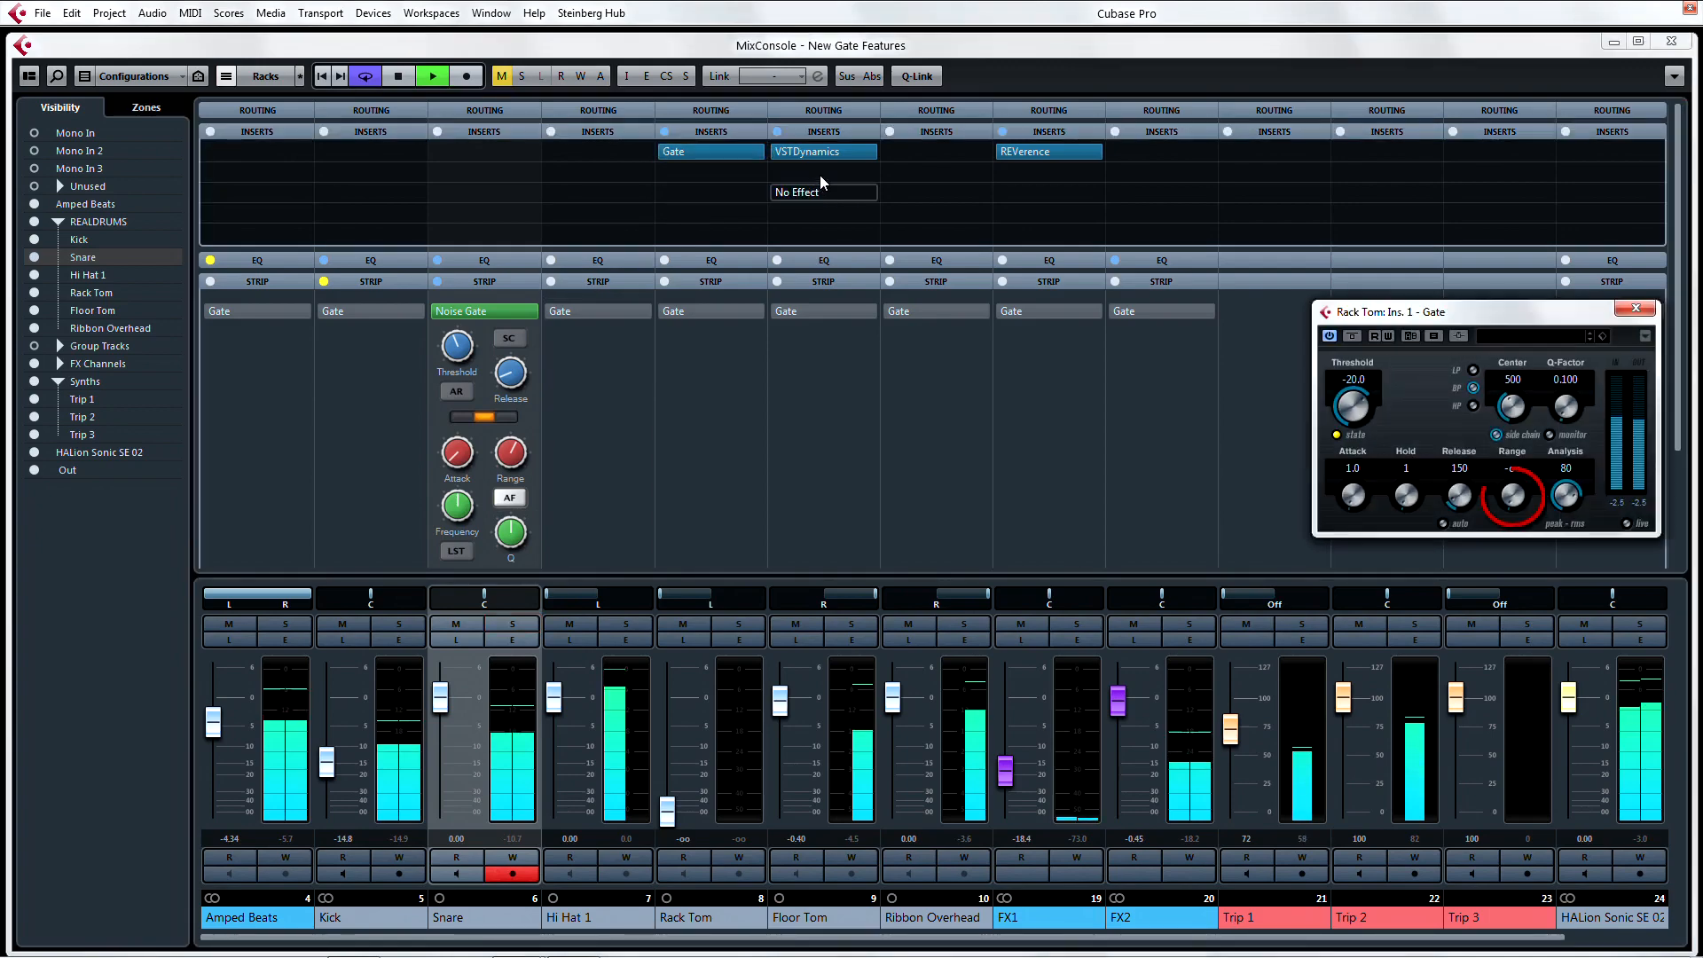
{"action": "left_click", "coordinate": [824, 151]}
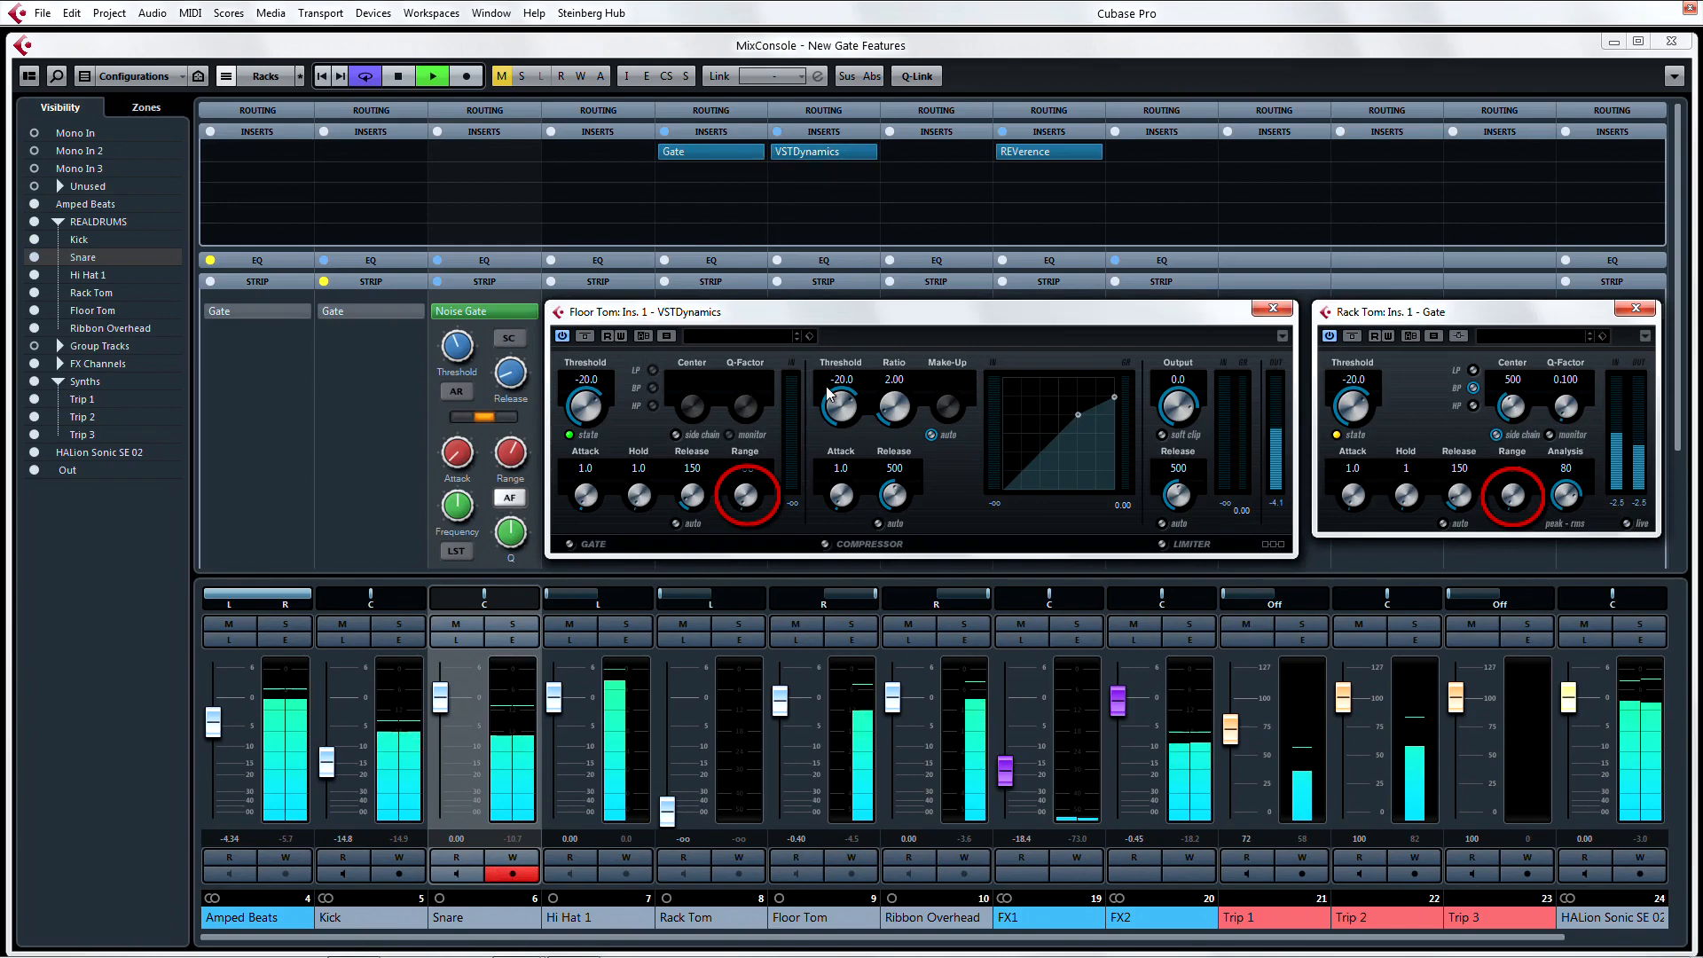
{"action": "left_click_drag", "start_coordinate": [745, 495], "coordinate": [745, 511]}
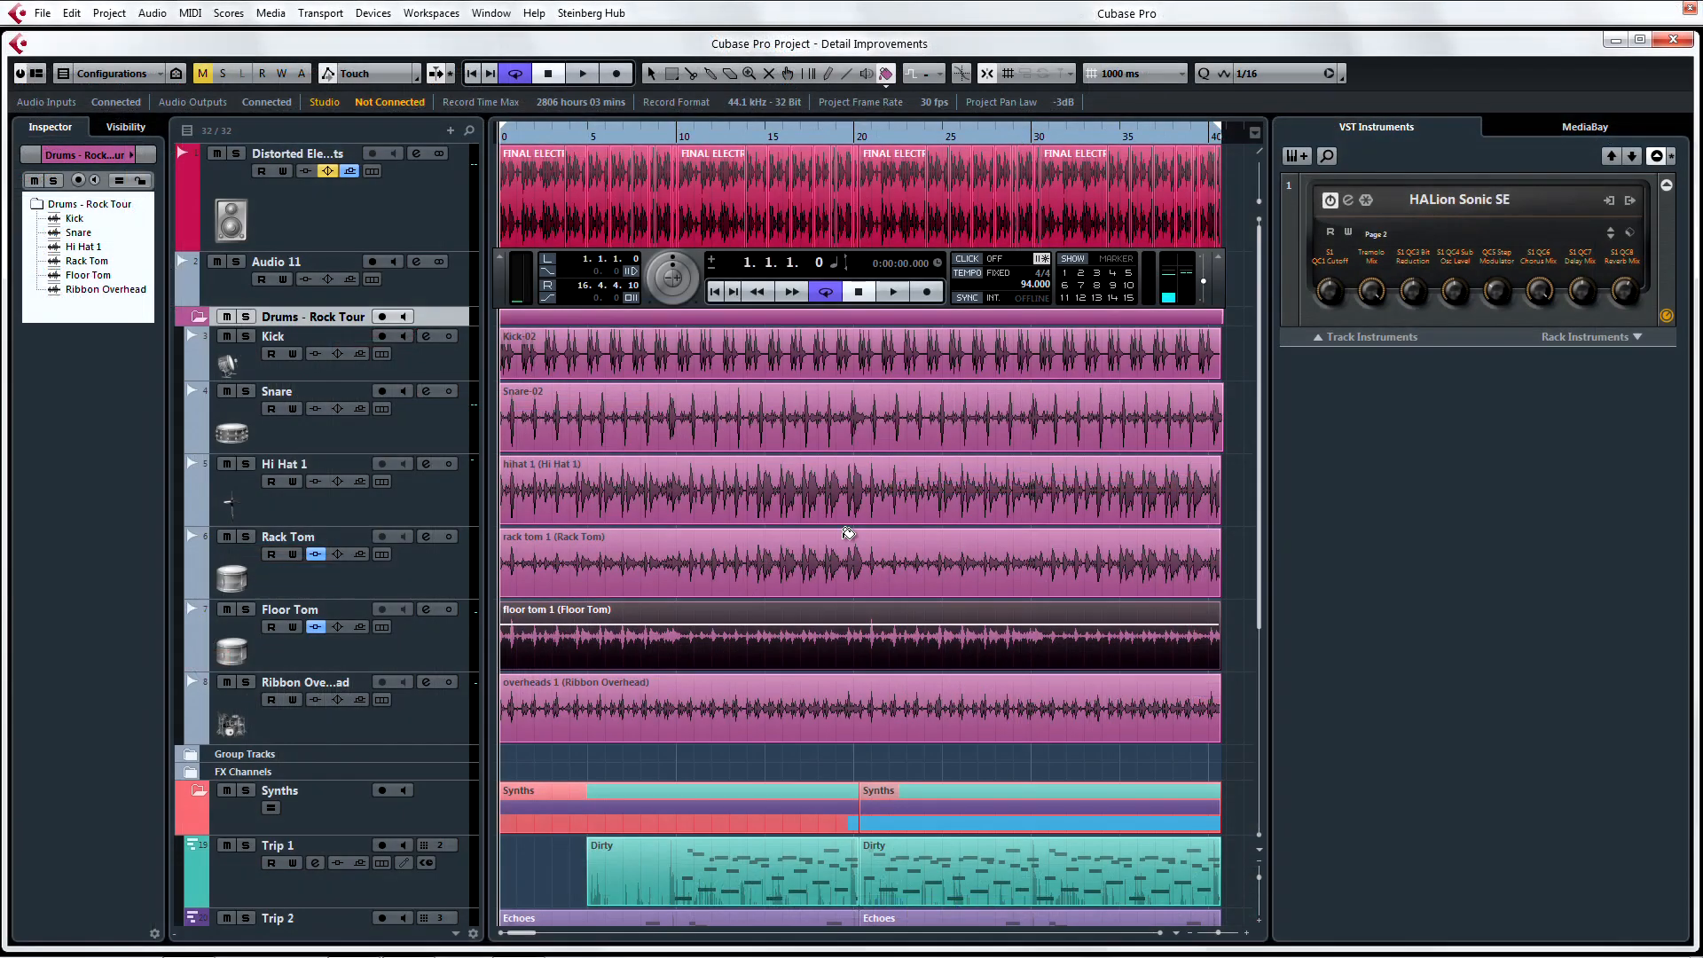
Color the selected drum parts blue, then switch to the Color tool to paint individual parts pink.
{"action": "left_click", "coordinate": [909, 74]}
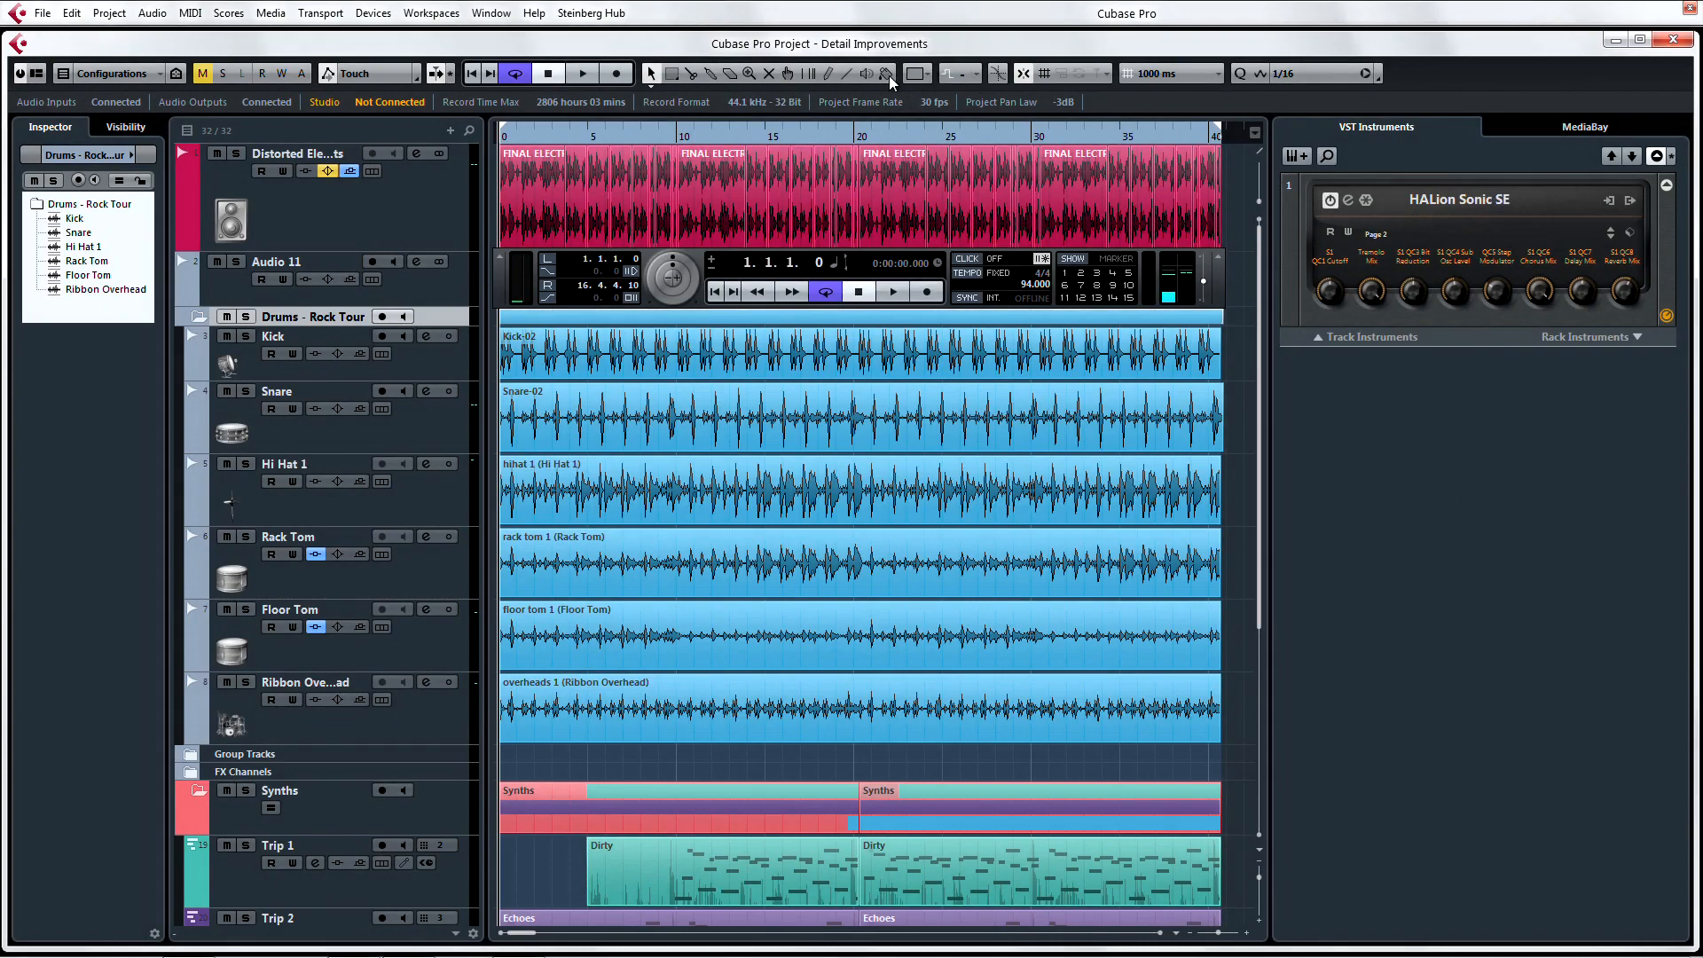
{"action": "left_click", "coordinate": [917, 72]}
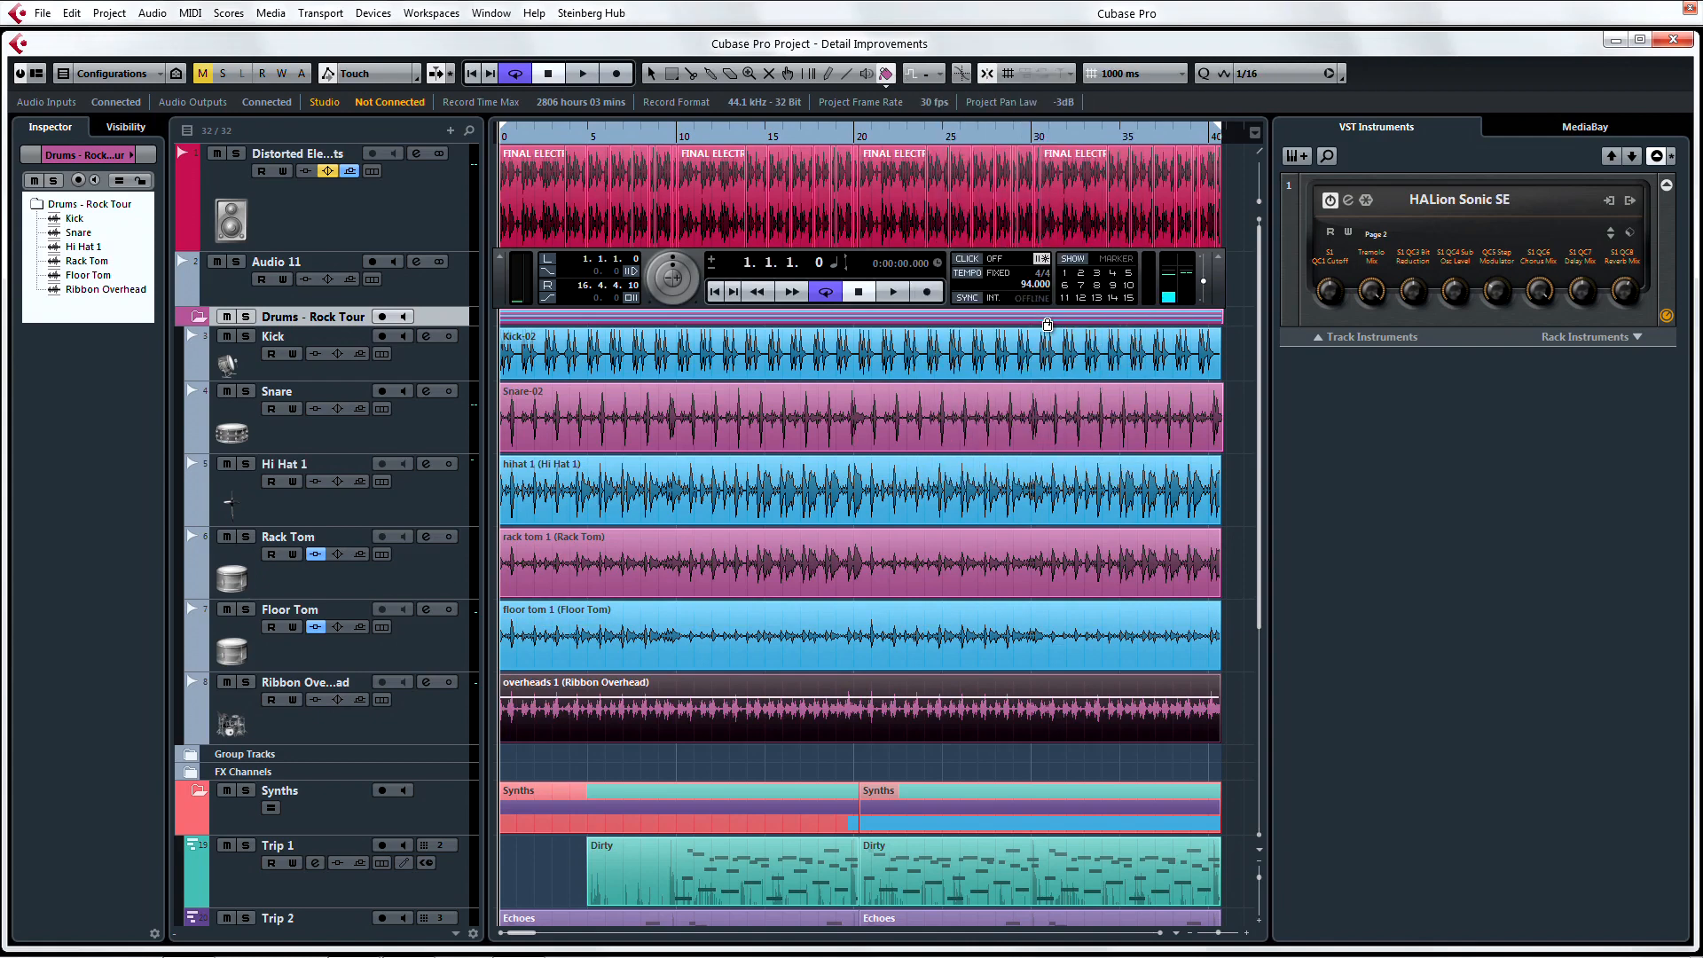
Choose a light blue swatch from the toolbar Color menu for painting the drum parts.
{"action": "left_click", "coordinate": [884, 72]}
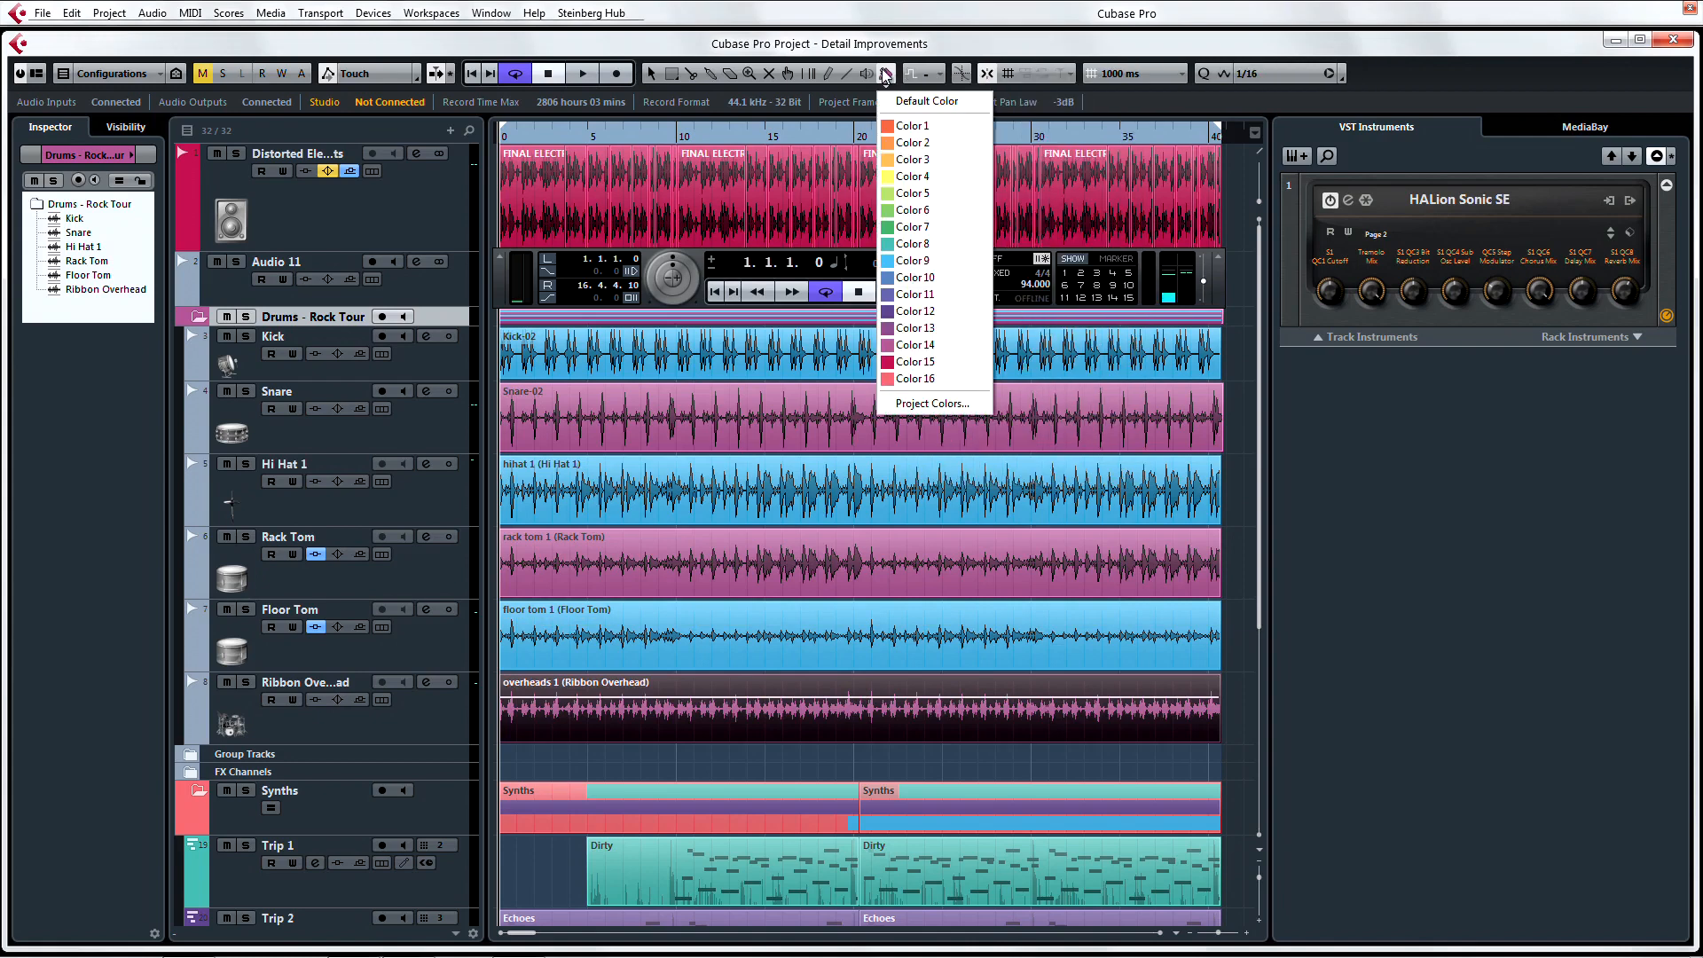
{"action": "mouse_move", "coordinate": [973, 243]}
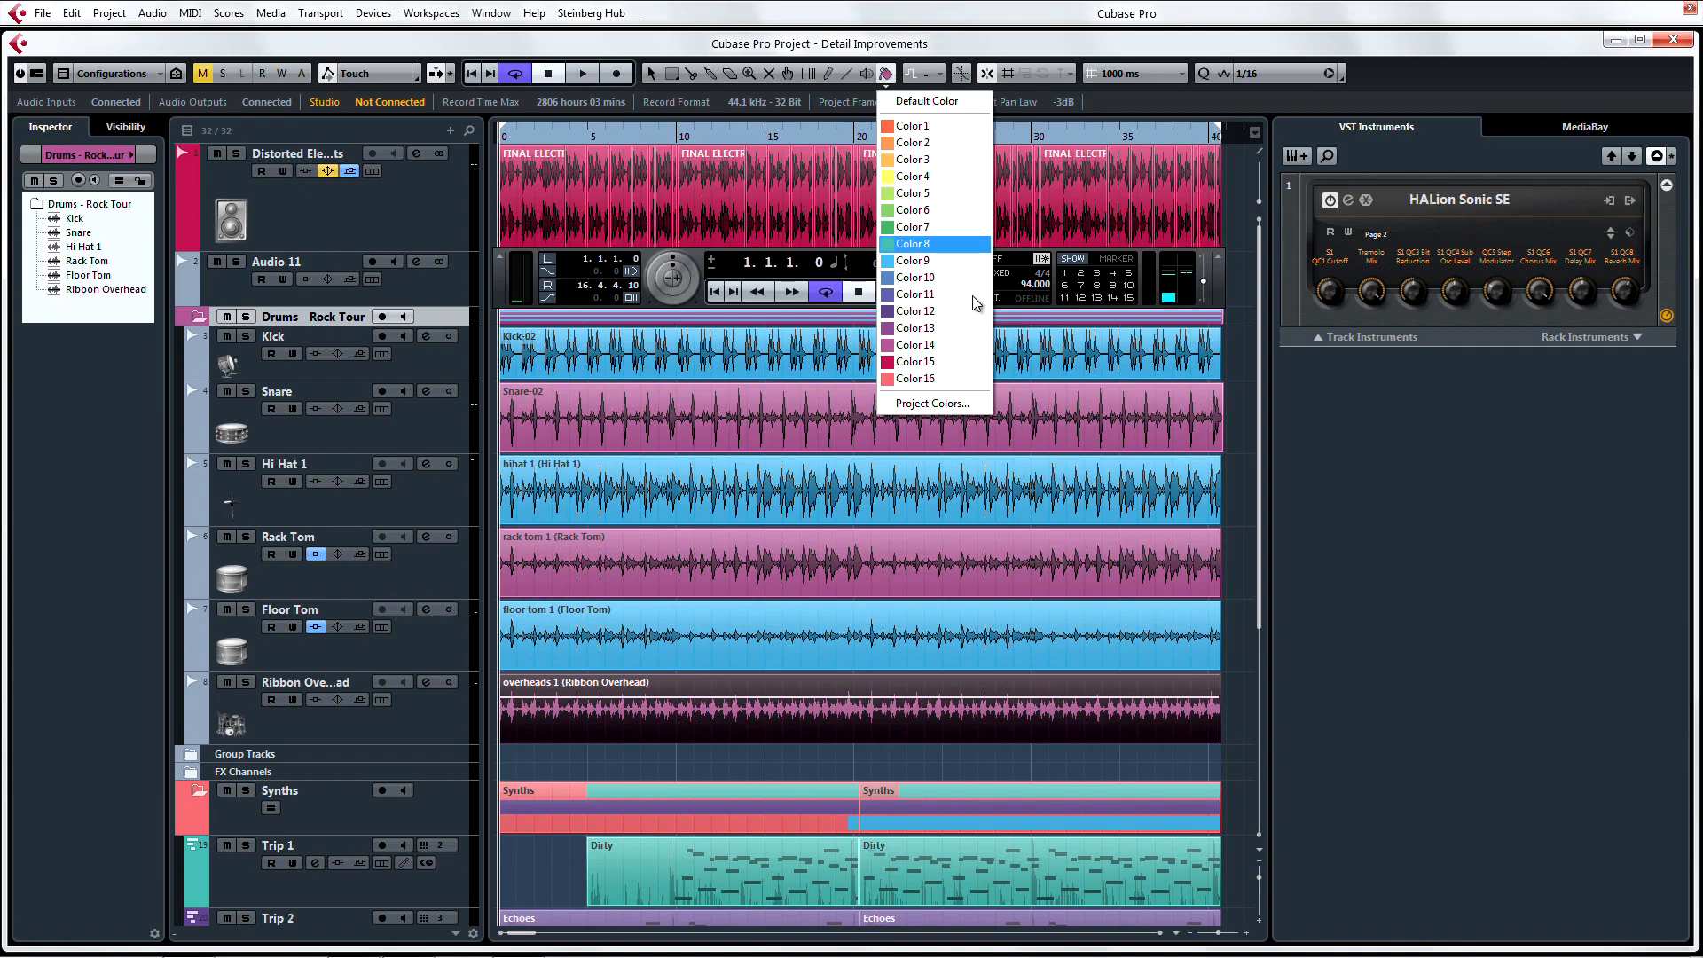
{"action": "mouse_move", "coordinate": [951, 281]}
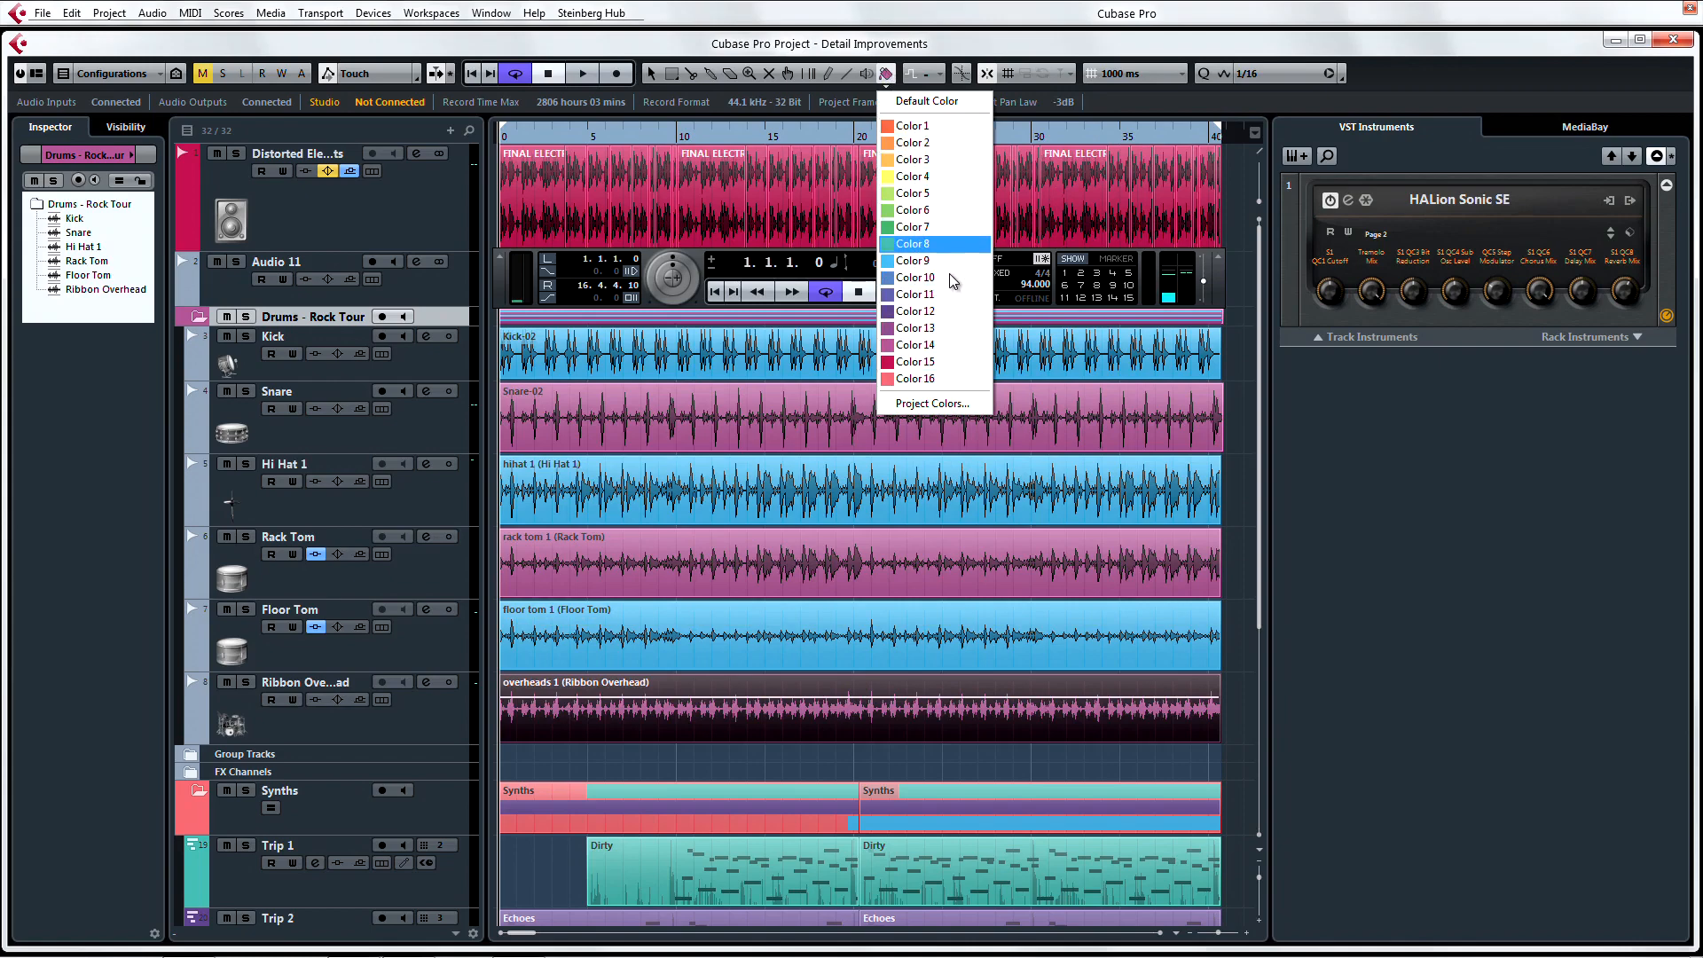
{"action": "left_click", "coordinate": [912, 243]}
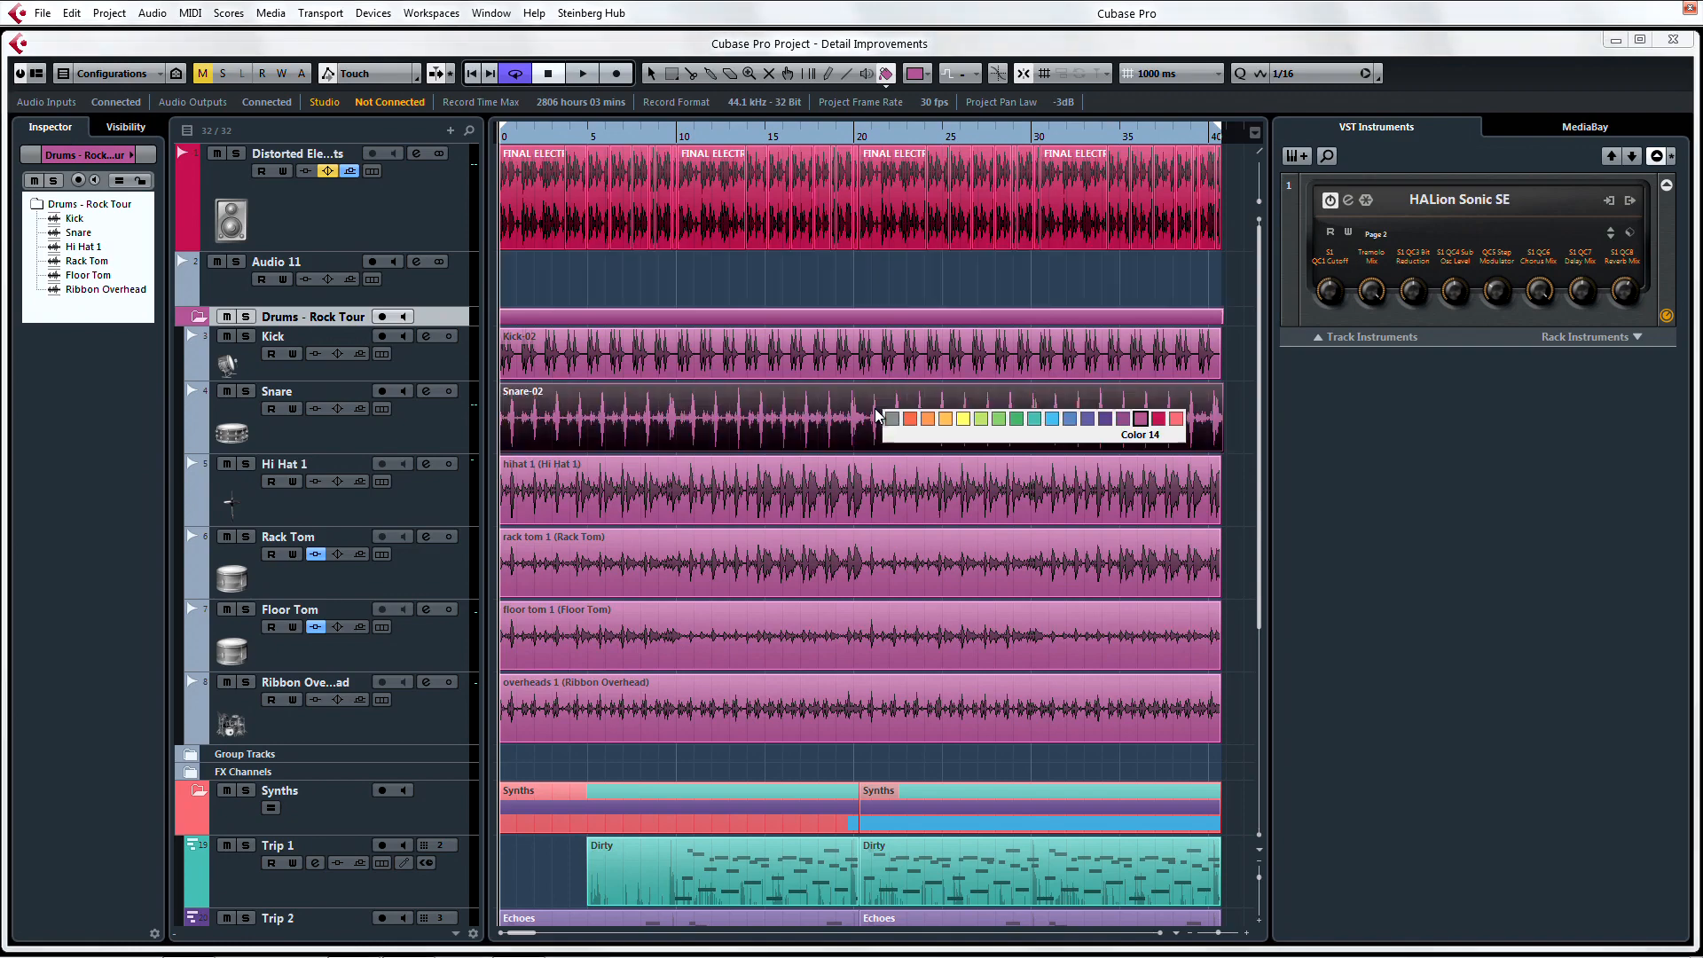
{"action": "mouse_move", "coordinate": [963, 418]}
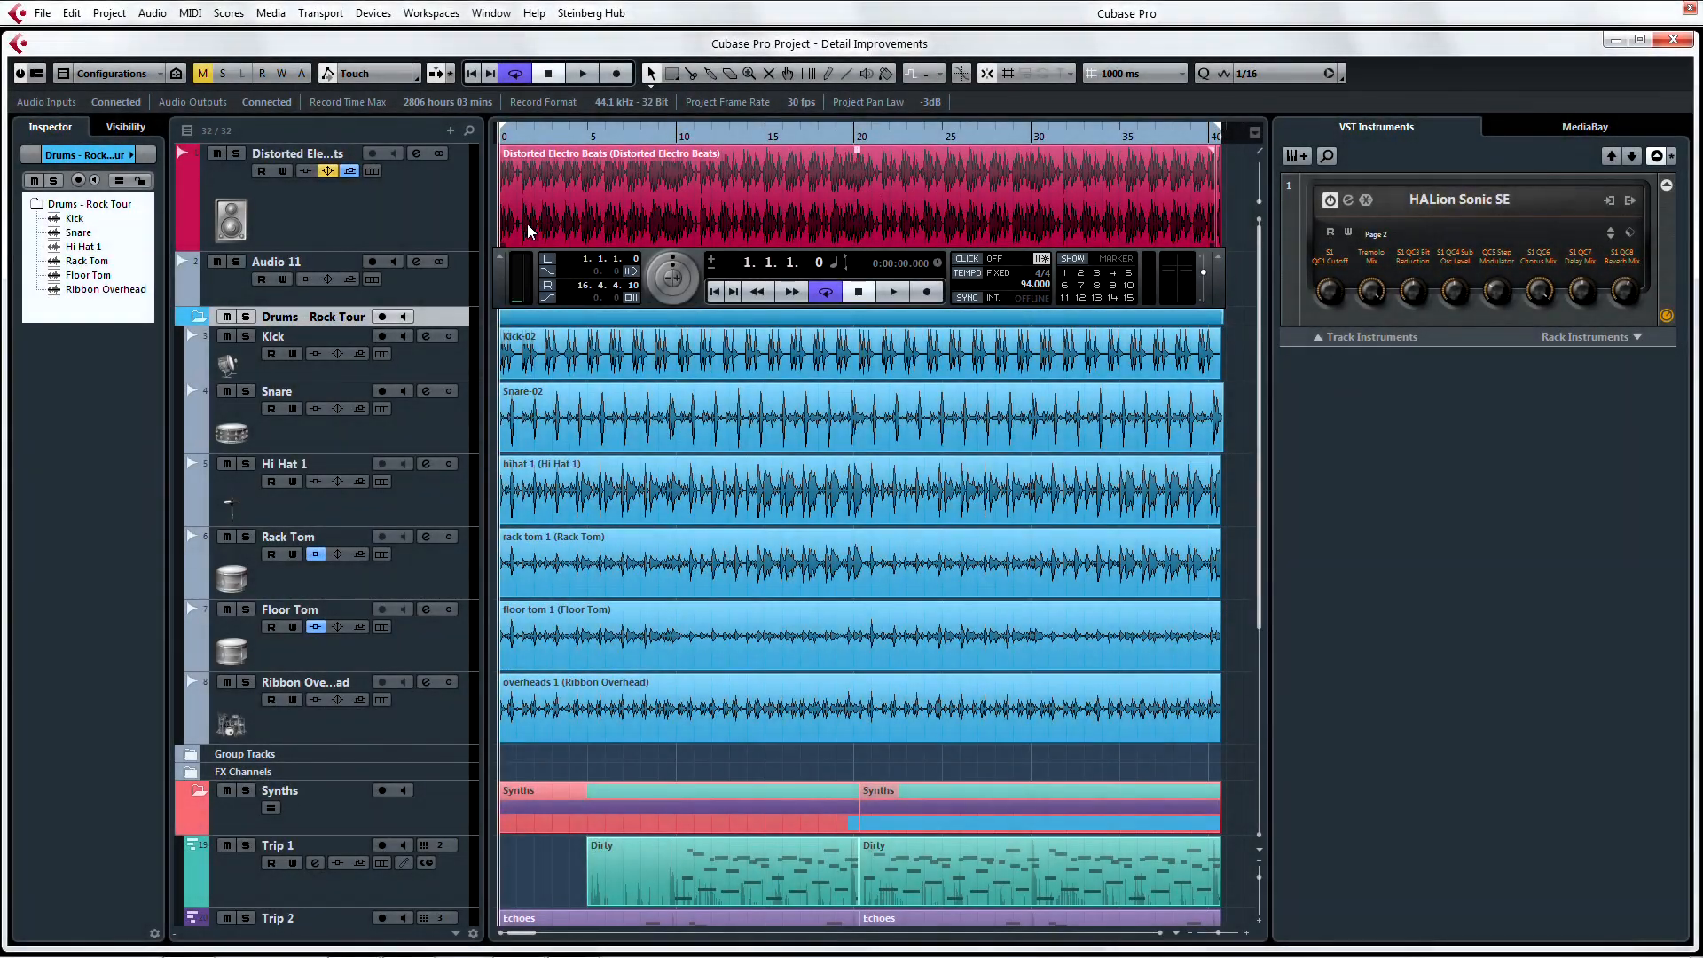
Bring the Brass audio event into the Sample Editor and show the Distorted Electro Beats track versions.
{"action": "double_click", "coordinate": [814, 195]}
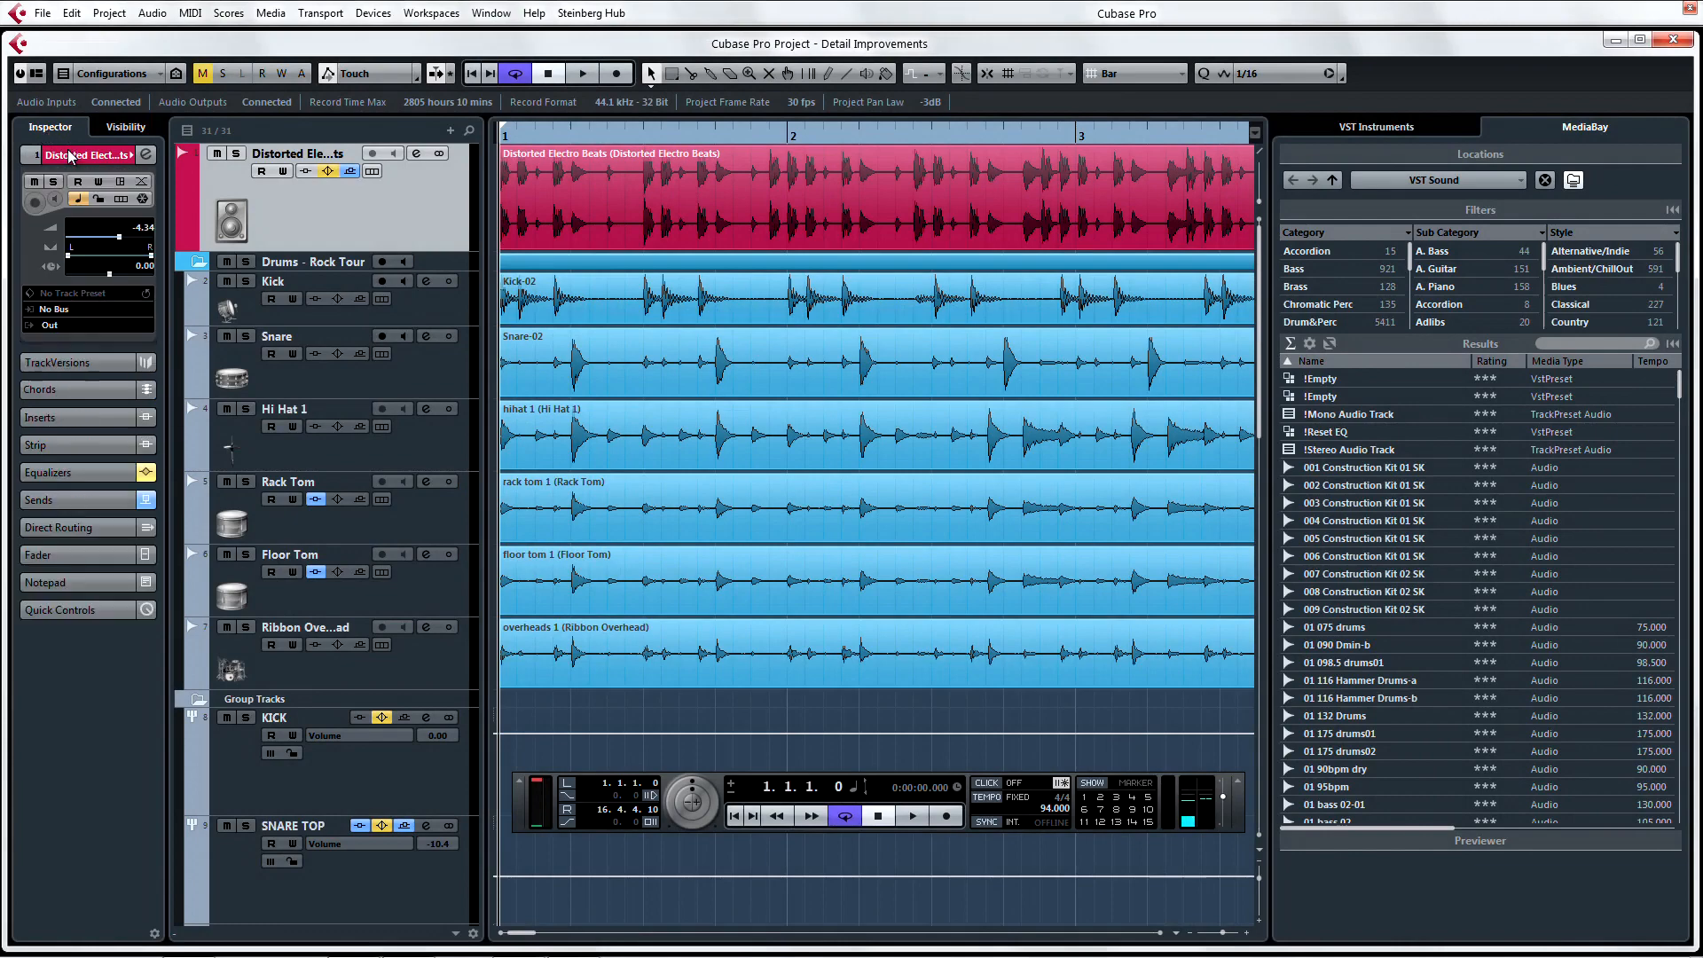
{"action": "left_click", "coordinate": [60, 362]}
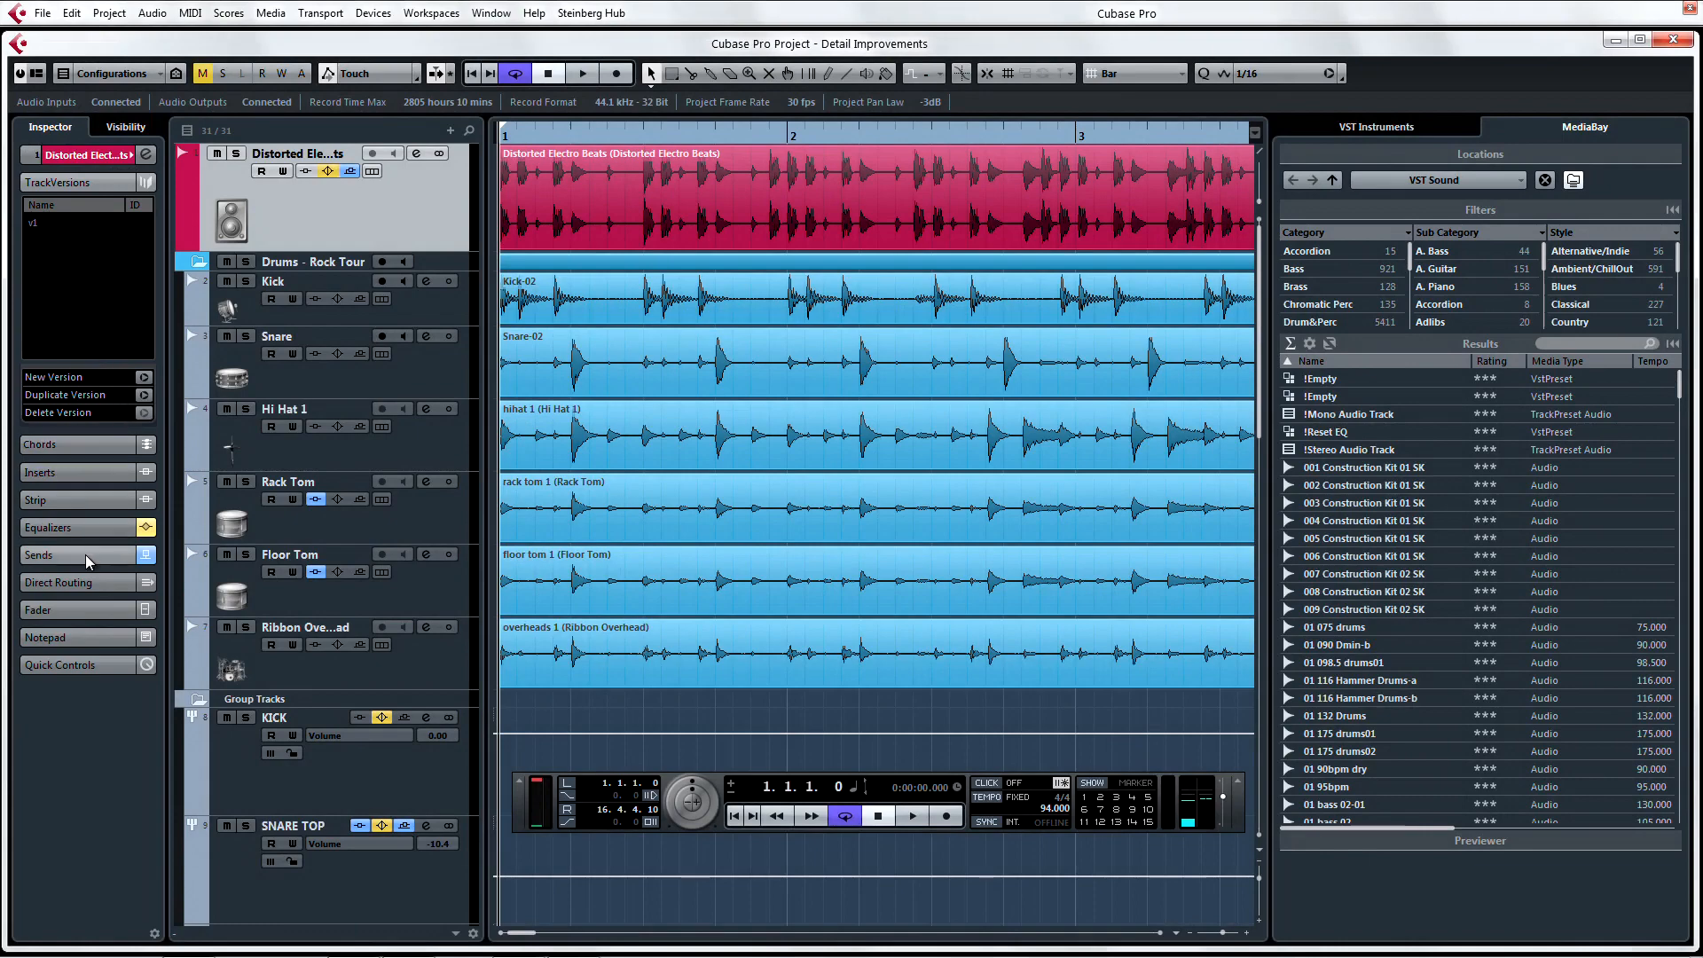
{"action": "left_click", "coordinate": [41, 556]}
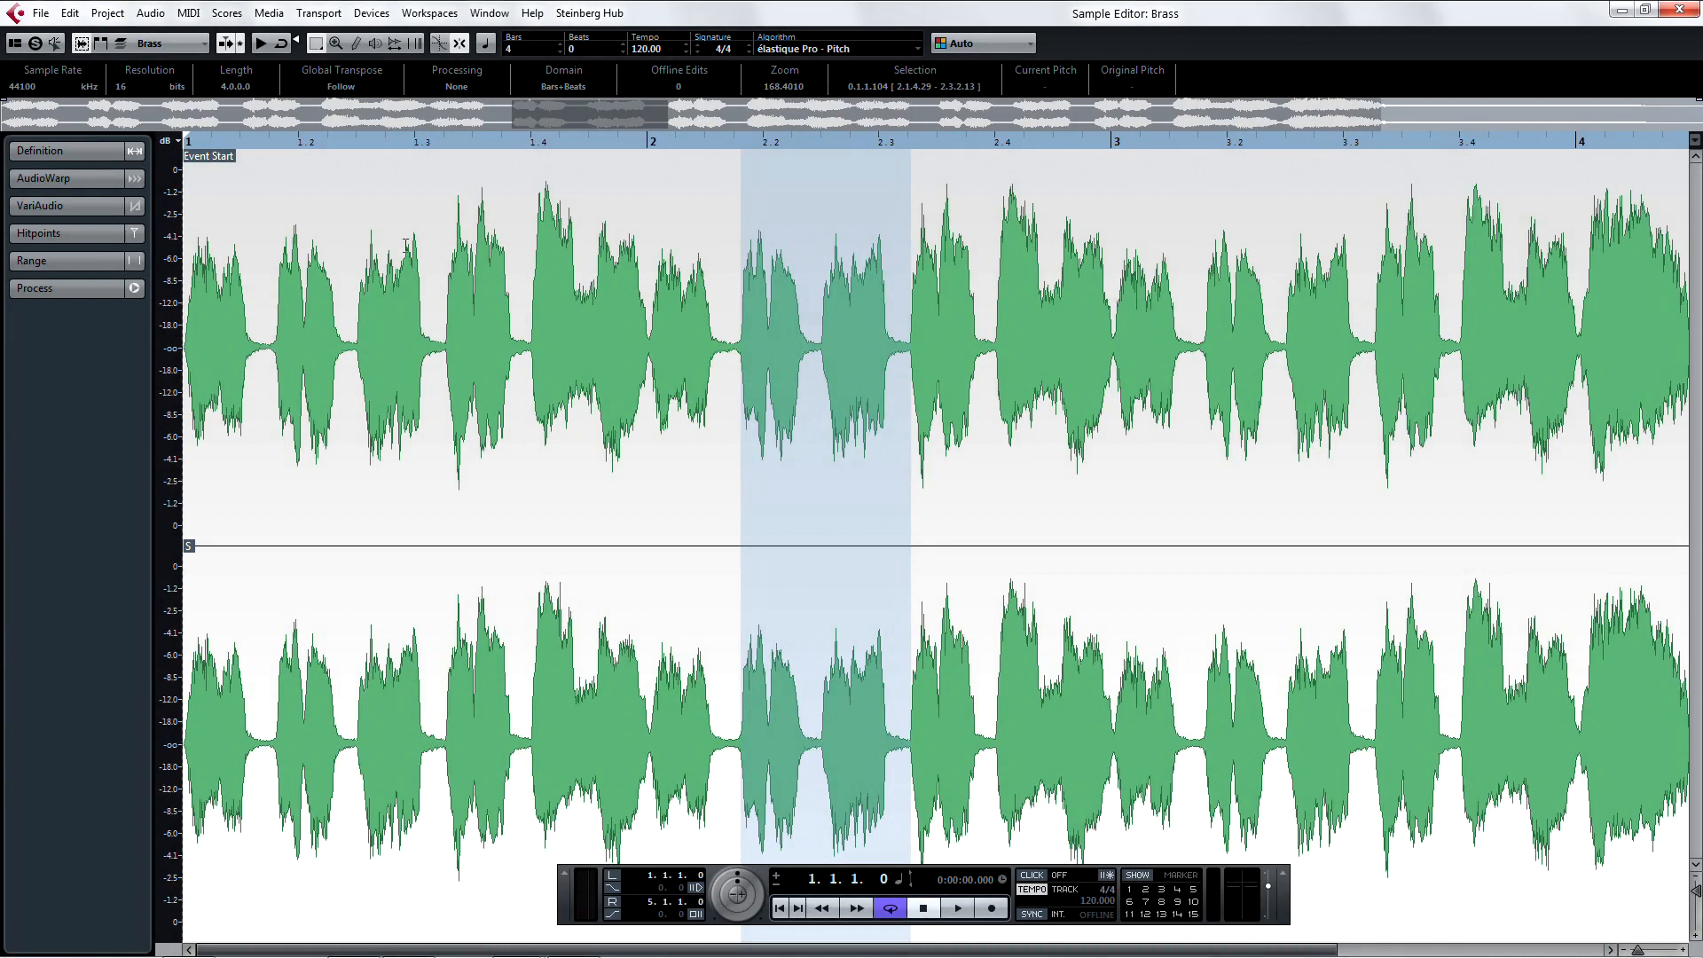
Activate the Detail Improvements-04 project from the Sample Editor view.
{"action": "left_click", "coordinate": [45, 206]}
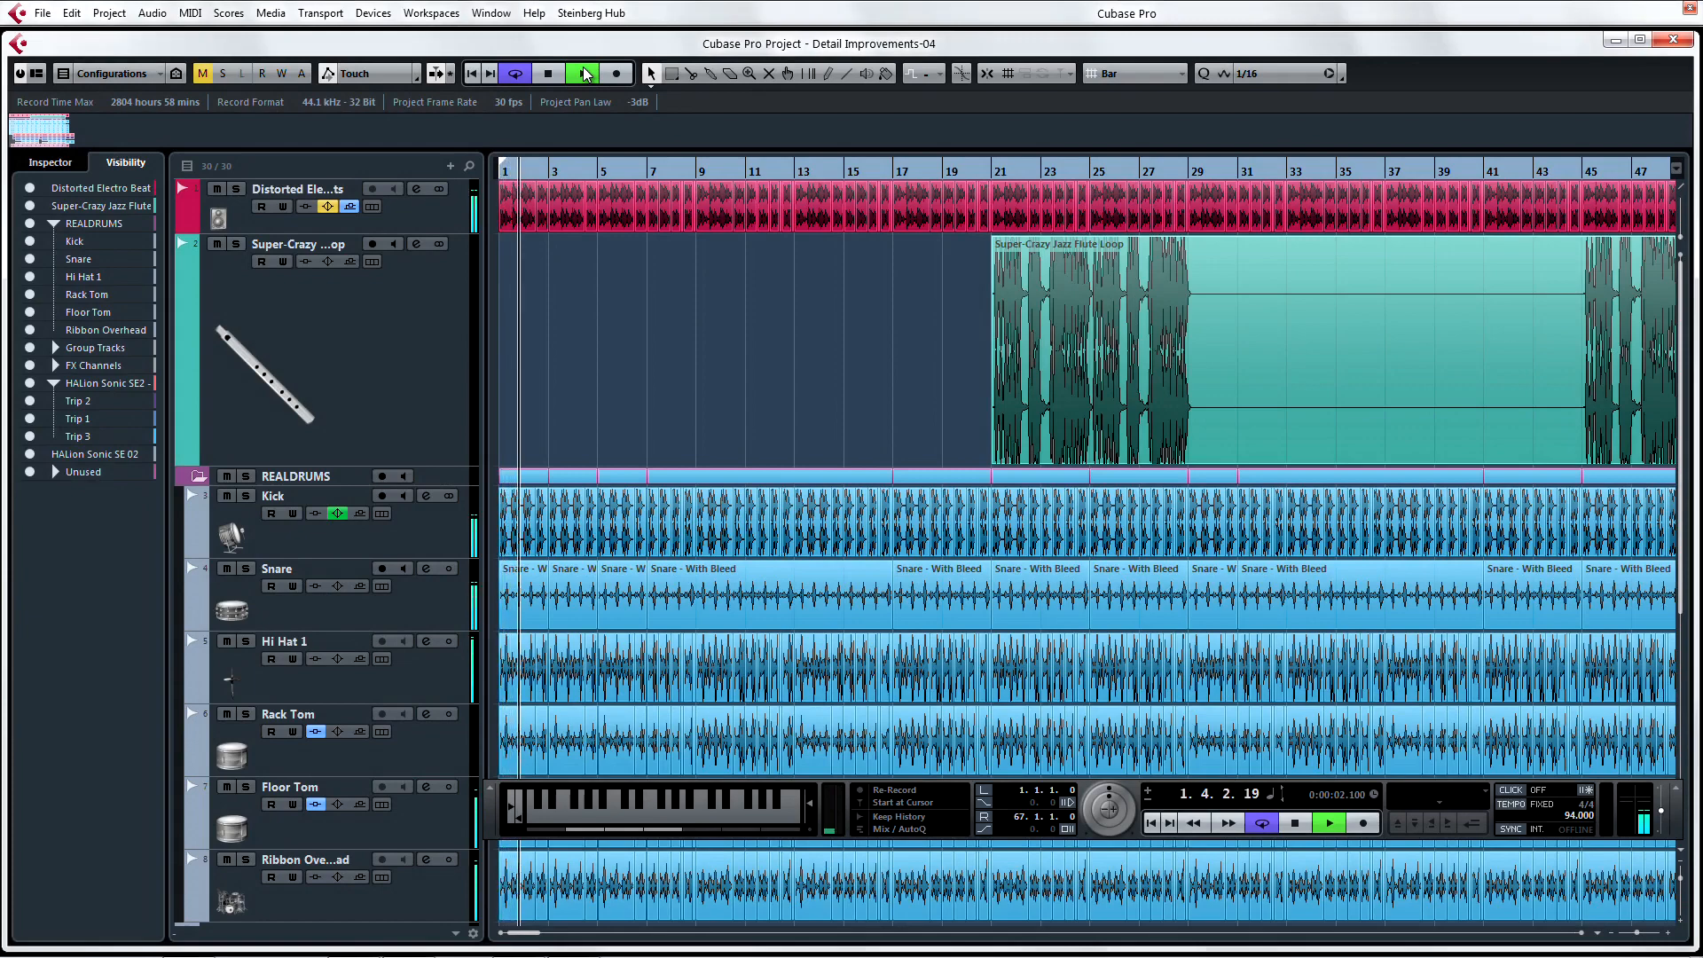
In Preferences > Event Display > Tracks, set Default Track Name Width to 14 and confirm.
{"action": "left_click", "coordinate": [582, 73]}
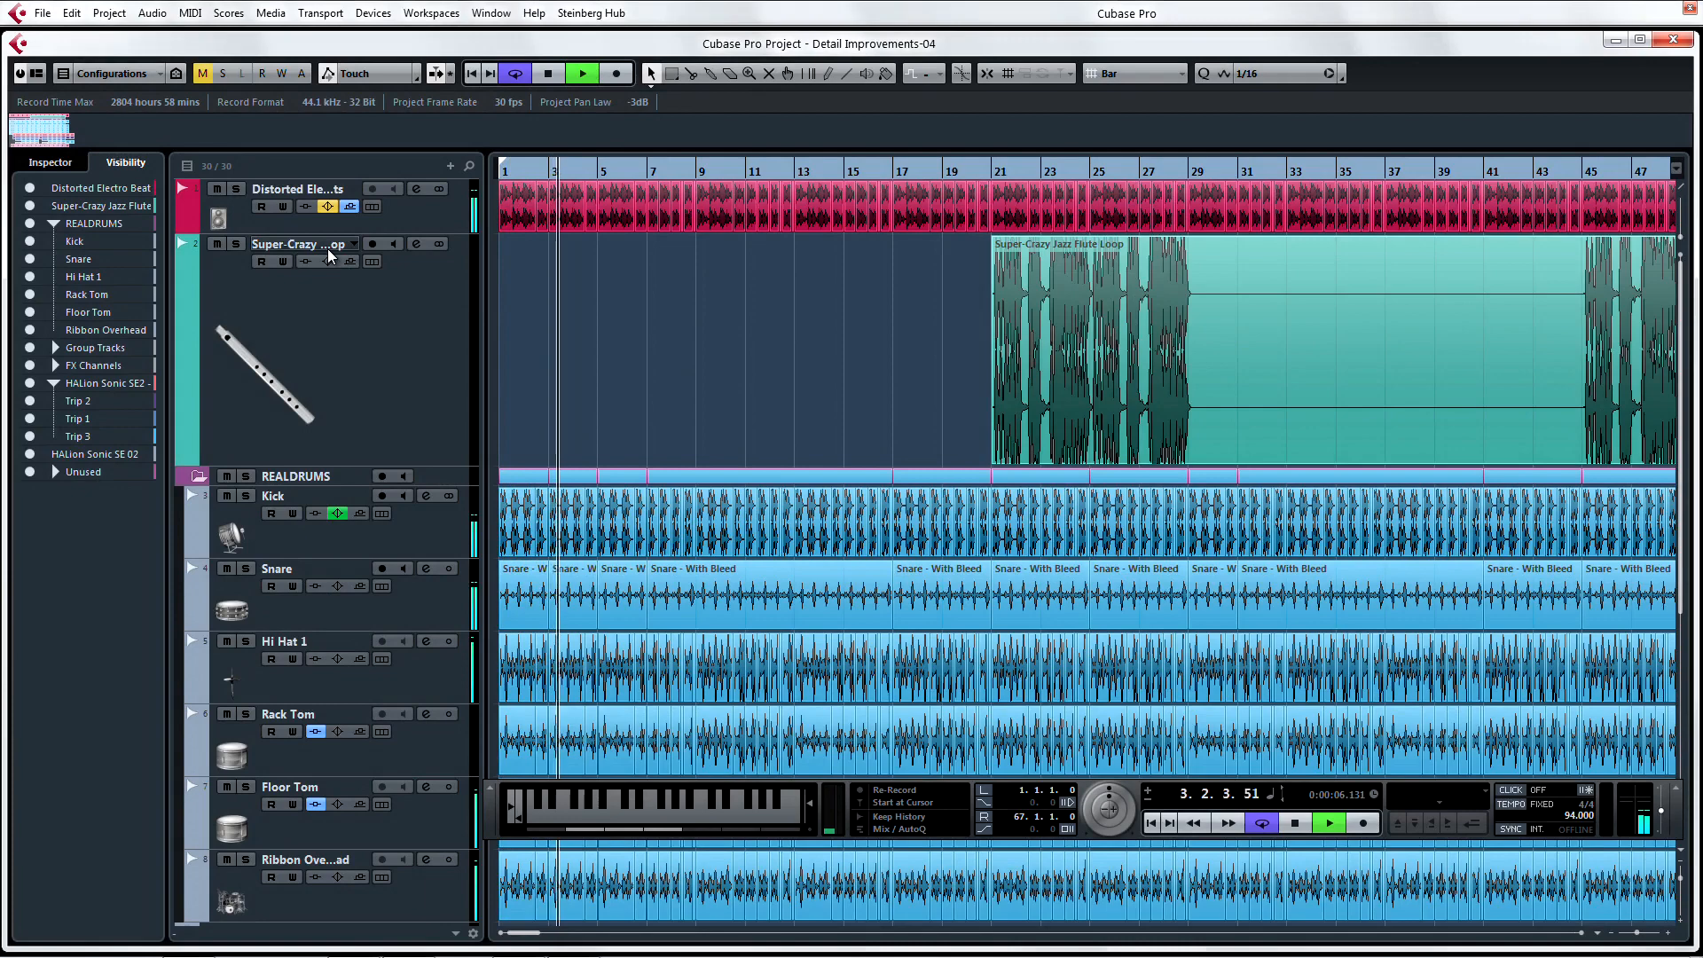
{"action": "left_click", "coordinate": [43, 12]}
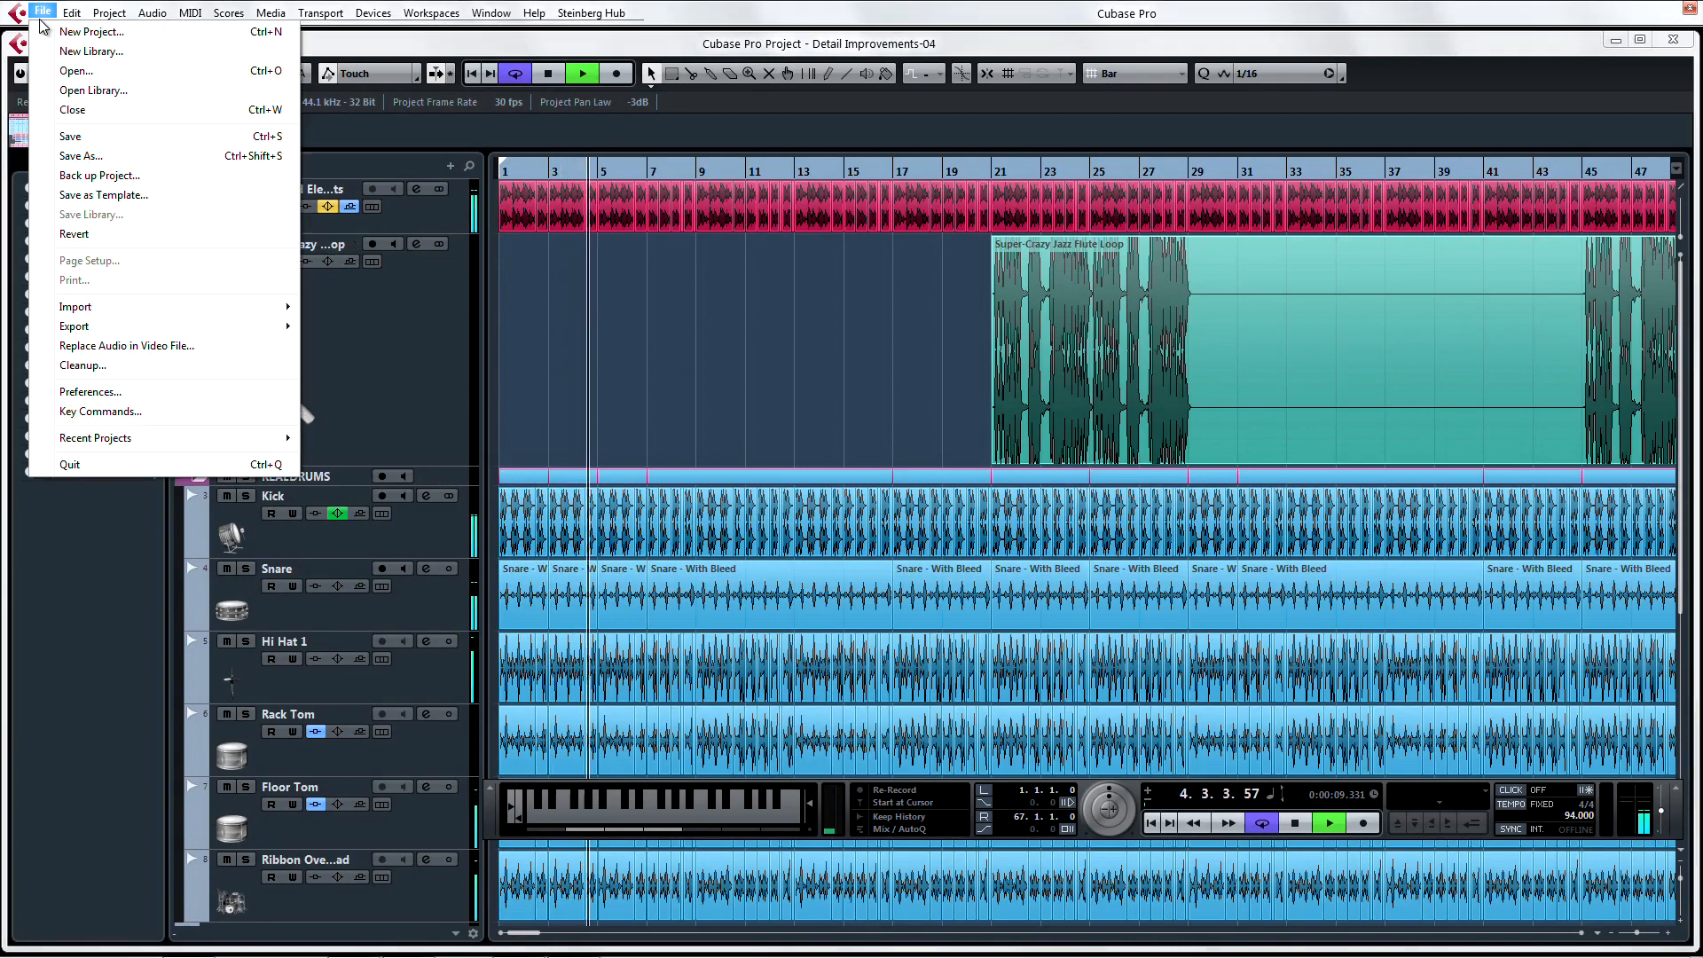
{"action": "left_click", "coordinate": [91, 390]}
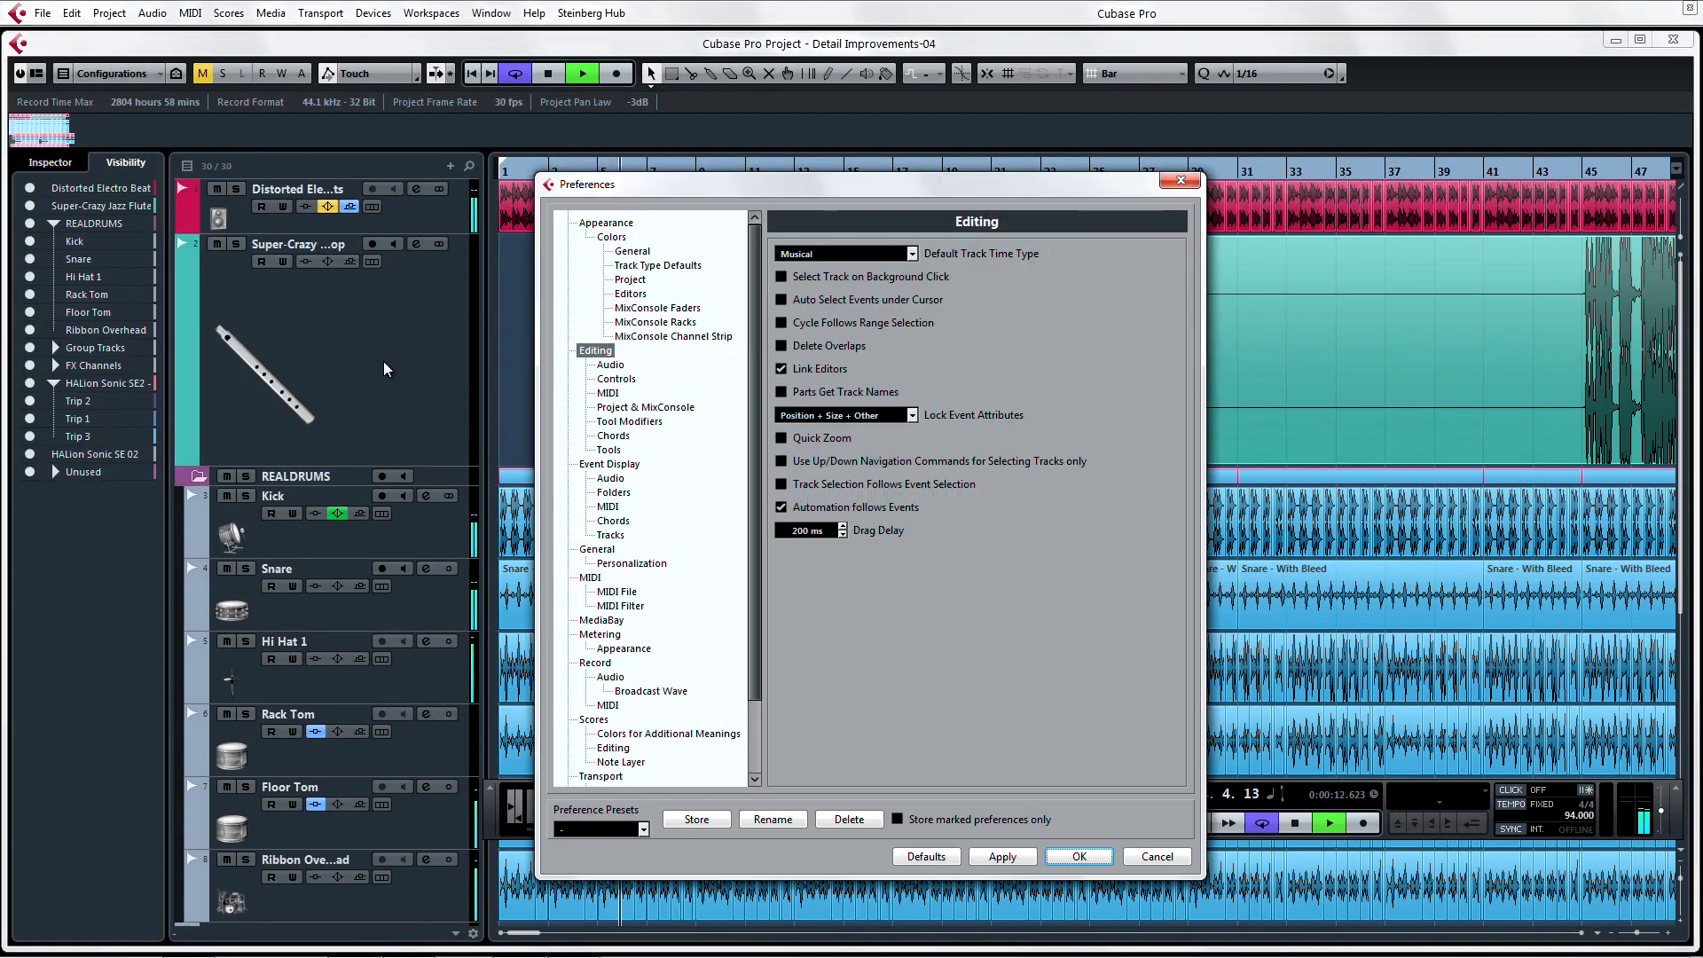
{"action": "left_click", "coordinate": [612, 534]}
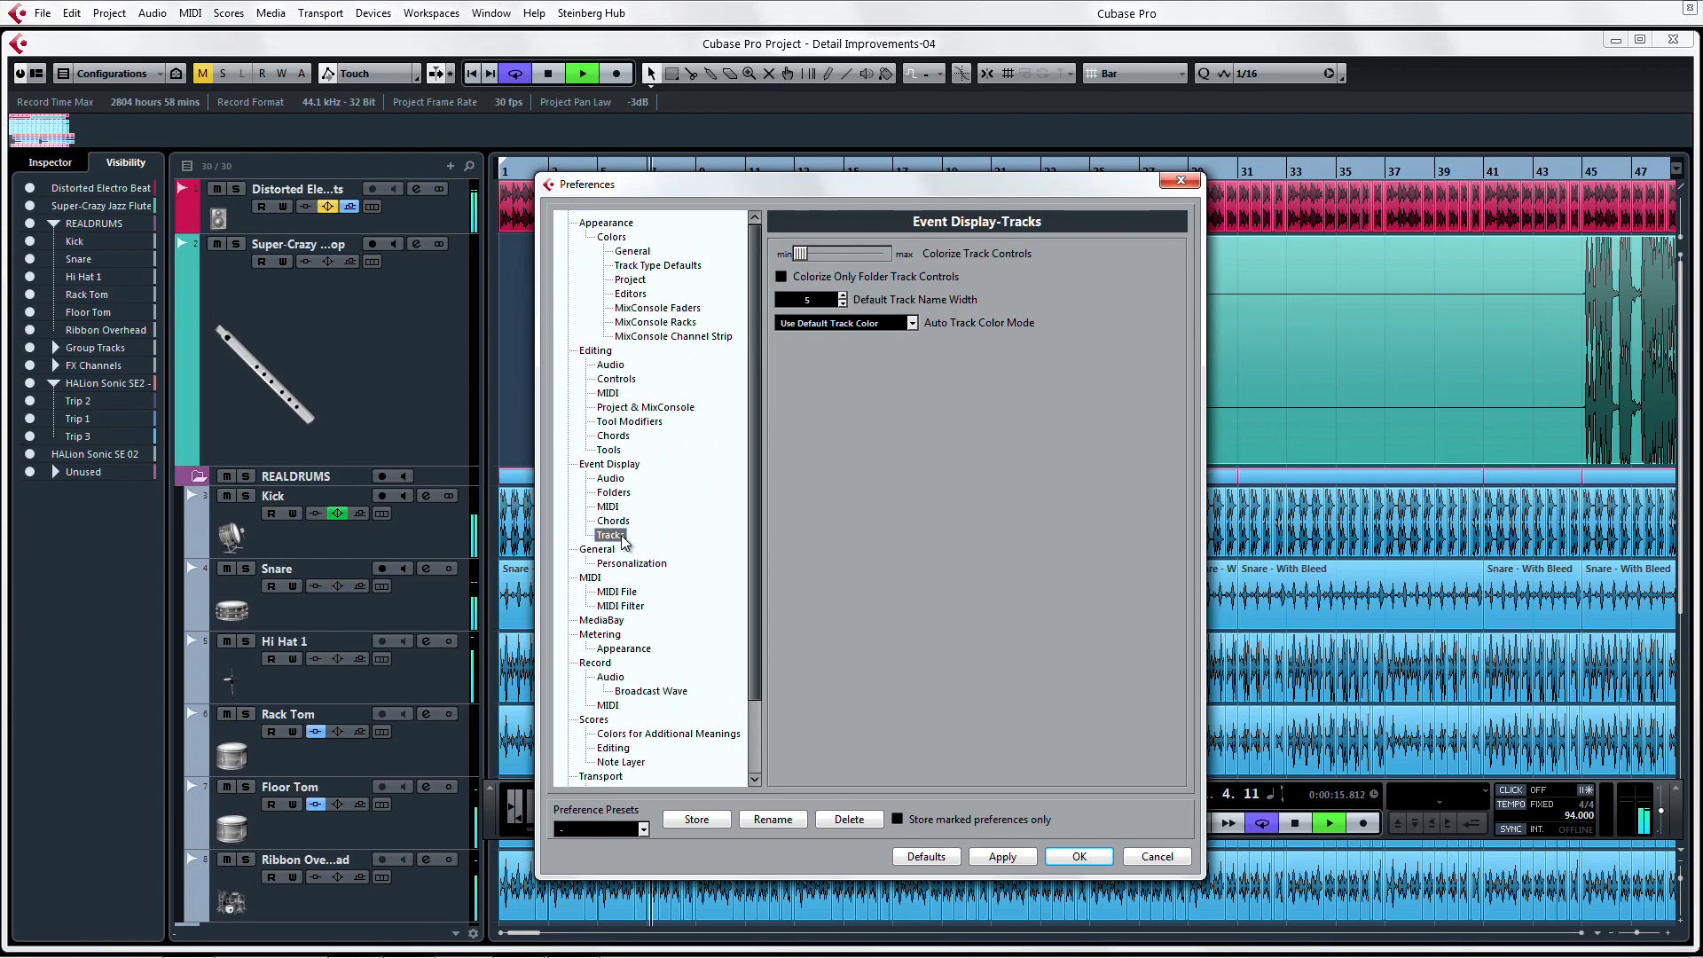
{"action": "left_click", "coordinate": [841, 296]}
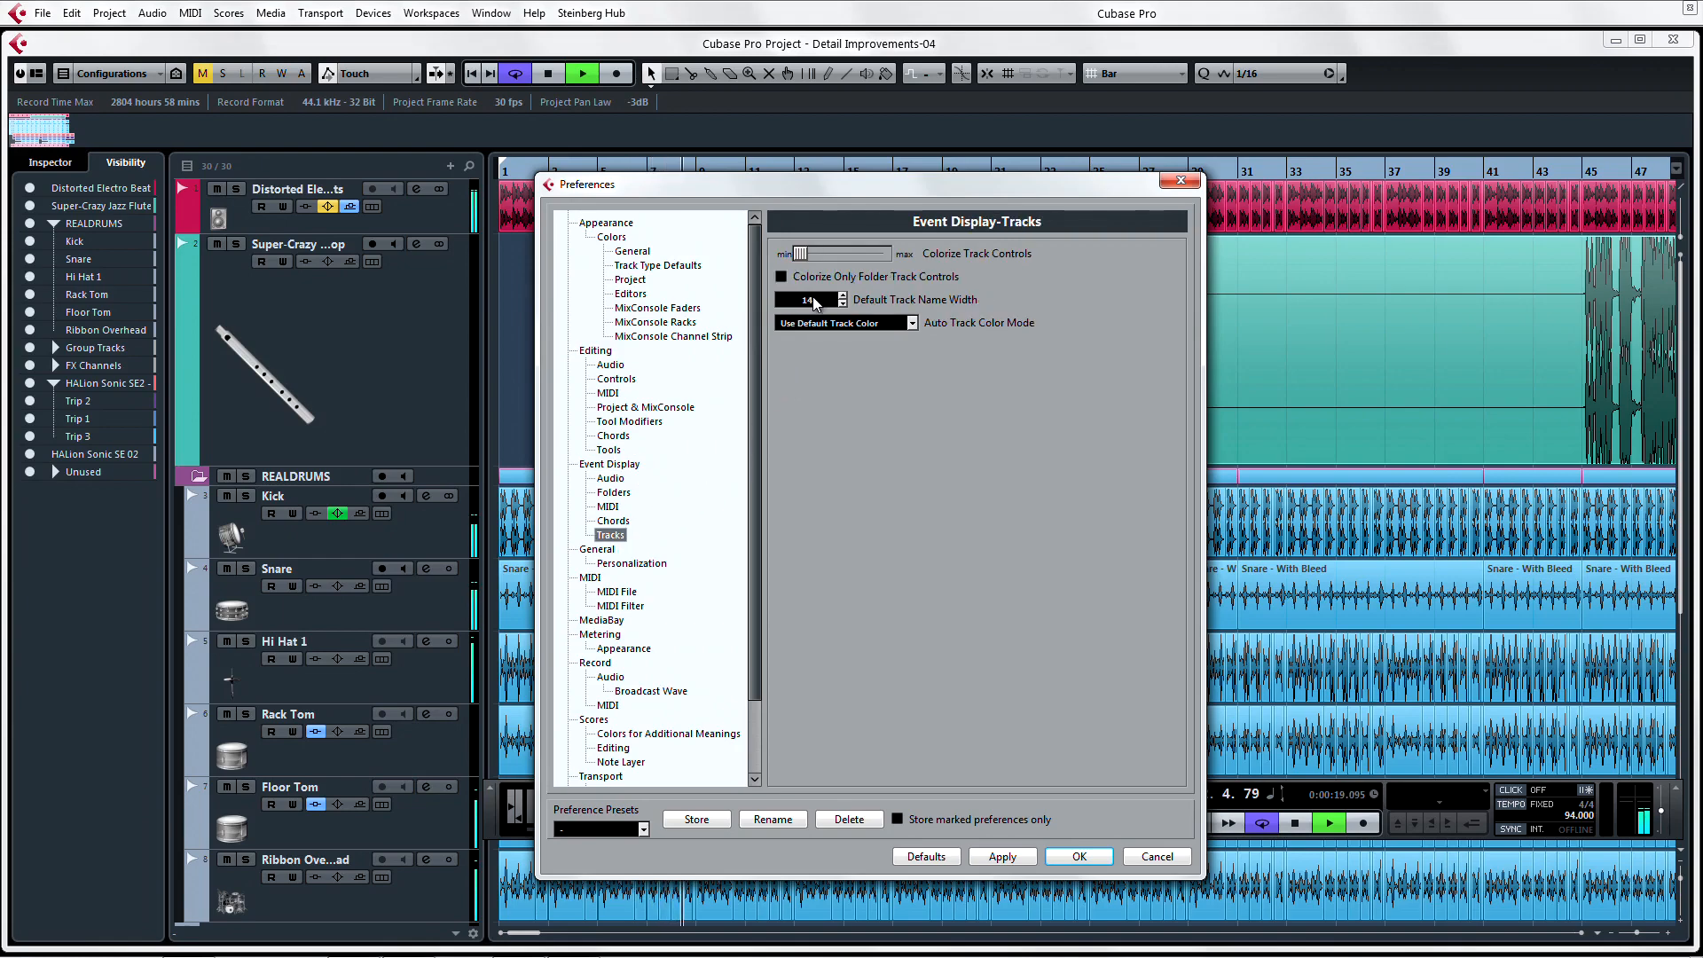
{"action": "left_click", "coordinate": [1077, 855]}
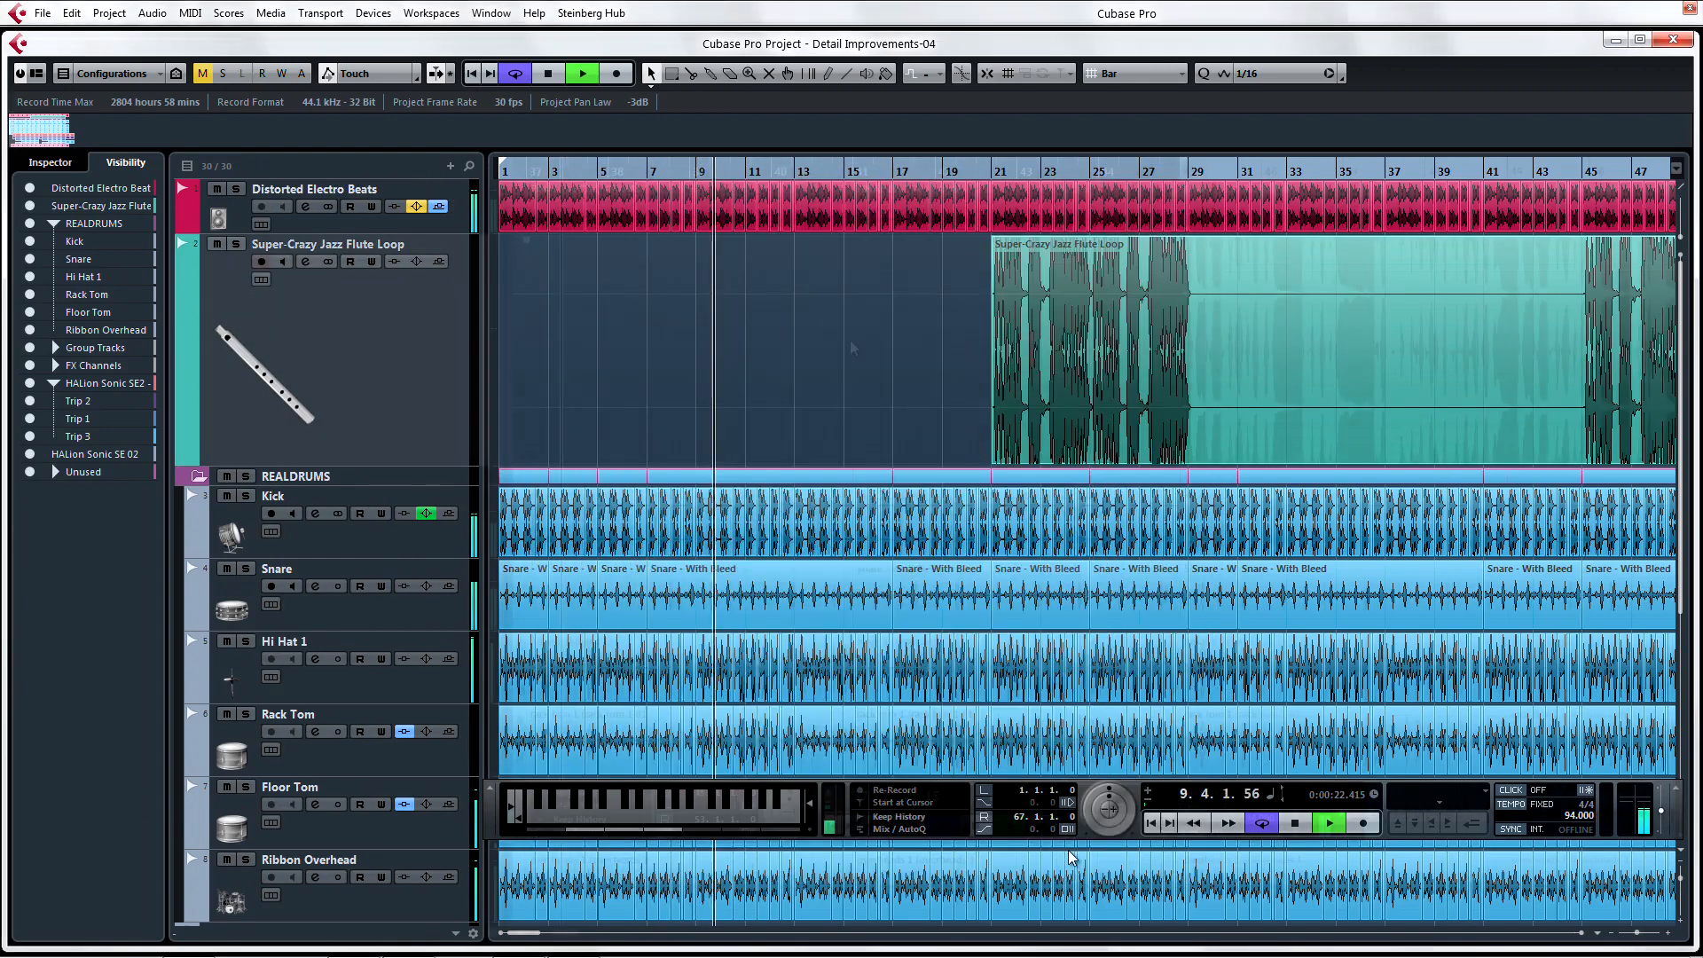
In Track Controls Settings, set the global track name width to 6.
{"action": "right_click", "coordinate": [369, 332]}
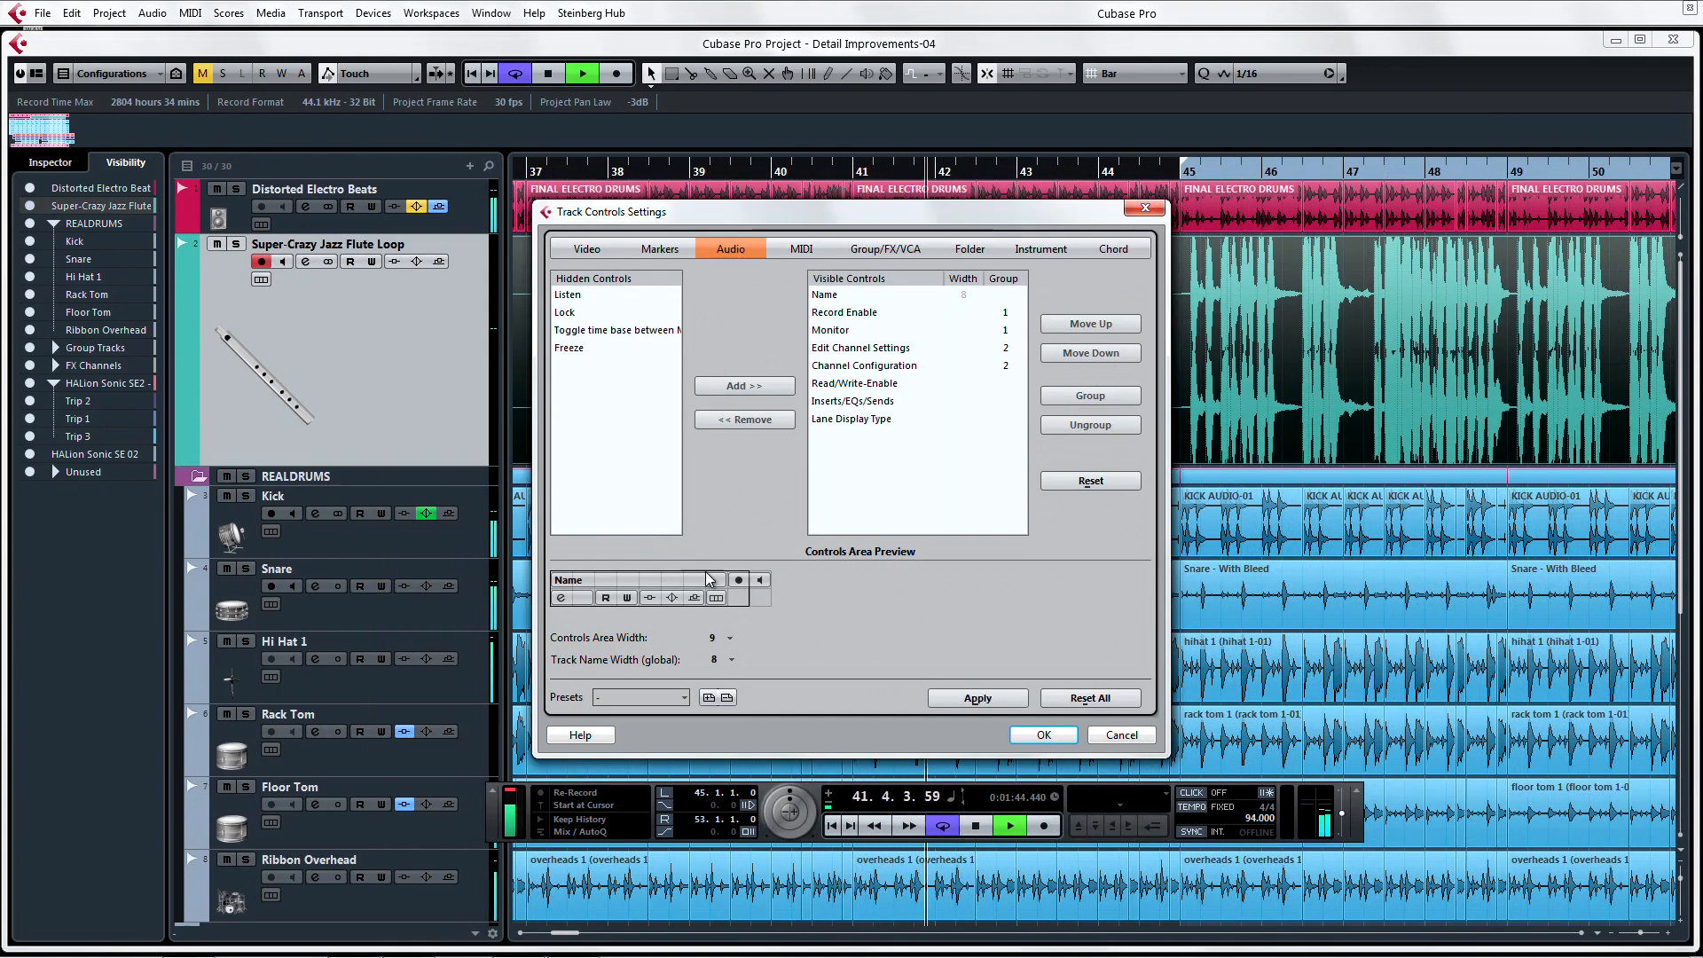
{"action": "left_click", "coordinate": [735, 660]}
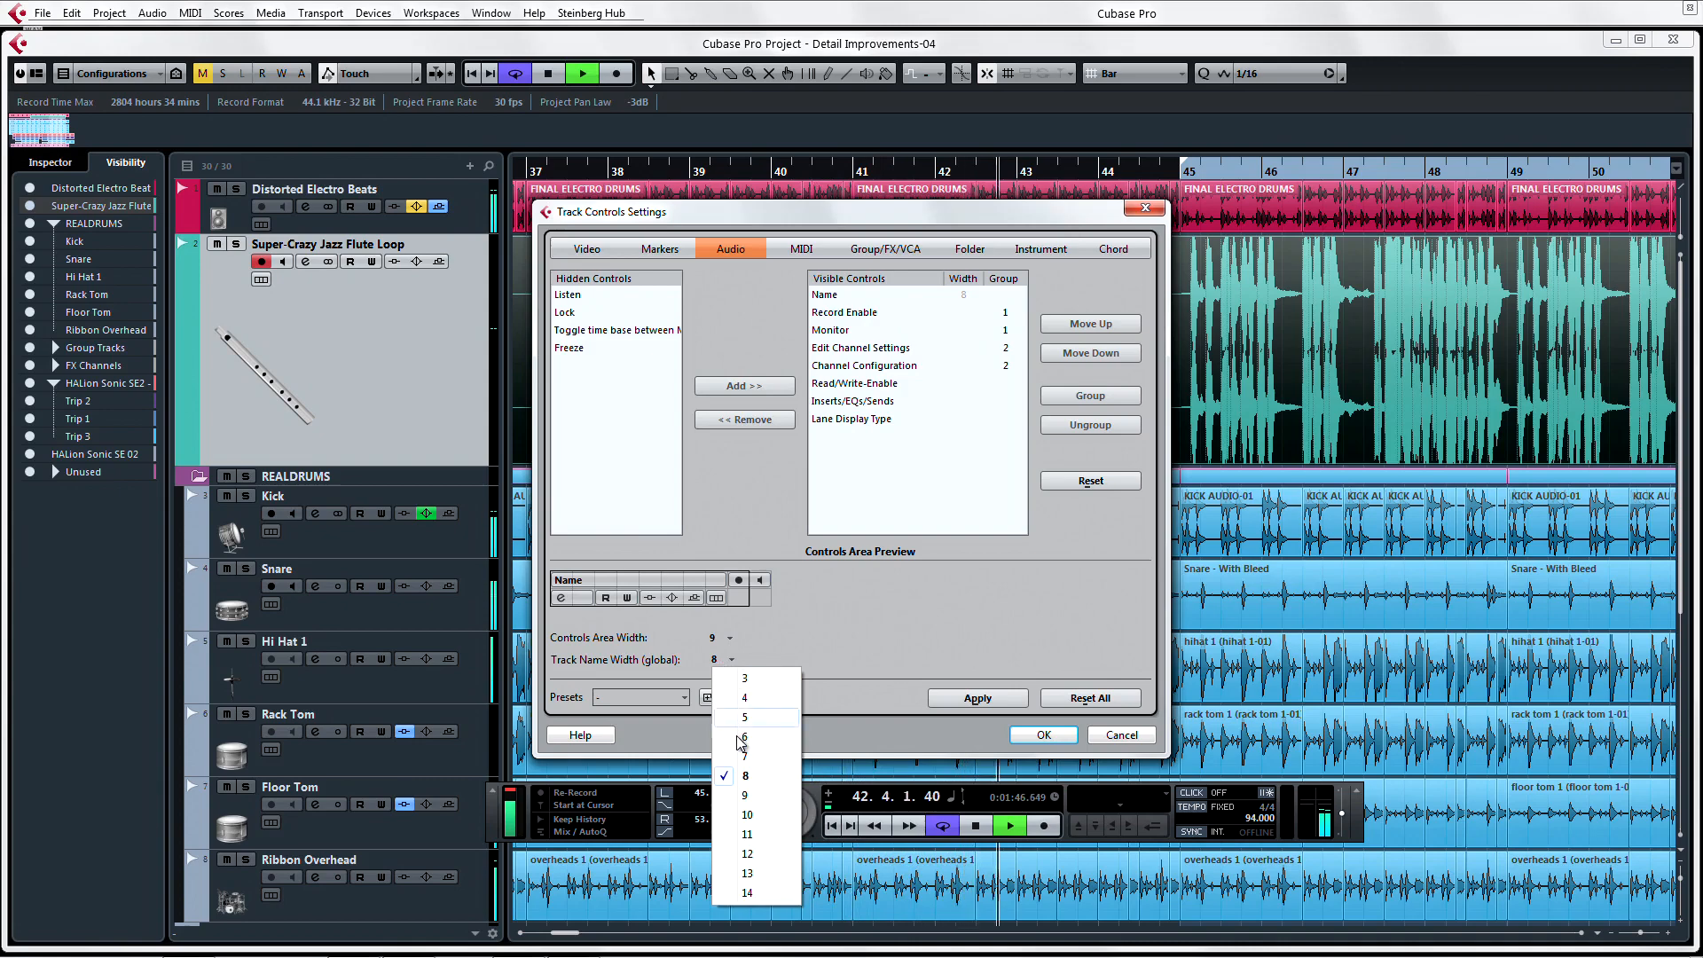
{"action": "left_click", "coordinate": [744, 740]}
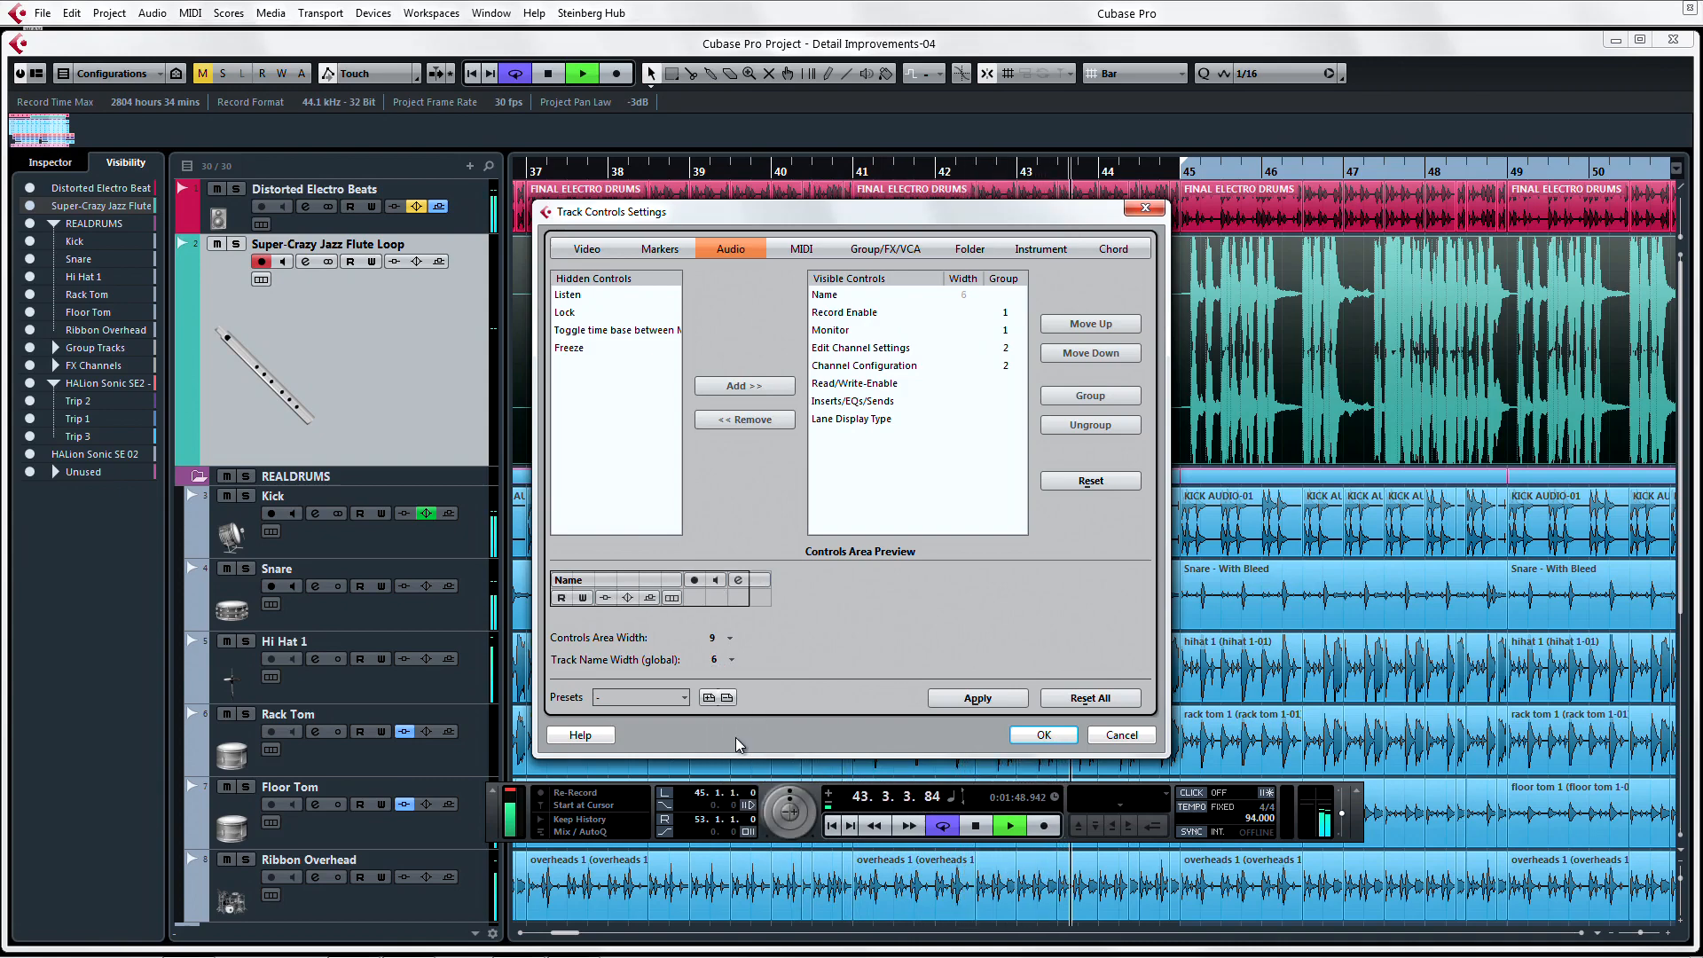
Move Record Enable and Monitor to the end of audio track controls, then review Group/FX/VCA and Instrument settings.
{"action": "left_click", "coordinate": [859, 313]}
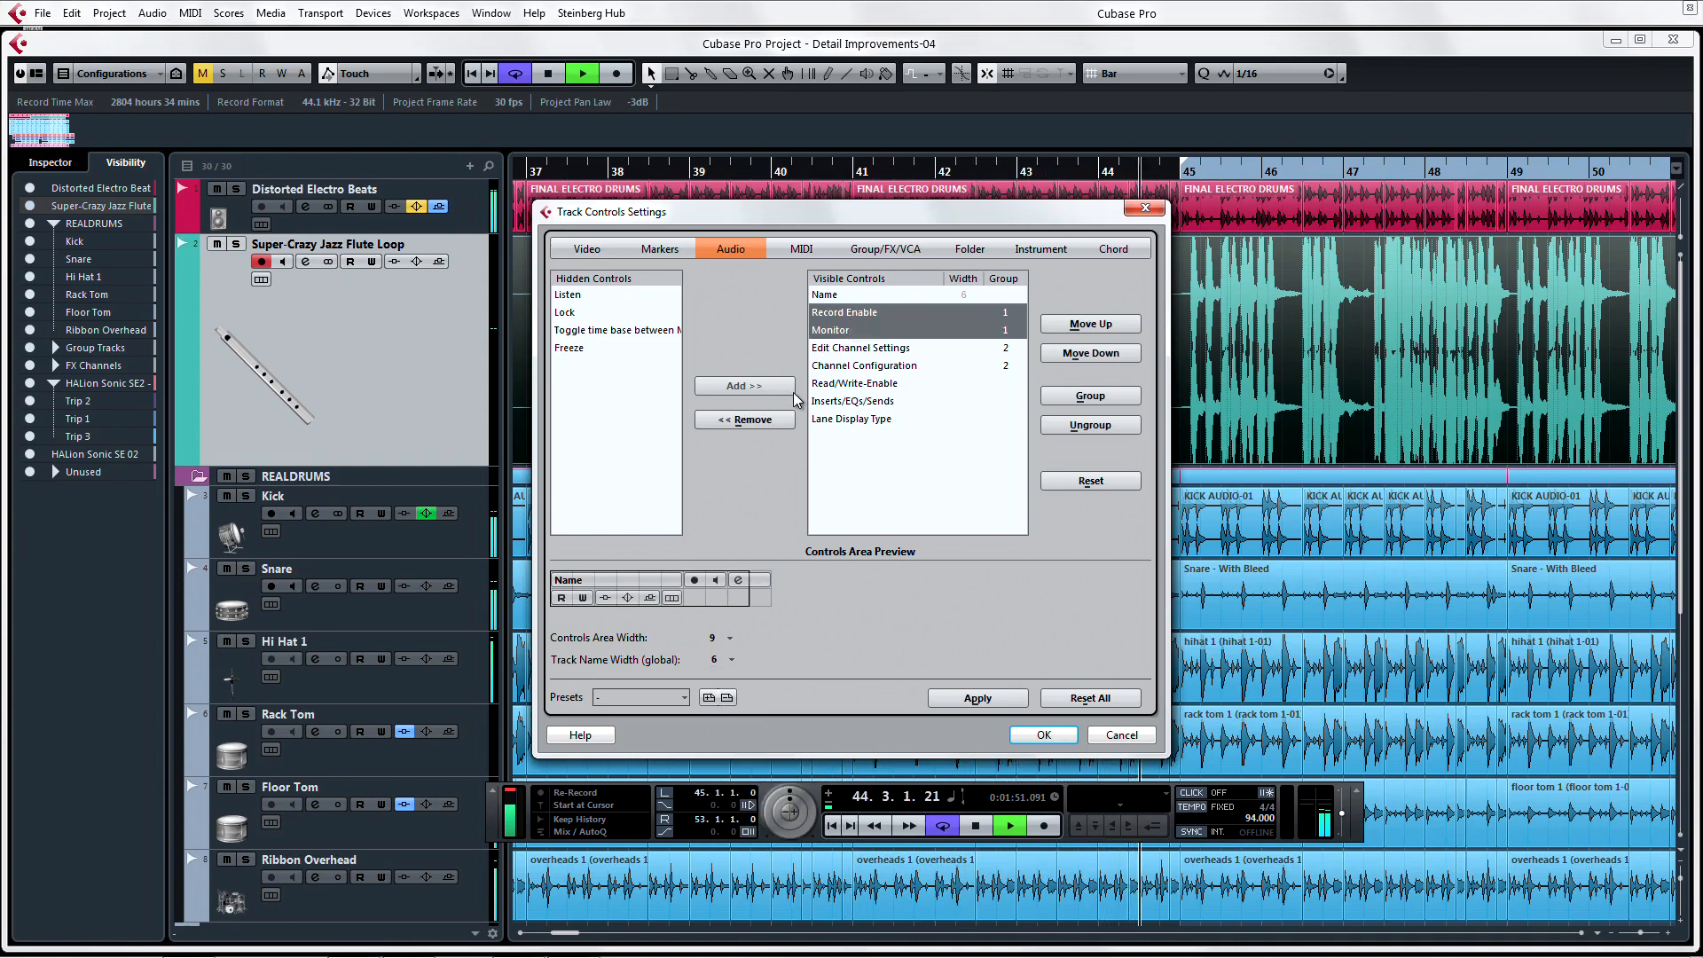
{"action": "left_click", "coordinate": [744, 418]}
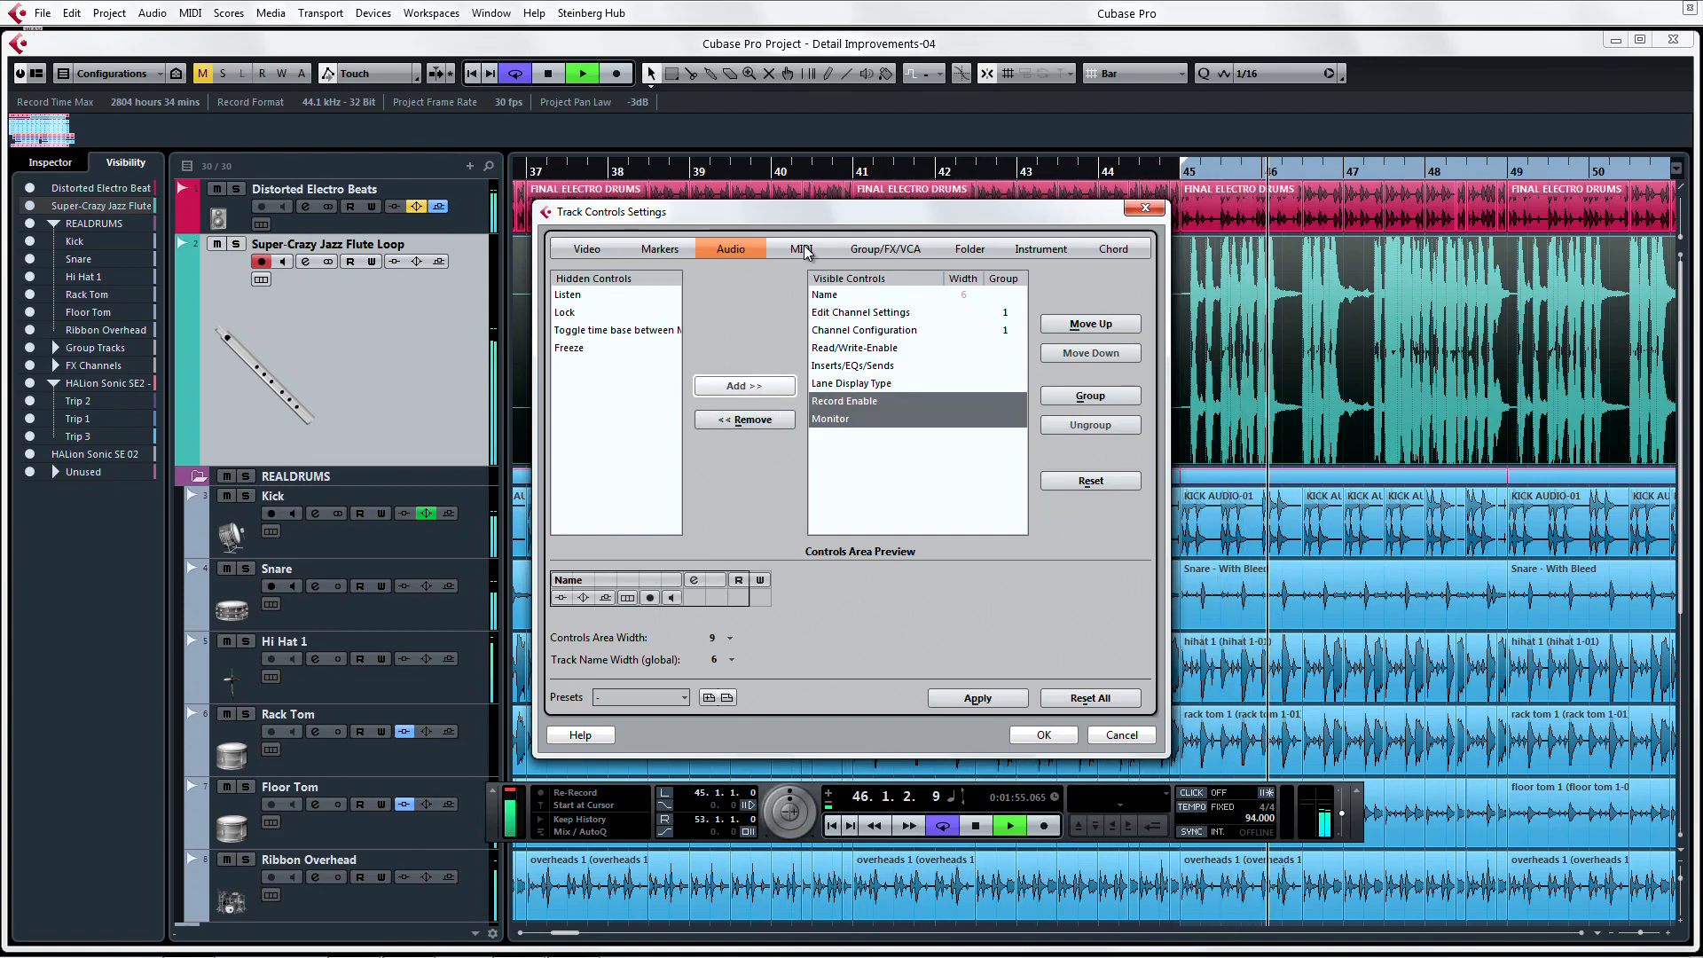
{"action": "left_click", "coordinate": [884, 248]}
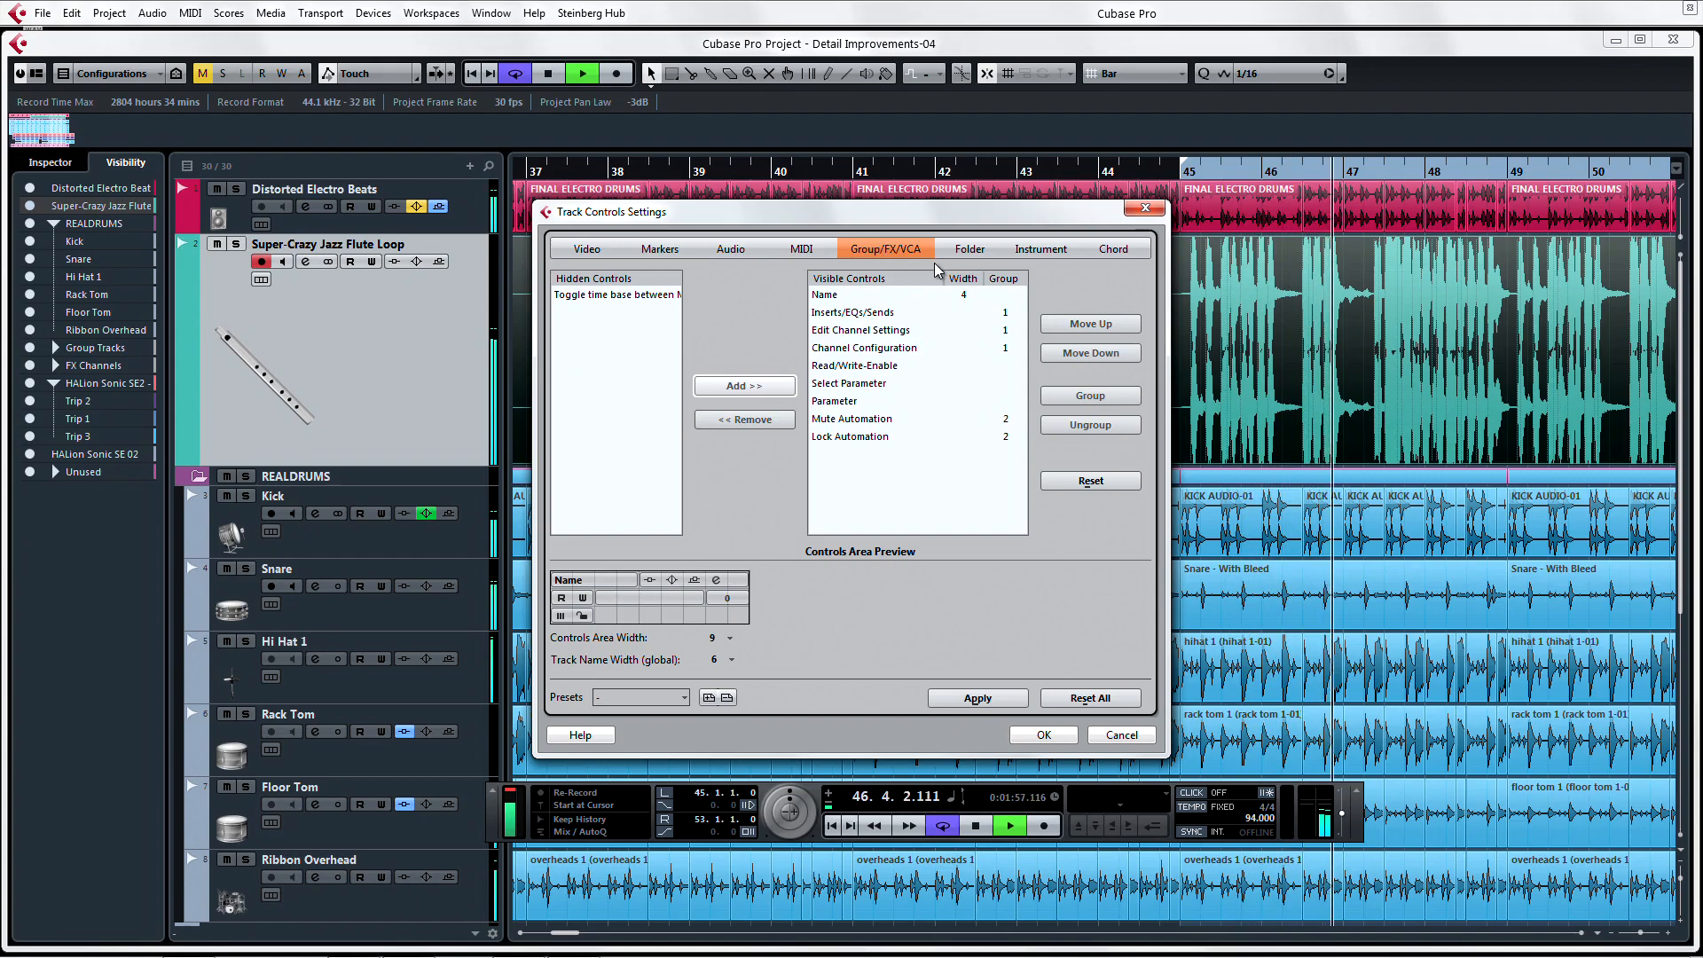
{"action": "left_click", "coordinate": [1038, 248]}
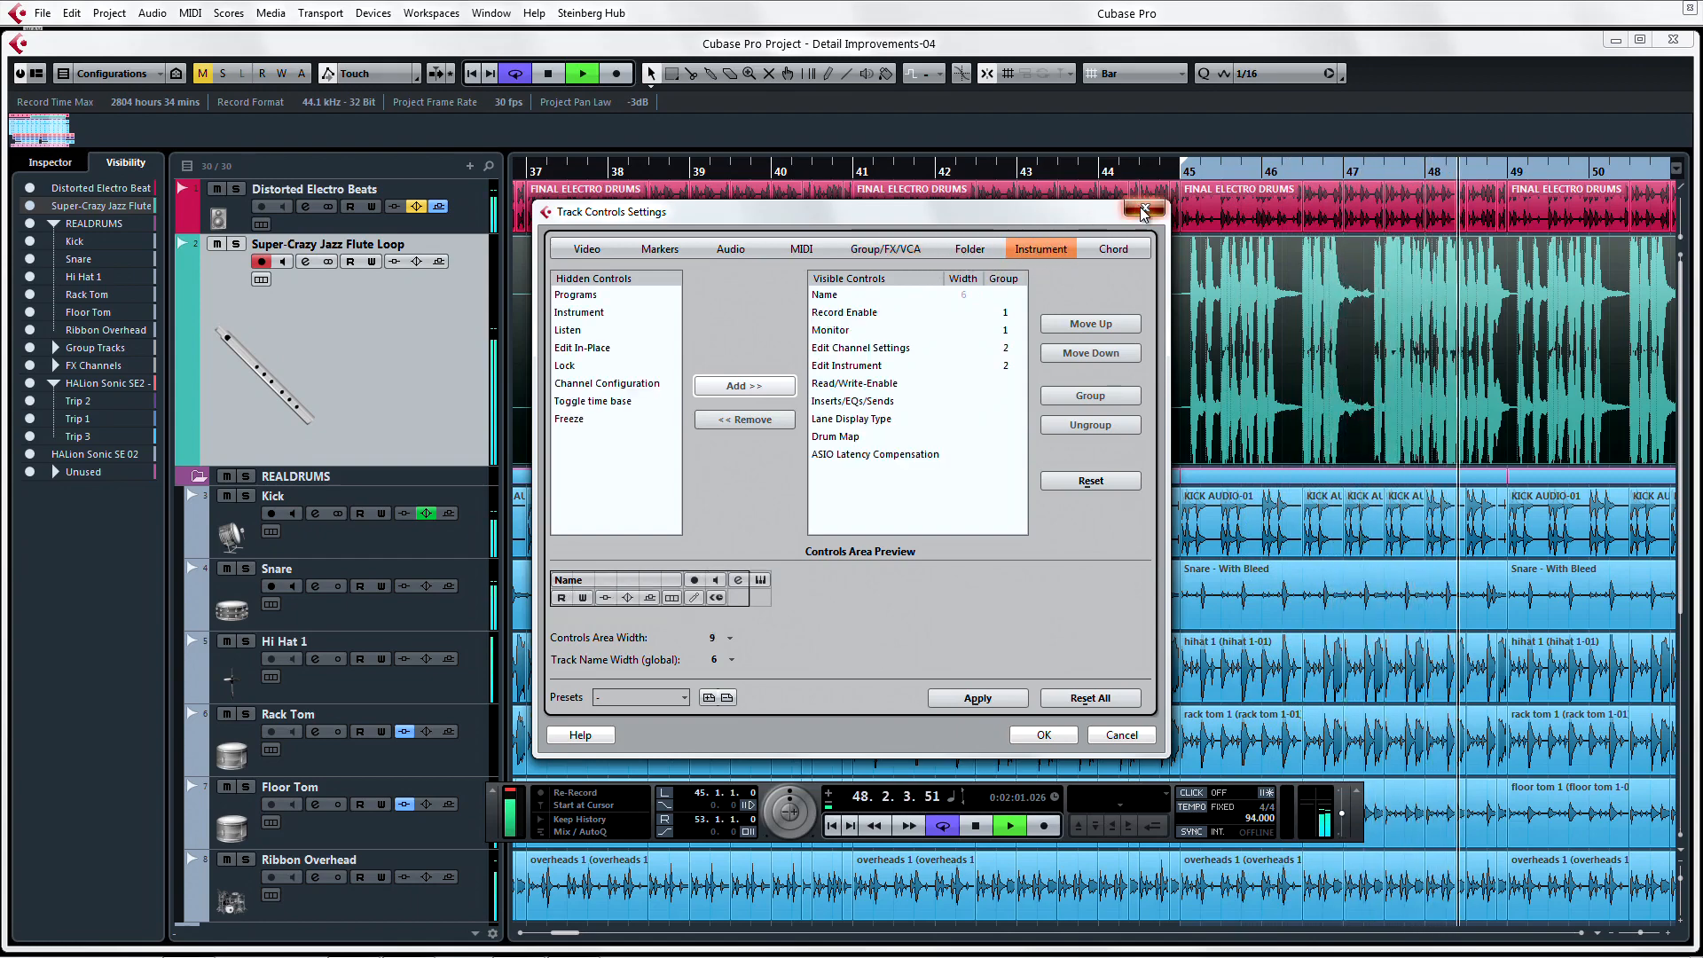
In the info line Setup, hide Record Time and restore it, then close the setup.
{"action": "left_click", "coordinate": [1143, 211]}
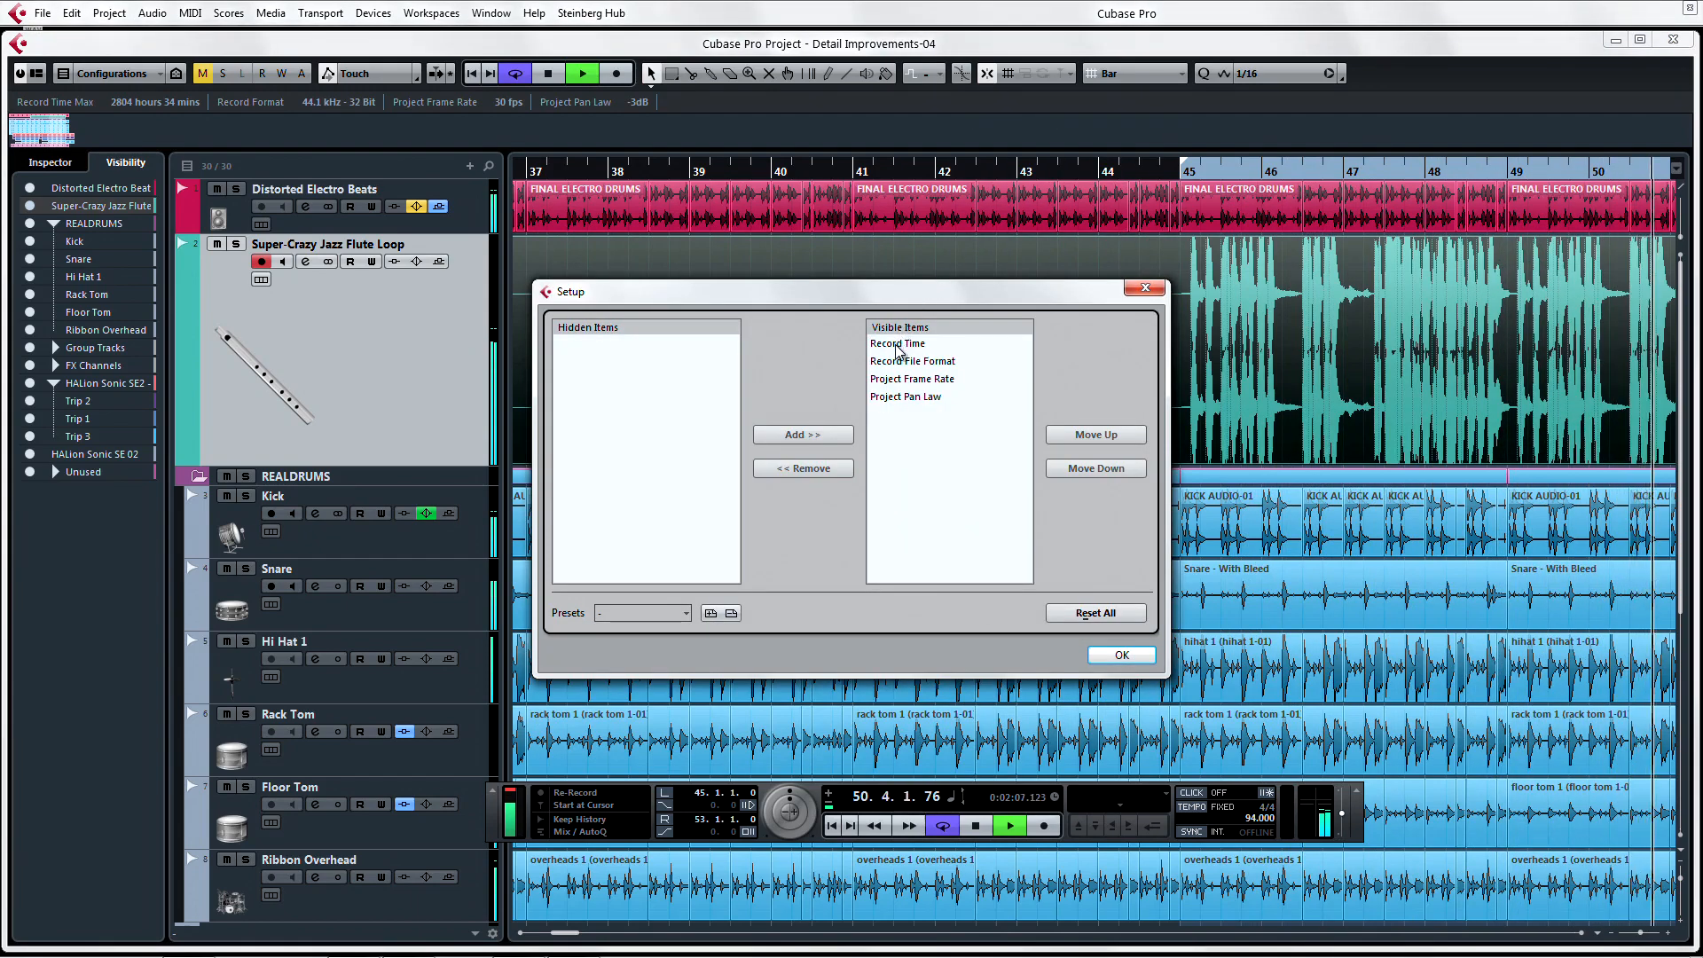
{"action": "left_click", "coordinate": [802, 468]}
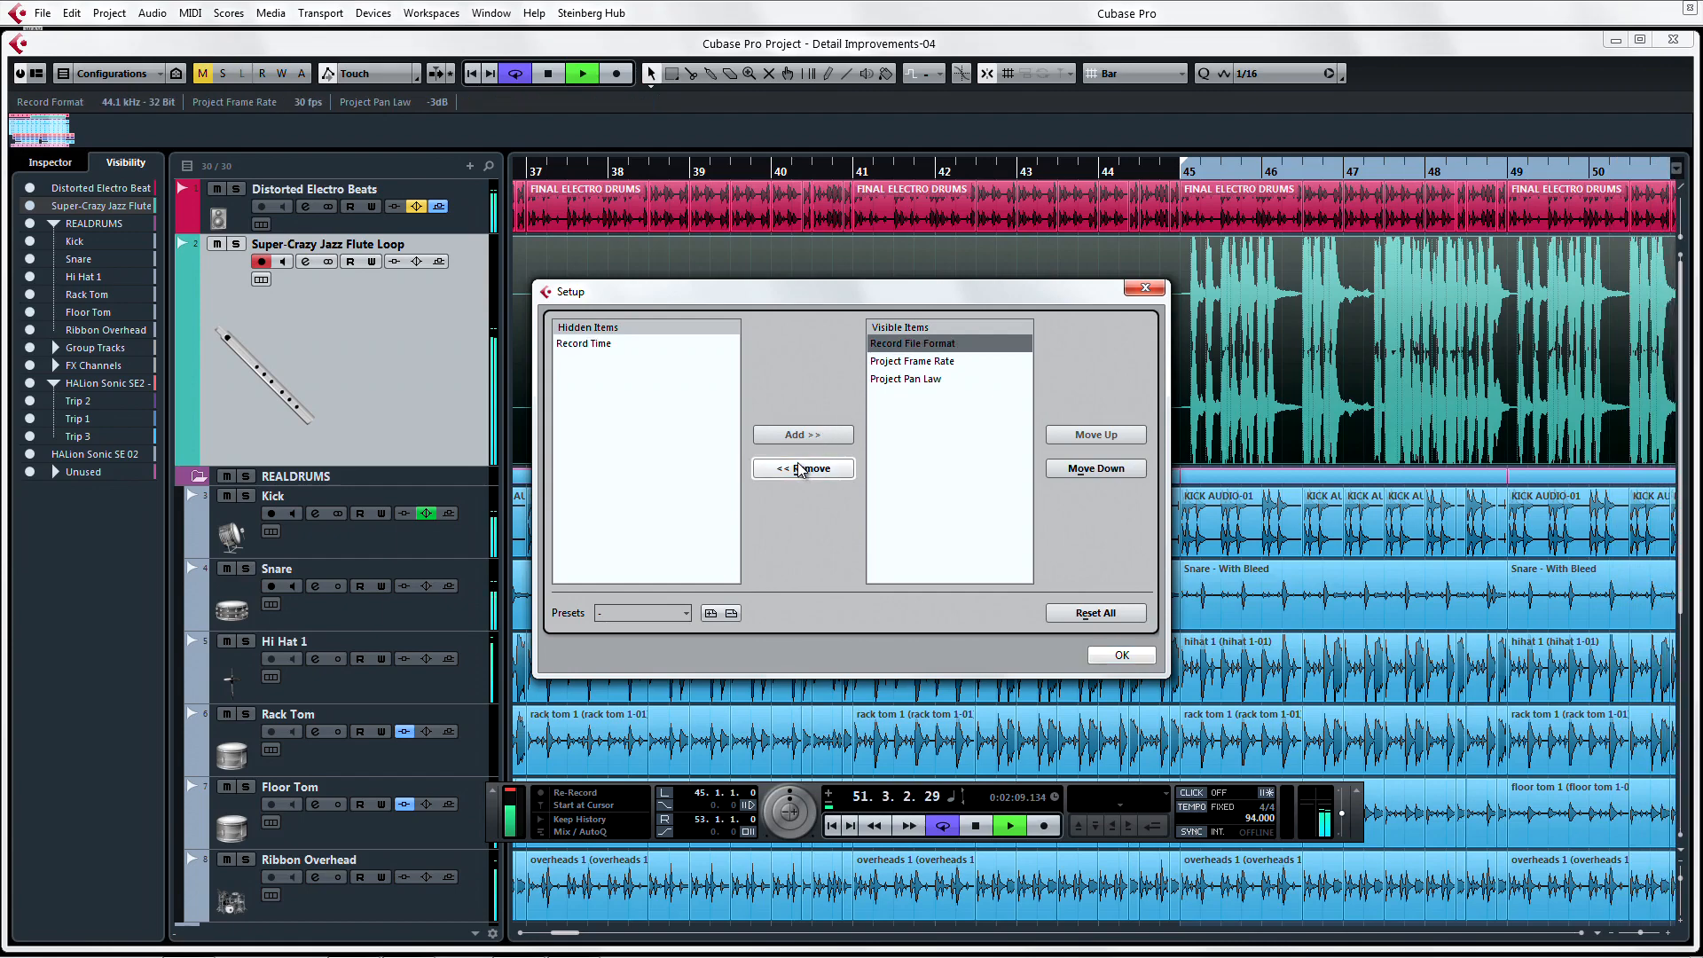
{"action": "left_click", "coordinate": [584, 342]}
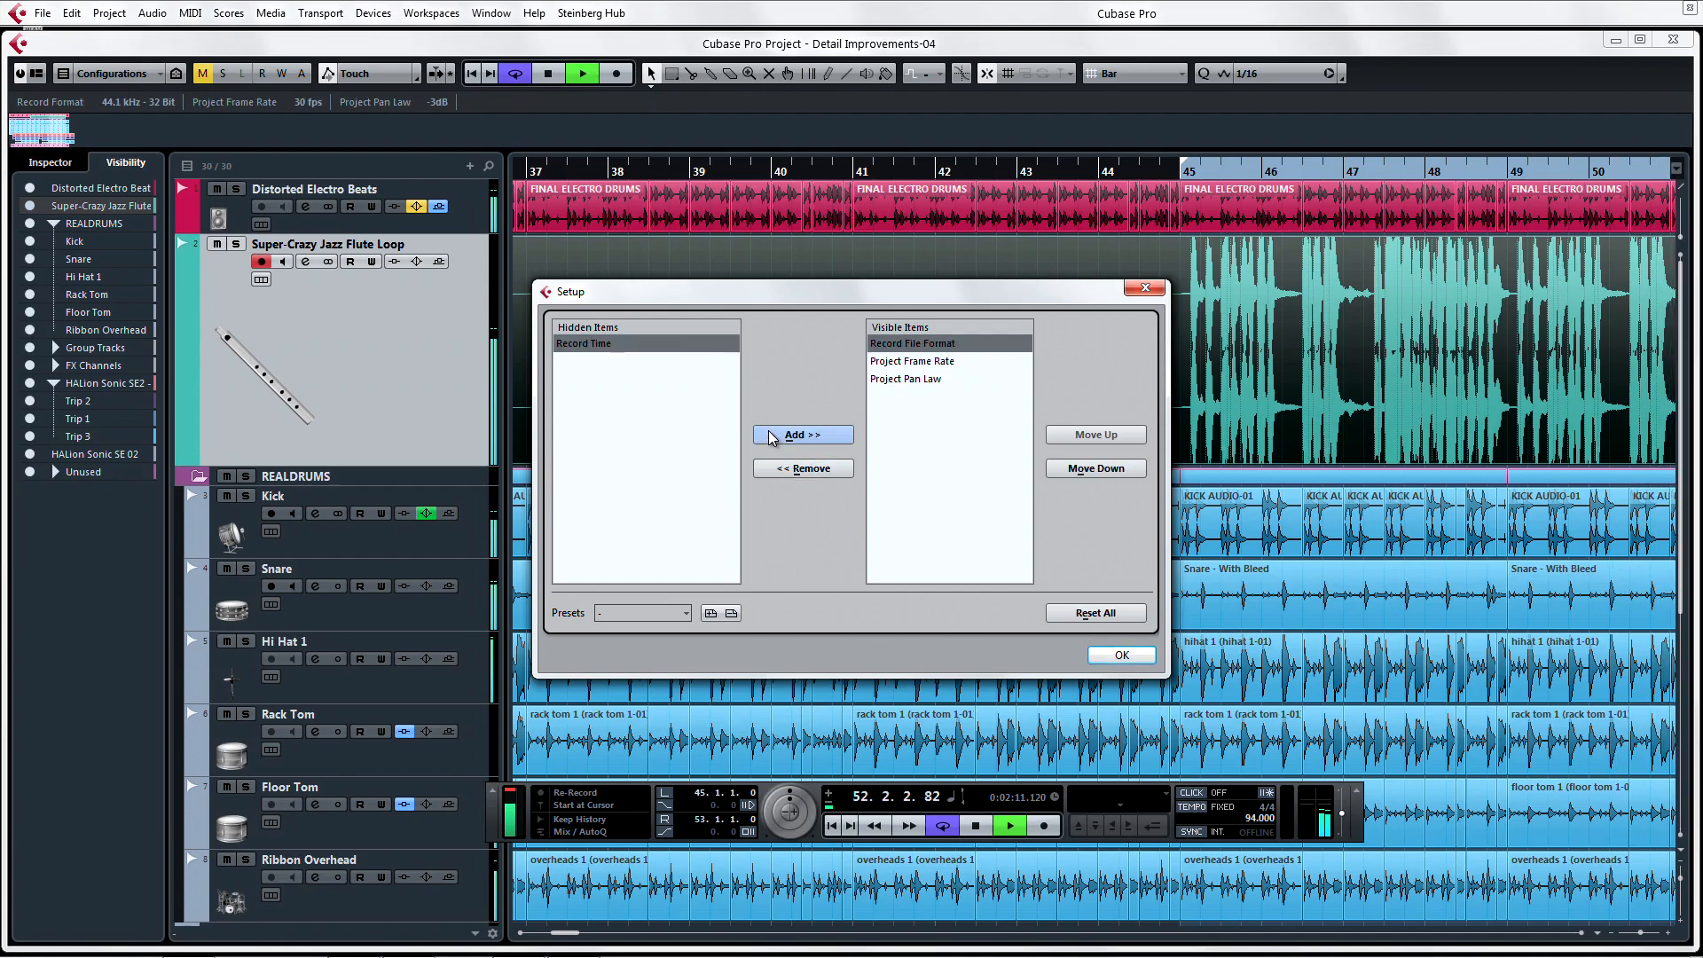
{"action": "left_click", "coordinate": [802, 435]}
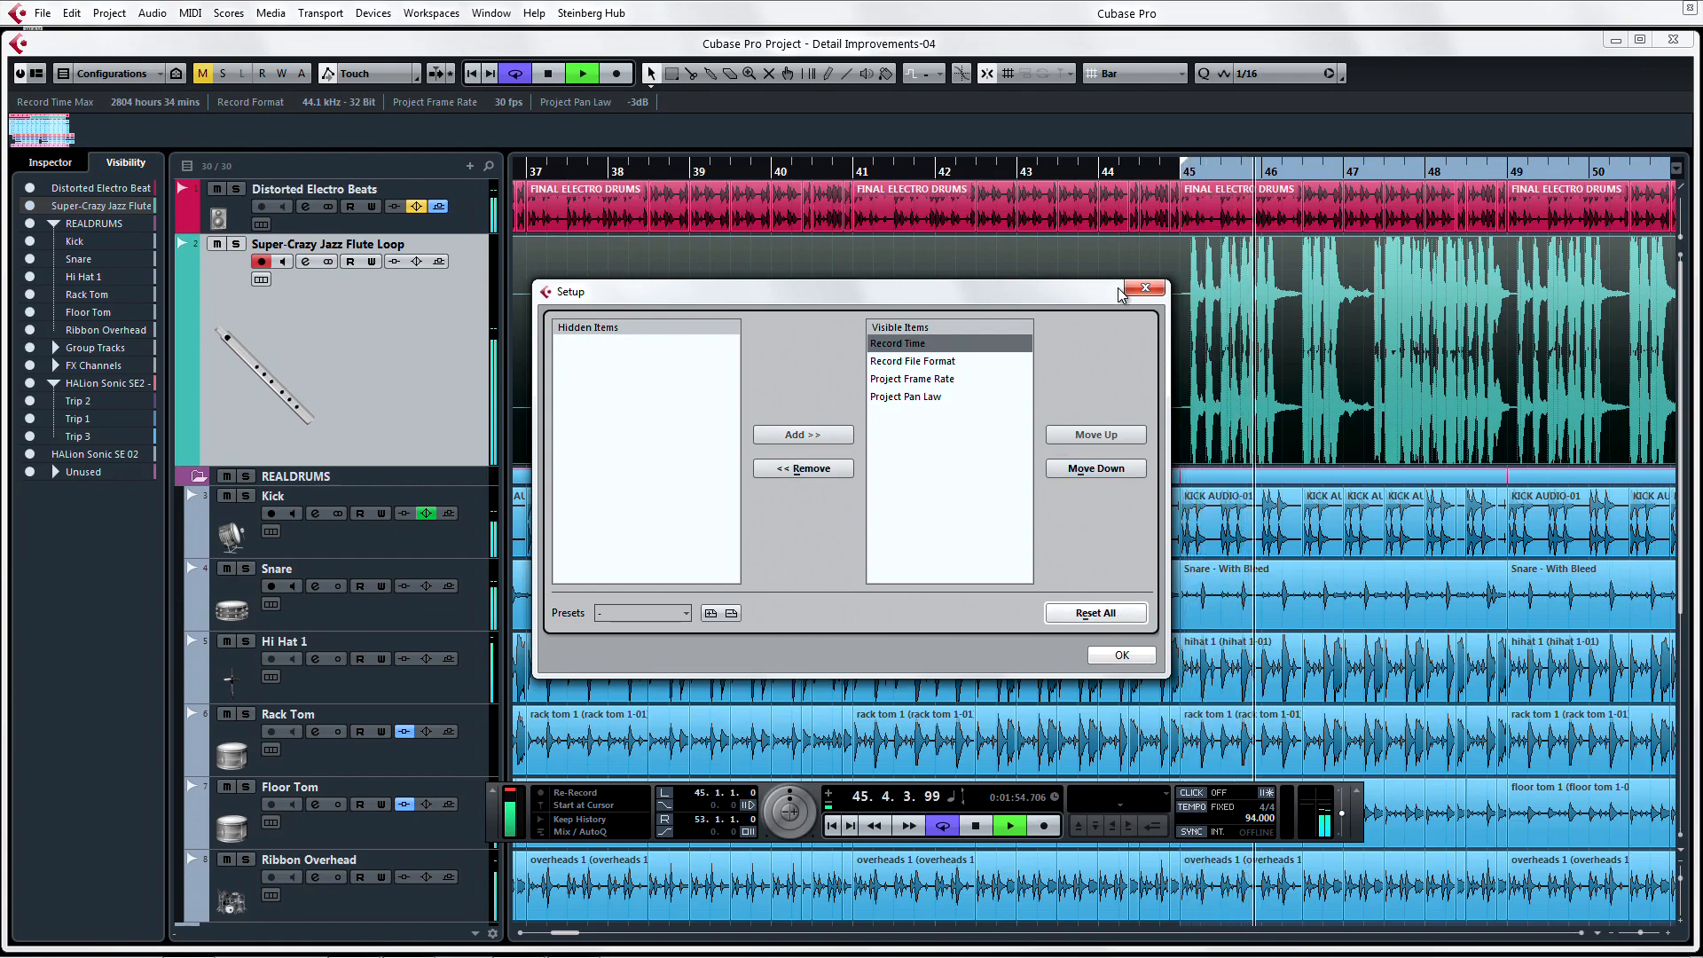
{"action": "left_click", "coordinate": [1144, 287]}
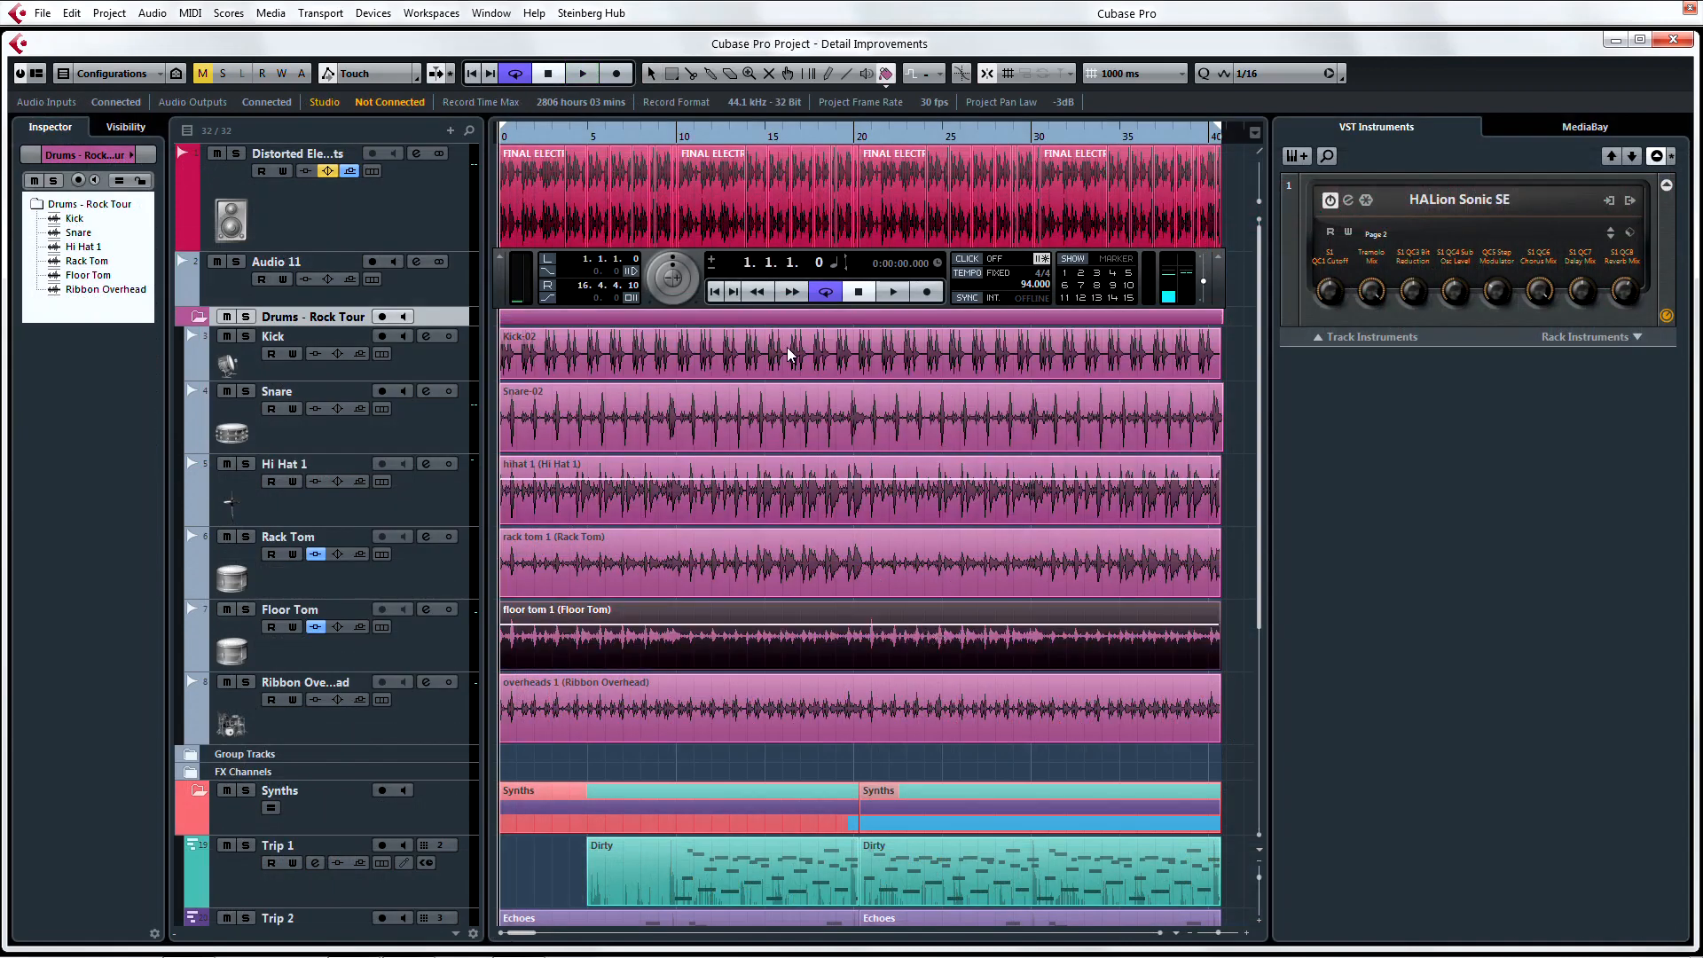
Bring up the menu of which toolbar sections are shown.
{"action": "left_click", "coordinate": [899, 74]}
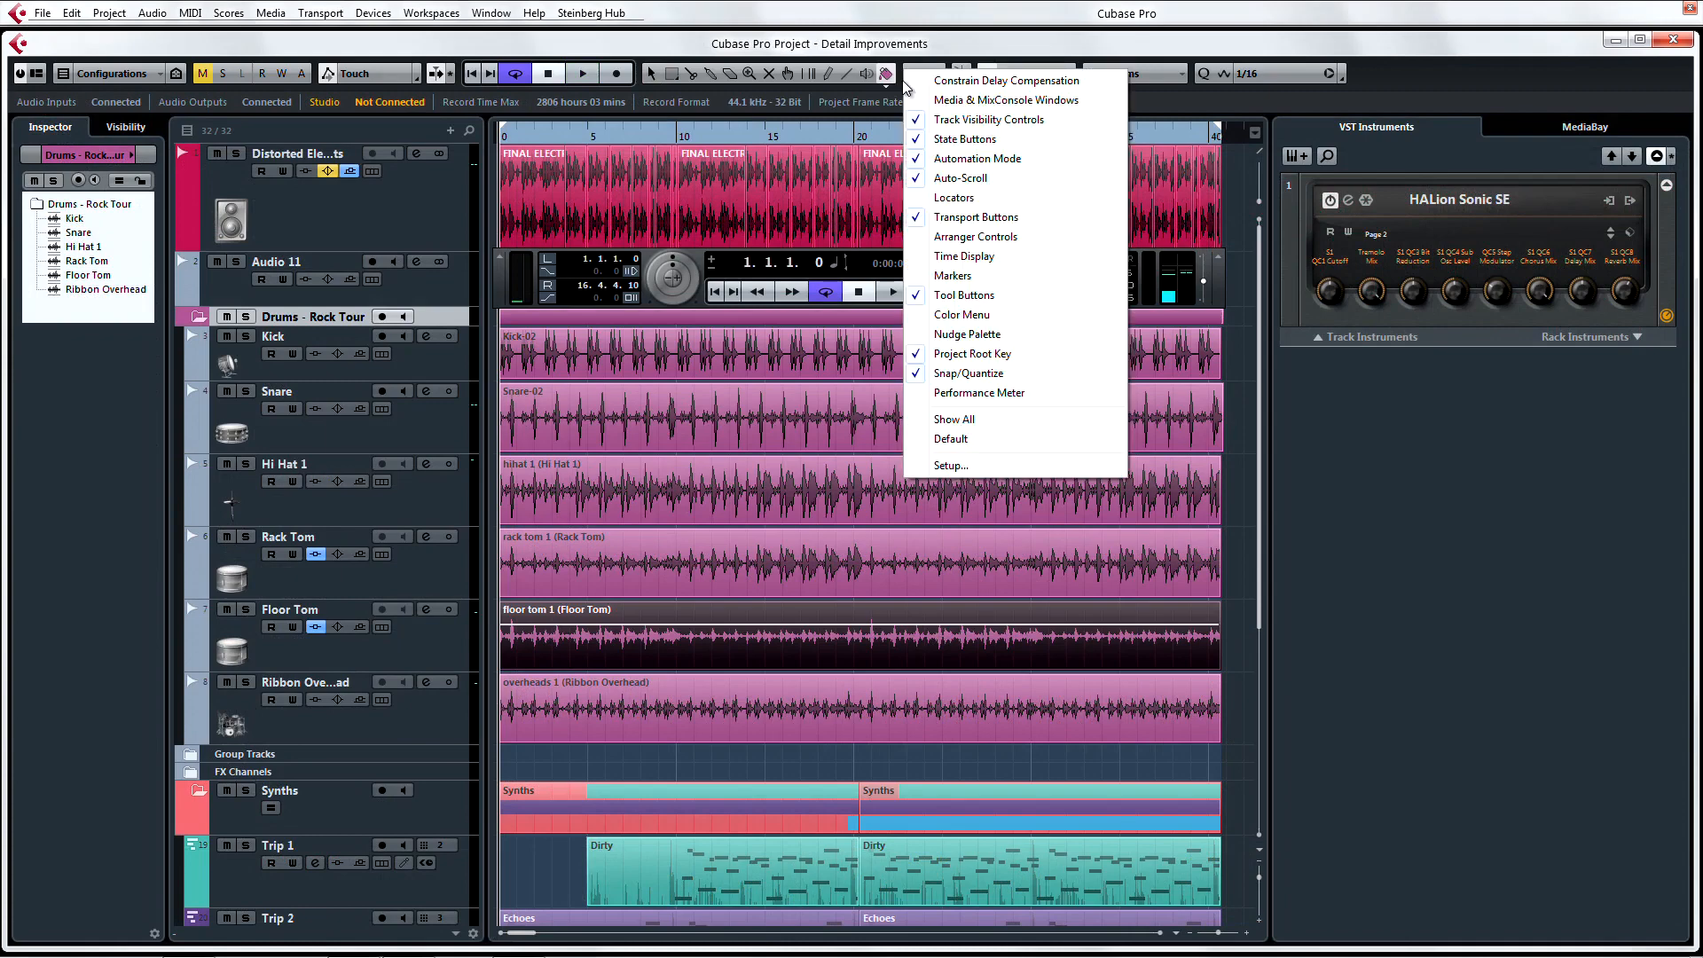